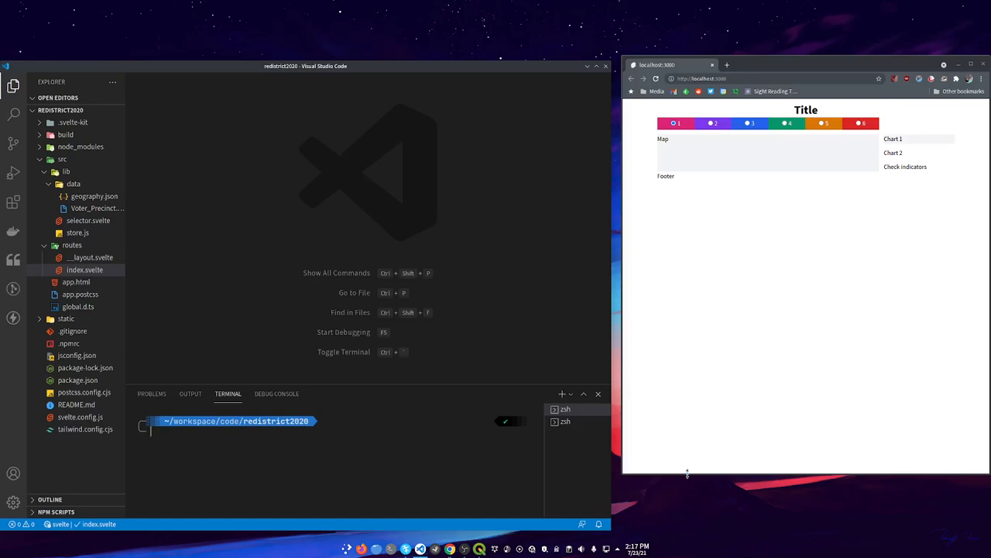
{"action": "mouse_move", "coordinate": [602, 490]}
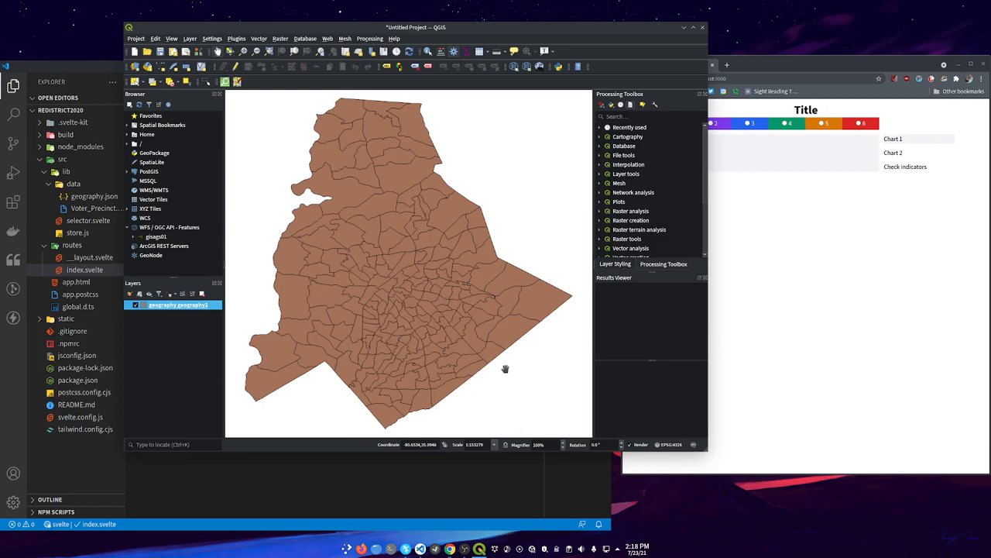
{"action": "mouse_move", "coordinate": [444, 198]}
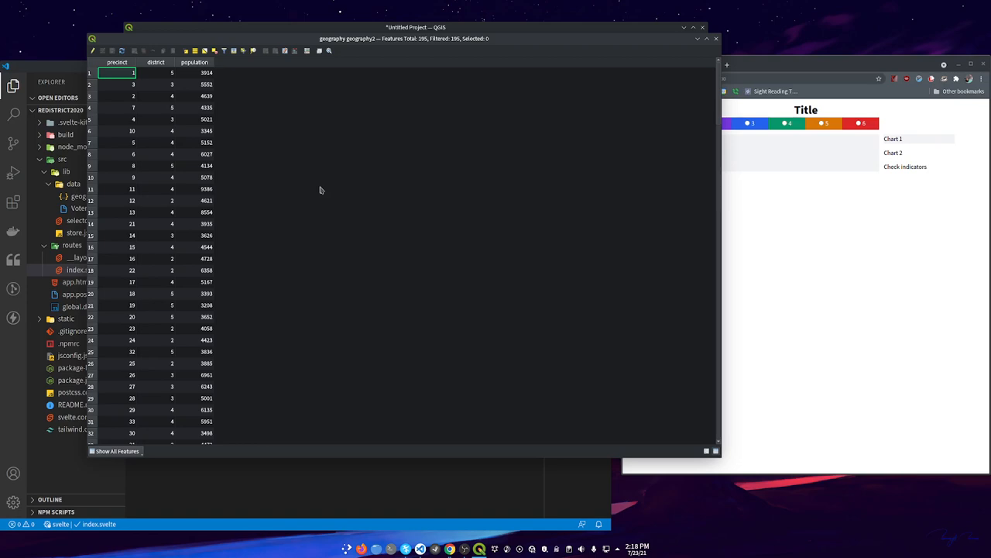
{"action": "mouse_move", "coordinate": [592, 48]}
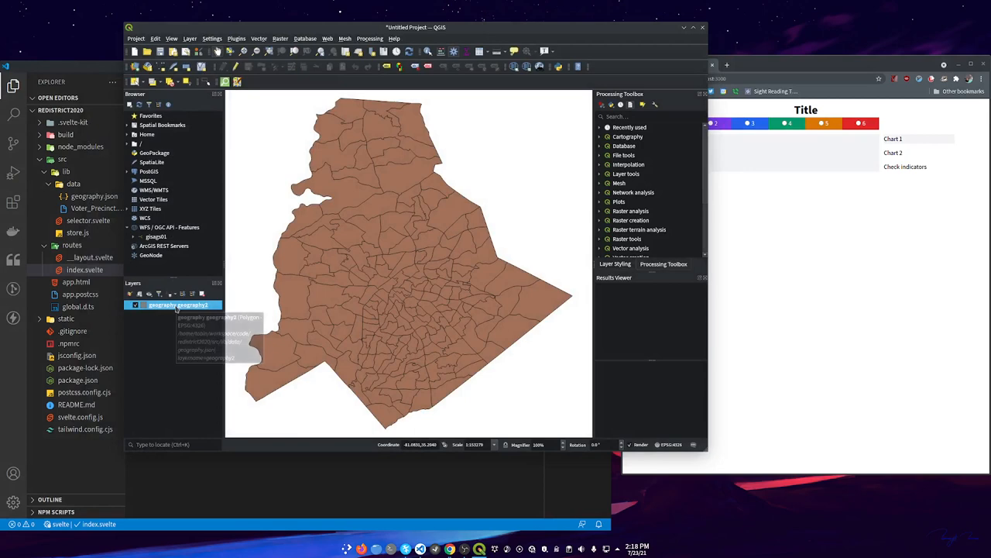
Open Save Features As for the geography layer as GeoJSON, keeping precinct, district and population fields.
{"action": "right_click", "coordinate": [178, 305]}
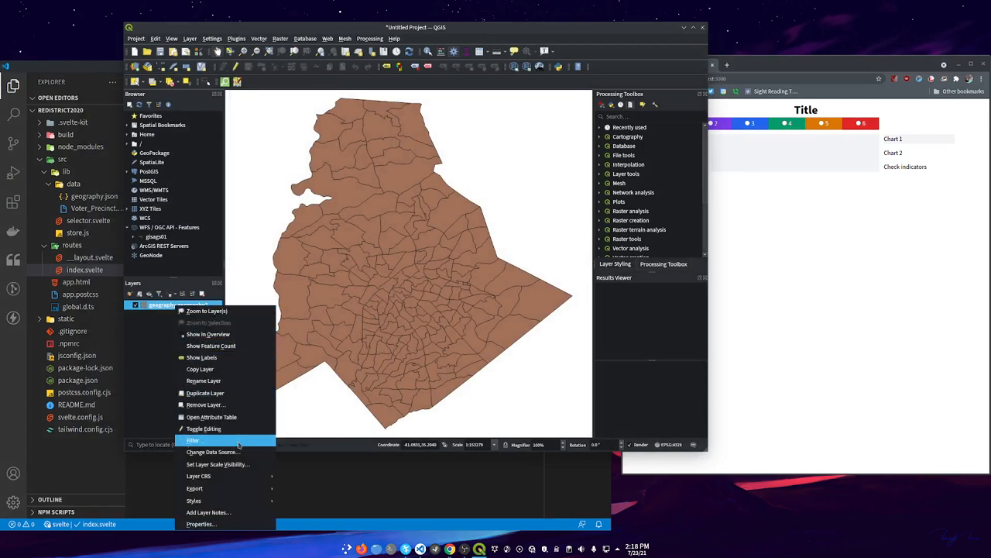
{"action": "left_click", "coordinate": [194, 488]}
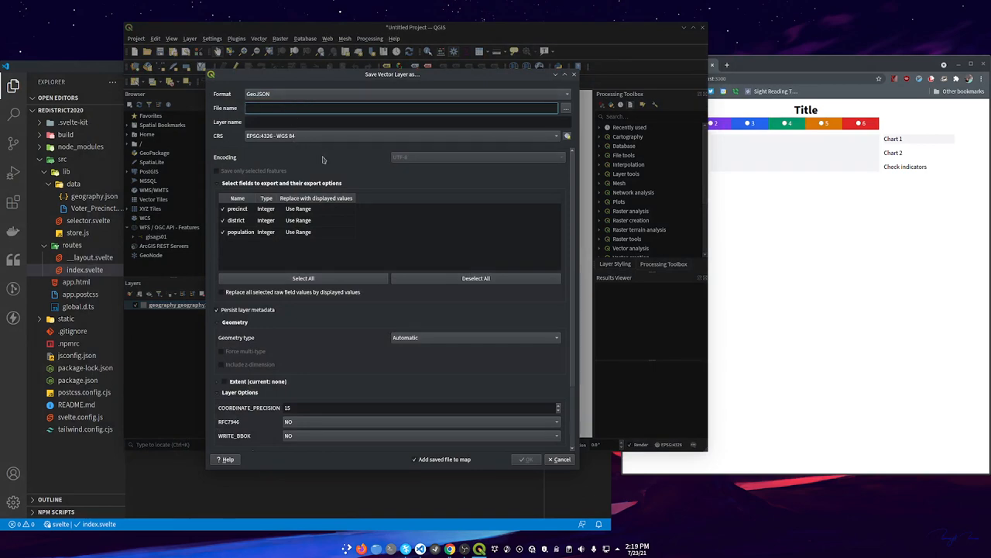
{"action": "mouse_move", "coordinate": [308, 204]}
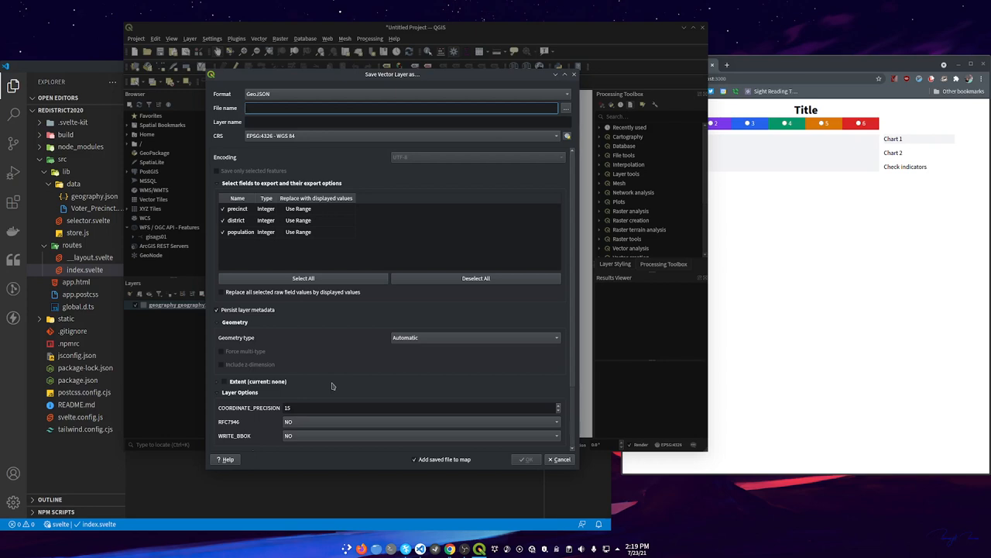
{"action": "mouse_move", "coordinate": [560, 431]}
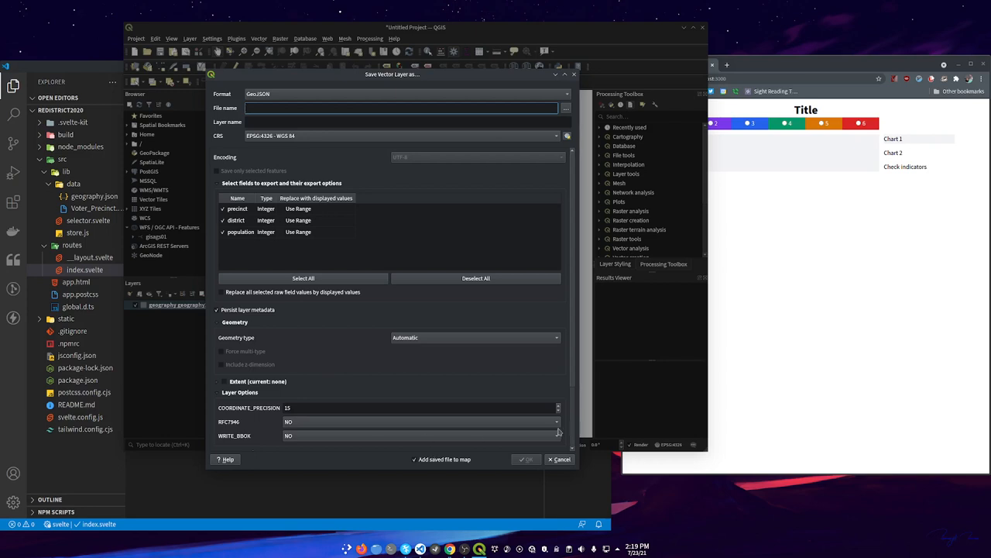
{"action": "mouse_move", "coordinate": [554, 421]}
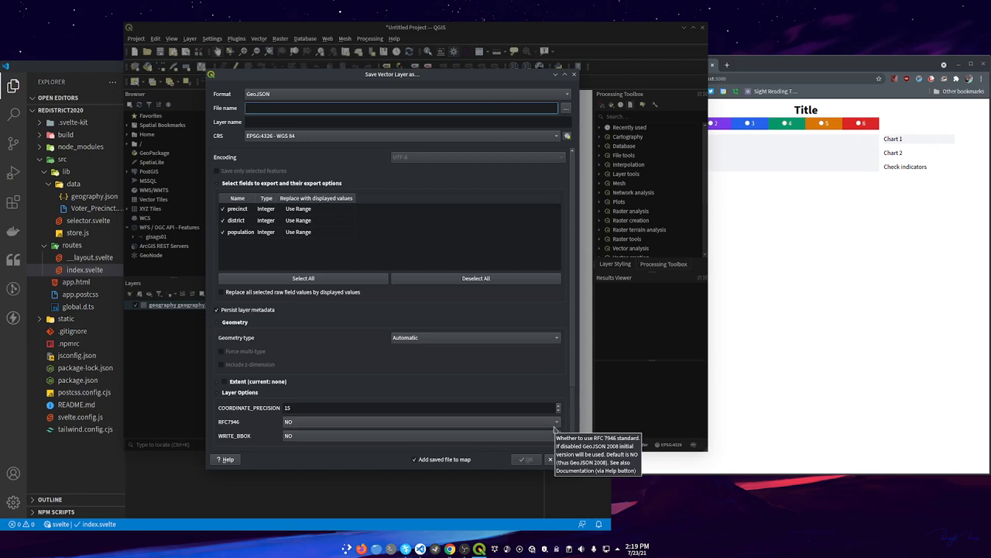
{"action": "mouse_move", "coordinate": [554, 426]}
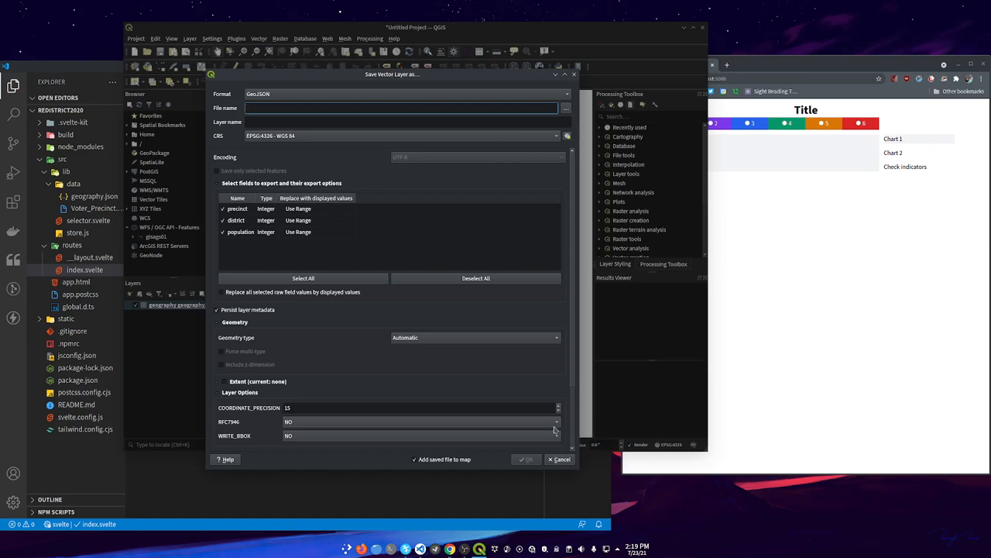
{"action": "mouse_move", "coordinate": [532, 398]}
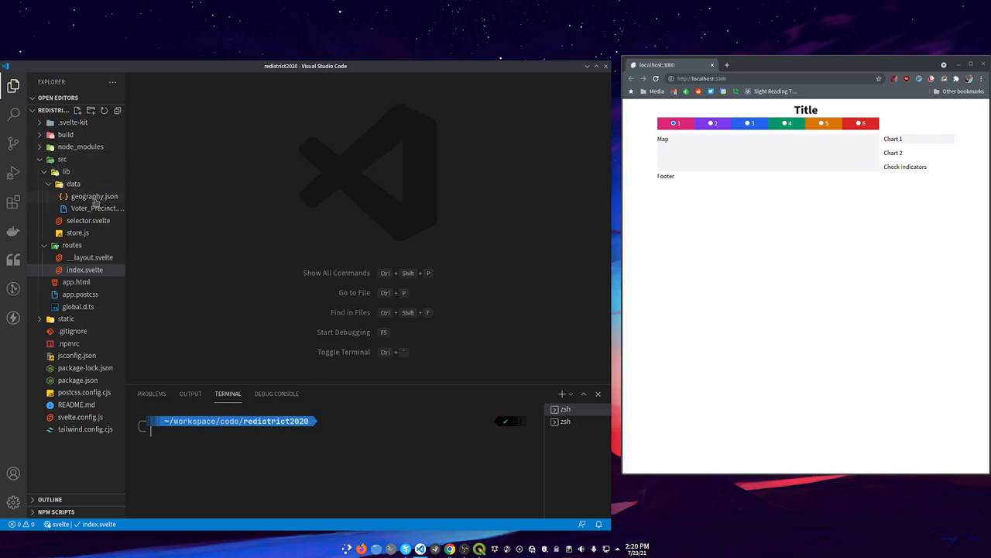
{"action": "mouse_move", "coordinate": [94, 196]}
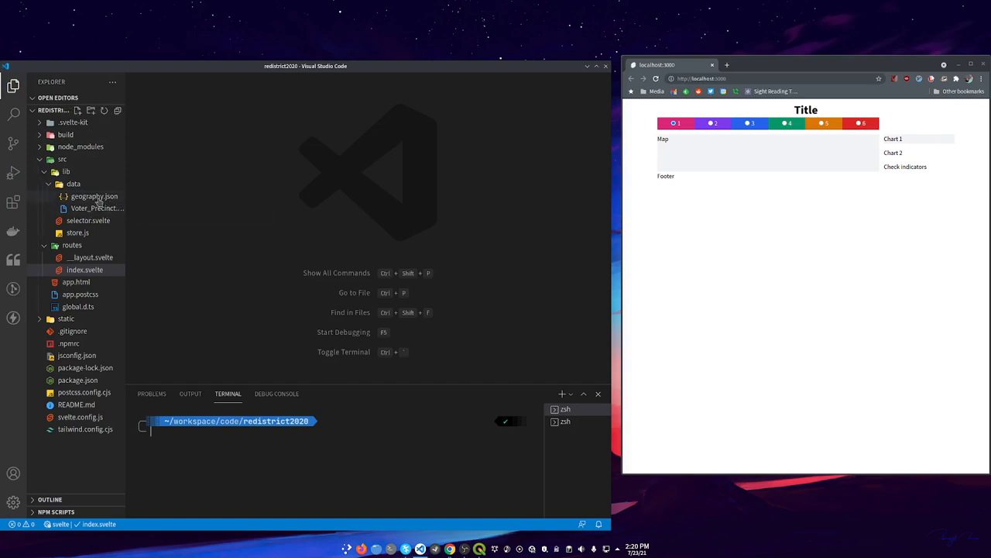
{"action": "mouse_move", "coordinate": [95, 196]}
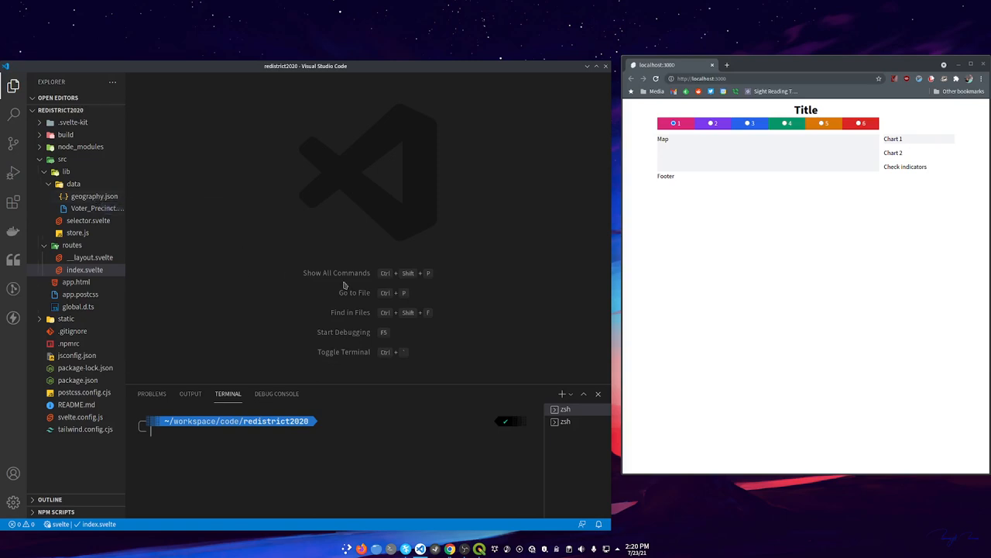
{"action": "mouse_move", "coordinate": [557, 254]}
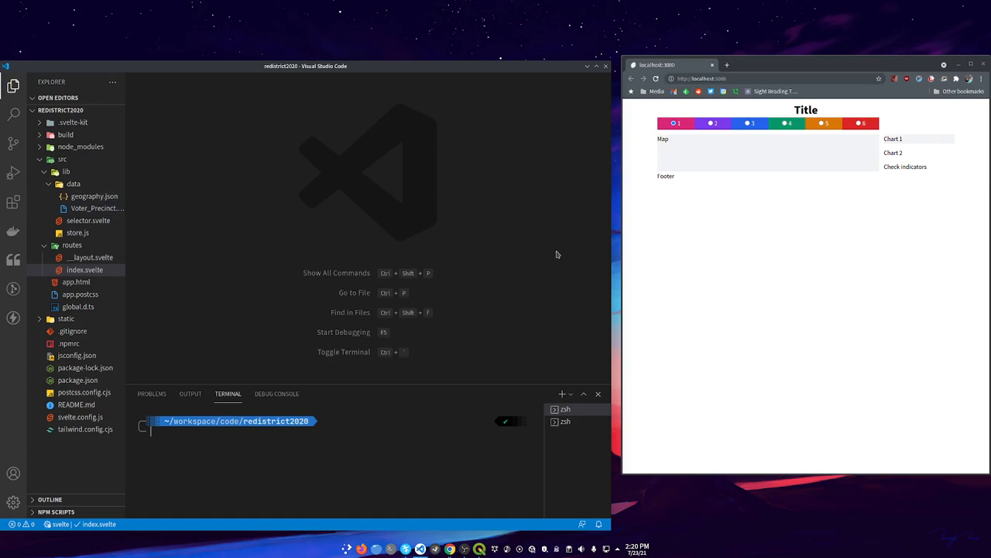
Clear the terminal and restart the dev server with npm run dev.
{"action": "type", "text": "clear"}
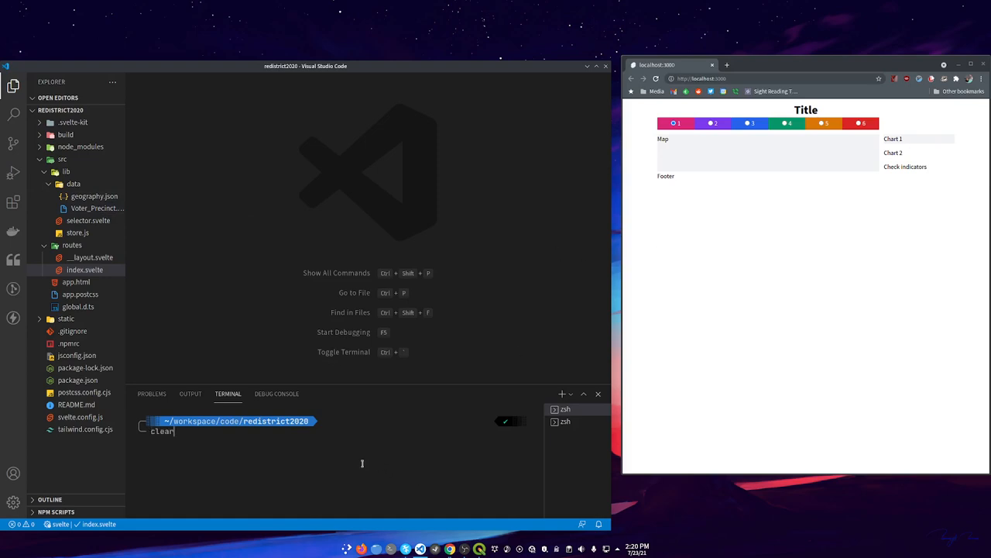
{"action": "type", "text": "np"}
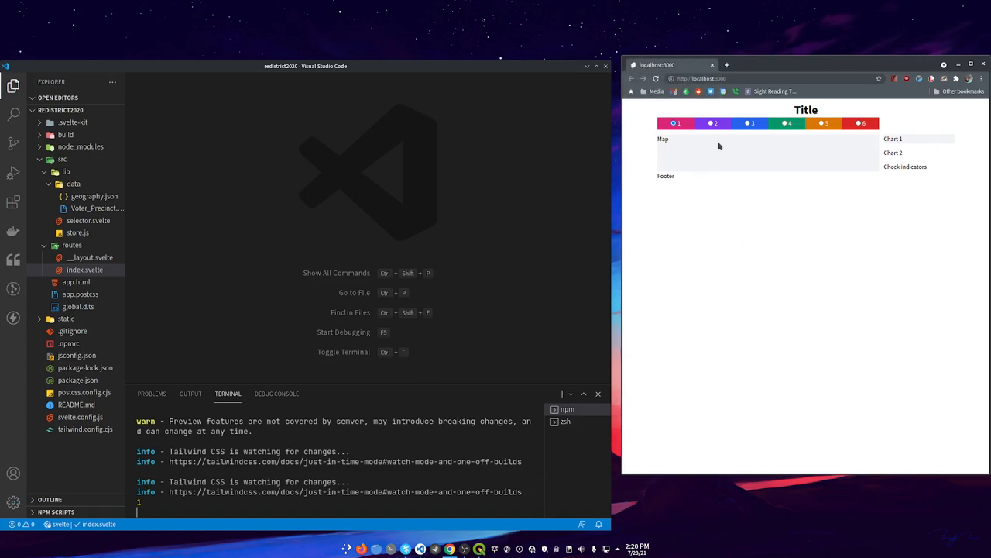
{"action": "mouse_move", "coordinate": [813, 187]}
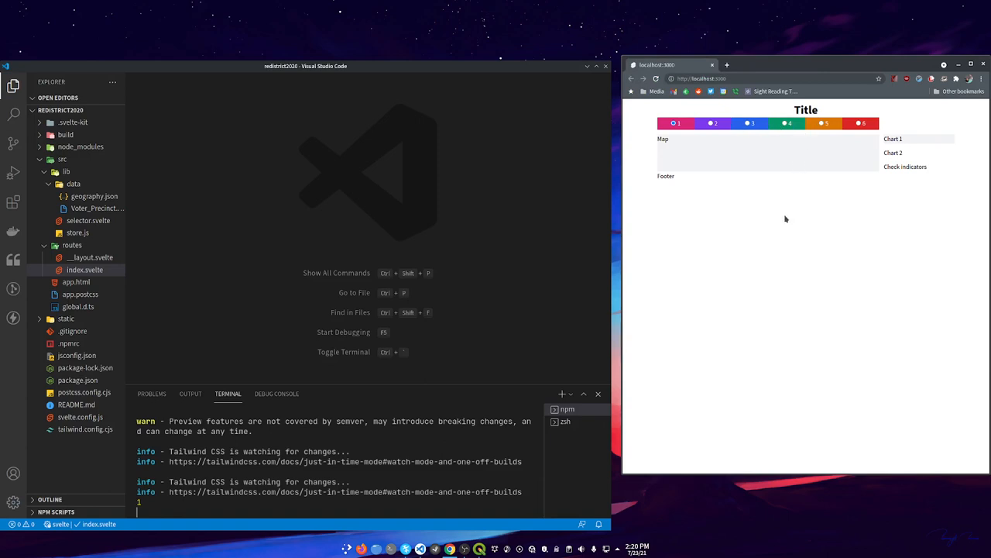
{"action": "mouse_move", "coordinate": [809, 175]}
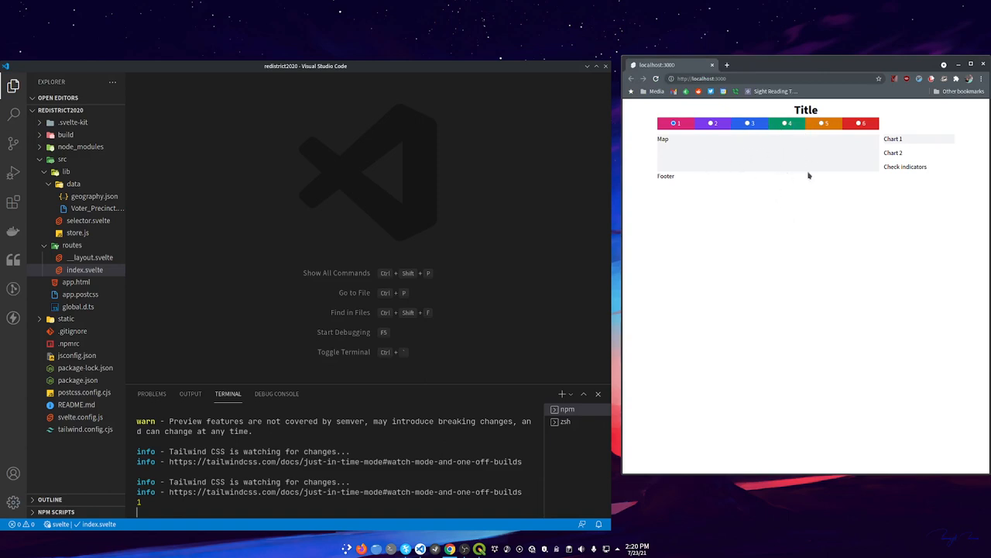
{"action": "mouse_move", "coordinate": [759, 331]}
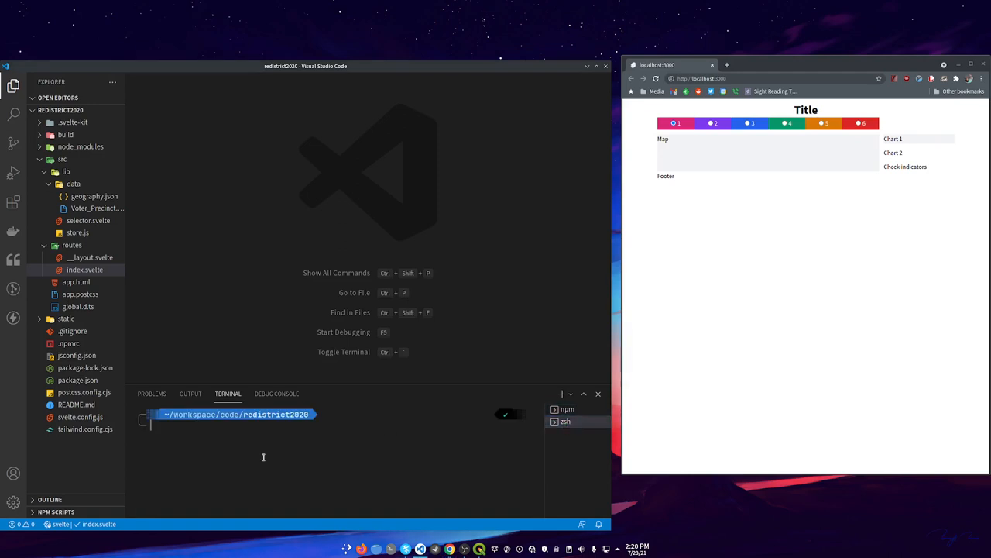
Run npm install --save maplibre-gl in a new zsh terminal.
{"action": "type", "text": "npm install --save ma"}
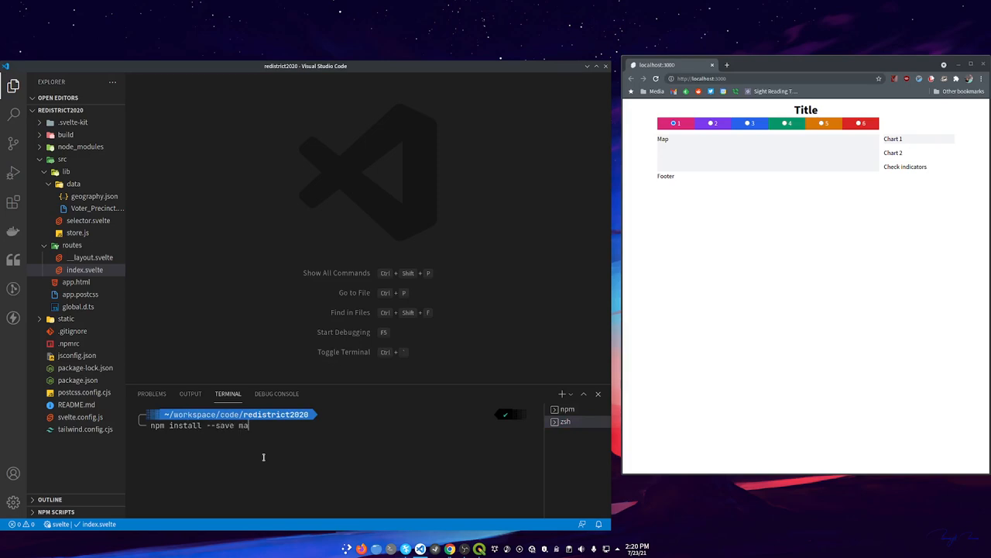
{"action": "type", "text": "plibre-gl"}
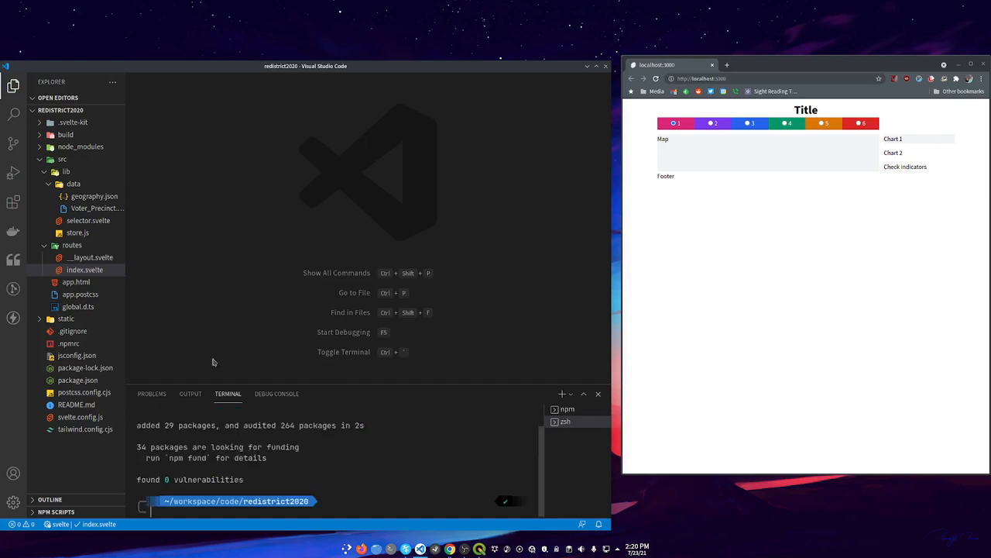
{"action": "mouse_move", "coordinate": [281, 194]}
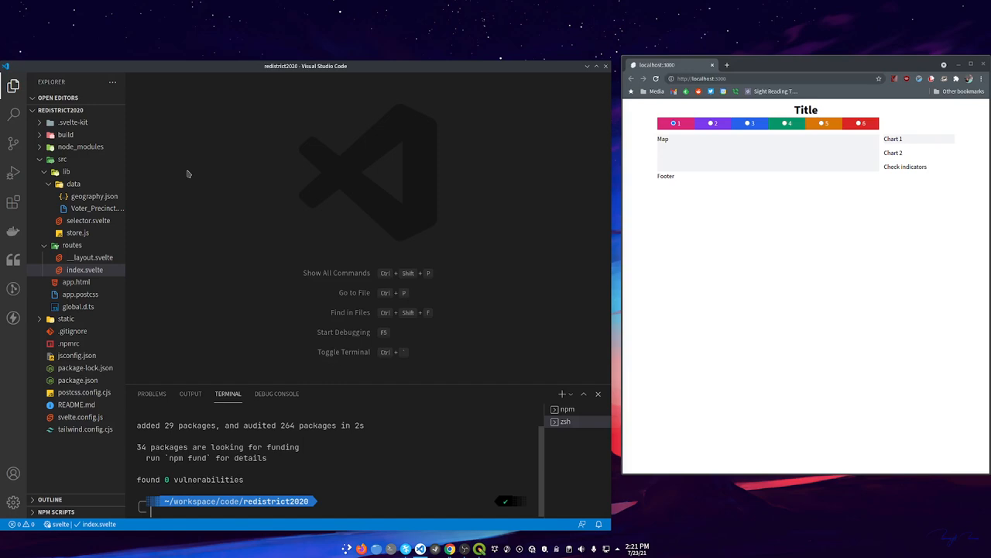
In src/lib/store.js, import geog from '$lib/data/geography.json'.
{"action": "left_click", "coordinate": [78, 233]}
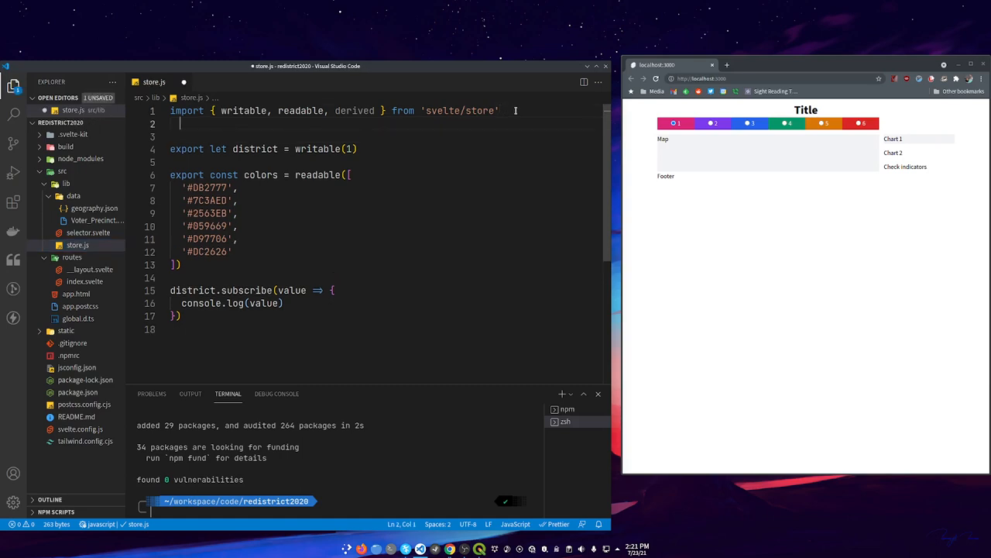
{"action": "type", "text": "import"}
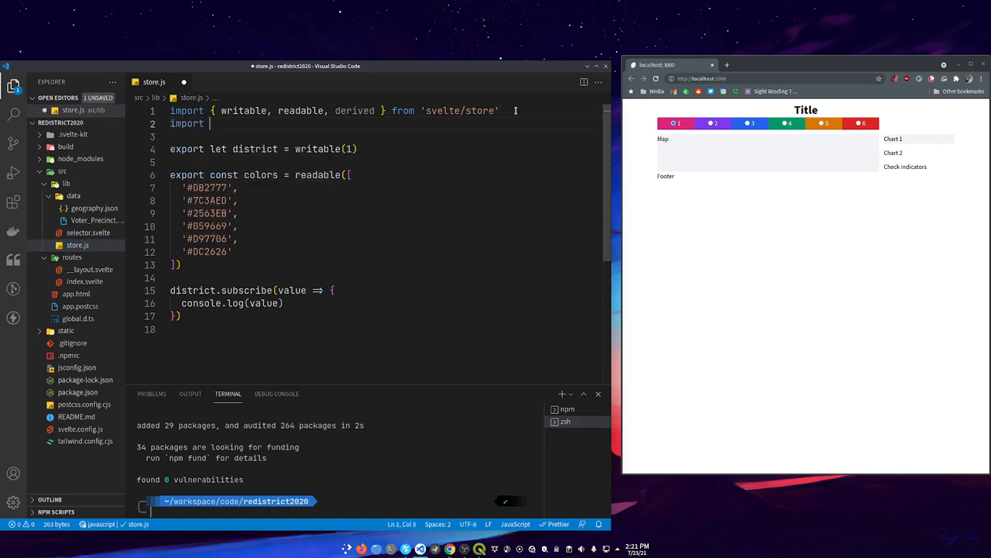
{"action": "type", "text": "geog"}
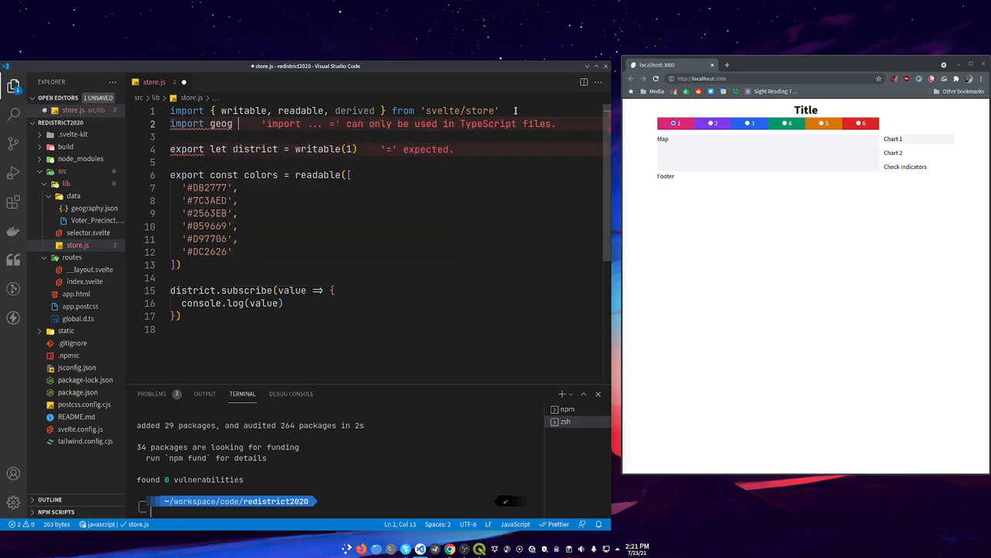
{"action": "type", "text": "from '"}
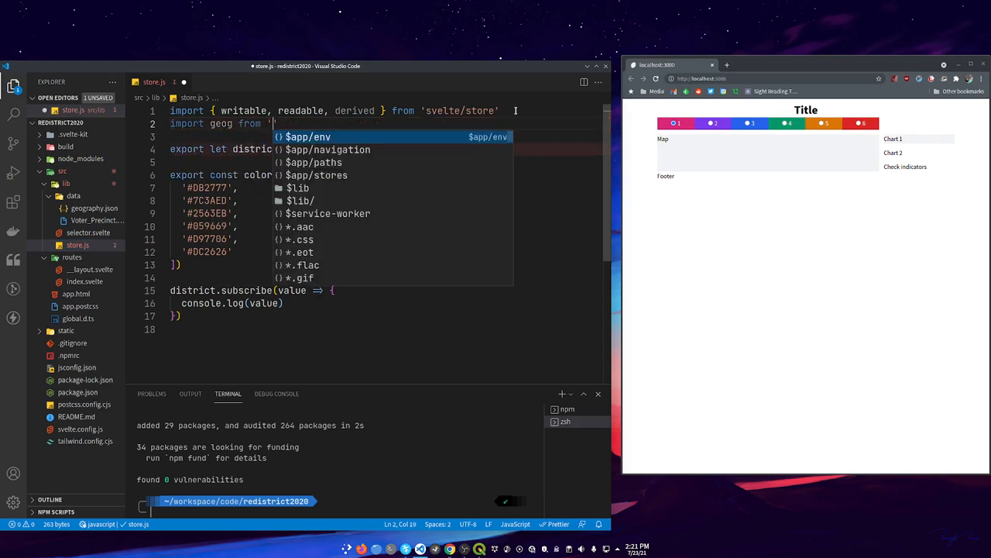
{"action": "type", "text": "$l"}
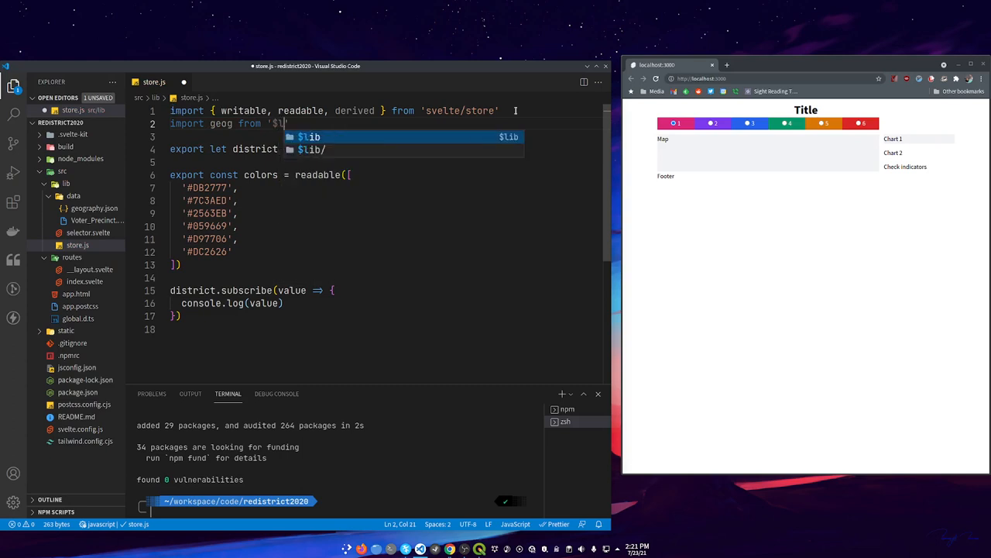
{"action": "type", "text": "/data/geography.json"}
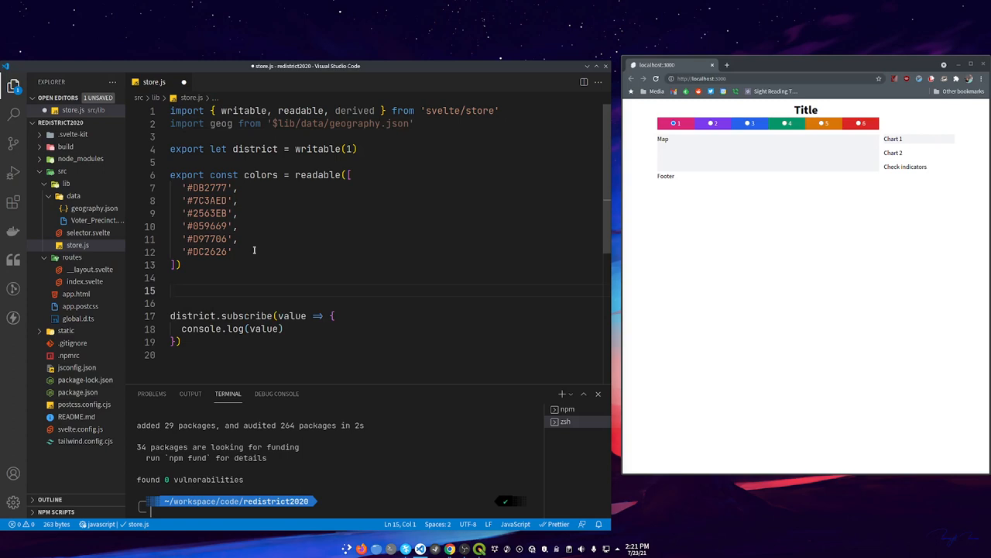
Export a writable geography store initialised with geojson.
{"action": "type", "text": "export let"}
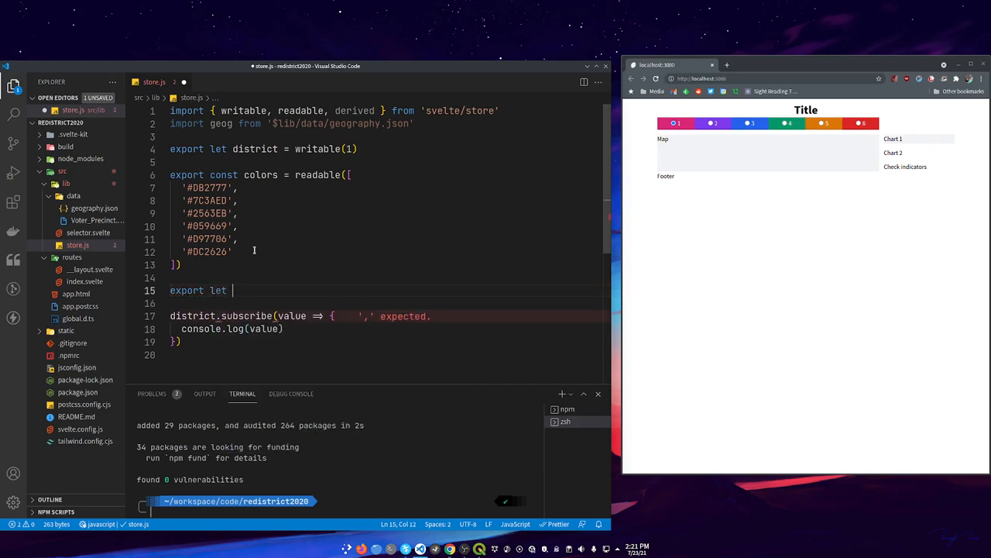
{"action": "type", "text": "geography"}
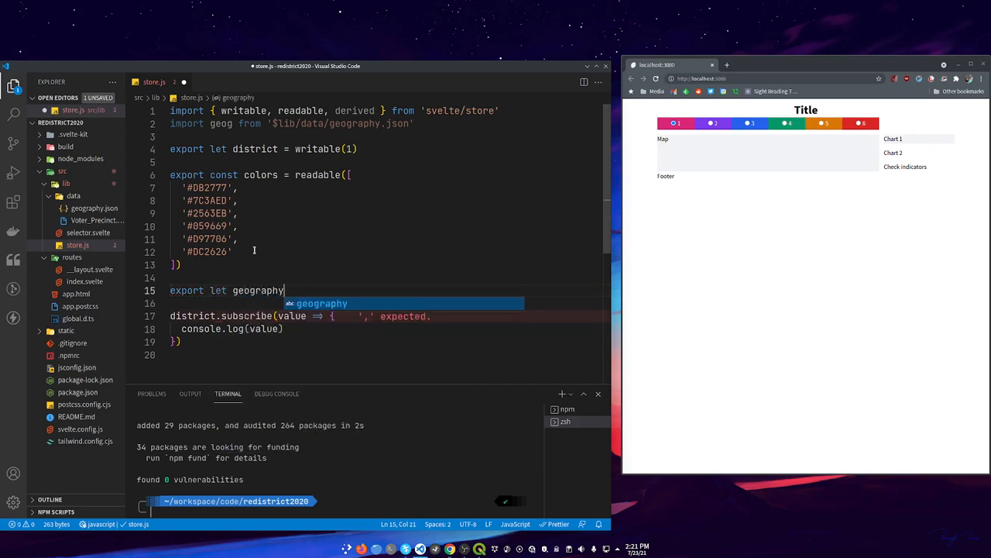
{"action": "type", "text": "= writable("}
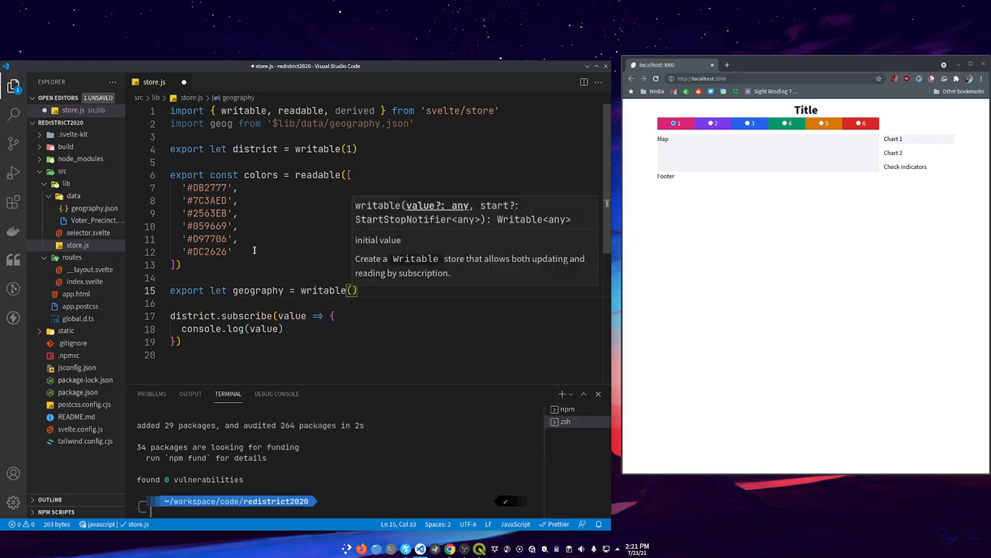
{"action": "type", "text": "geojson"}
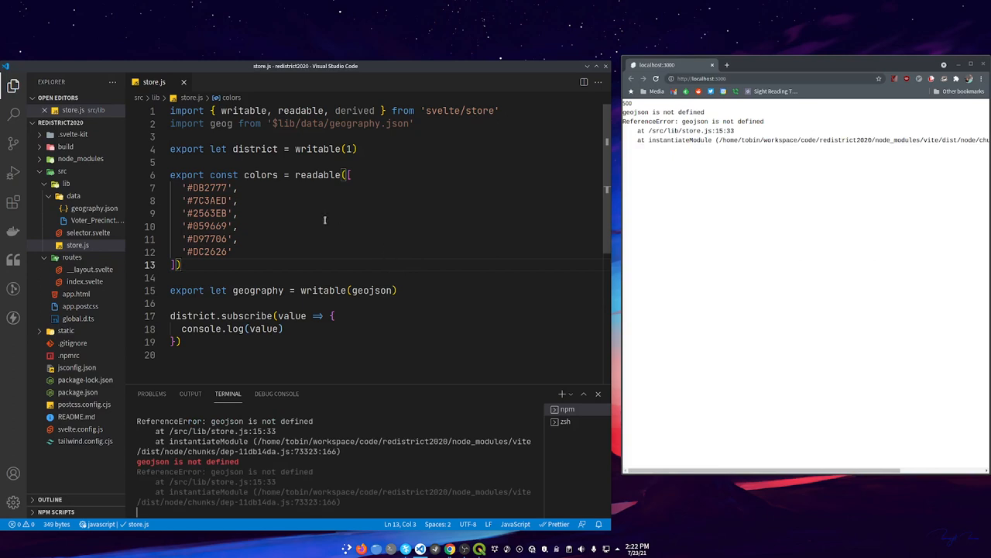
Replace geojson with geog in the geography store and save the file.
{"action": "double_click", "coordinate": [372, 290]}
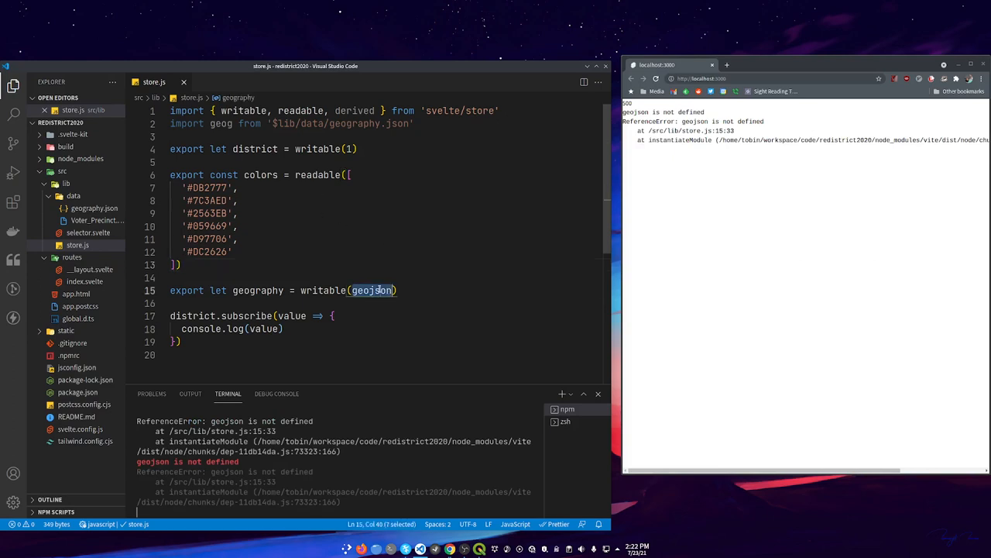
{"action": "type", "text": "geography"}
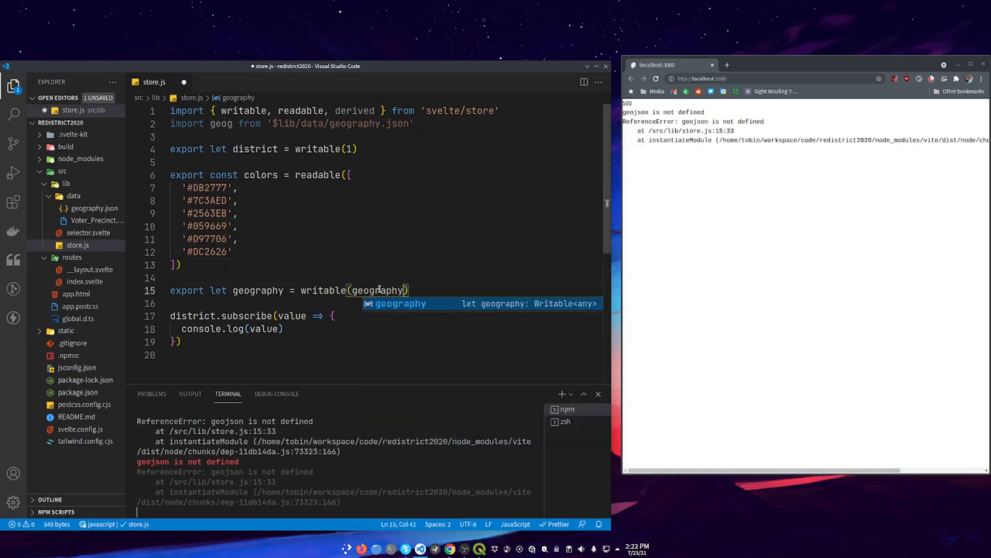
{"action": "key", "text": "ctrl+s"}
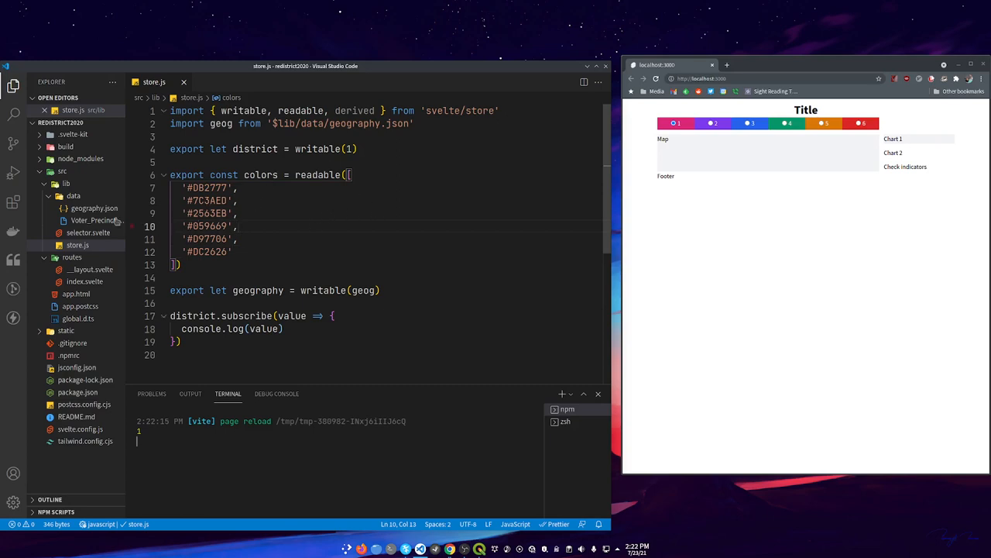
Create lib/map.svelte containing a map div and a style block.
{"action": "right_click", "coordinate": [67, 183]}
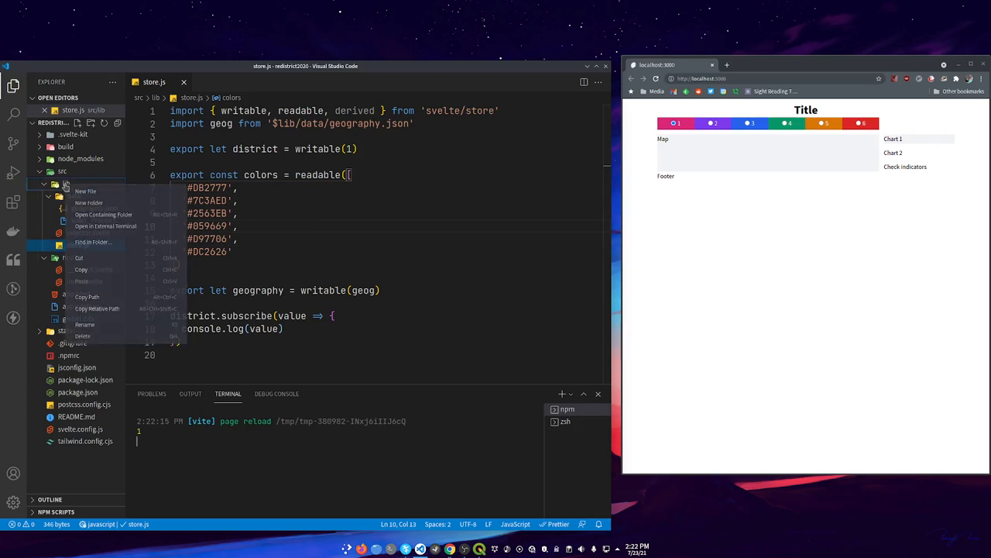
{"action": "left_click", "coordinate": [85, 190]}
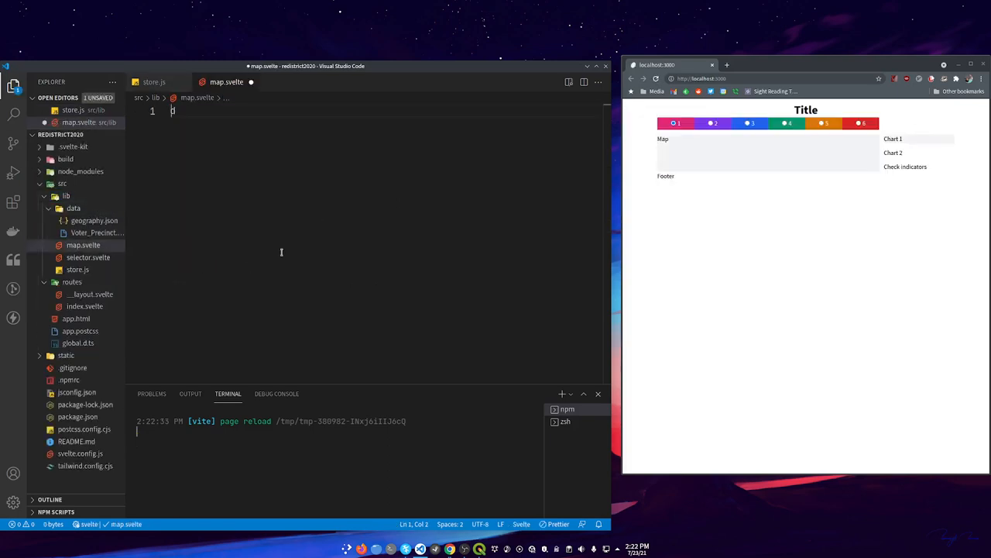
{"action": "type", "text": "div#ma"}
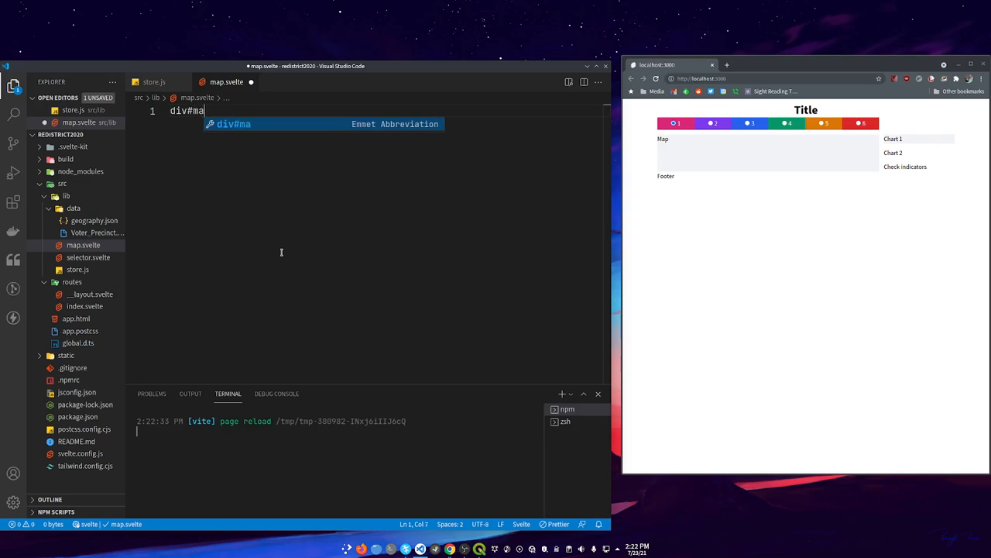
{"action": "key", "text": "Tab"}
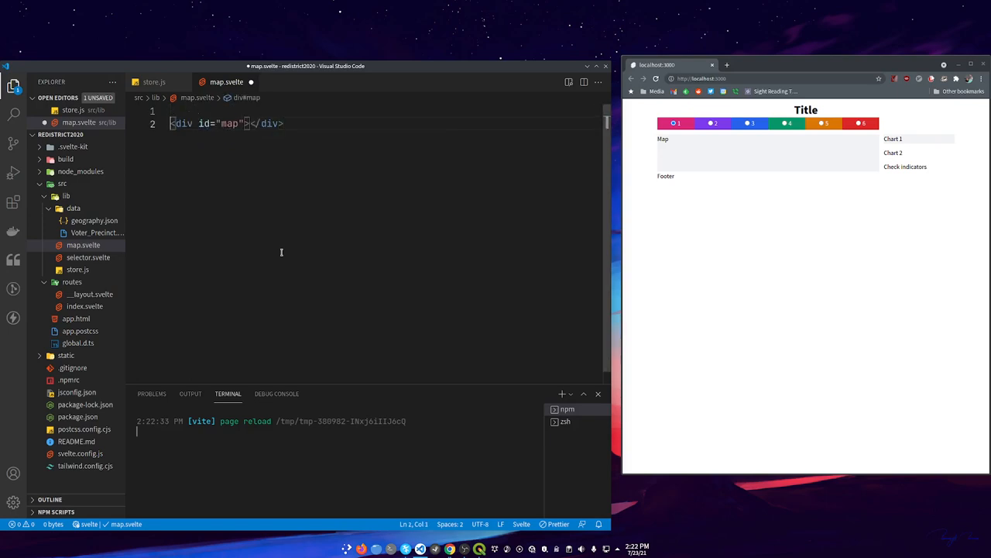
{"action": "type", "text": "sty"}
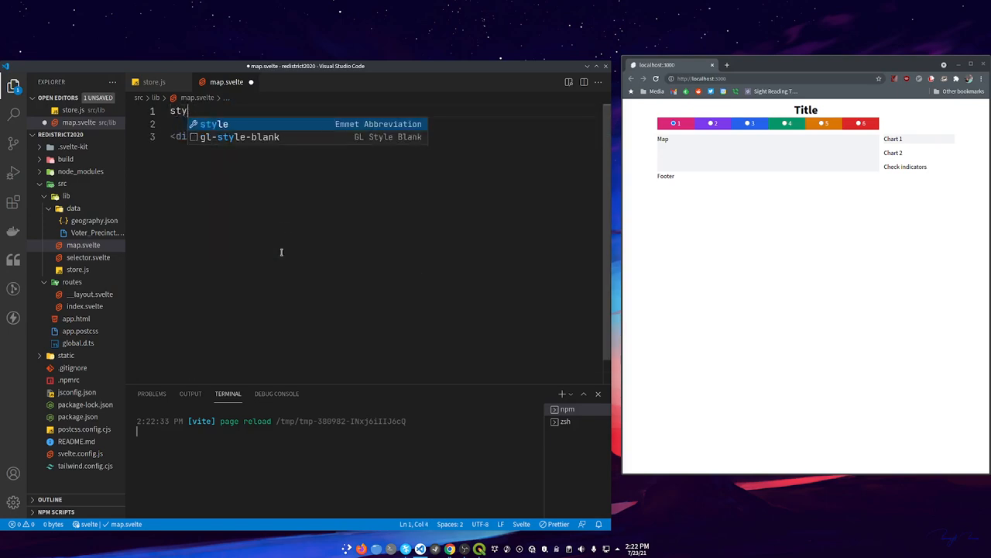
{"action": "key", "text": "Tab"}
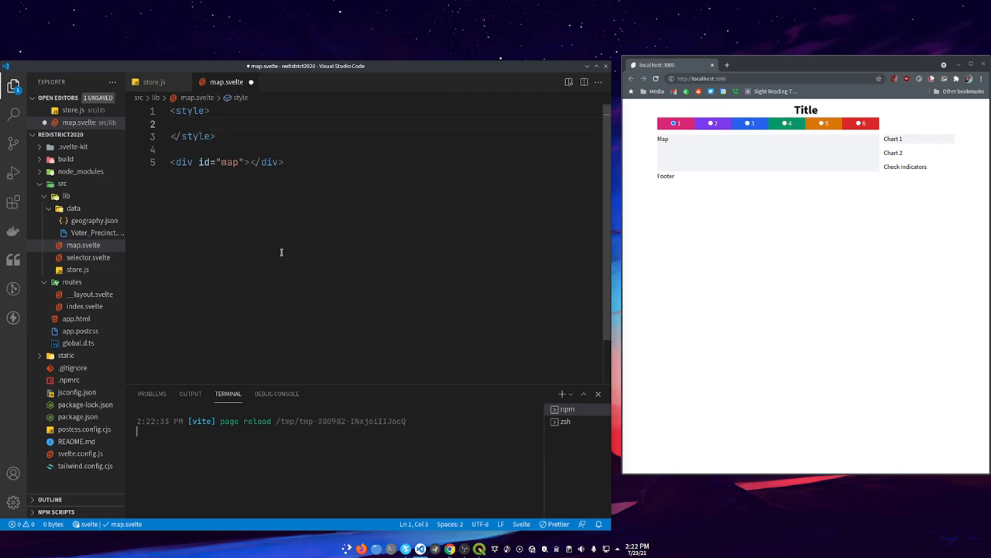
Style #map at 100% width, 700px height, with a cyan background.
{"action": "type", "text": "#map {}"}
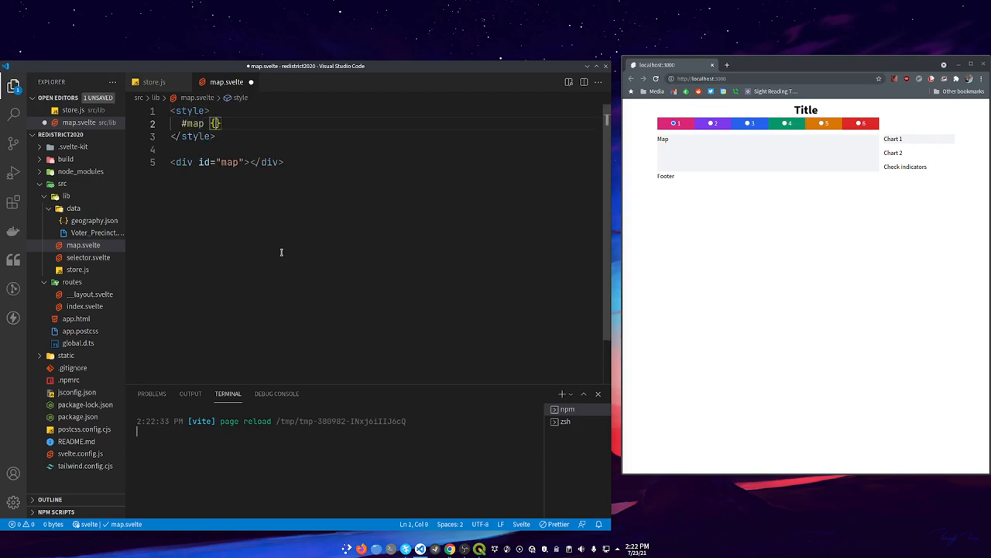
{"action": "type", "text": "width: 100%;"}
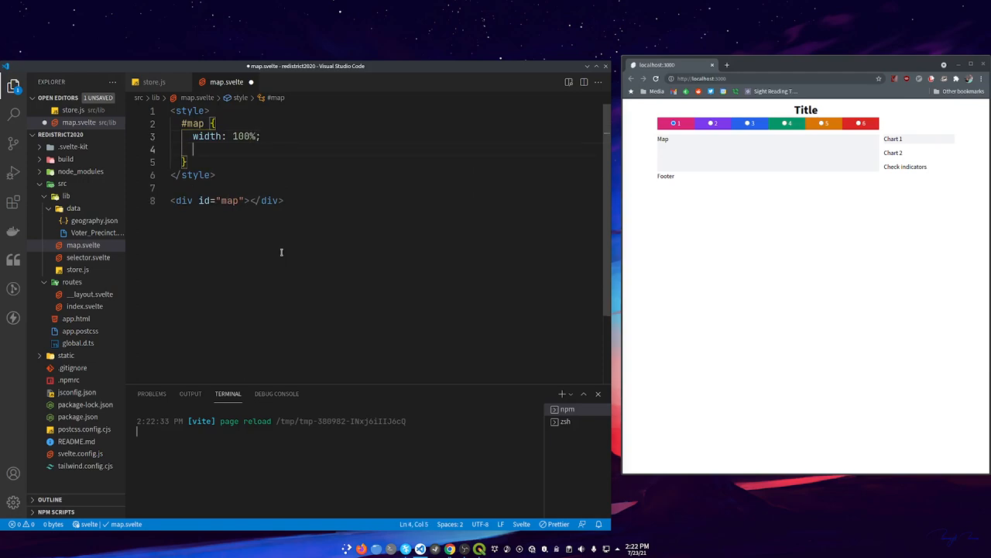
{"action": "type", "text": "height:"}
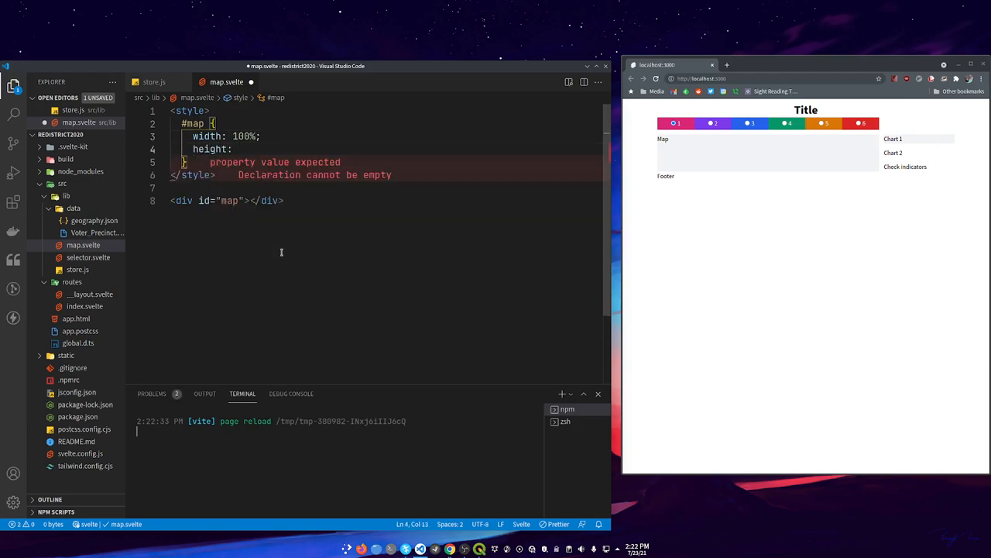
{"action": "type", "text": "700px;"}
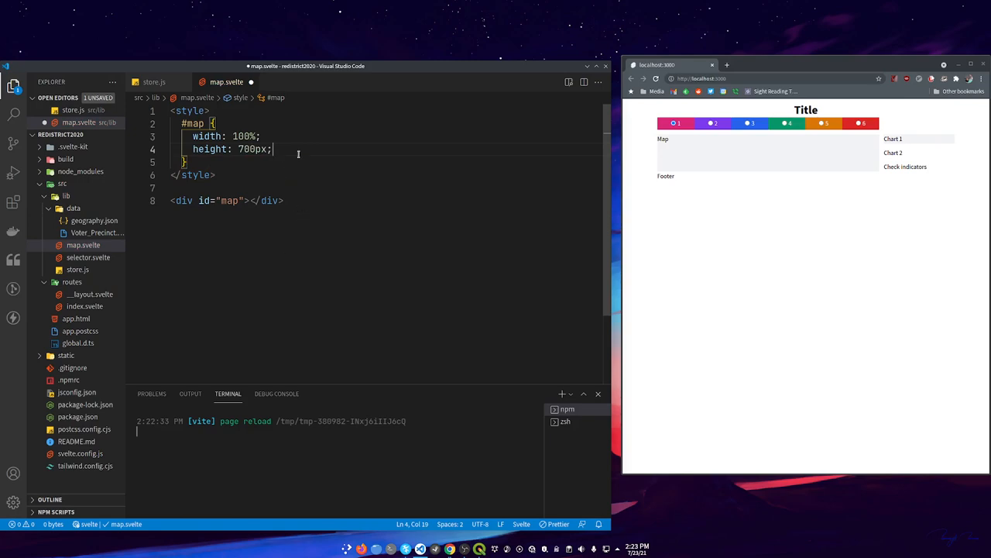
{"action": "type", "text": "g"}
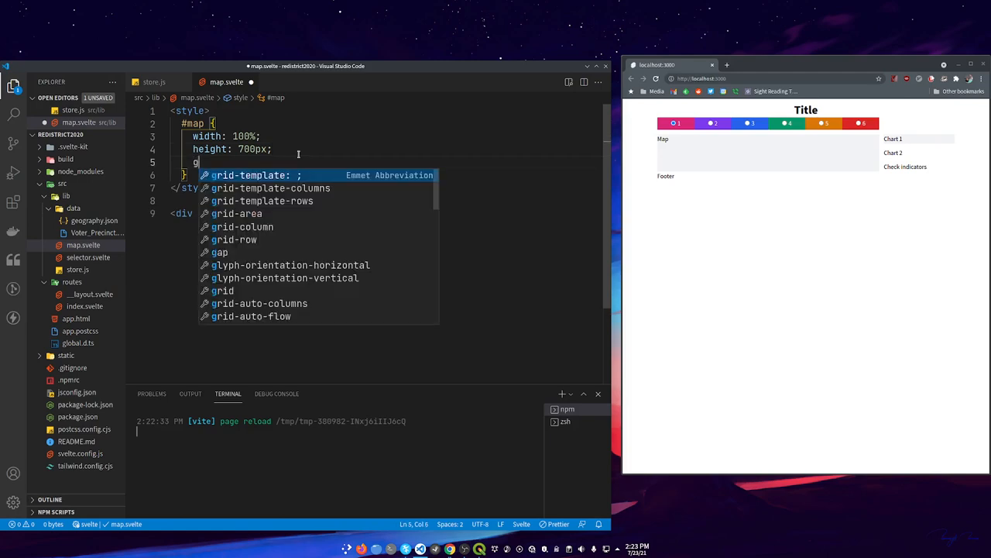
{"action": "type", "text": "background-color: ;"}
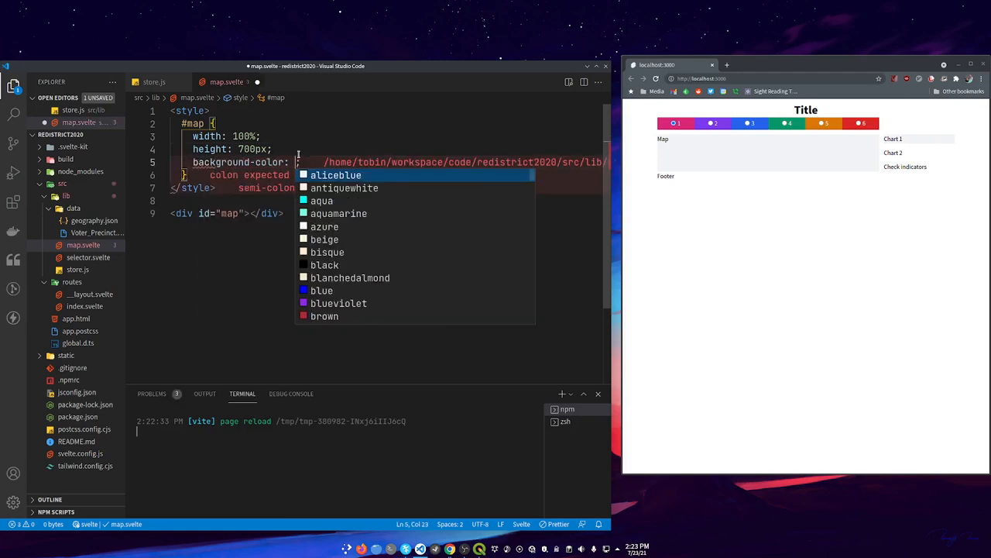
{"action": "type", "text": "cya"}
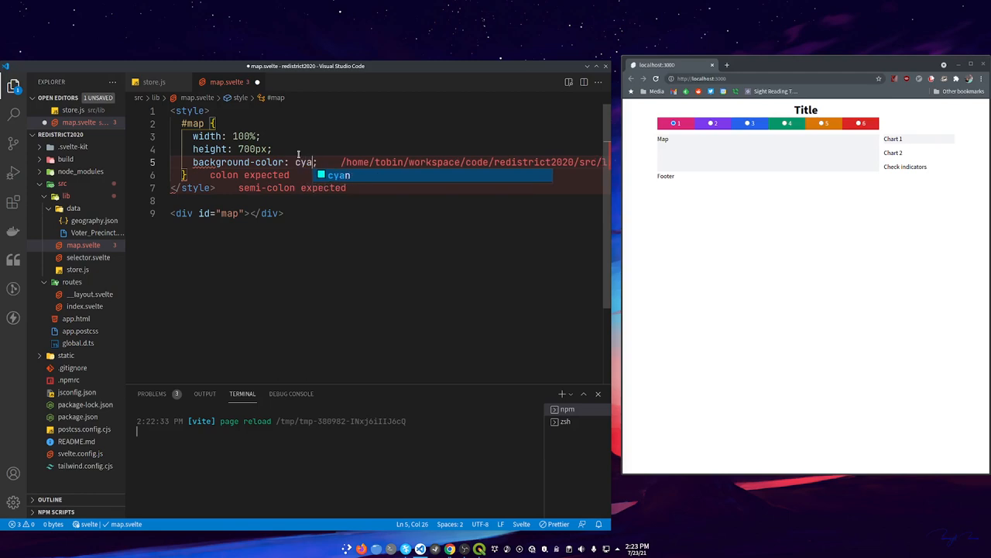
{"action": "type", "text": "n"}
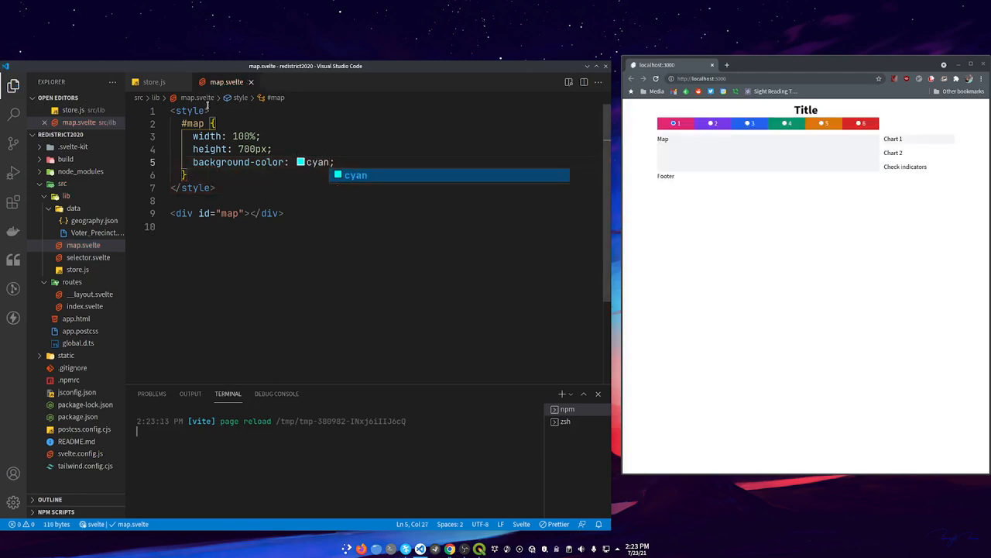
In routes/index.svelte, import Map from '$lib/map.svelte' and replace the placeholder with <Map />.
{"action": "left_click", "coordinate": [85, 306]}
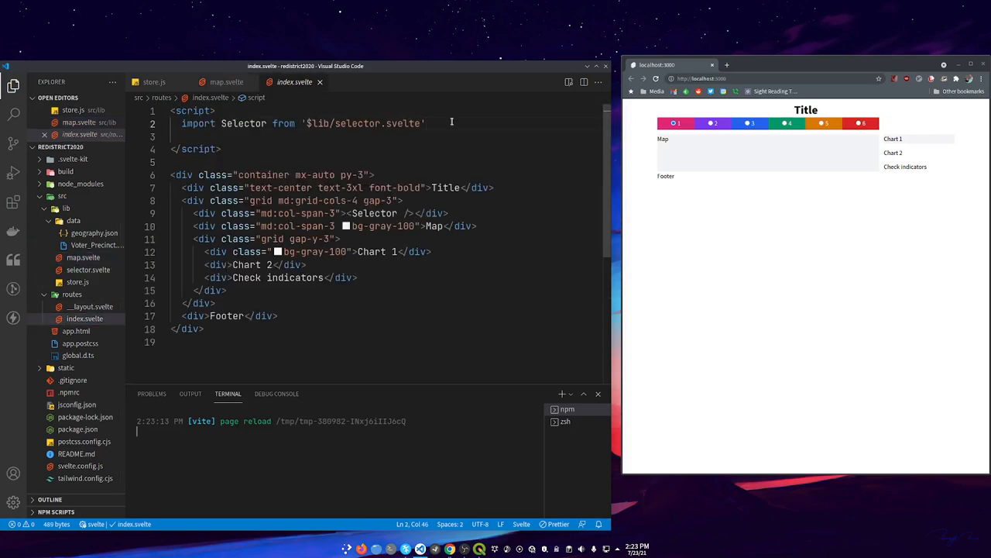
{"action": "type", "text": "import Map"}
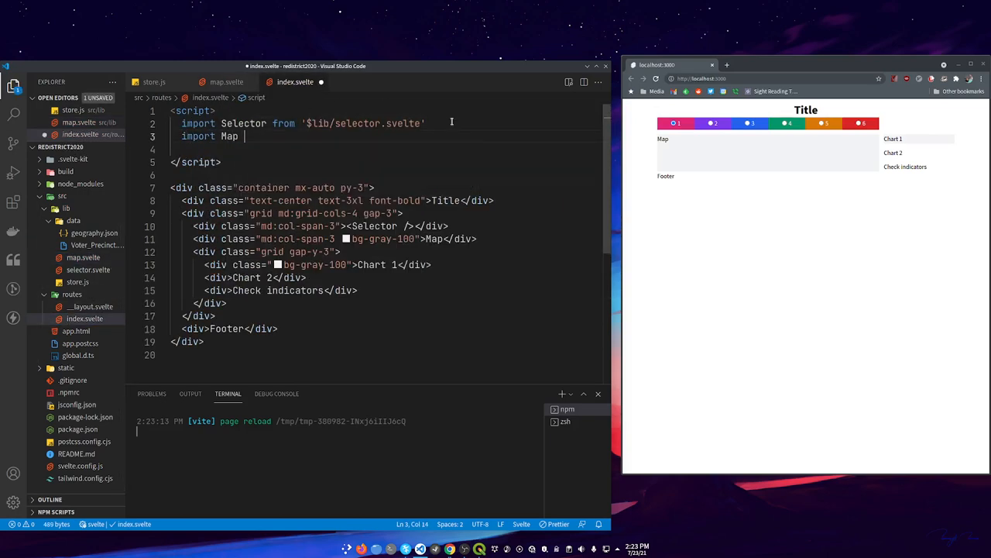
{"action": "type", "text": "from ''"}
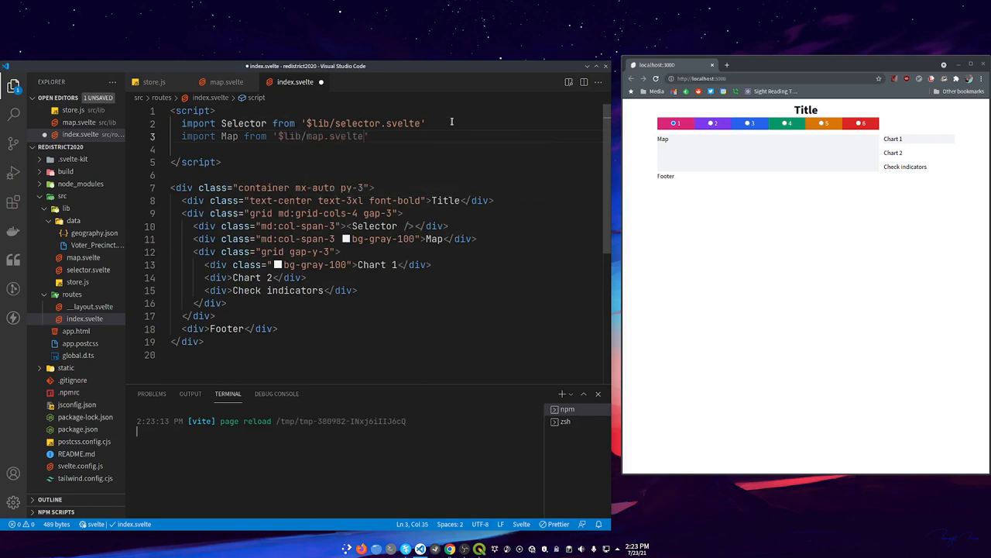
{"action": "double_click", "coordinate": [434, 238]}
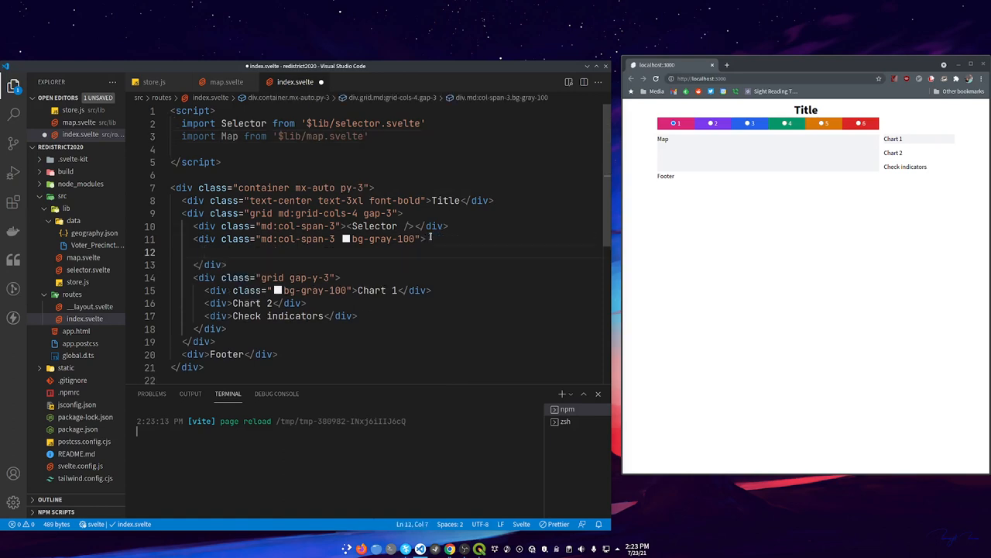
{"action": "type", "text": "<ma"}
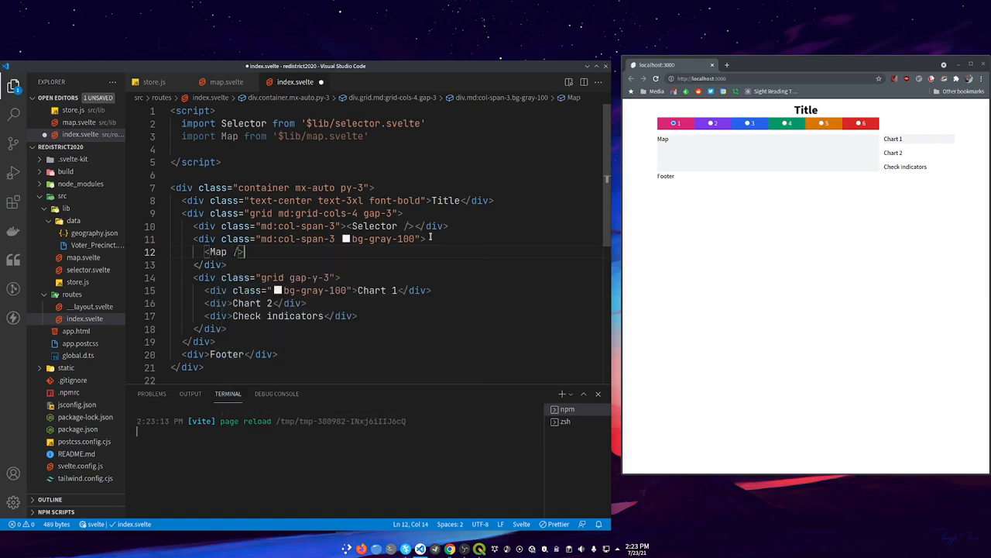
{"action": "left_click", "coordinate": [348, 225]}
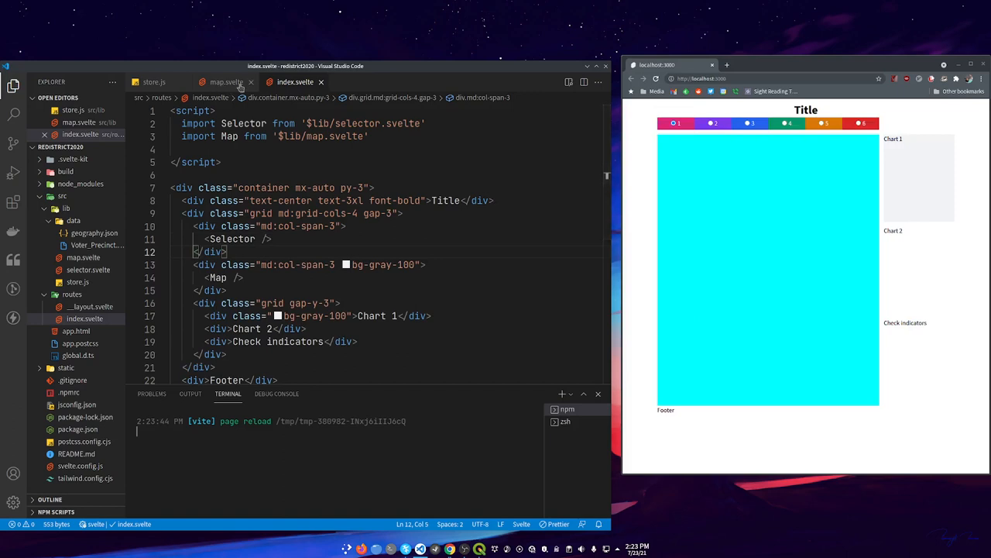
Add a script block to map.svelte importing colors, district and geography from the store.
{"action": "left_click", "coordinate": [227, 82]}
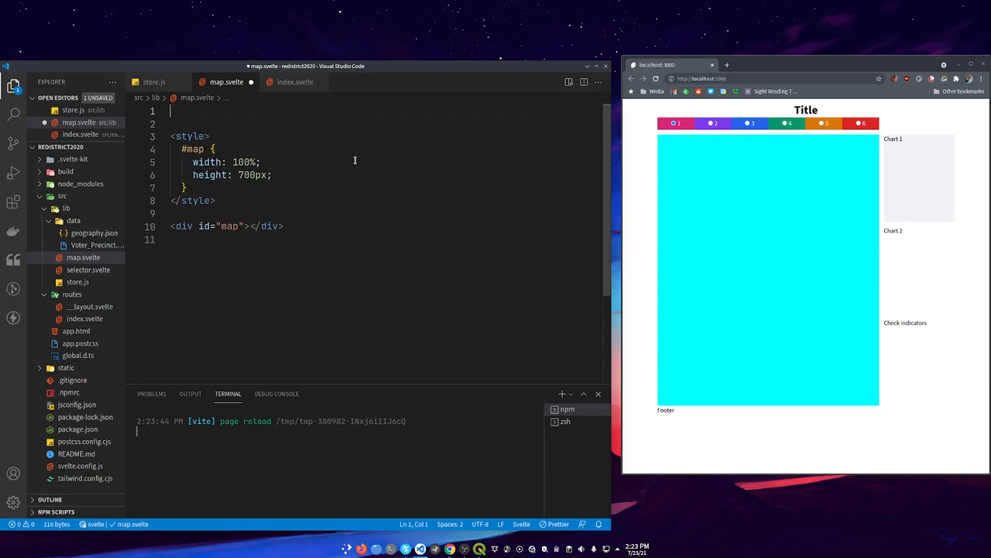
{"action": "type", "text": "scri"}
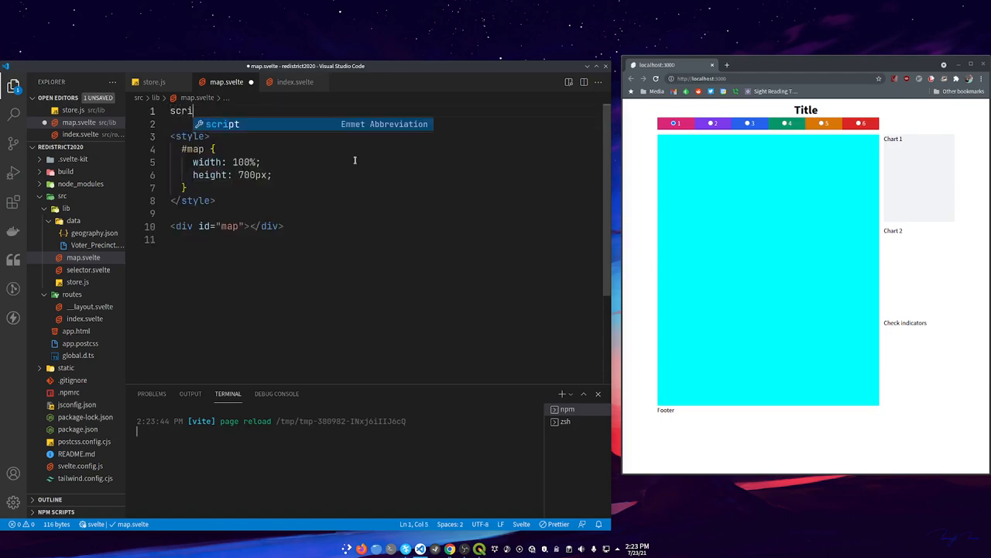
{"action": "key", "text": "Tab"}
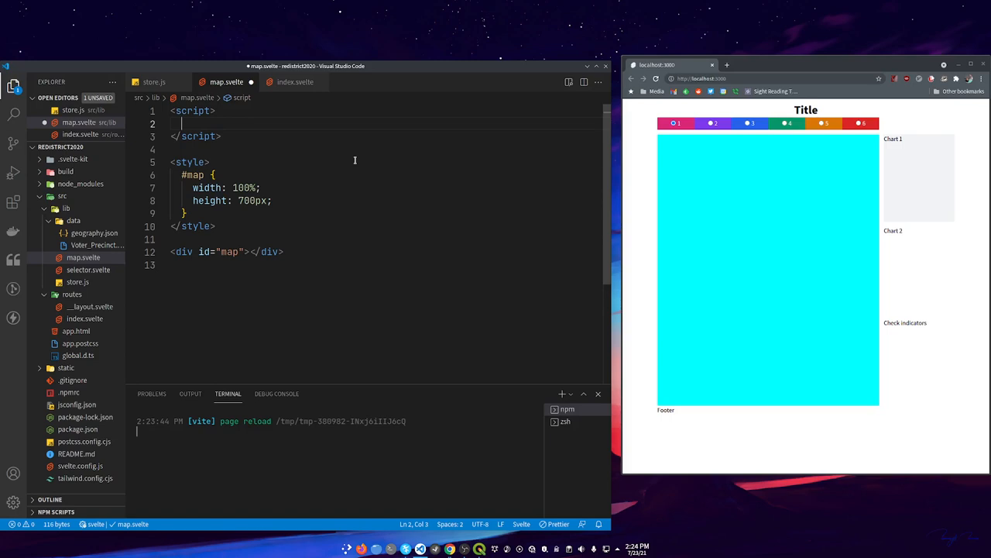
{"action": "type", "text": "import { colors, district, geography"}
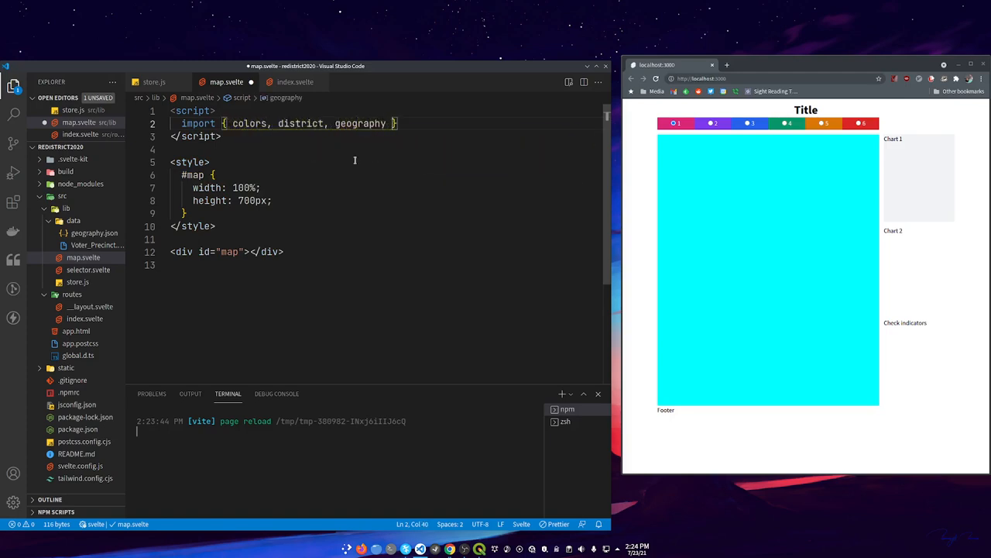
{"action": "type", "text": "from '$l"}
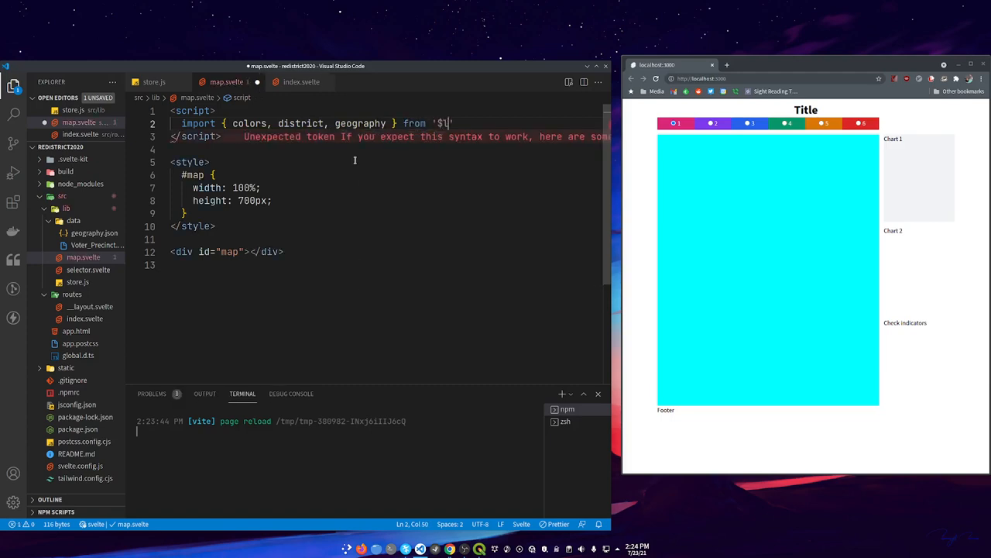
{"action": "type", "text": "lib/"}
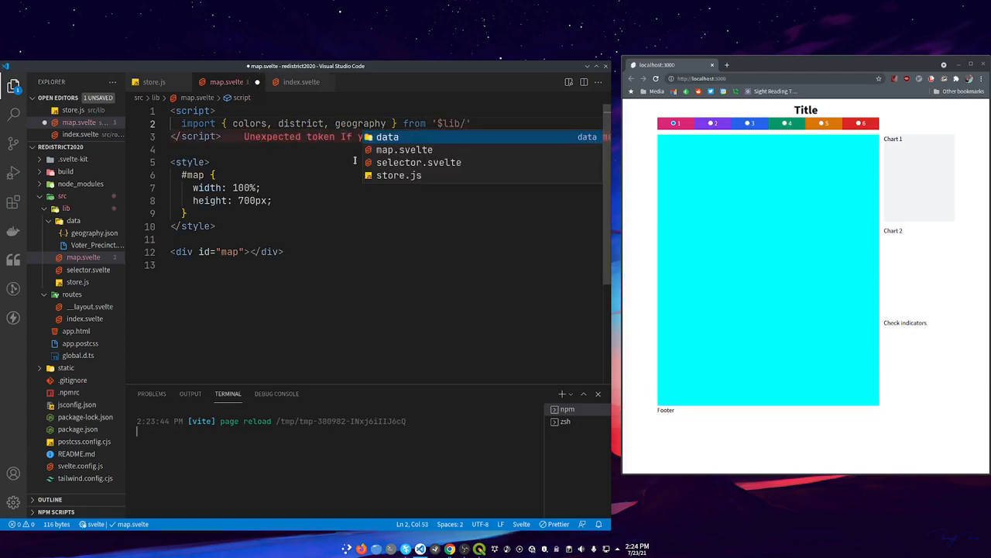
{"action": "type", "text": "/store"}
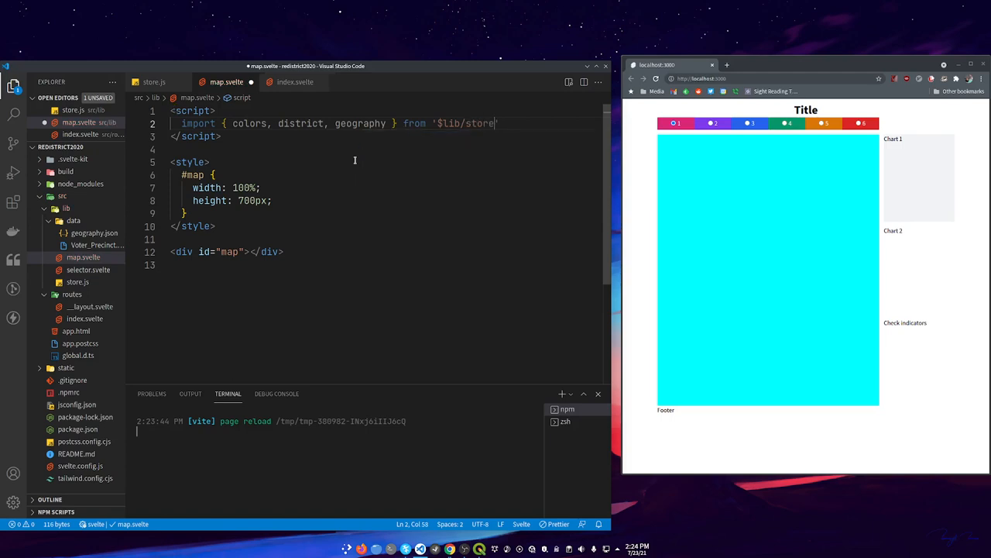
Import gl from 'maplibre-gl' on a new line below the store import.
{"action": "key", "text": "Enter"}
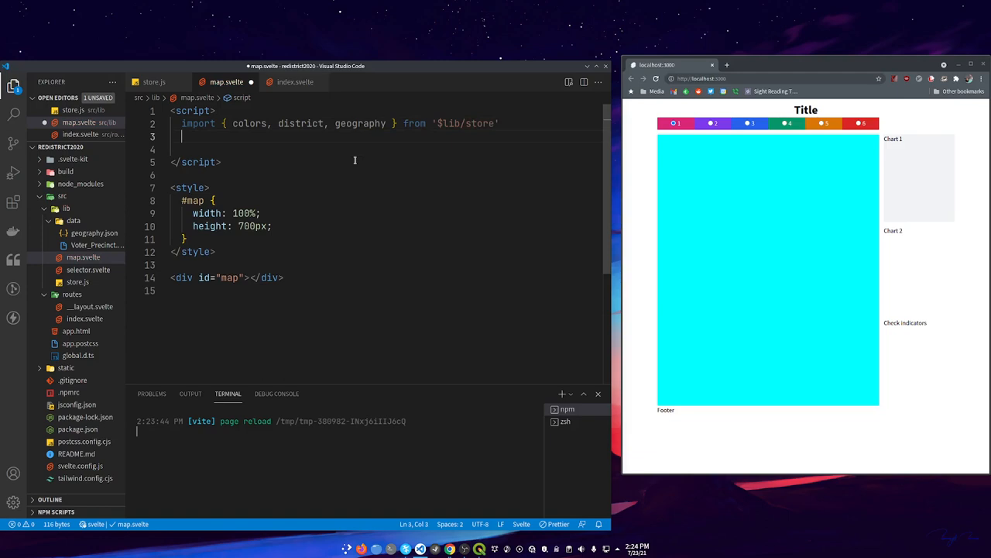
{"action": "type", "text": "import gl"}
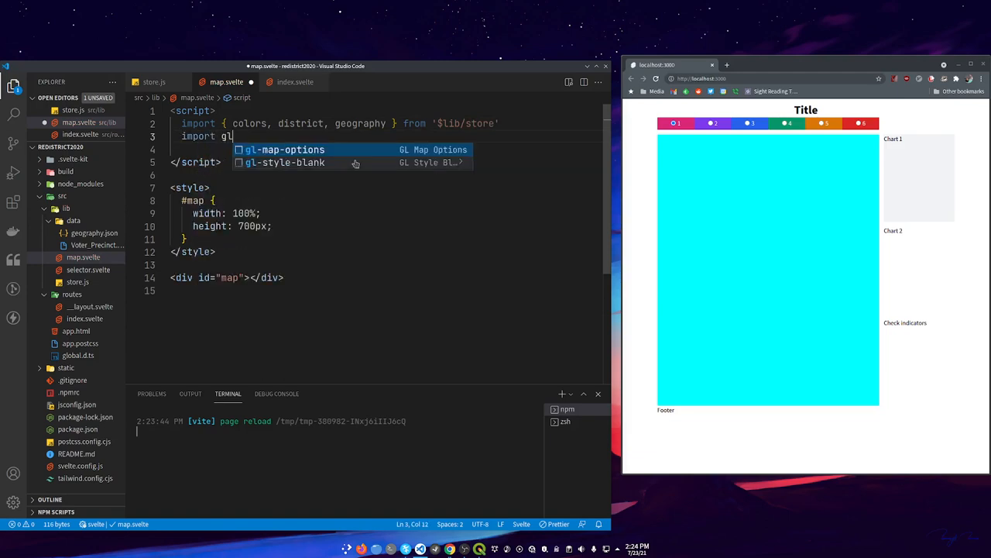
{"action": "type", "text": "gl"}
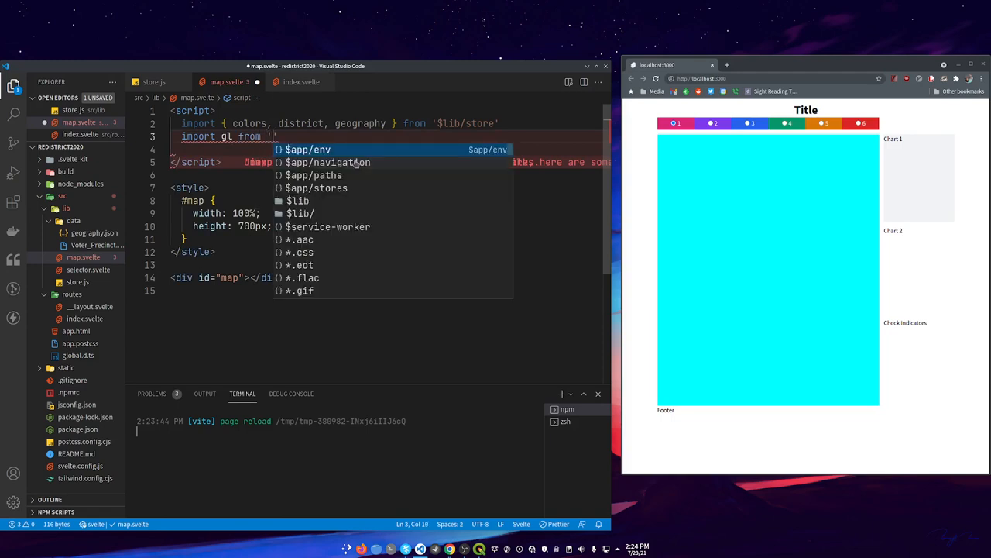
{"action": "type", "text": "maplibre-gl"}
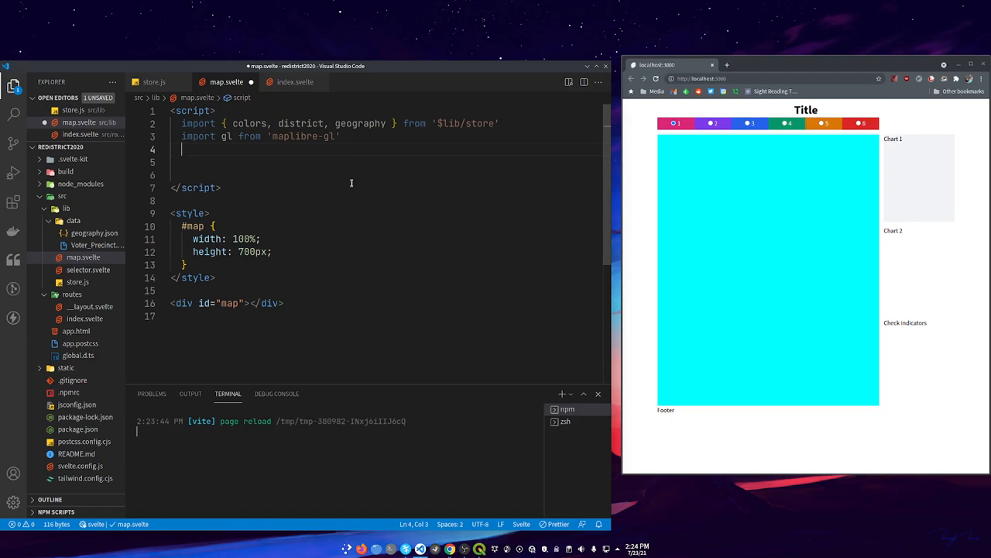
{"action": "mouse_move", "coordinate": [264, 173]}
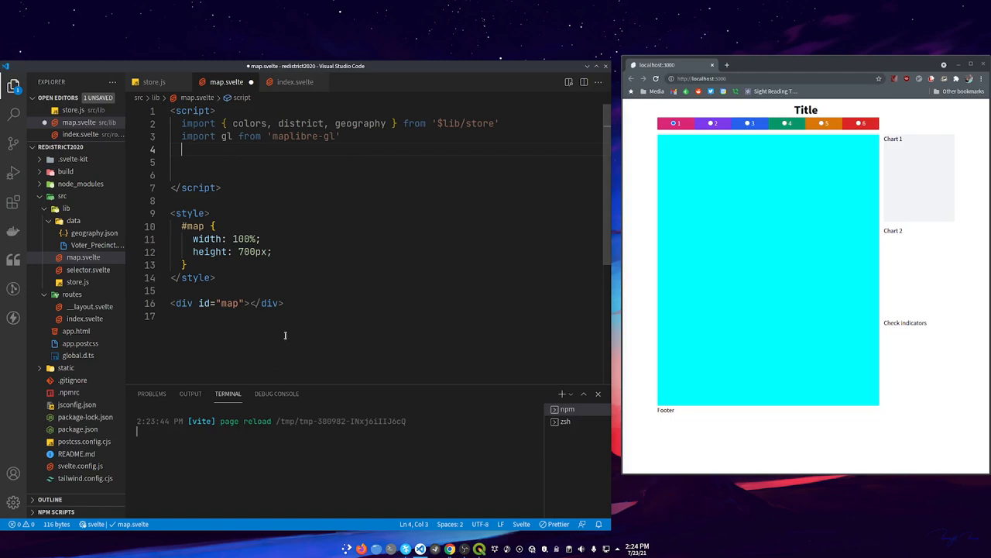
Add import { onMount } from 'svelte' as a third import in the script.
{"action": "left_click", "coordinate": [283, 303]}
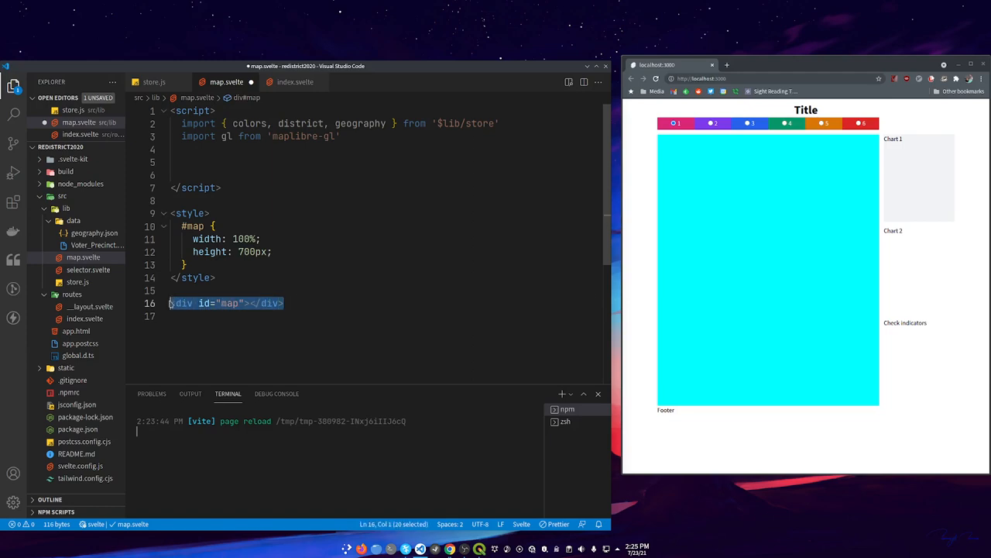
{"action": "left_click", "coordinate": [314, 150]}
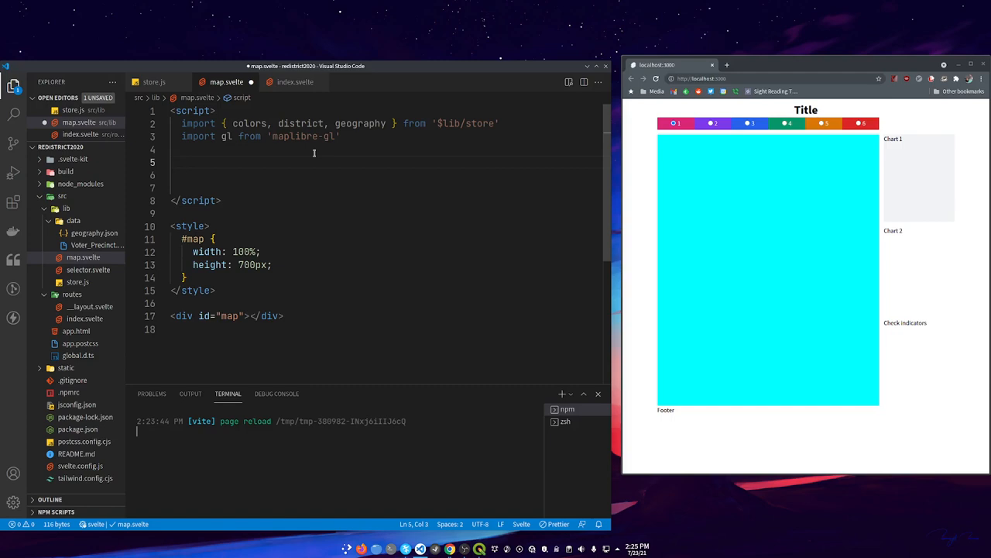
{"action": "type", "text": "import"}
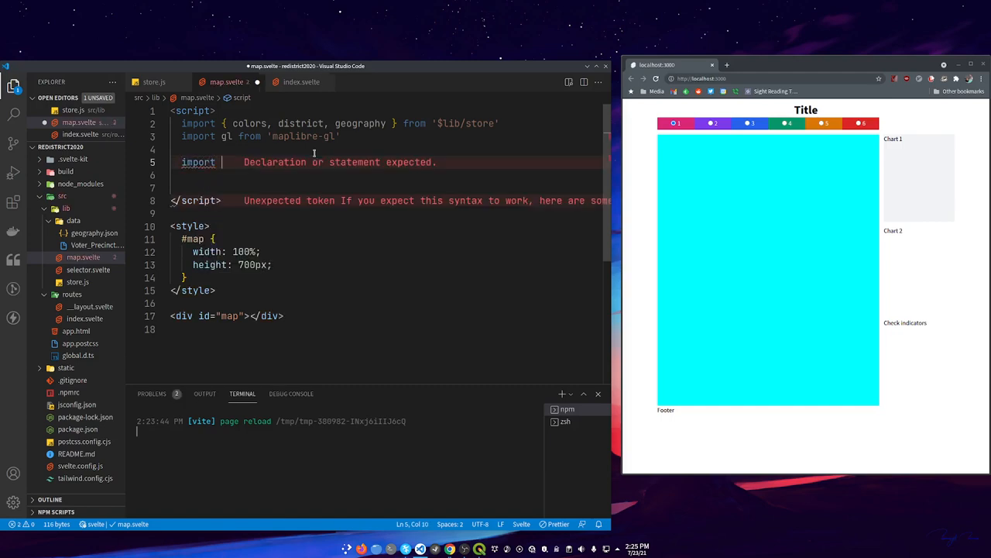
{"action": "type", "text": "{ onMount"}
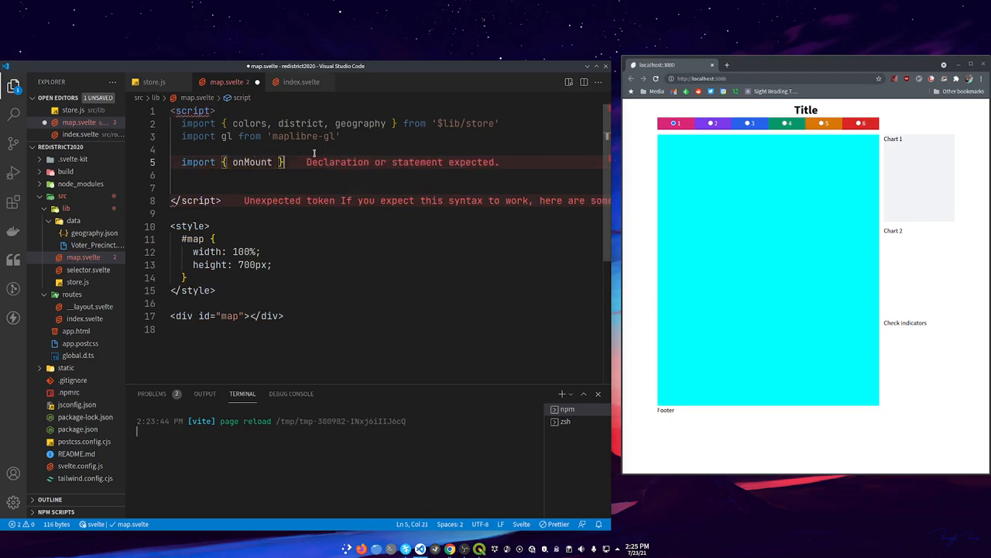
{"action": "type", "text": "fro"}
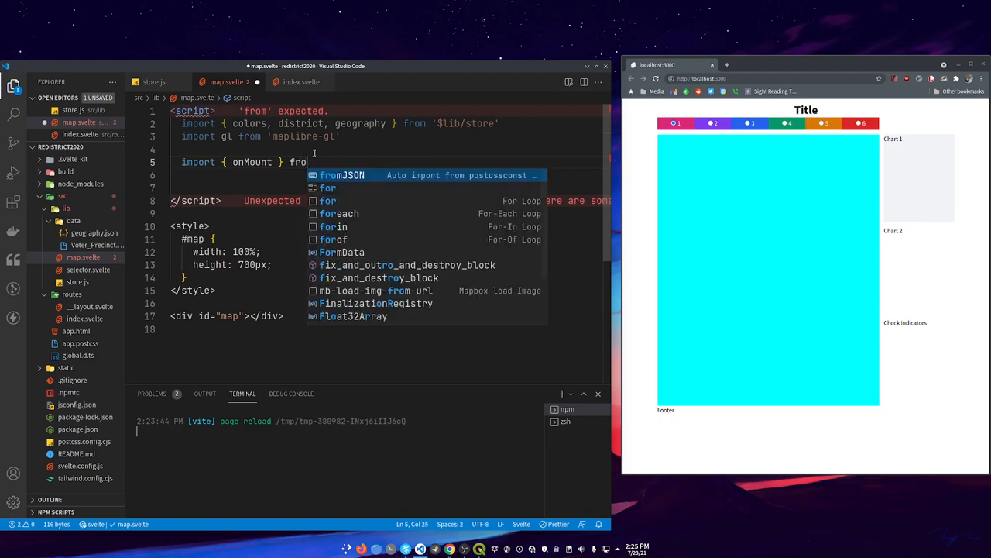
{"action": "type", "text": "'svelte"}
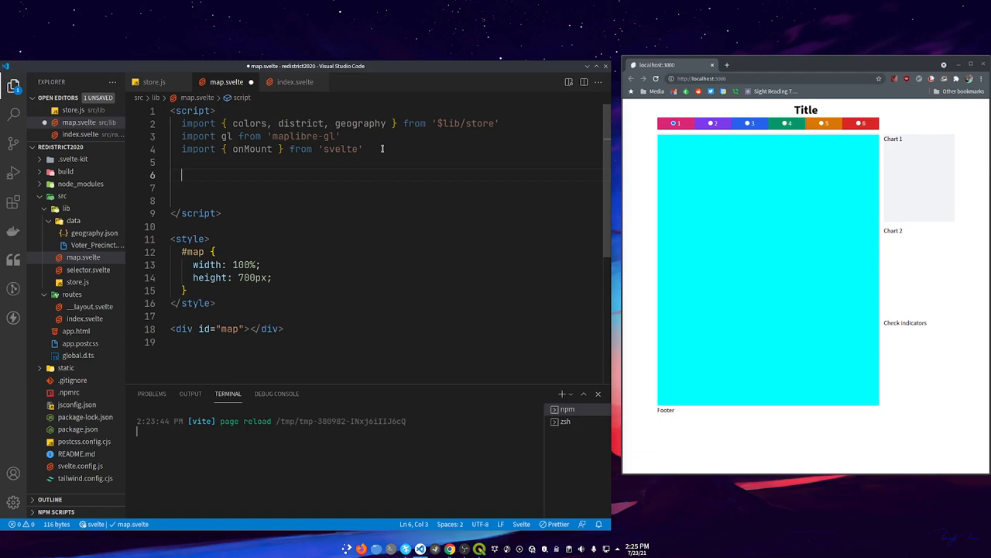
Define mapStyle (version 8, background layer) and mapOptions with container, style, zoom limits, bounds, center.
{"action": "type", "text": "gl-"}
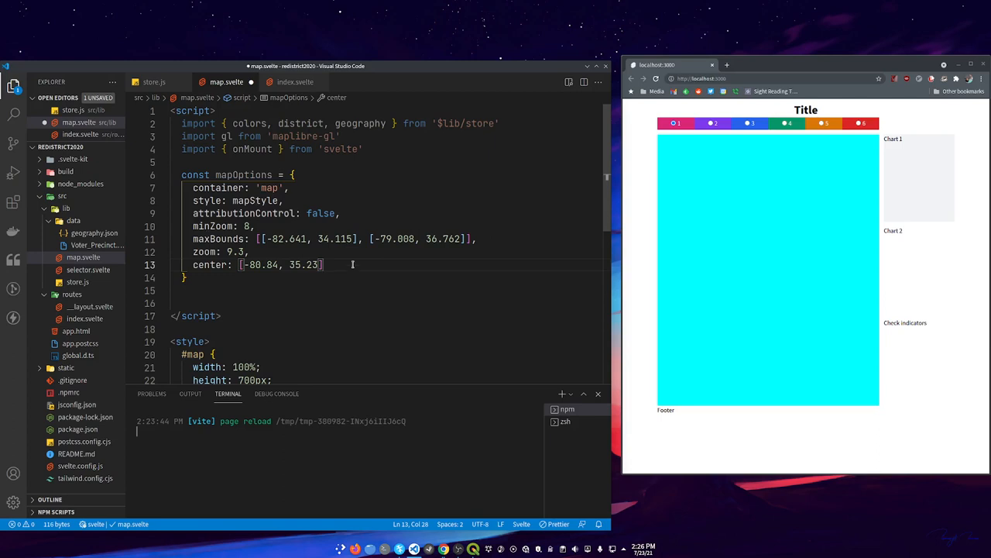
{"action": "mouse_move", "coordinate": [350, 152]}
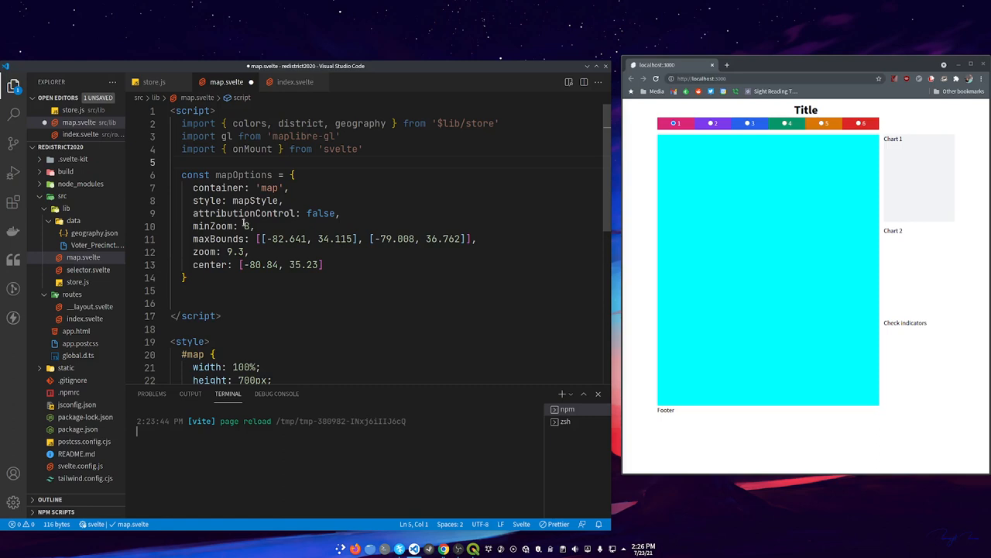
{"action": "type", "text": "8"}
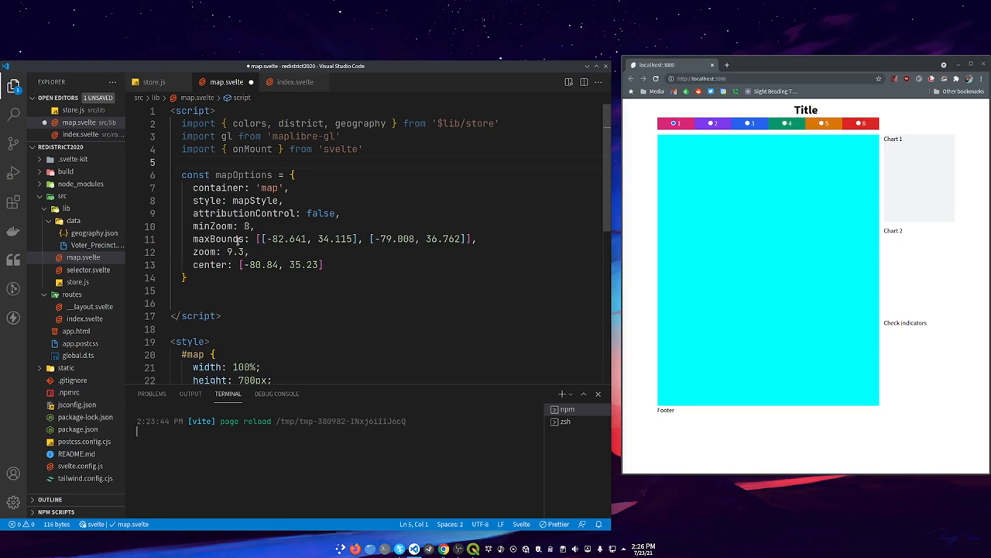
{"action": "mouse_move", "coordinate": [486, 317]}
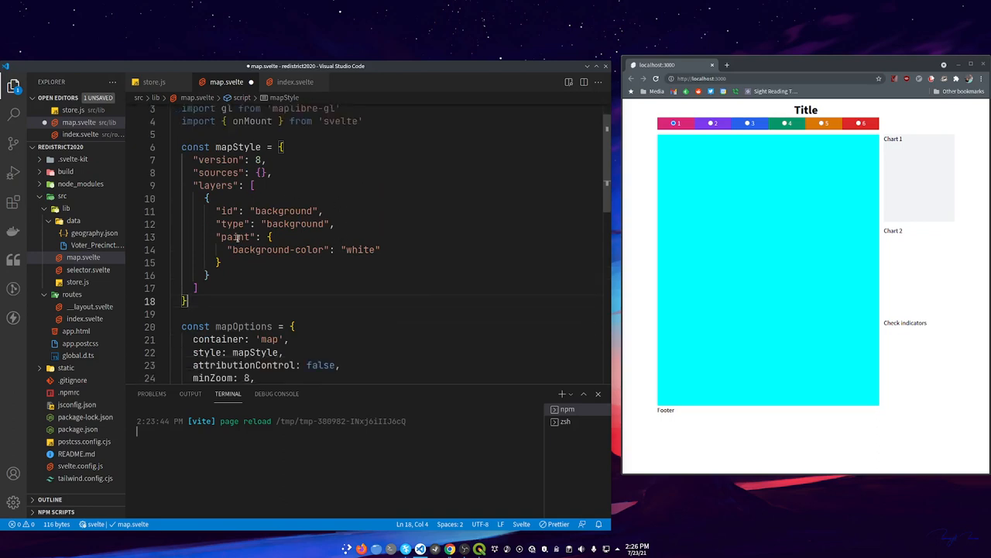
Change the background layer colour to red and begin an onMount call below the map options.
{"action": "double_click", "coordinate": [361, 250]}
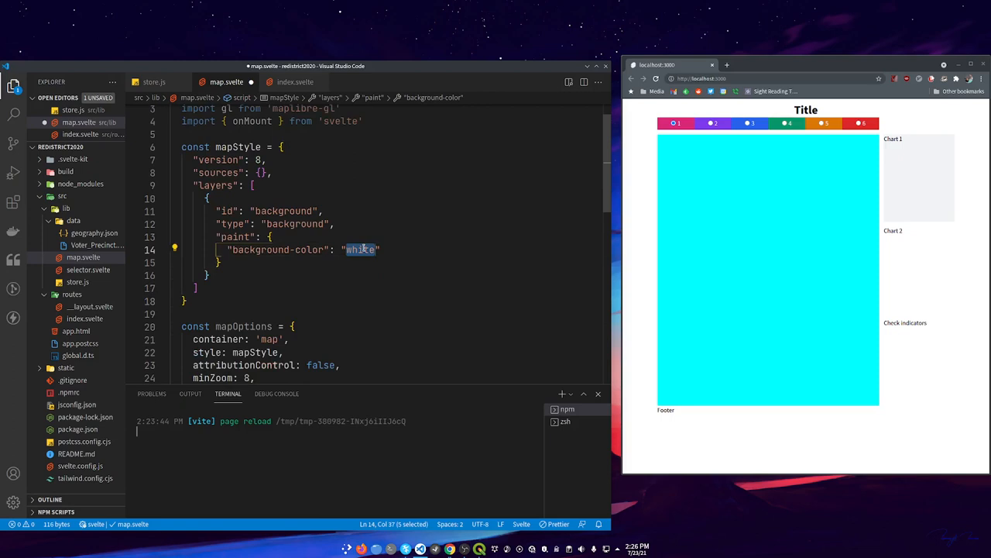
{"action": "type", "text": "red"}
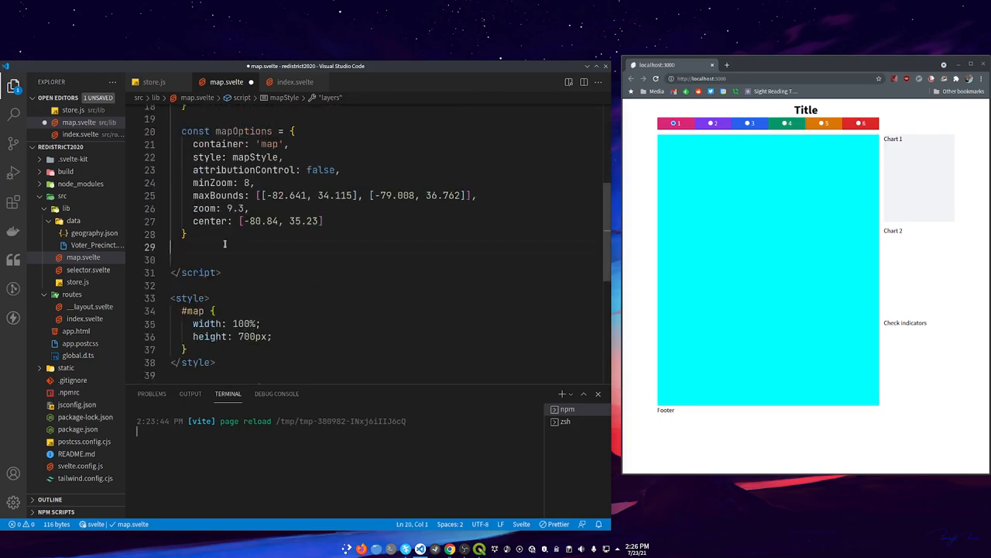
{"action": "key", "text": "enter"}
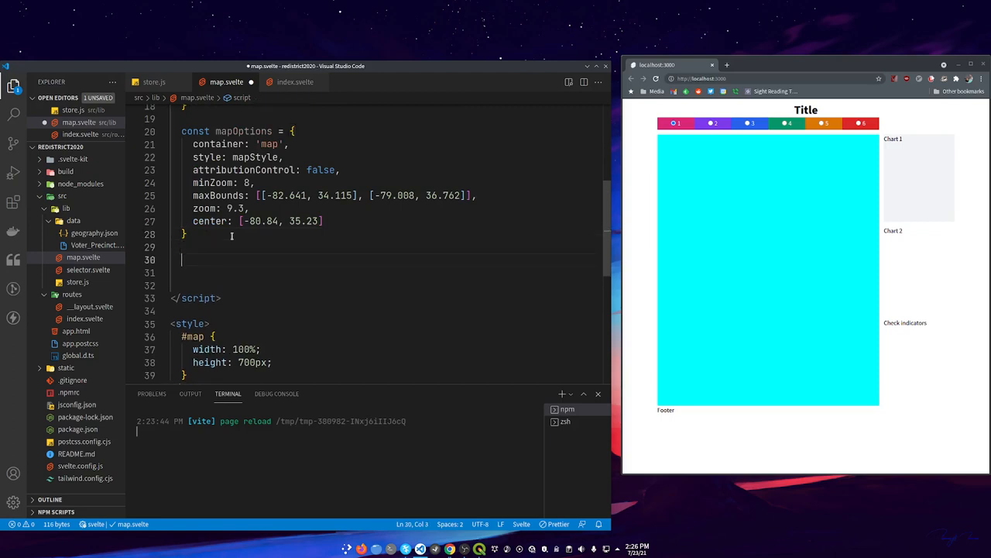
{"action": "type", "text": "onMount()"}
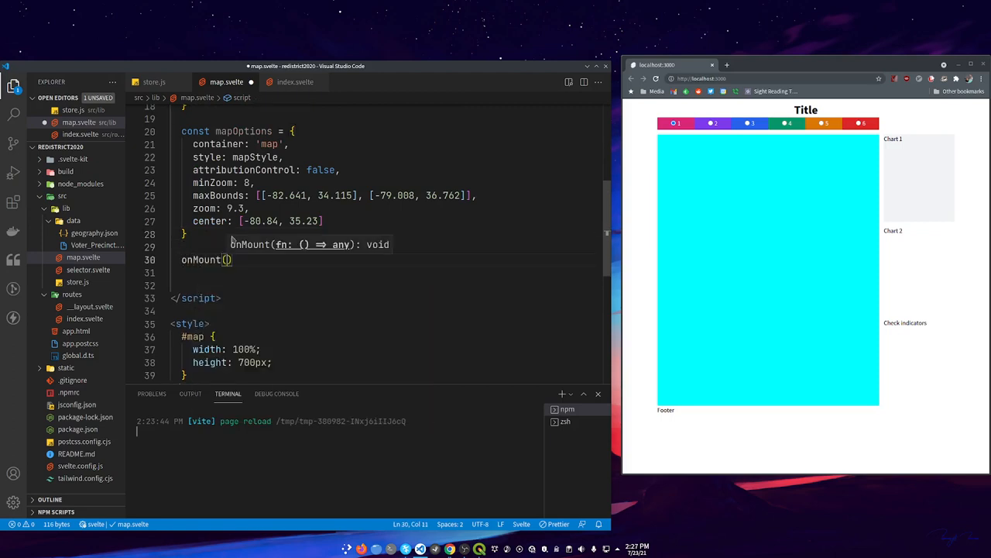
Create the map with new gl.Map(mapOptions) inside onMount, then restore the background to white.
{"action": "type", "text": "()"}
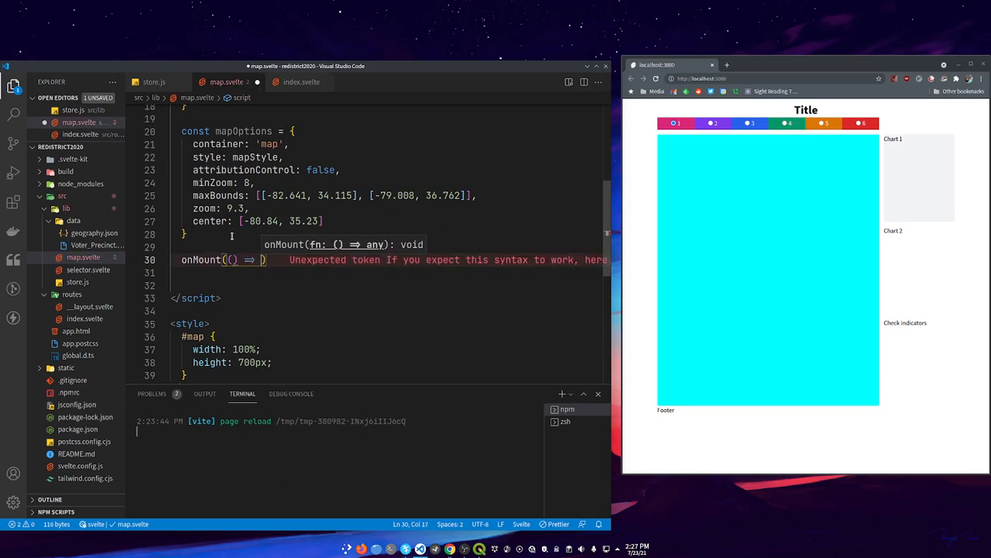
{"action": "type", "text": "{"}
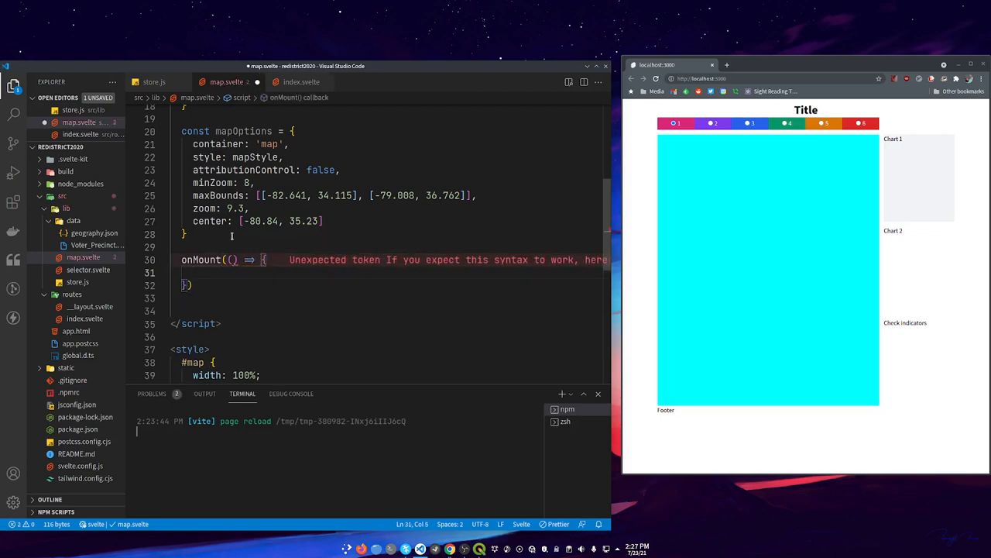
{"action": "type", "text": "const"}
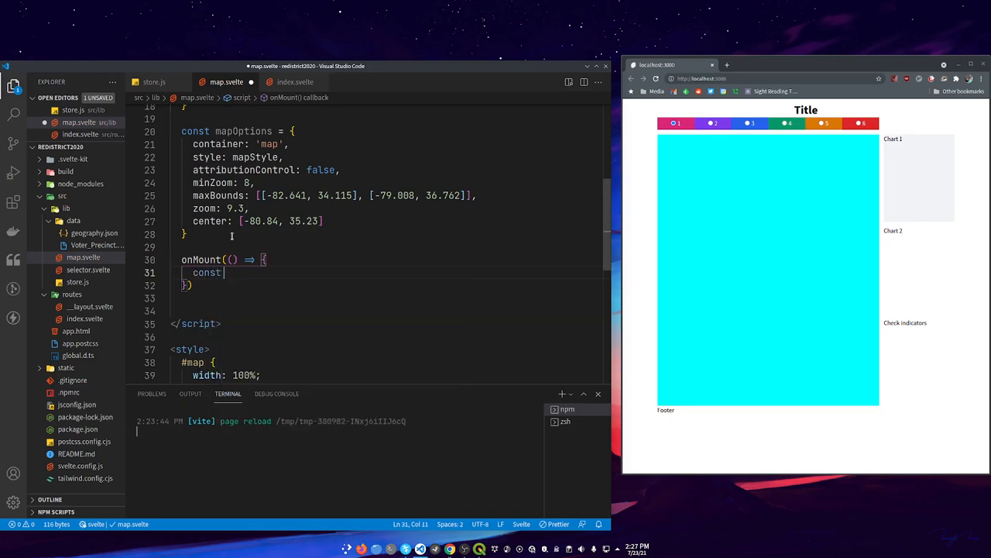
{"action": "type", "text": "map = new gl.Map(m"}
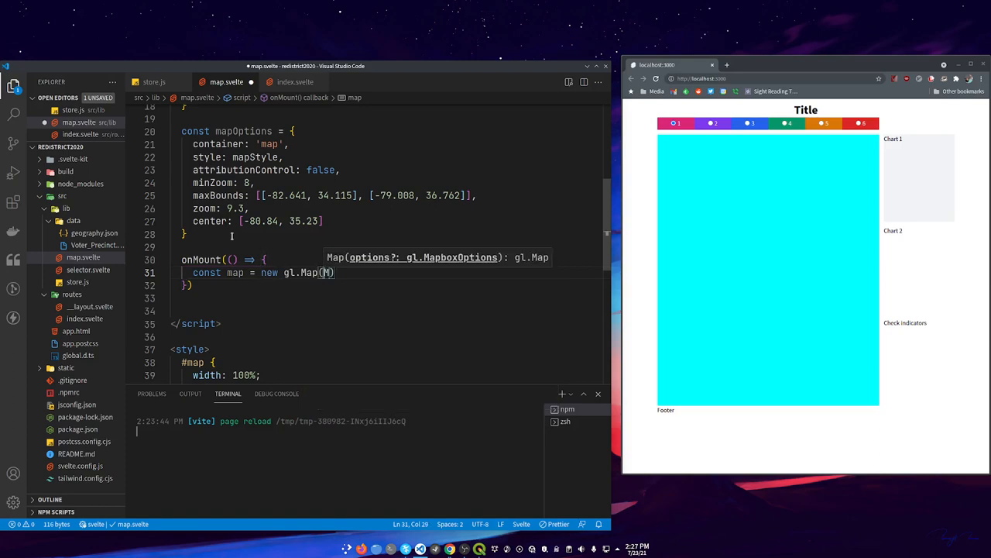
{"action": "type", "text": "map"}
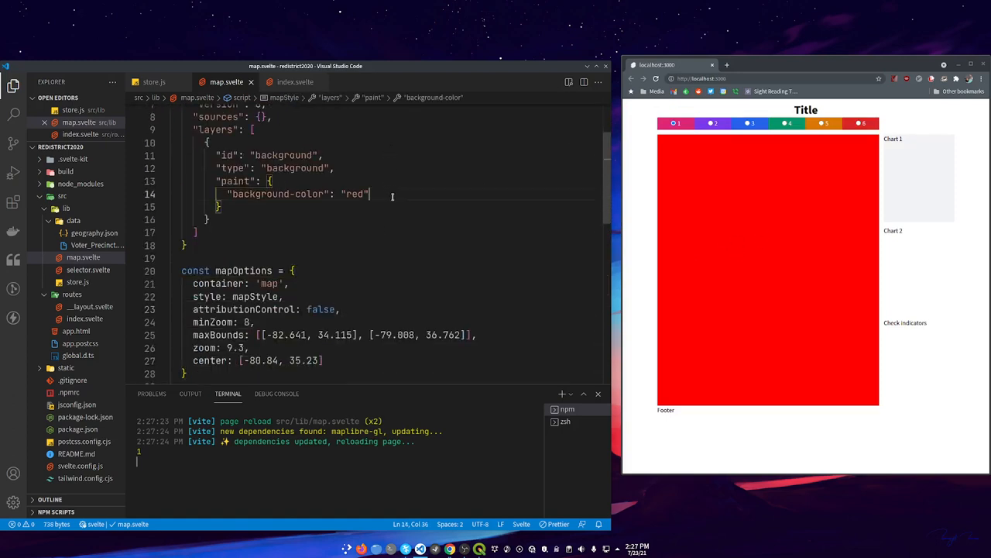
{"action": "type", "text": "wh"}
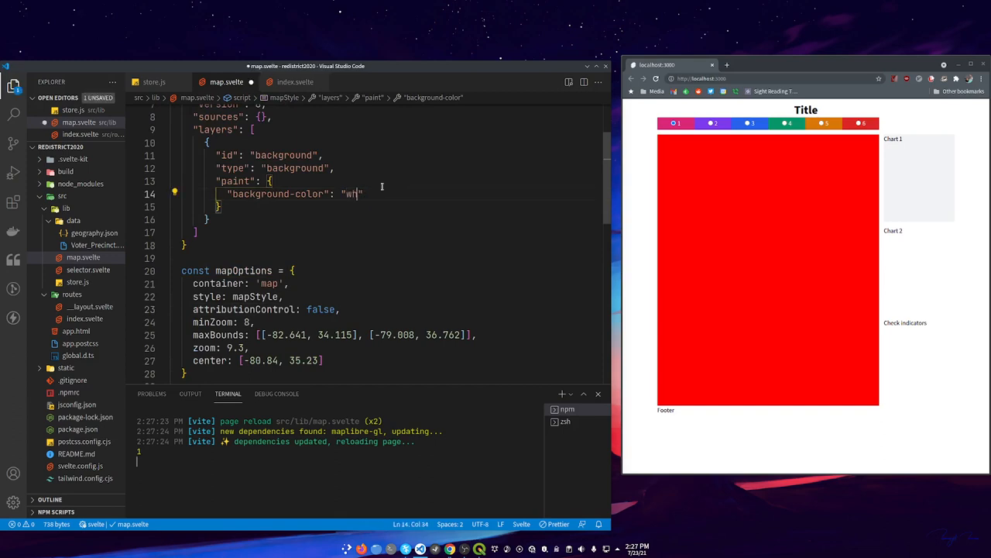
{"action": "type", "text": "ite"}
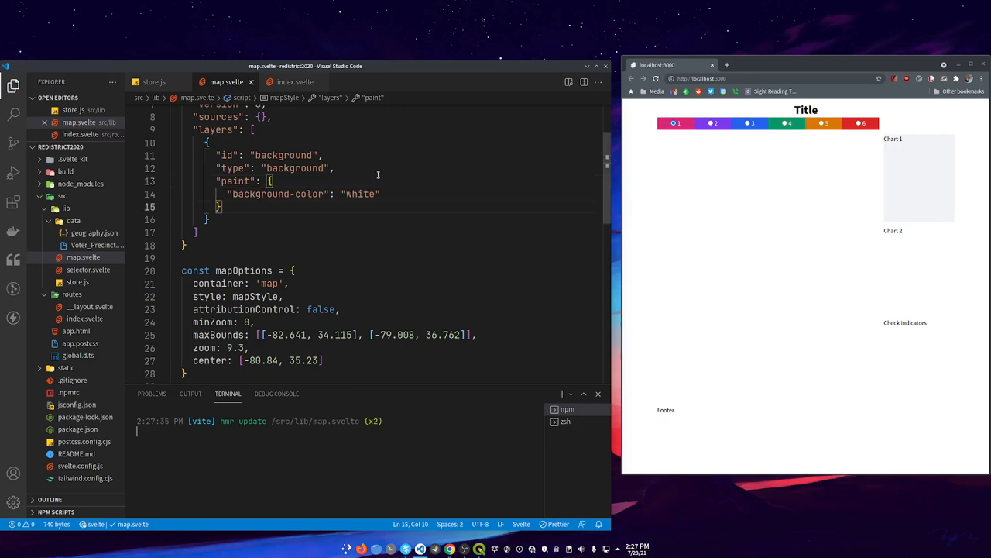
Start writing the geography entries in the map style.
{"action": "scroll", "scroll_direction": "down", "scroll_amount": 3}
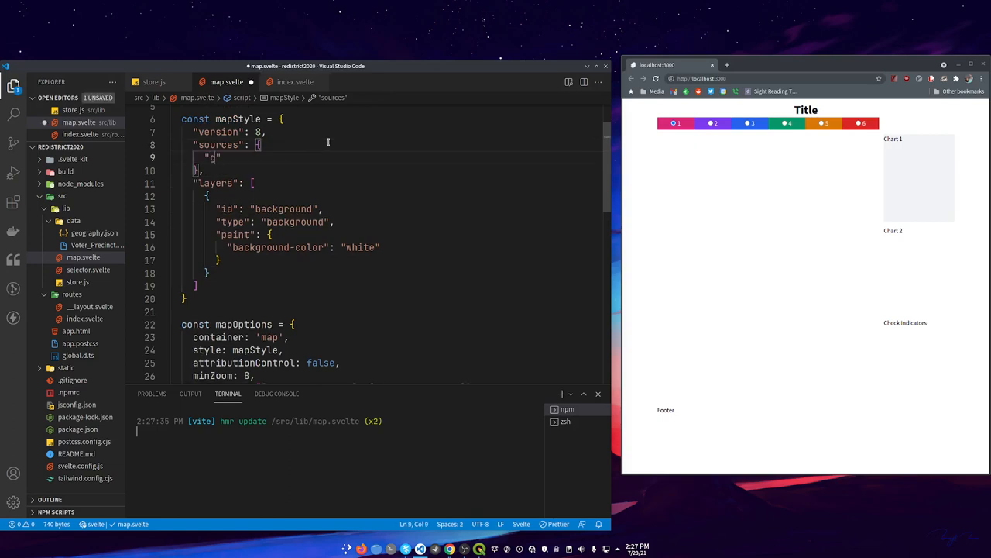
{"action": "type", "text": "eography"}
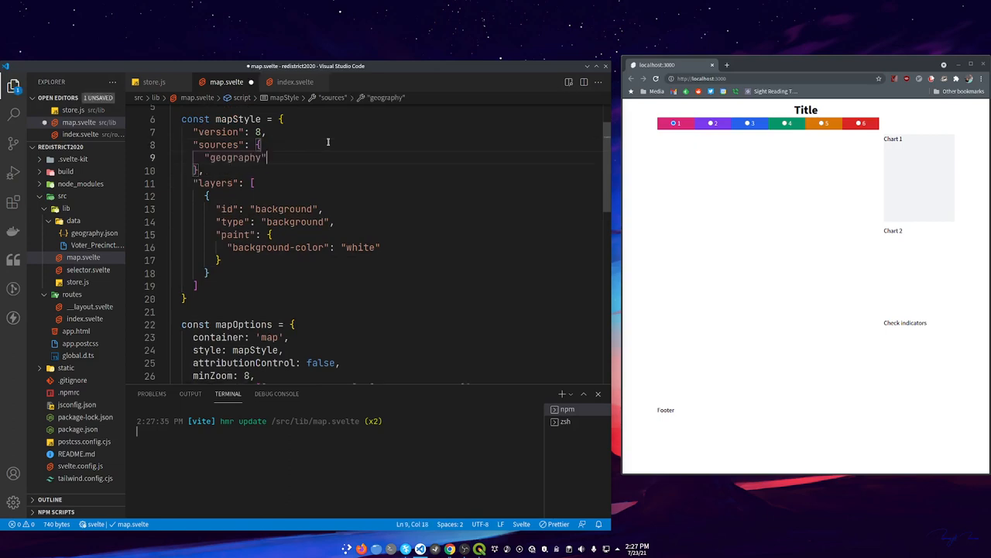
{"action": "type", "text": ":"}
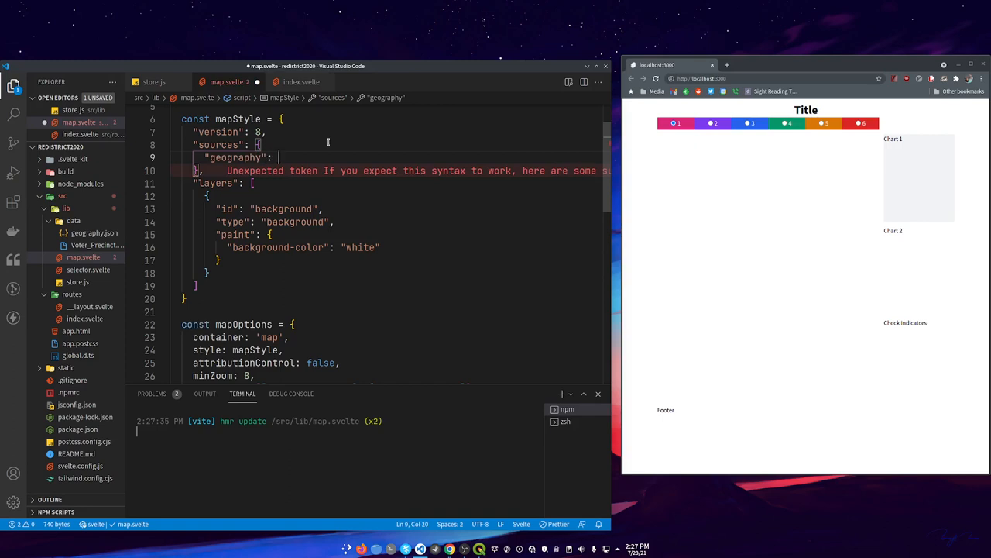
{"action": "type", "text": "}"}
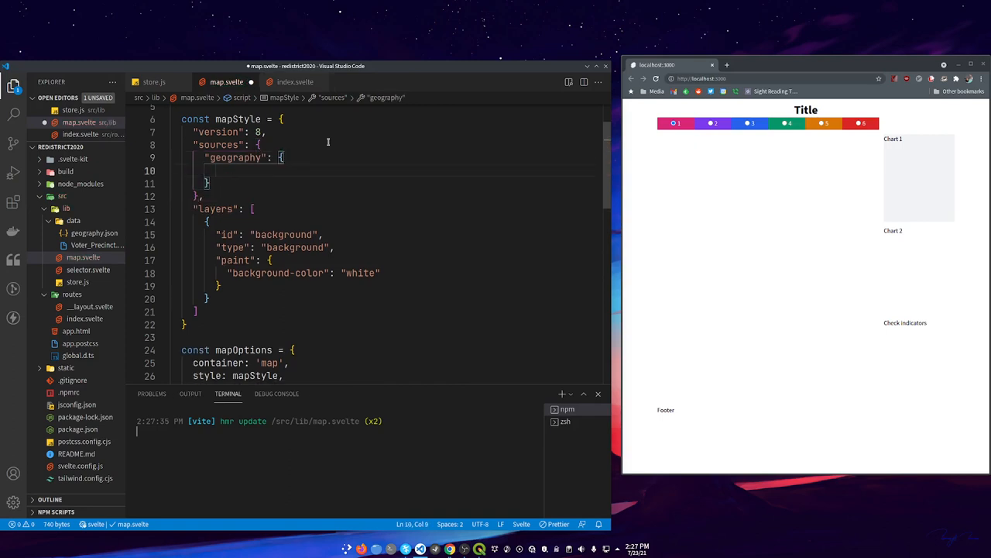
{"action": "type", "text": "\"tye\""}
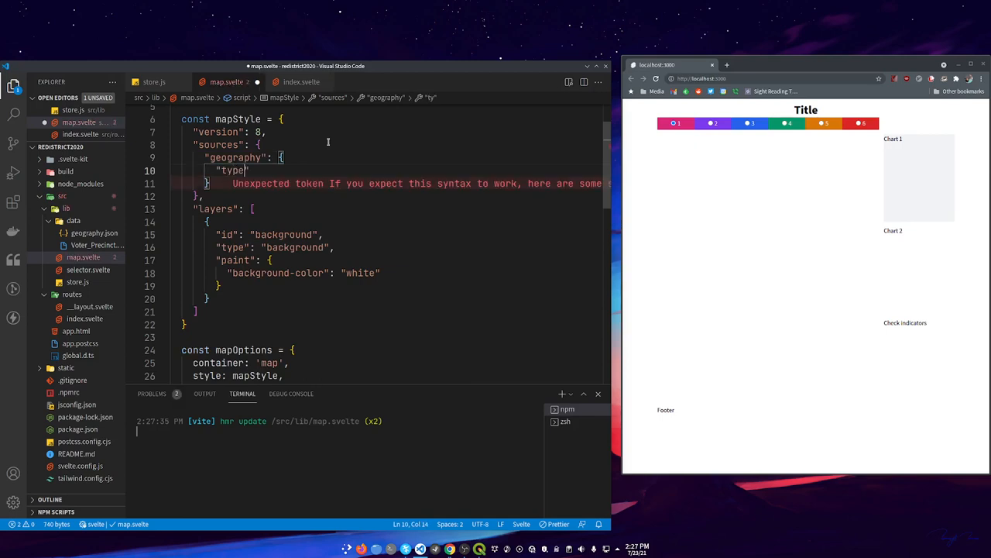
{"action": "type", "text": "geojson\","}
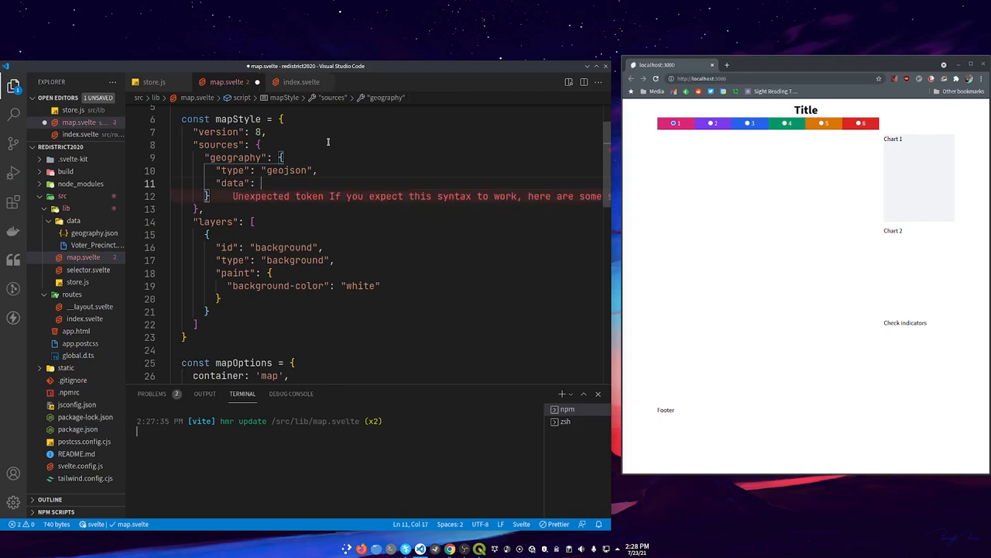
{"action": "type", "text": "$geography"}
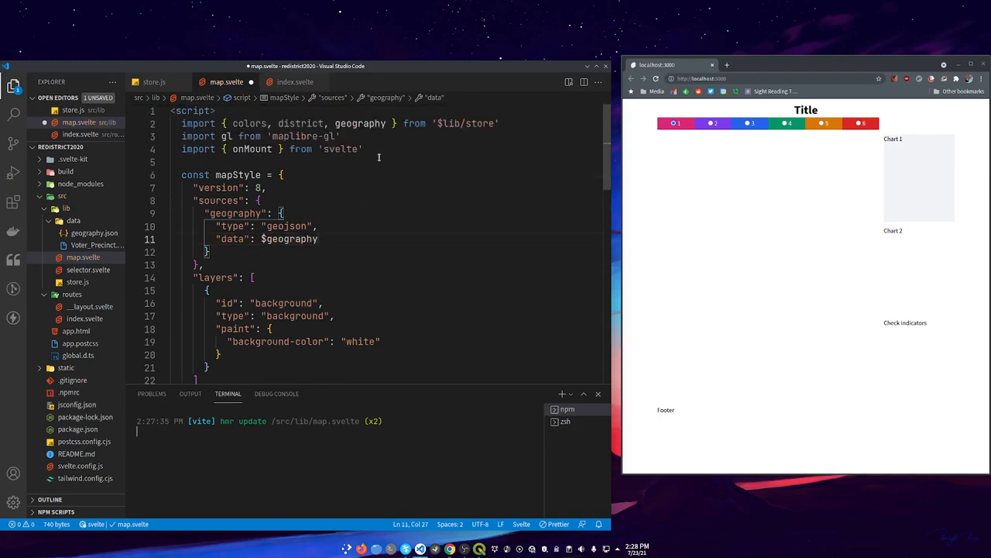
Add a layer with id and source 'geography' and type 'fill' to the layers array.
{"action": "scroll", "scroll_direction": "down", "scroll_amount": 3}
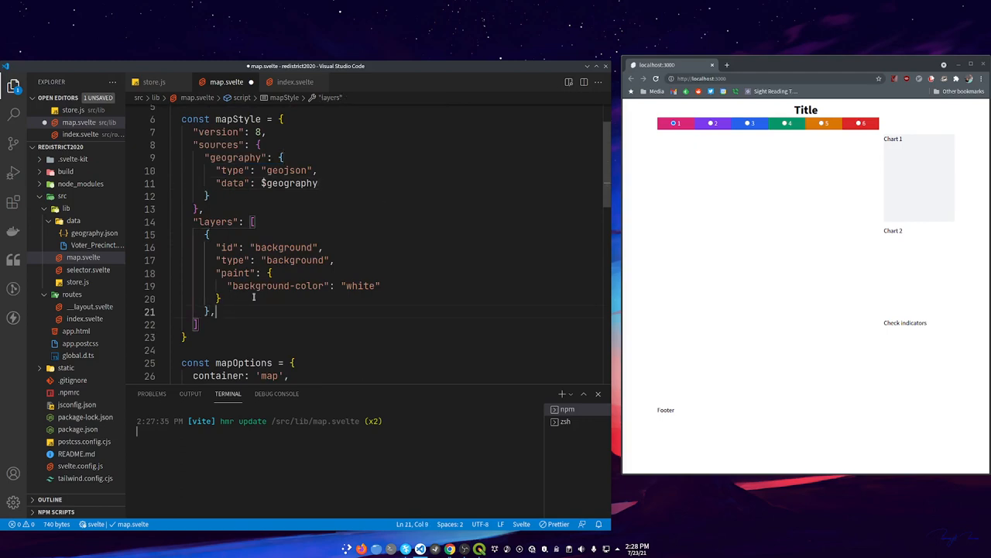
{"action": "type", "text": "{"}
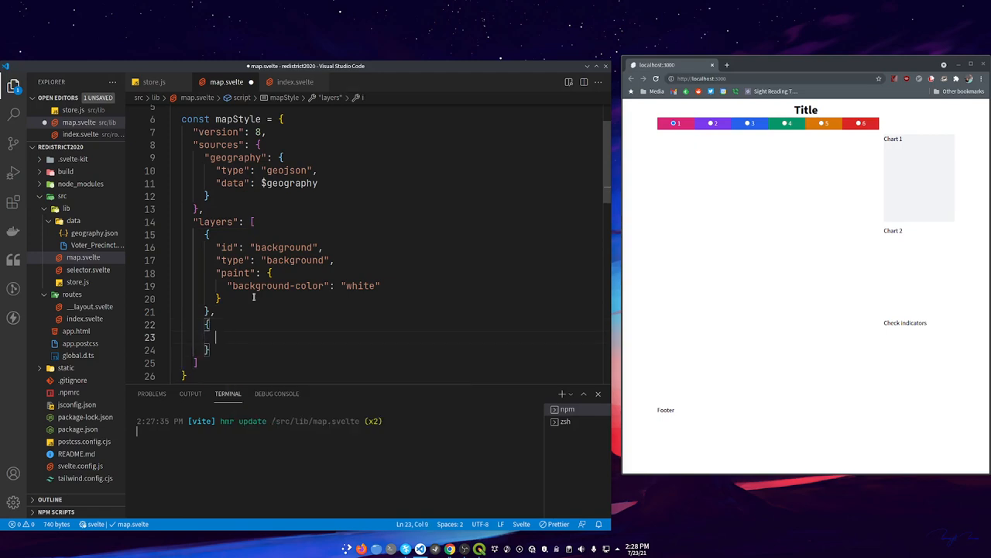
{"action": "type", "text": "id:"}
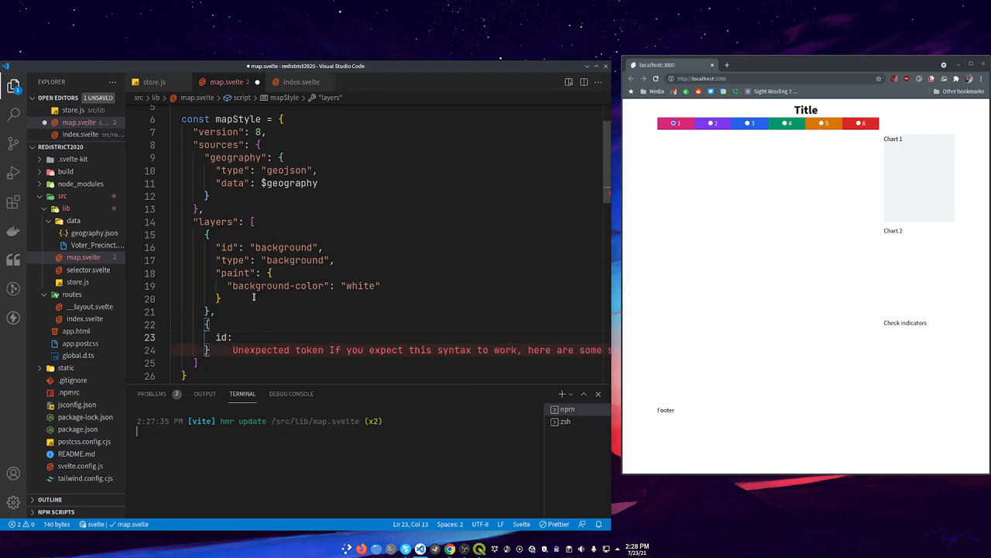
{"action": "type", "text": "\"\""}
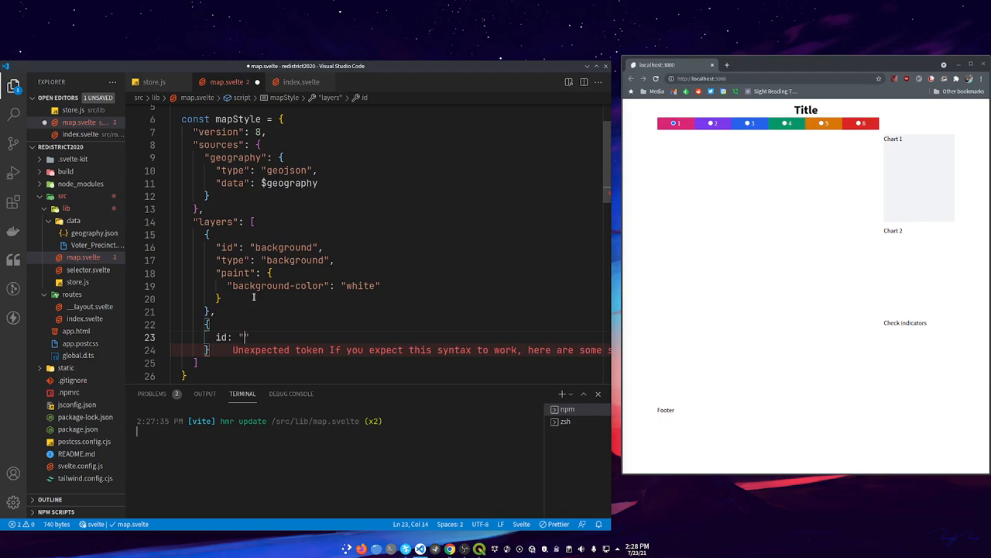
{"action": "type", "text": "geography"}
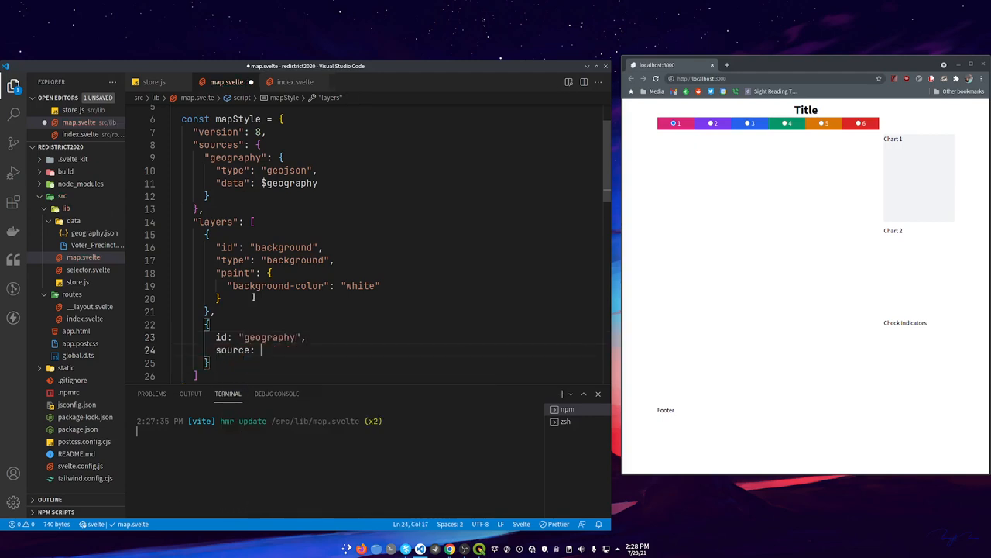
{"action": "type", "text": "\"geography\","}
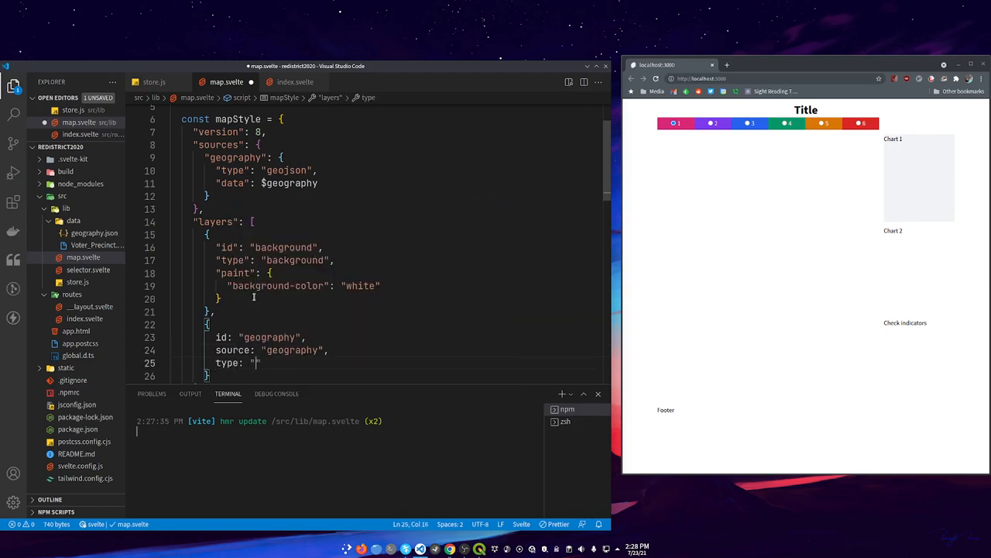
{"action": "type", "text": "fill\","}
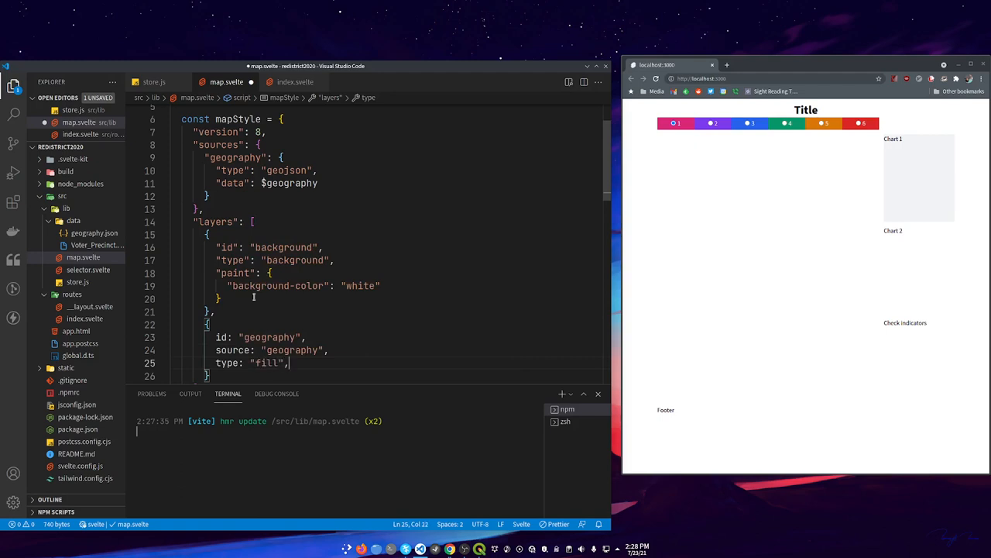
Give the geography layer a paint fill-color of #bada55.
{"action": "type", "text": "paint: {"}
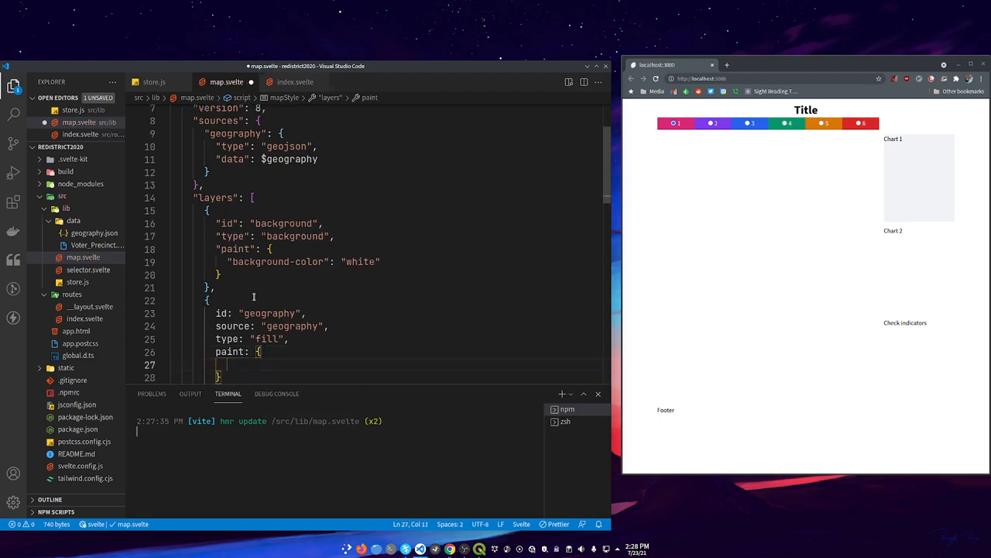
{"action": "type", "text": "fill"}
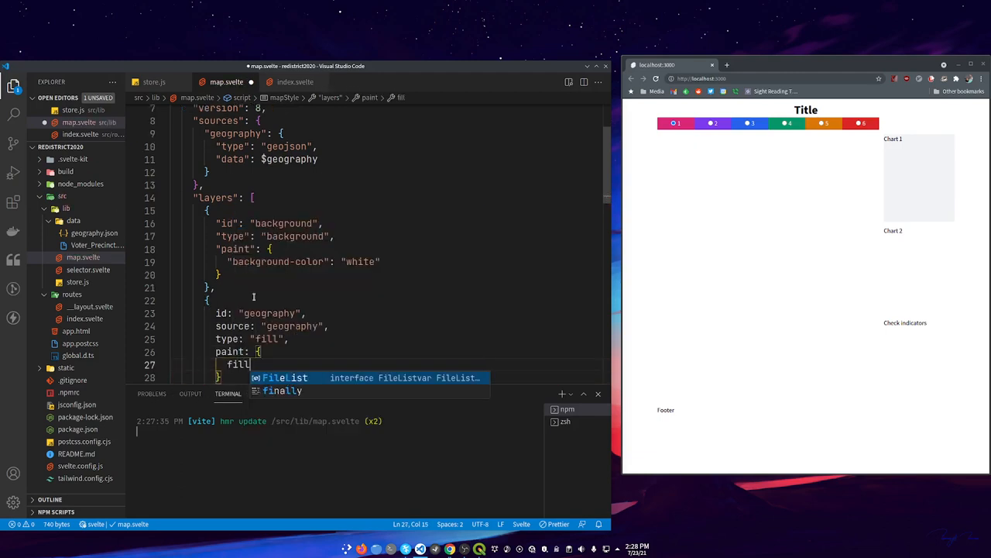
{"action": "type", "text": "-color:"}
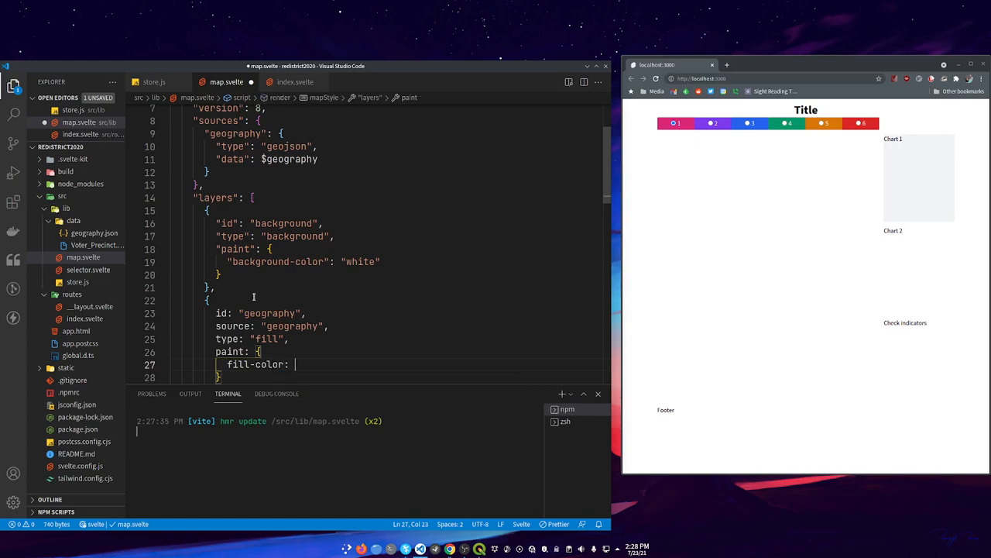
{"action": "type", "text": "\"\""}
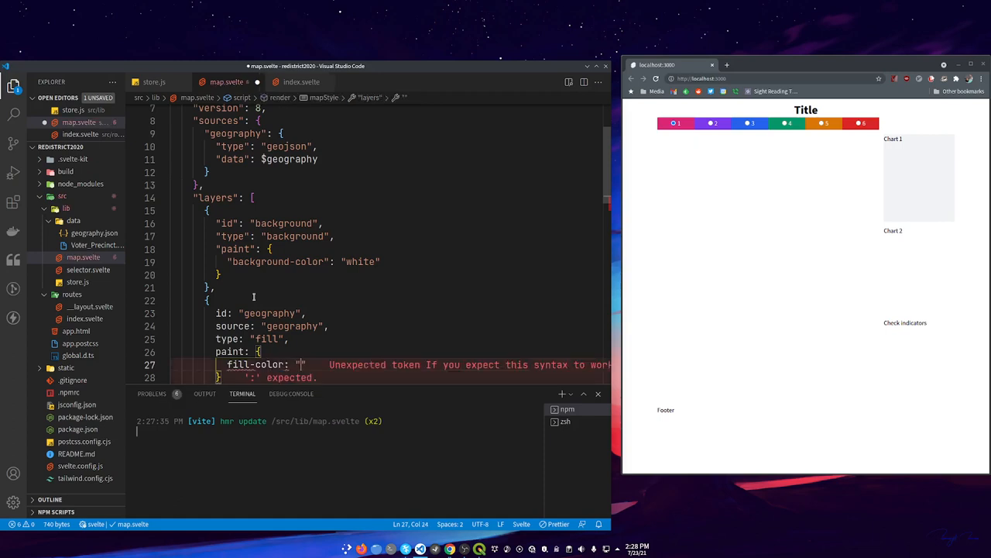
{"action": "type", "text": "#ba"}
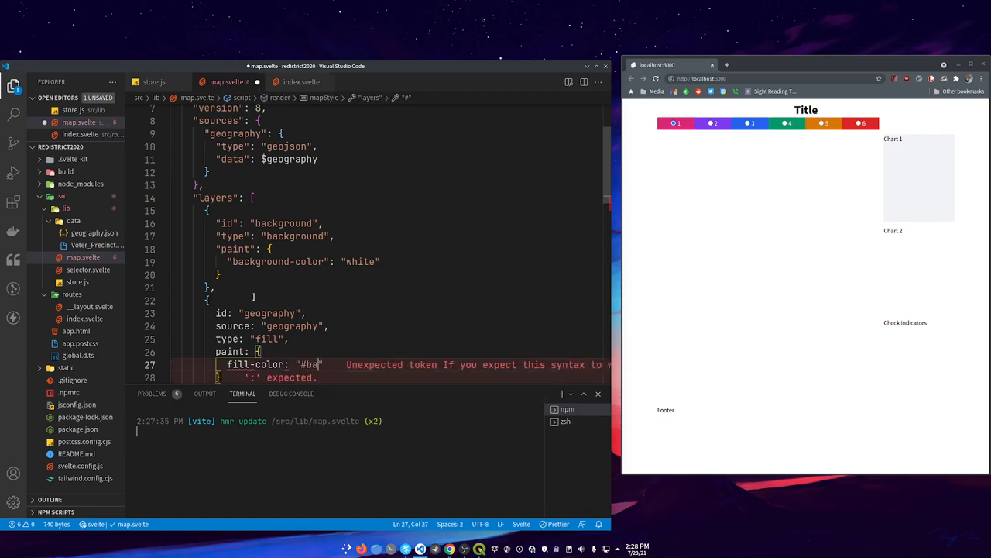
{"action": "type", "text": "d"}
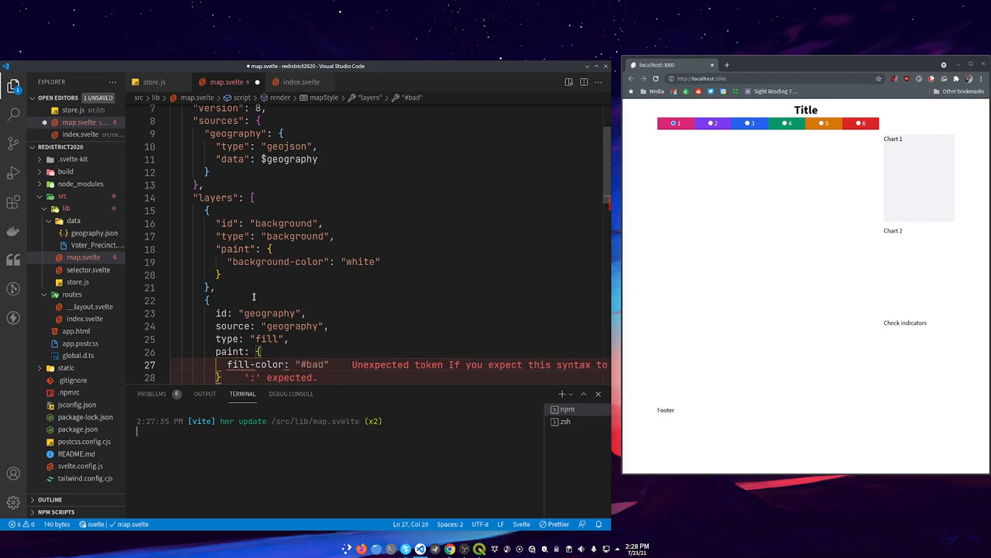
{"action": "type", "text": "a"}
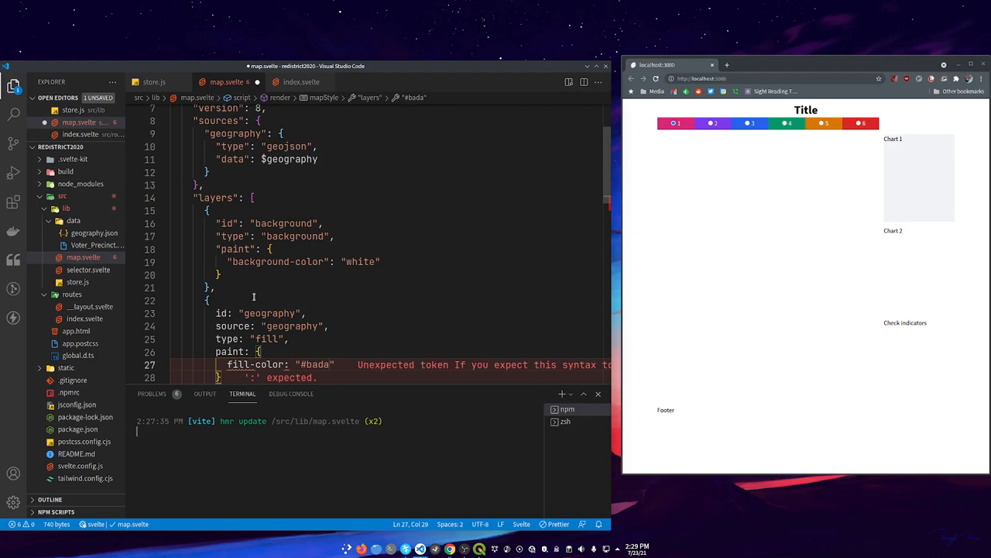
{"action": "type", "text": "55"}
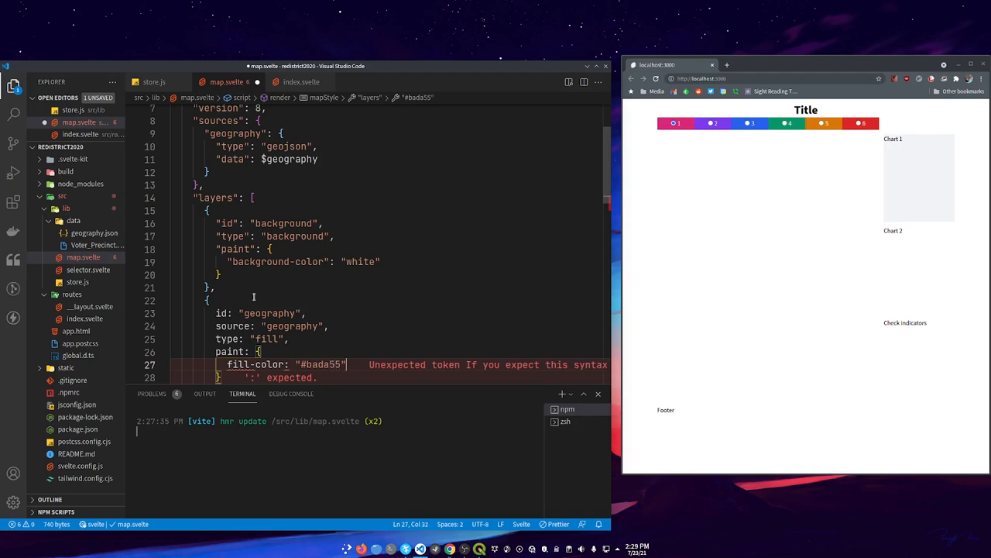
{"action": "scroll", "scroll_direction": "down", "scroll_amount": 3}
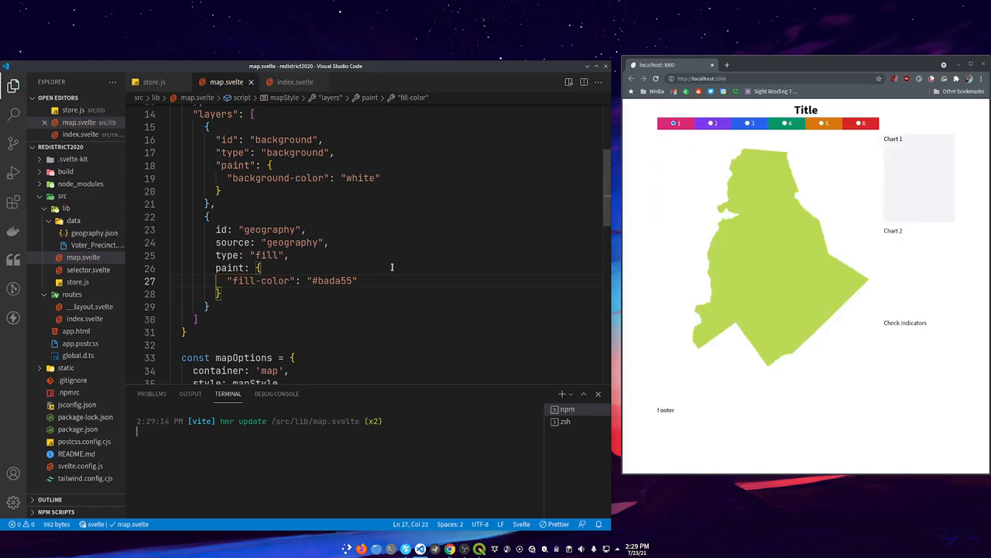
{"action": "mouse_move", "coordinate": [802, 227]}
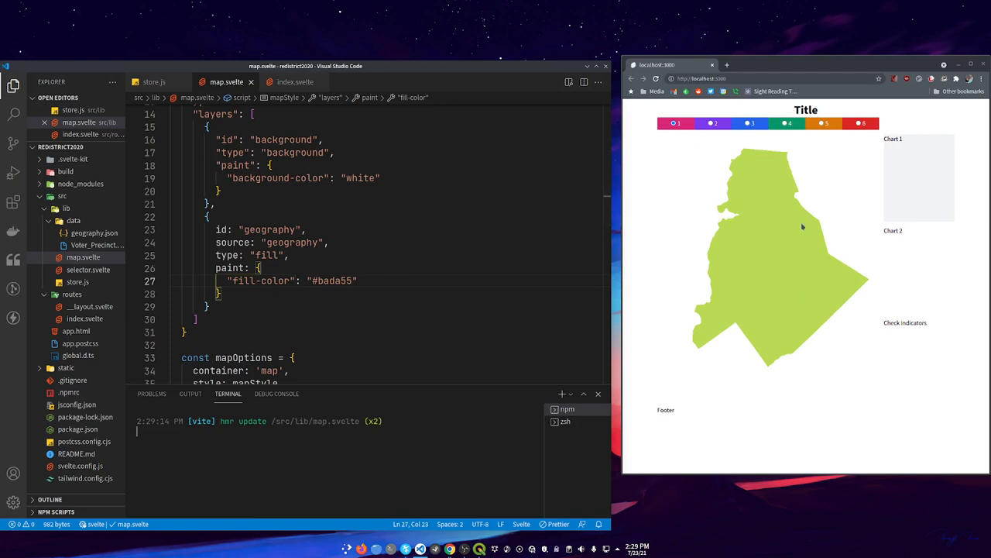
Add "fill-outline-color": "white" to the geography layer's paint properties.
{"action": "left_click", "coordinate": [356, 280]}
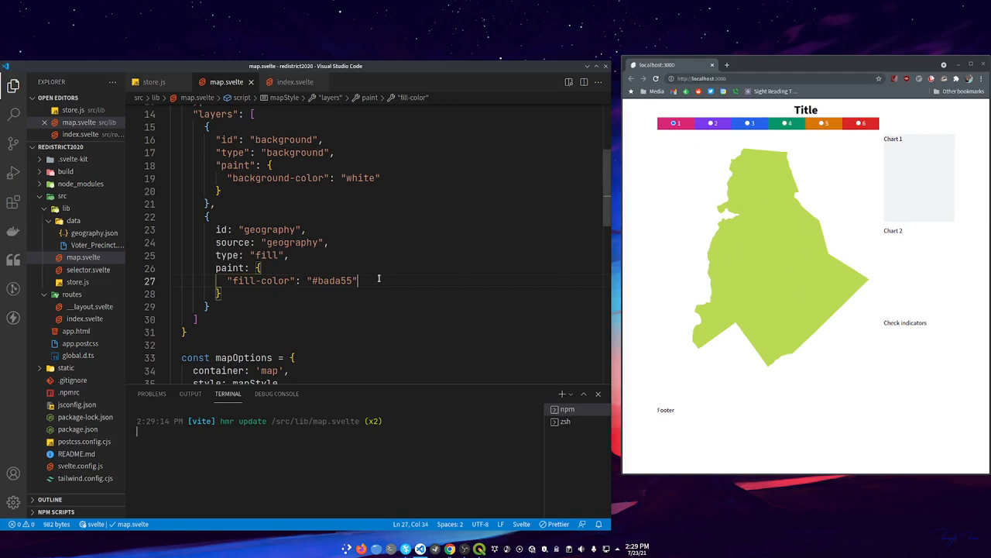
{"action": "type", "text": ","}
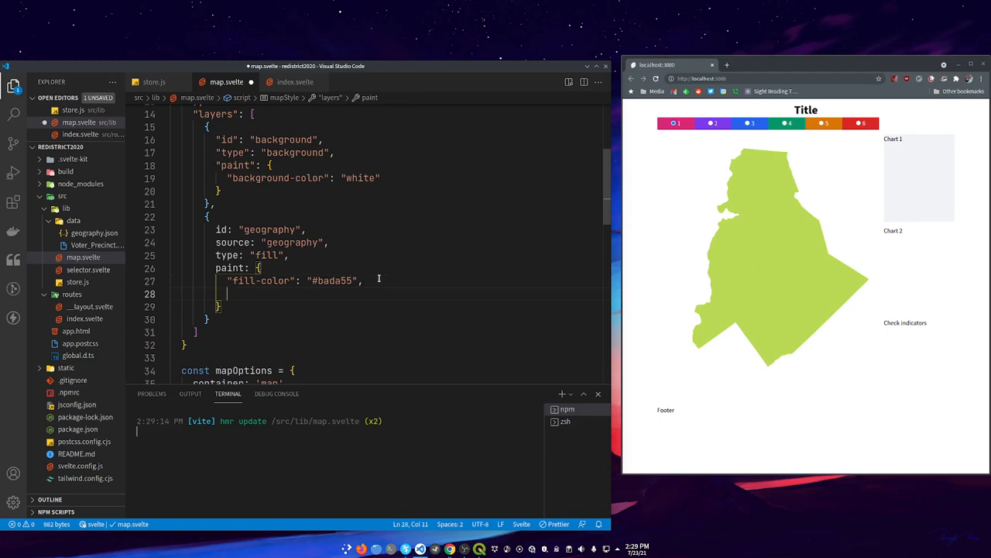
{"action": "type", "text": "fil"}
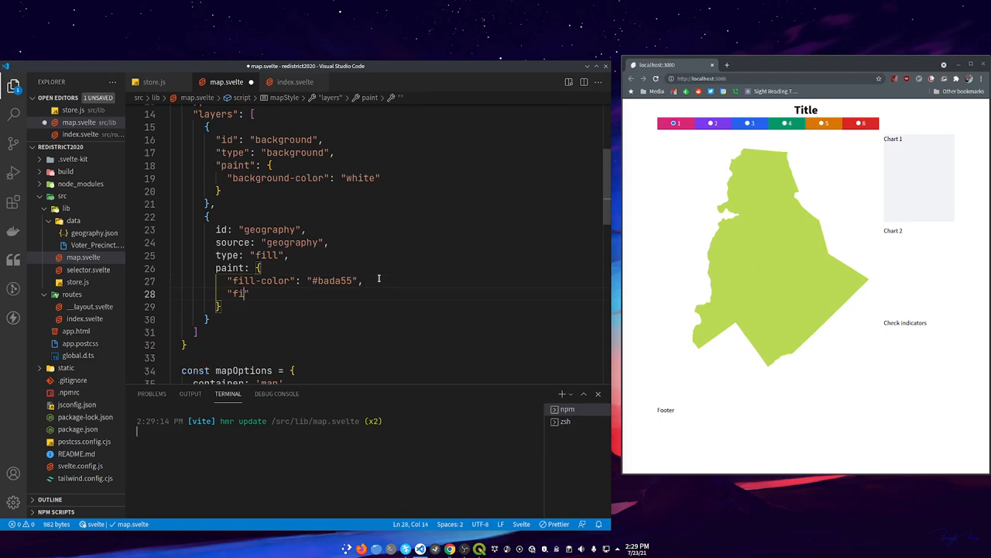
{"action": "type", "text": "-outline-color"}
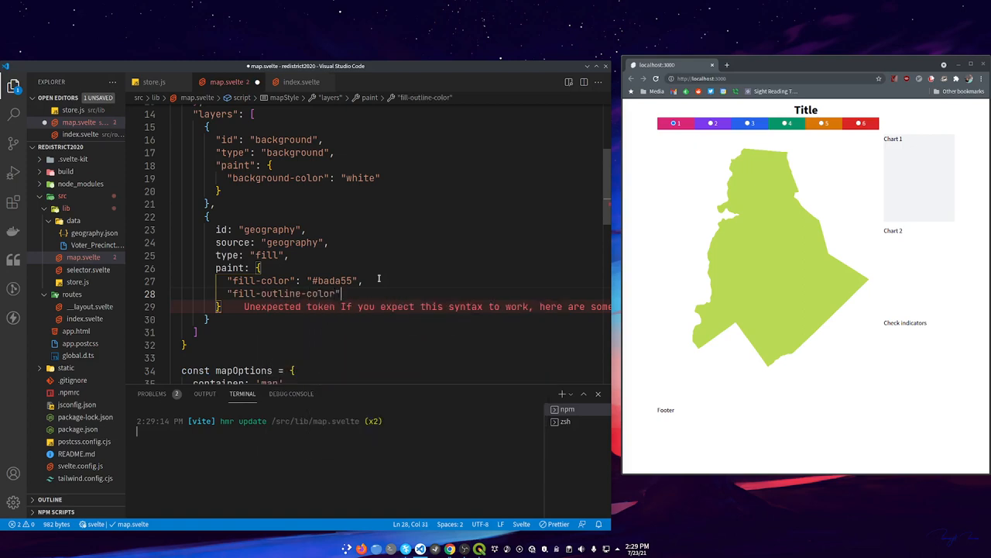
{"action": "type", "text": ": \"white\""}
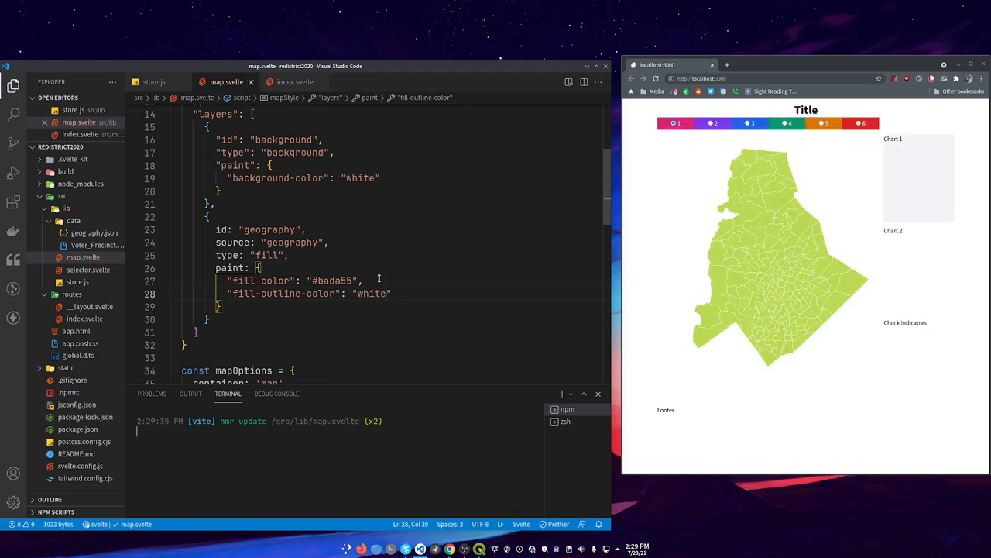
{"action": "mouse_move", "coordinate": [478, 250]}
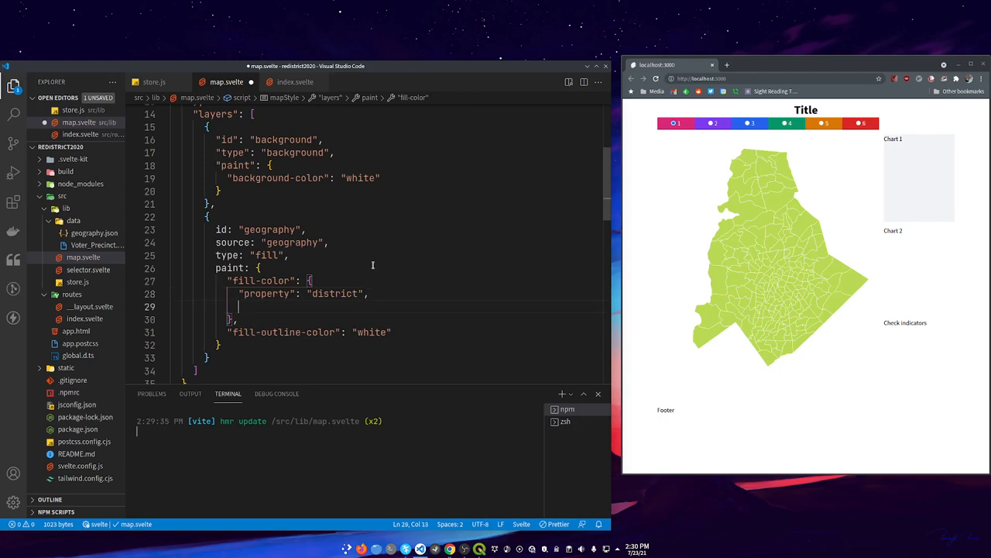
Rewrite fill-color as a categorical style on property 'district' with a first stop for district 1.
{"action": "type", "text": "\"\""}
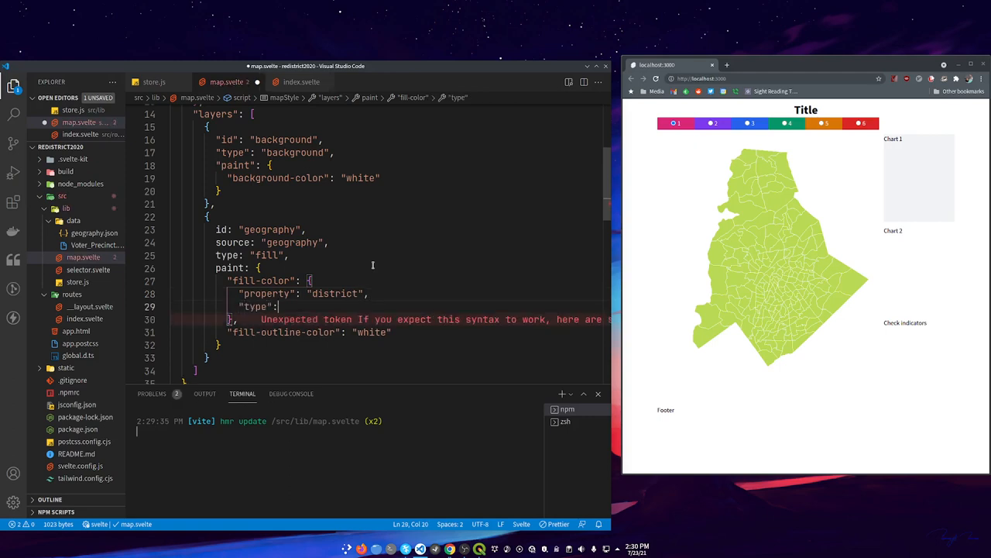
{"action": "type", "text": "\"\""}
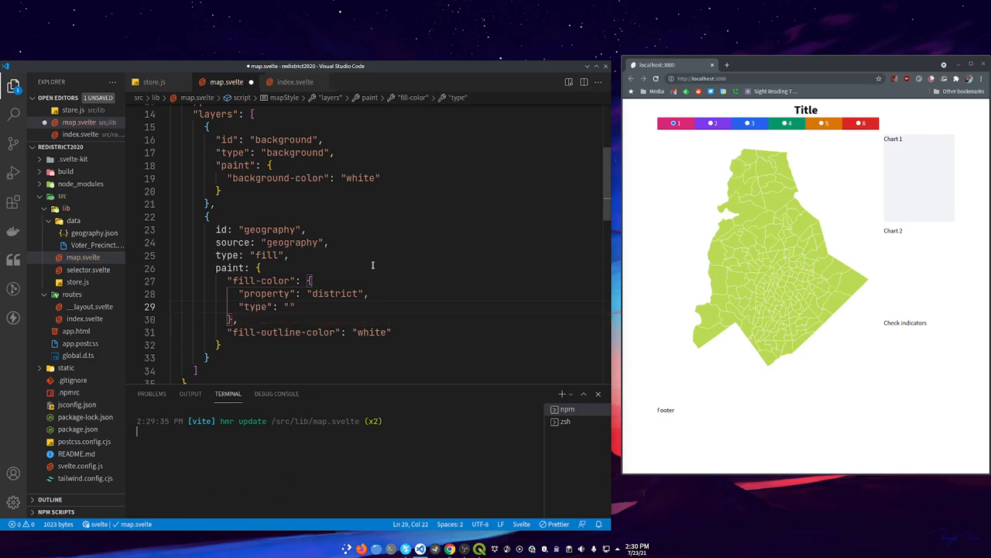
{"action": "type", "text": "categ"}
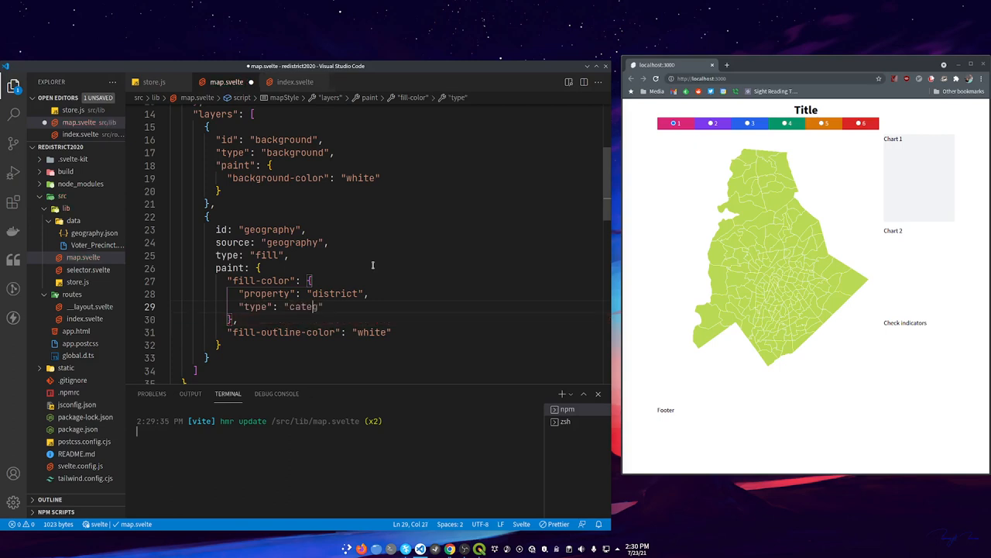
{"action": "type", "text": "orical"}
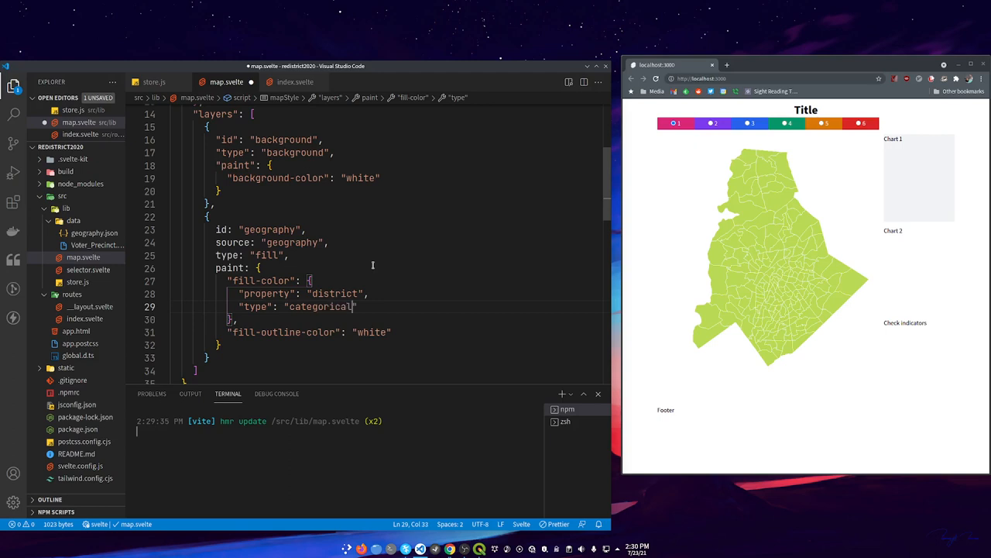
{"action": "type", "text": ","}
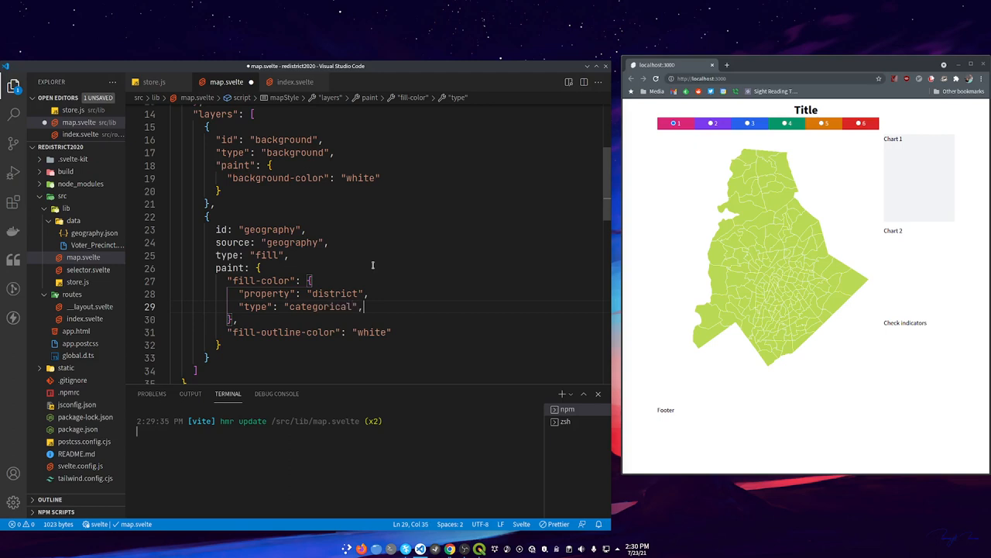
{"action": "type", "text": "\"stops\": ["}
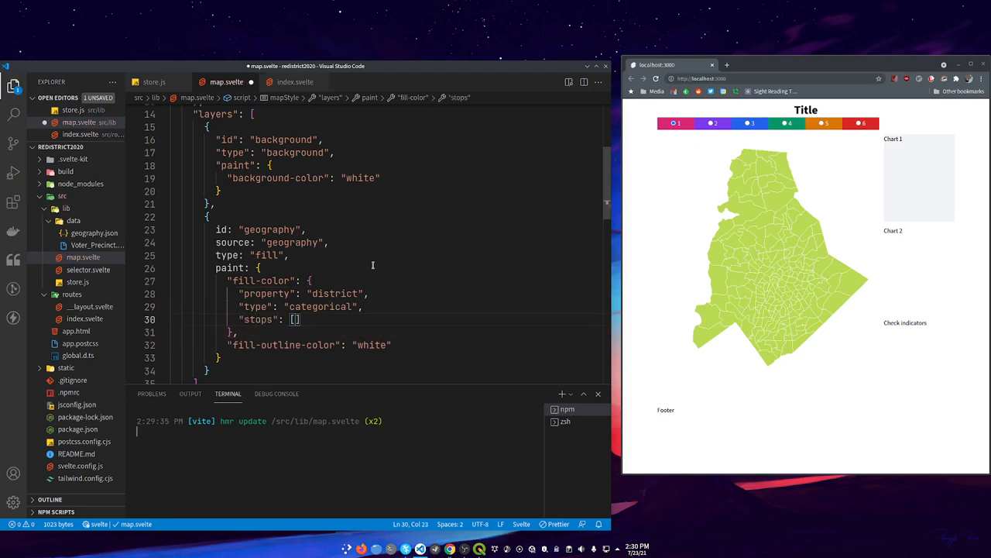
{"action": "type", "text": "\"\""}
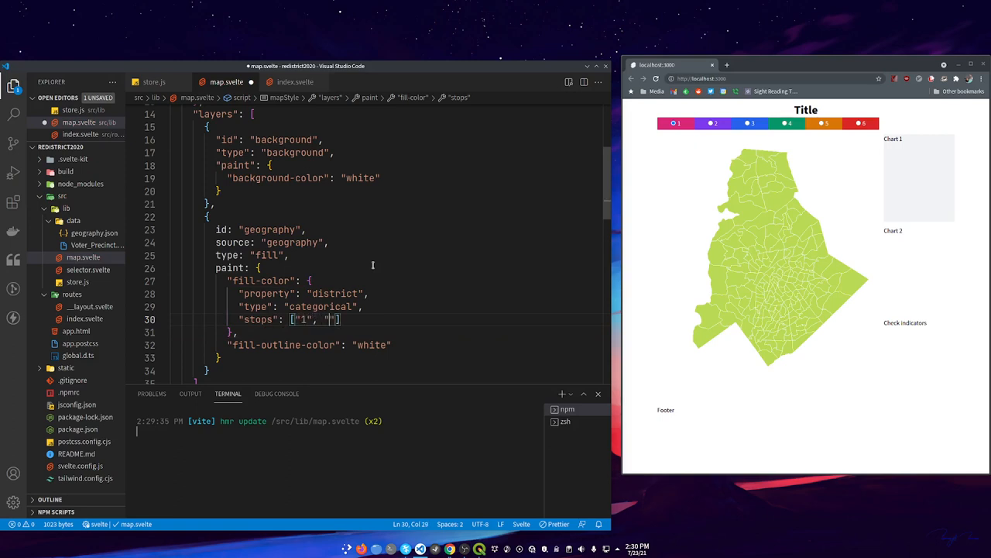
{"action": "type", "text": "#bada"}
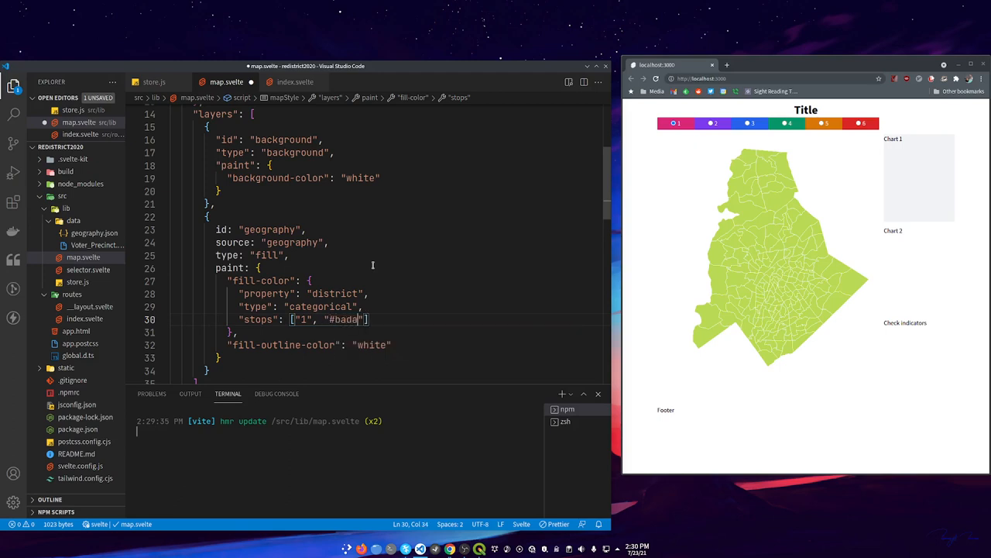
{"action": "type", "text": "asd"}
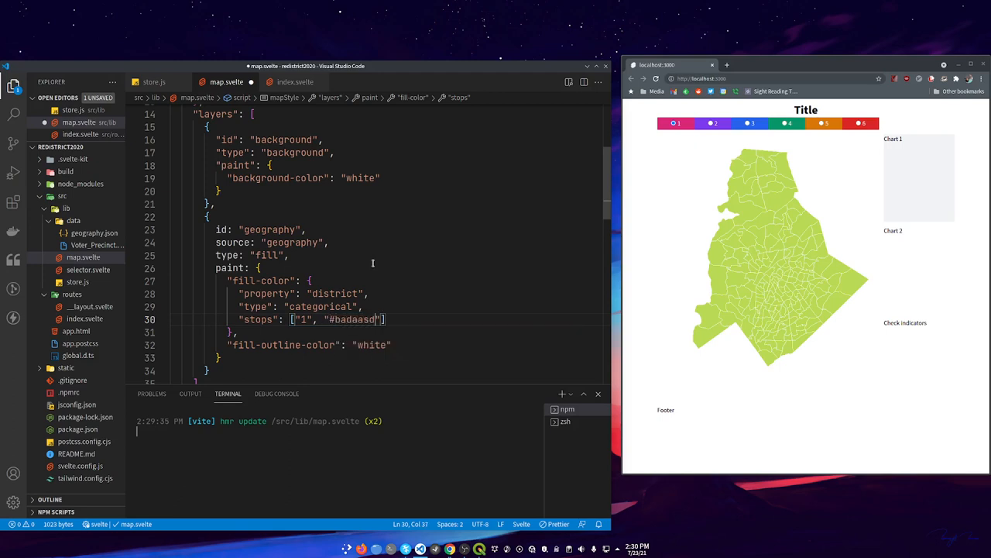
{"action": "mouse_move", "coordinate": [402, 297]}
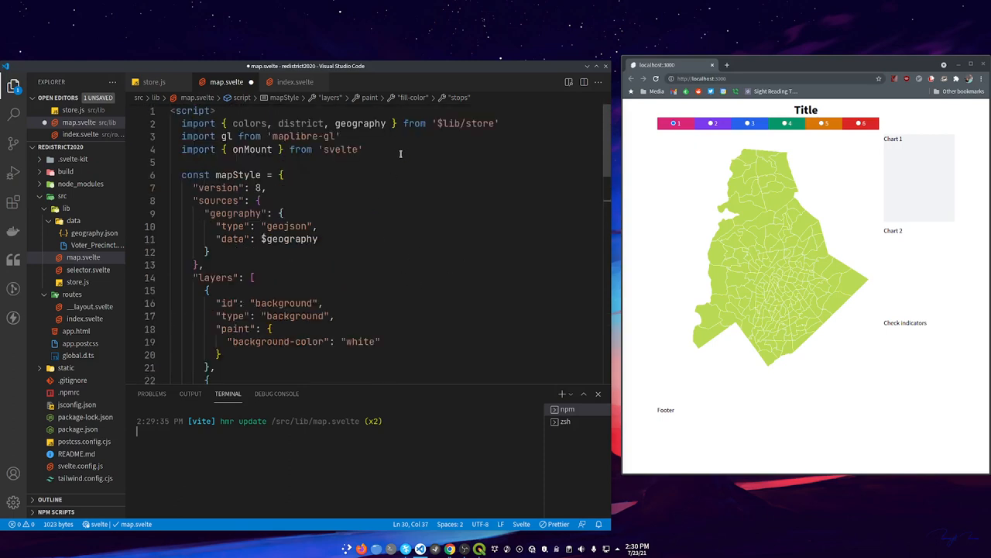
Declare an empty stops array just below the imports.
{"action": "left_click", "coordinate": [364, 149]}
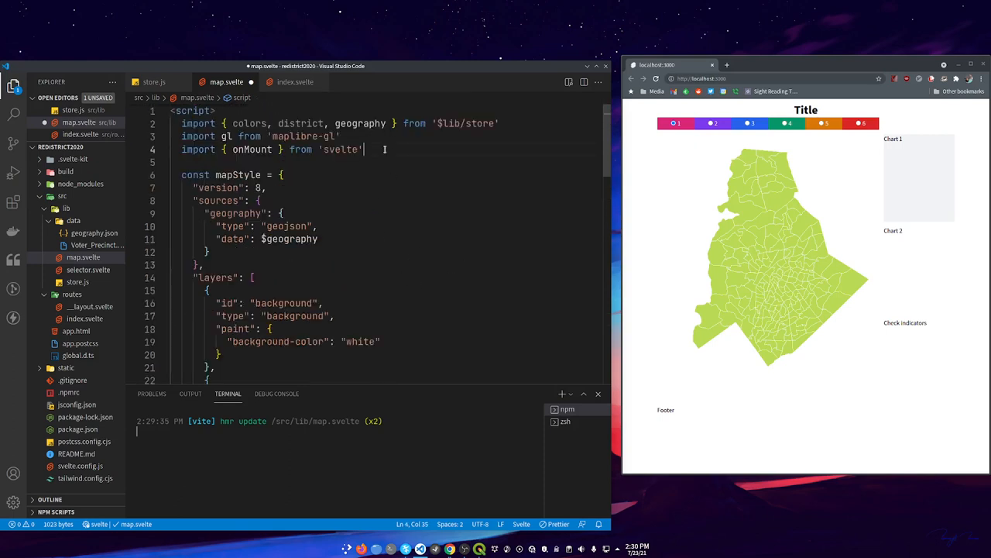
{"action": "type", "text": "const"}
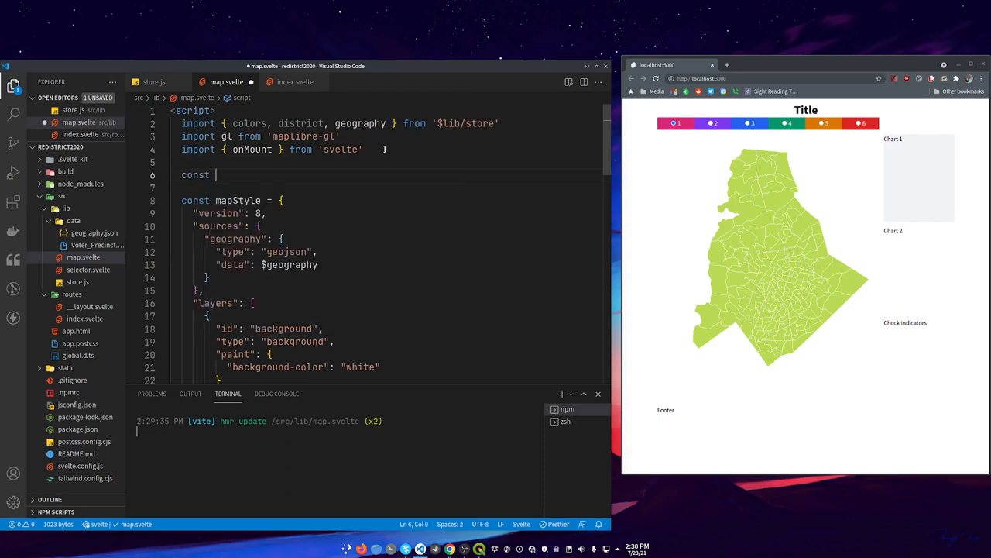
{"action": "type", "text": "stops ="}
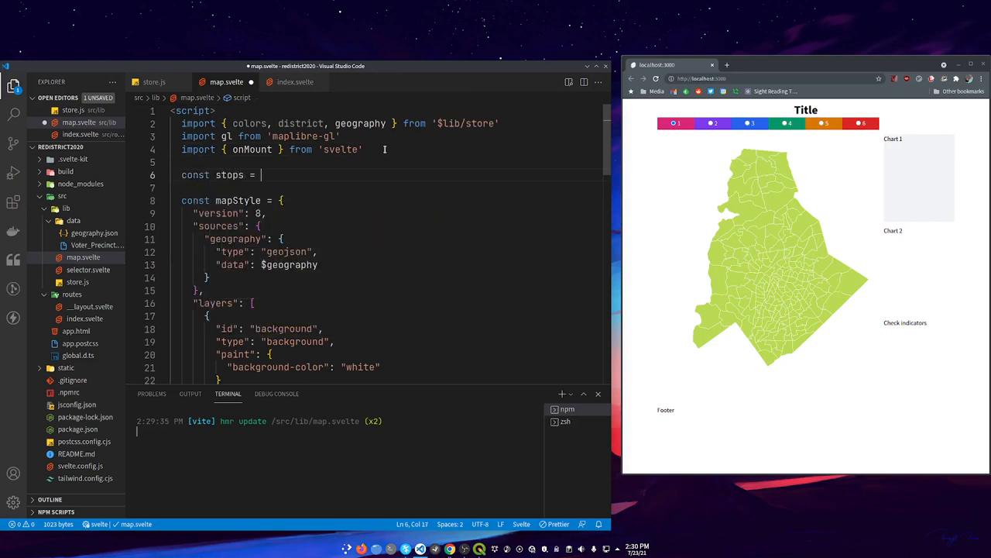
{"action": "type", "text": "[]"}
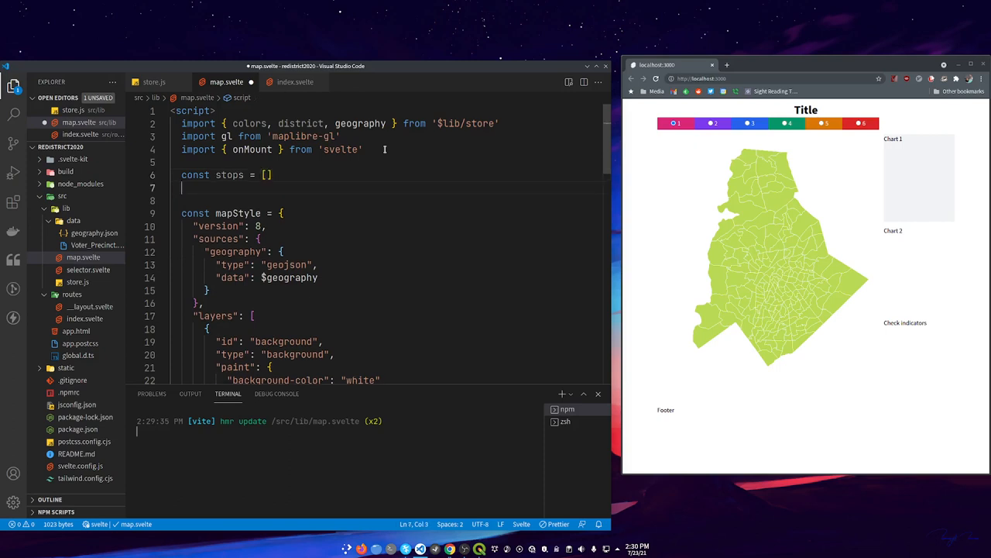
Loop over $colors with forEach((color, index)), pushing an array into stops each time.
{"action": "type", "text": "$colo"}
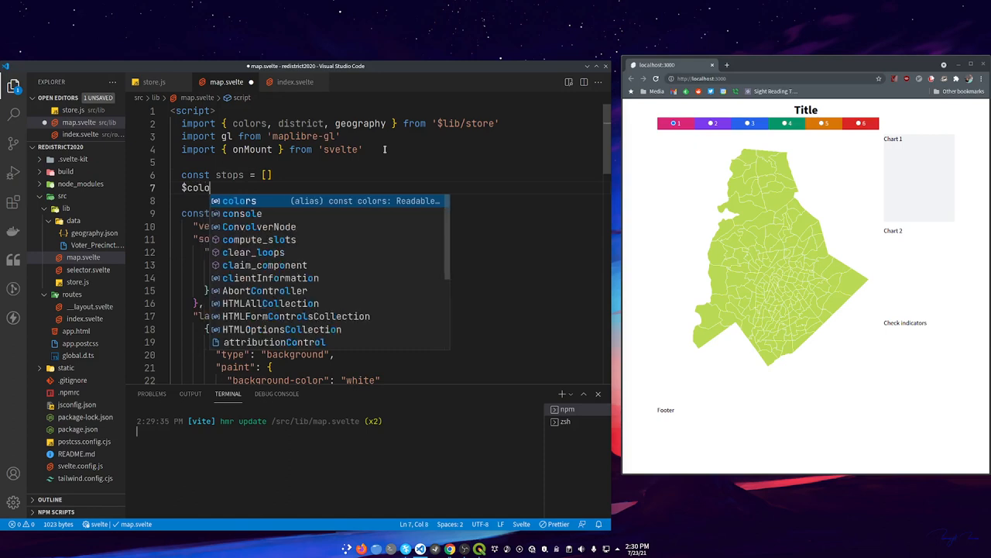
{"action": "type", "text": "rs"}
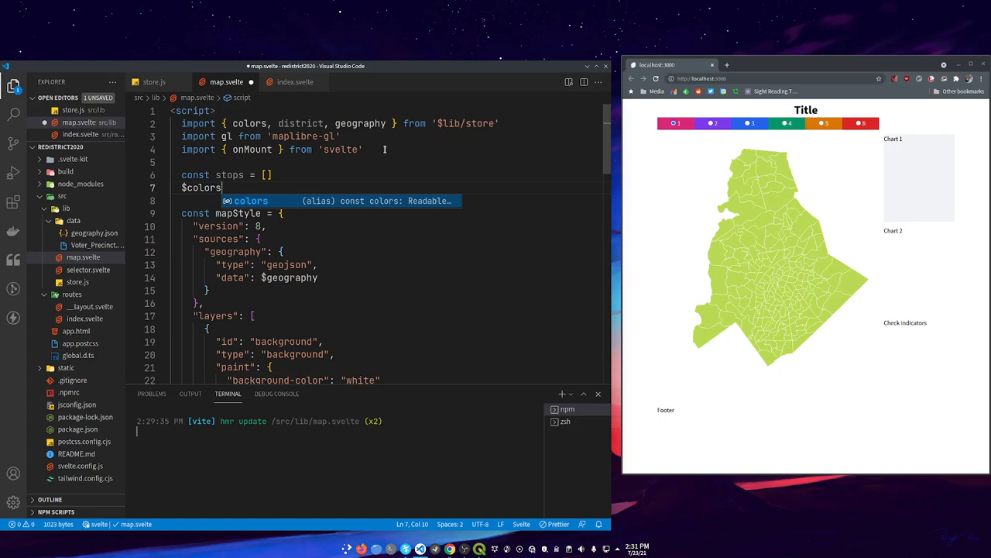
{"action": "type", "text": ".forEach"}
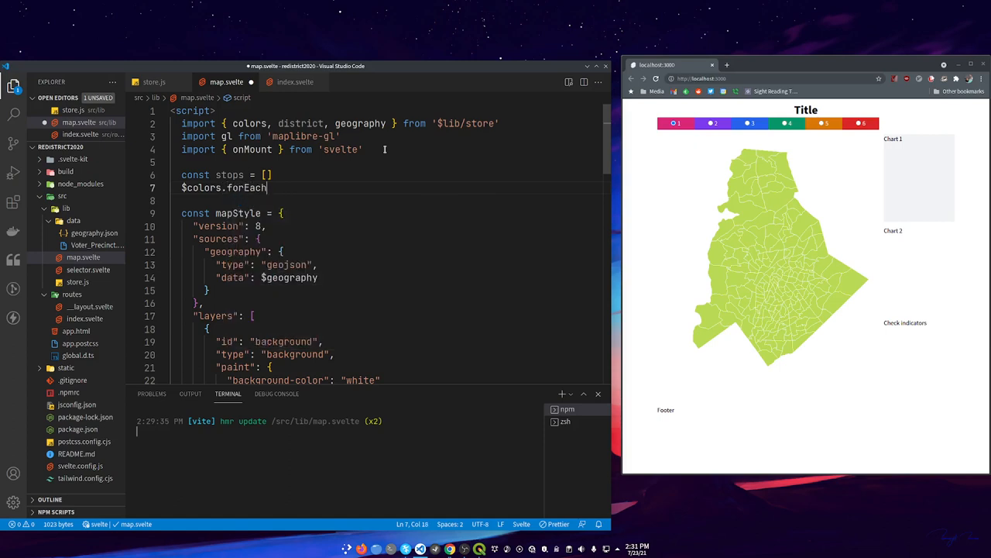
{"action": "type", "text": "(color => {"}
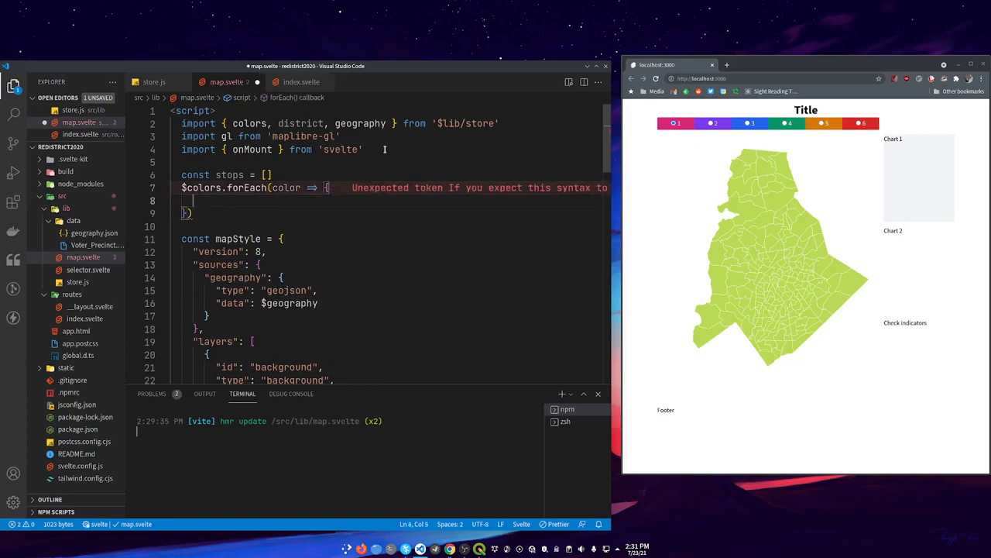
{"action": "type", "text": "stops.push("}
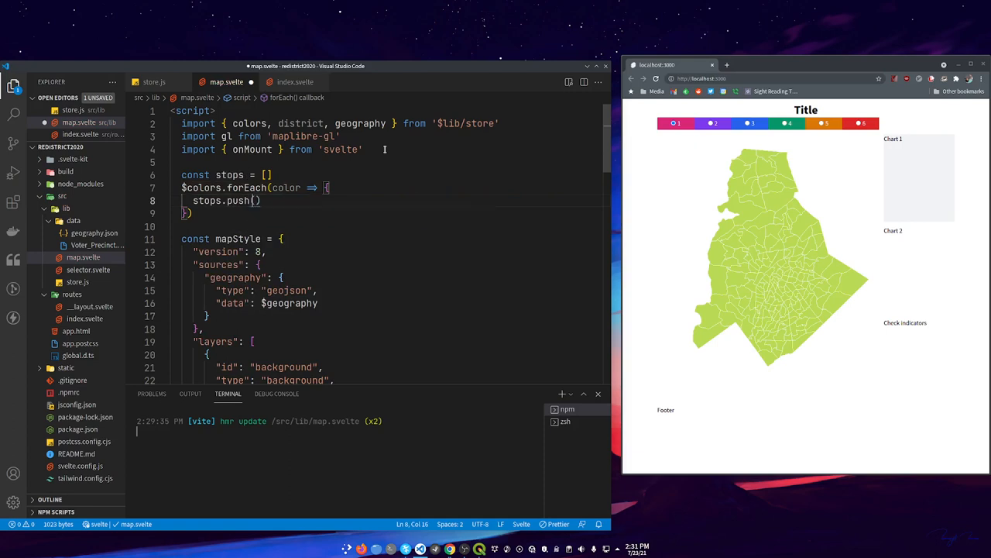
{"action": "type", "text": "[]"}
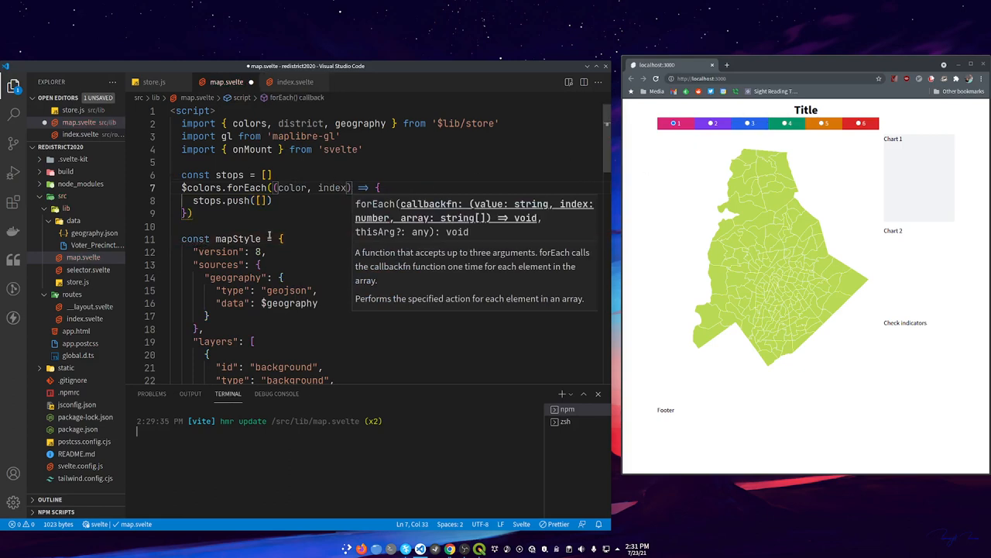
{"action": "mouse_move", "coordinate": [293, 201]}
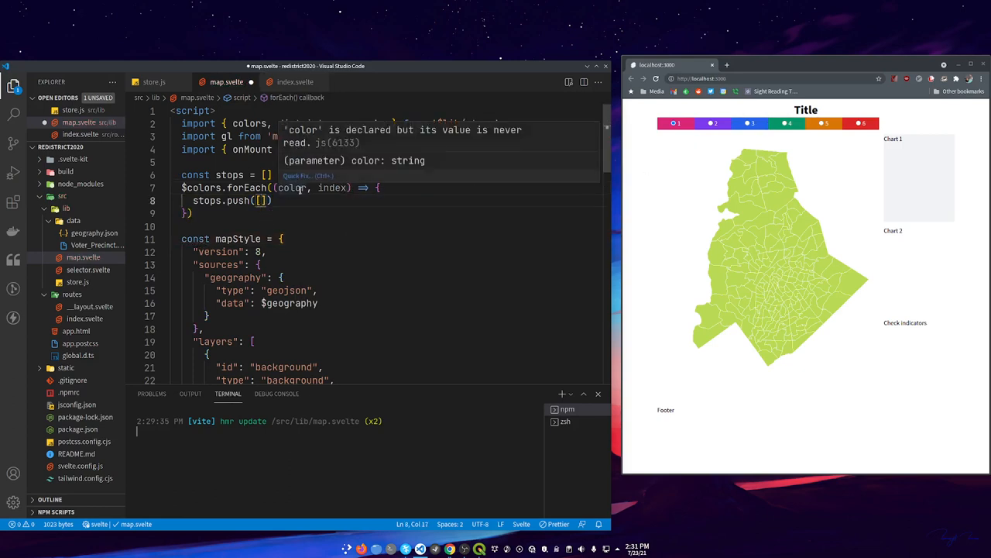
{"action": "type", "text": "index, color"}
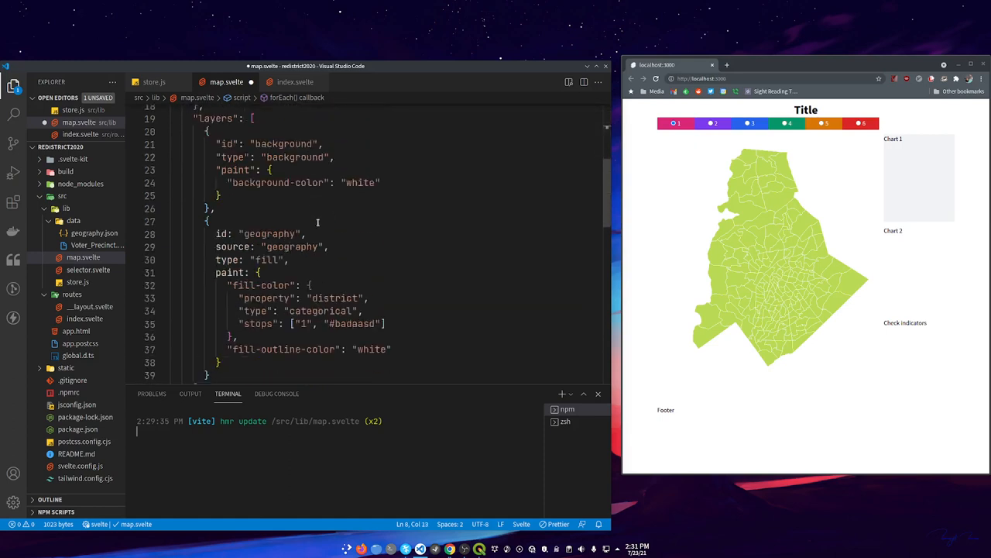
Push [index + 1, color] pairs and use stops as the geography fill-color stops.
{"action": "scroll", "scroll_direction": "down", "scroll_amount": 3}
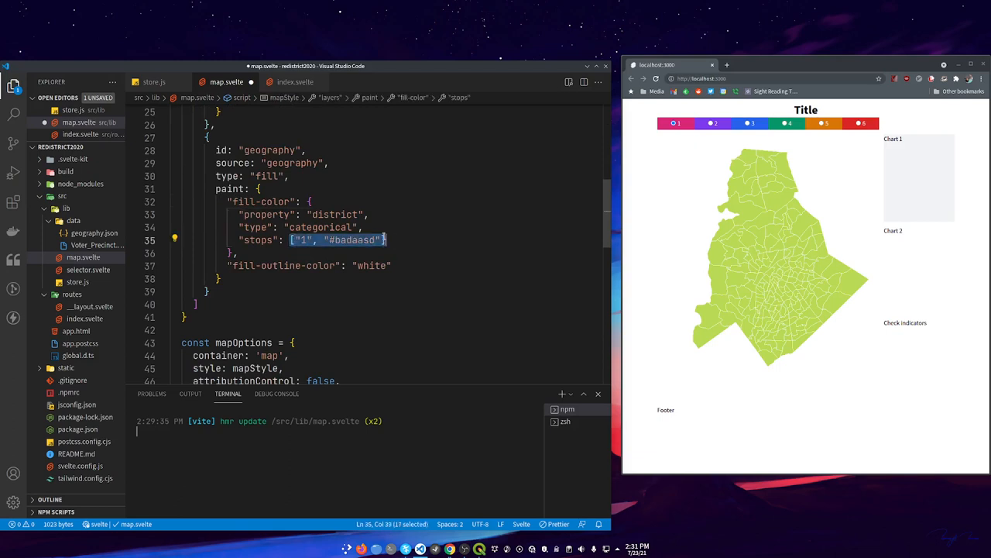
{"action": "type", "text": "stops = ["}
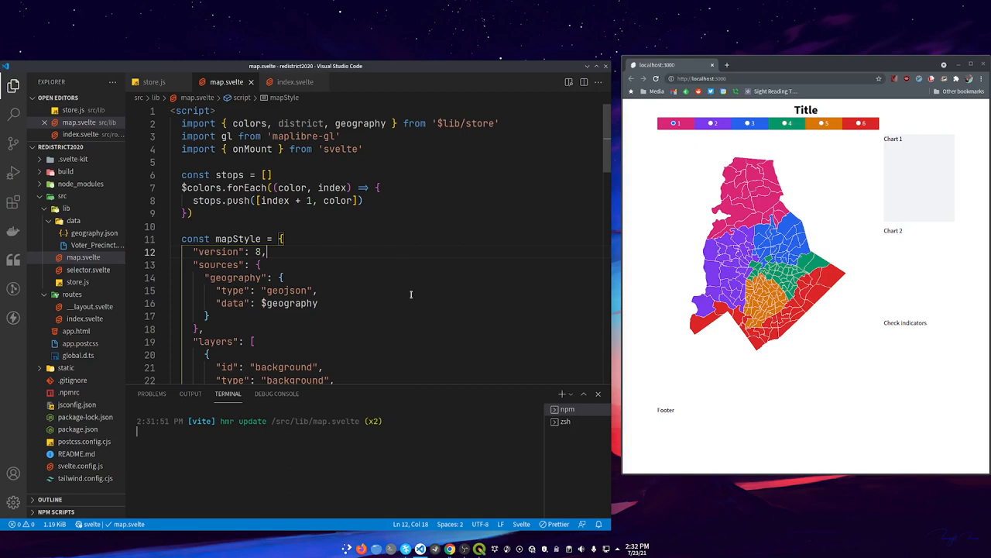
{"action": "scroll", "scroll_direction": "down", "scroll_amount": 3}
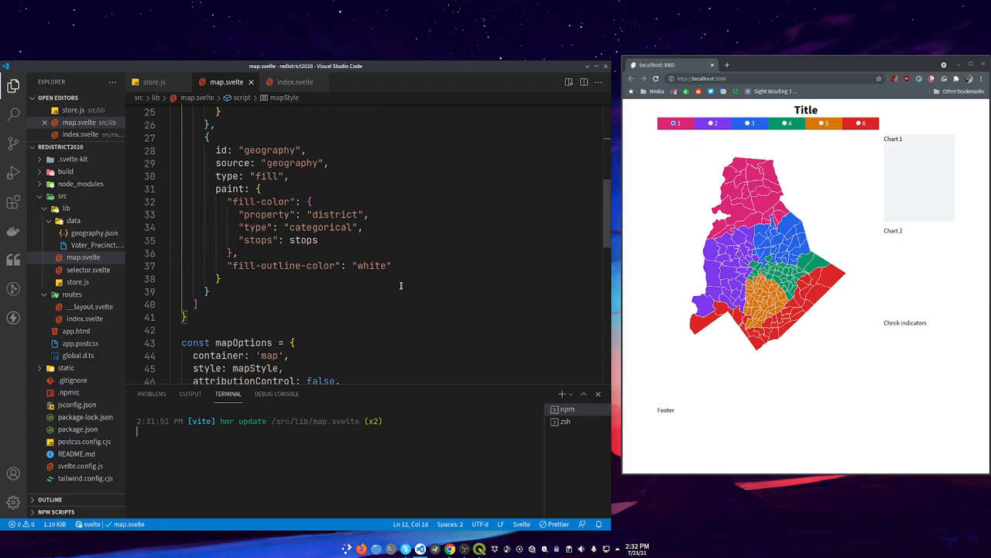
Insert three map.on('click') handler snippets with feature-check alerts inside onMount.
{"action": "scroll", "scroll_direction": "down", "scroll_amount": 3}
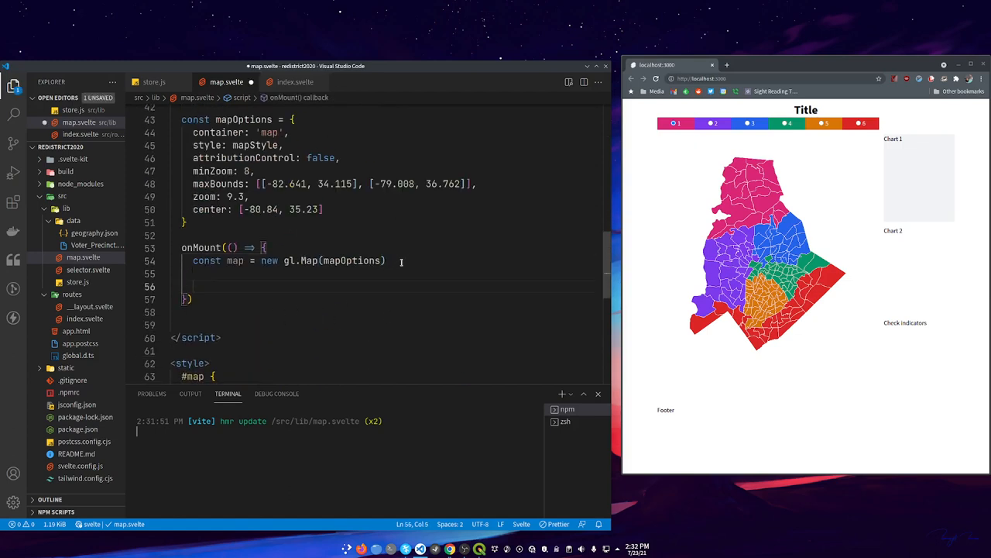
{"action": "type", "text": "m"}
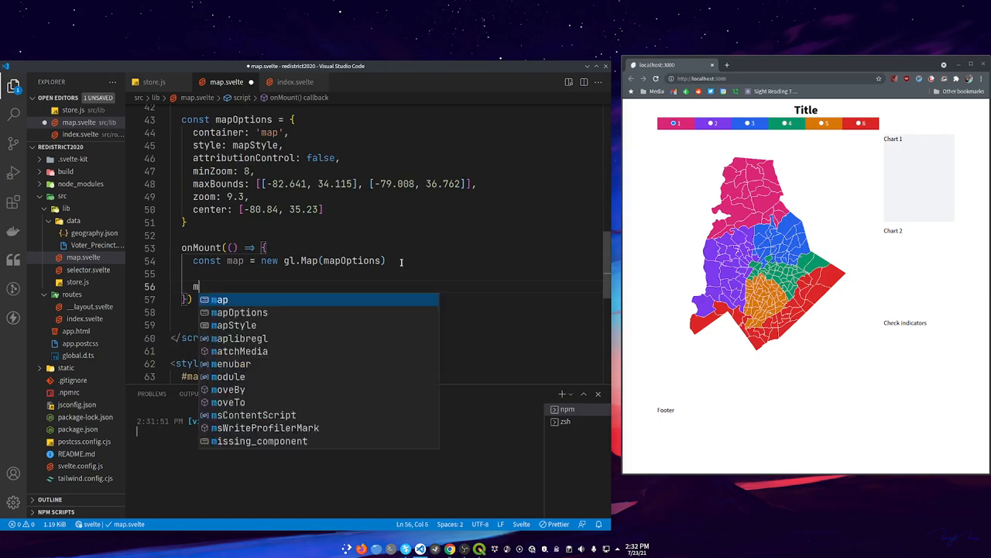
{"action": "type", "text": "g-cli"}
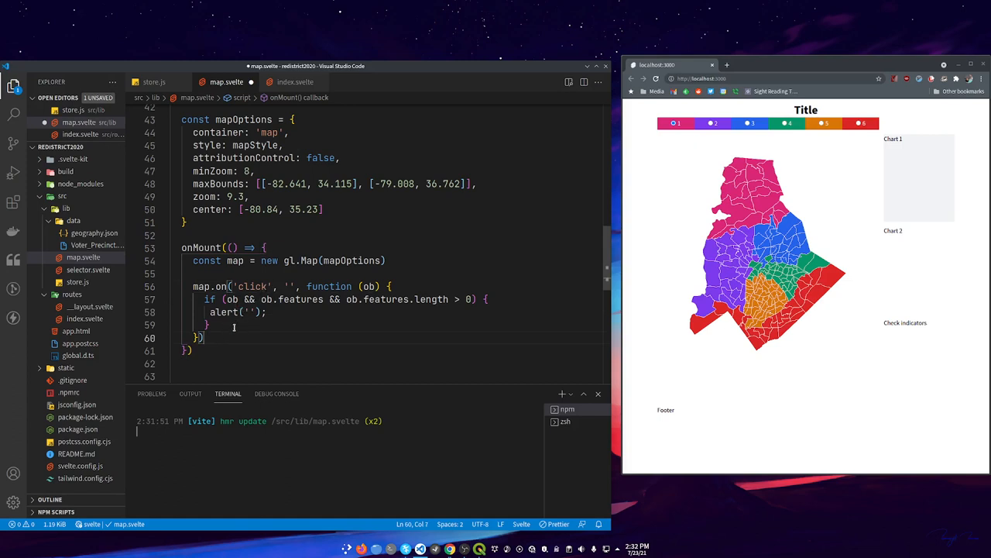
{"action": "type", "text": "map"}
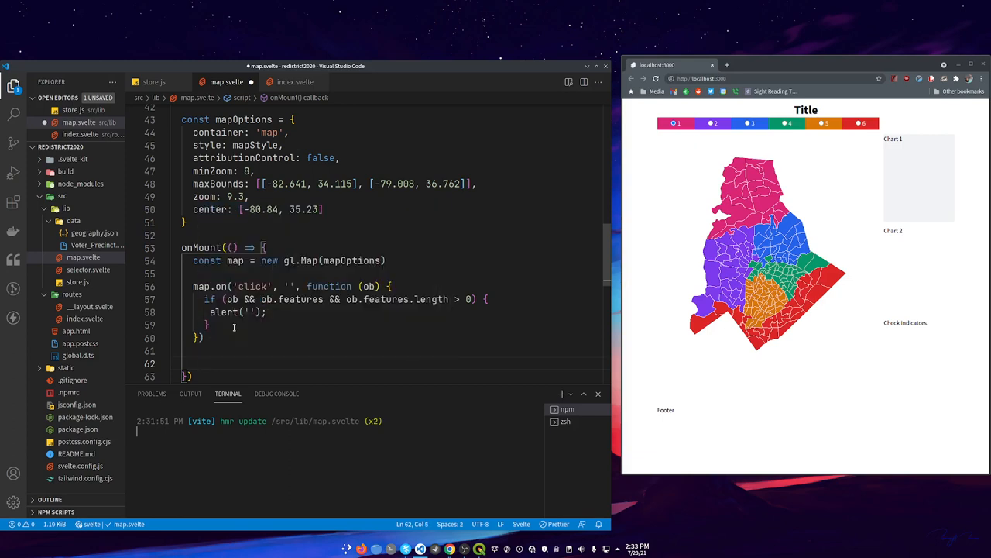
{"action": "type", "text": "mb-"}
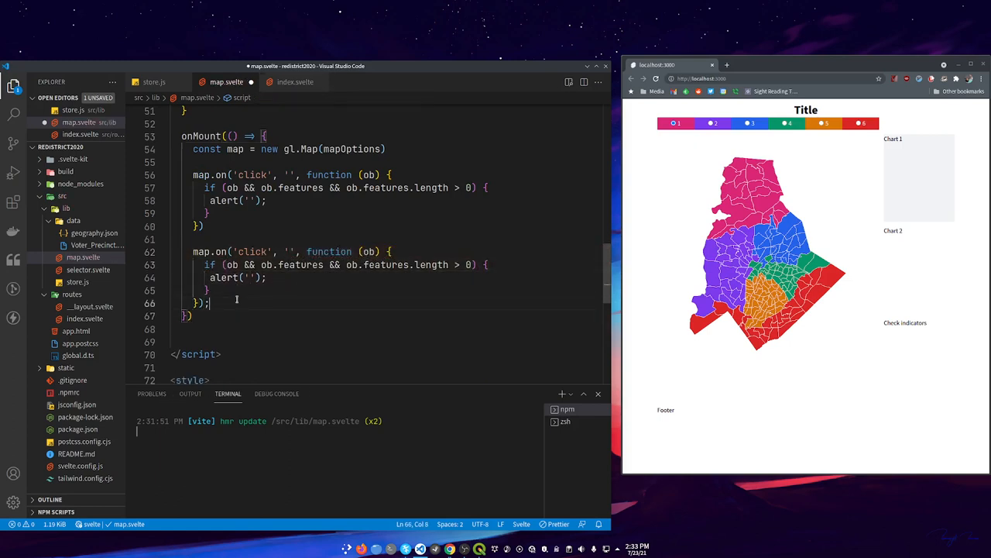
{"action": "key", "text": "Enter"}
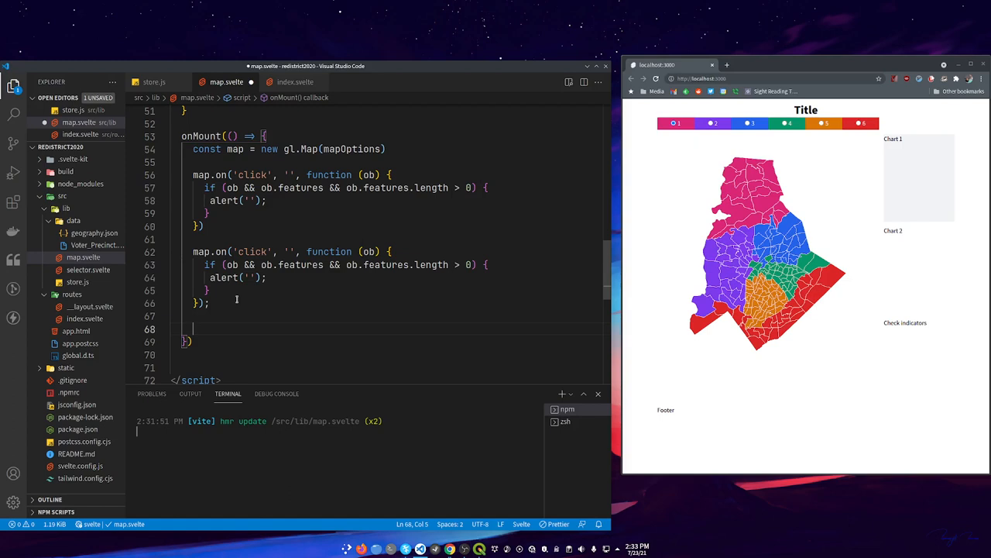
{"action": "type", "text": "mb-cli"}
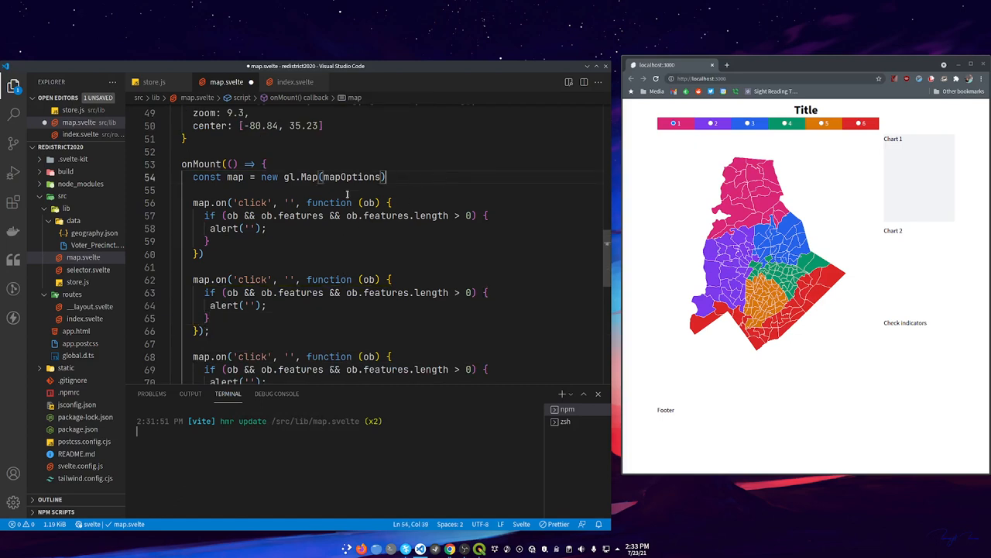
{"action": "double_click", "coordinate": [253, 202]}
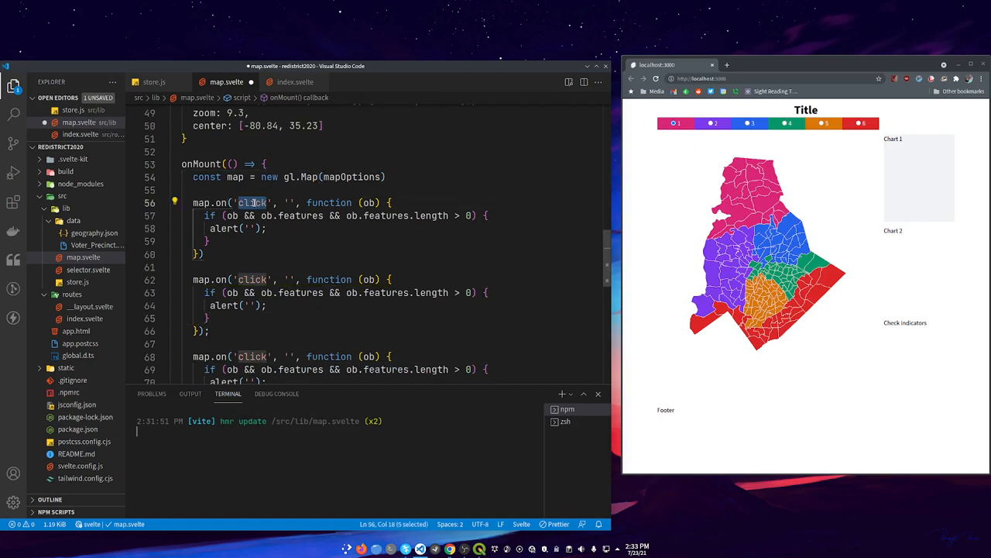
Add const popup = new gl.Popup({ closeButton: false, closeOnClick: false }) after the map line.
{"action": "left_click", "coordinate": [385, 176]}
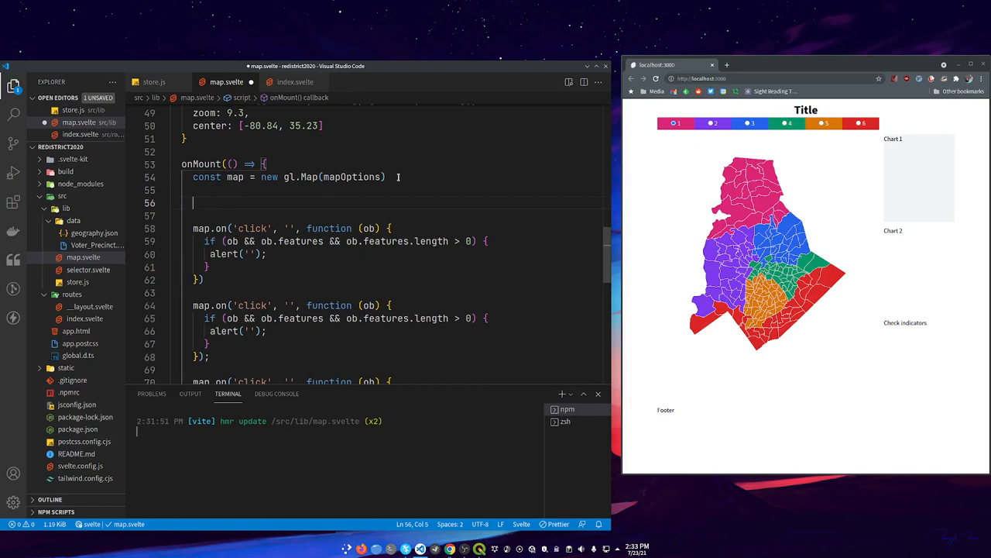
{"action": "type", "text": "const popo"}
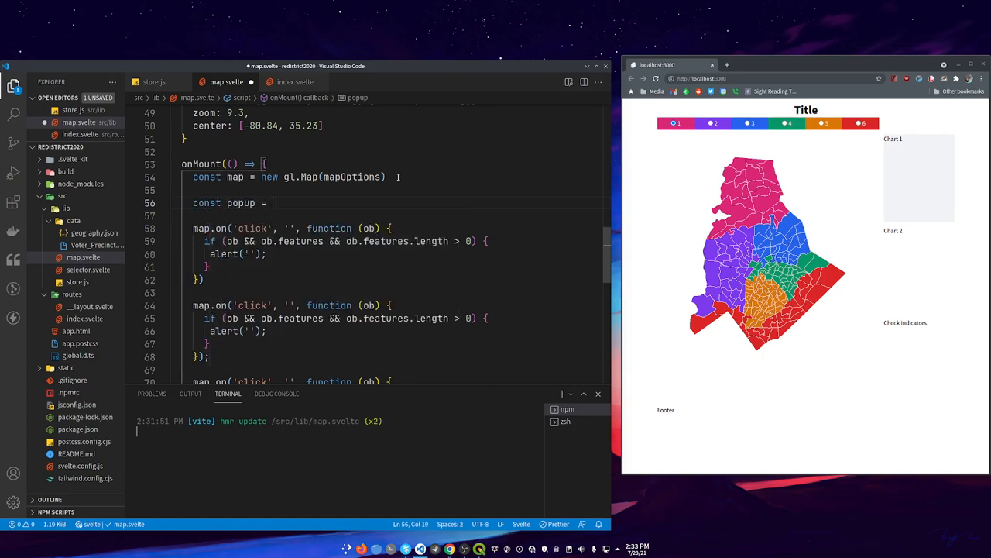
{"action": "type", "text": "new gl."}
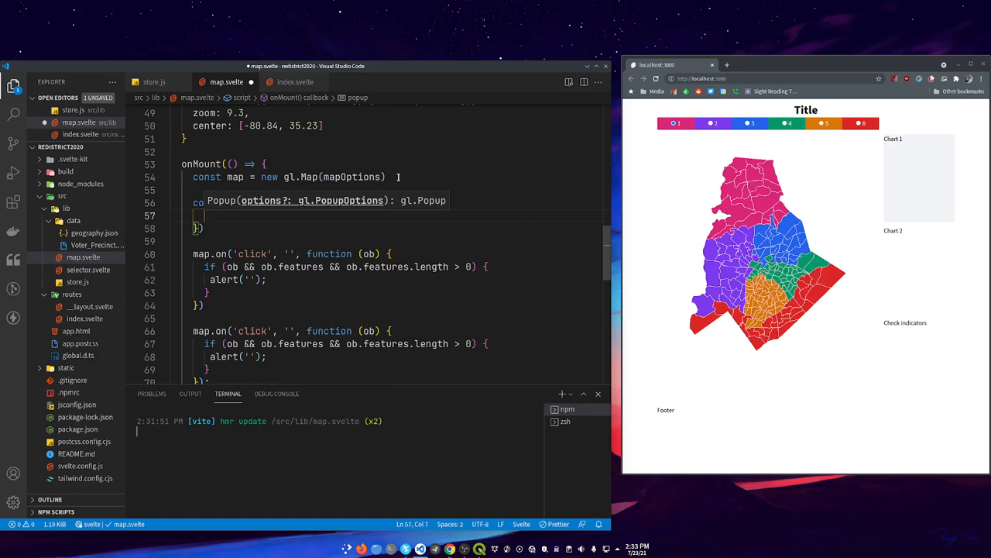
{"action": "type", "text": "closeButton"}
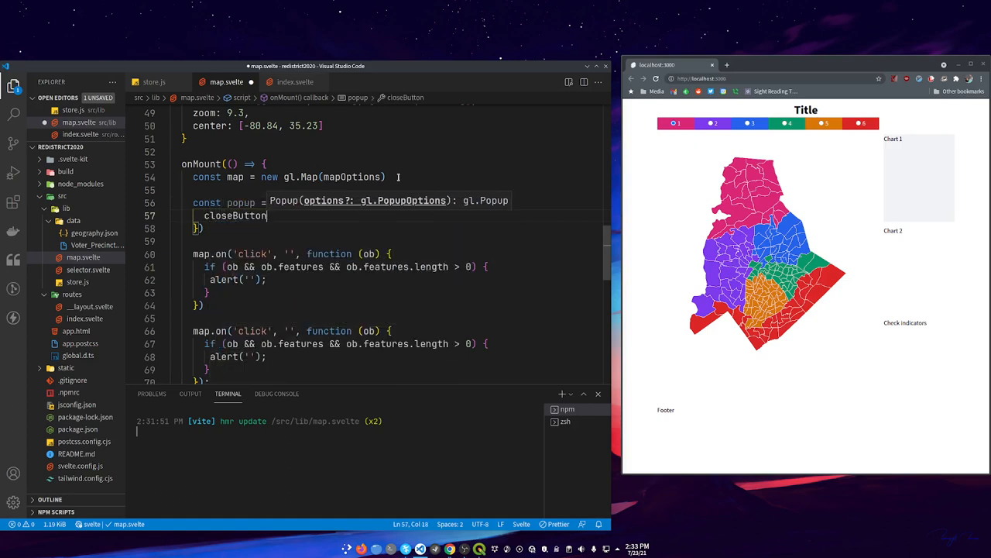
{"action": "type", "text": ": false"}
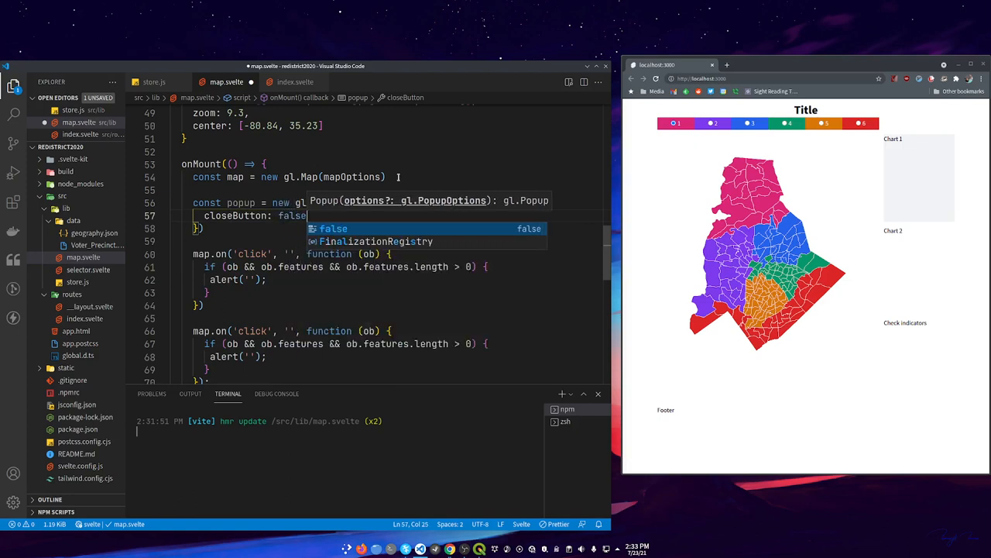
{"action": "type", "text": ","}
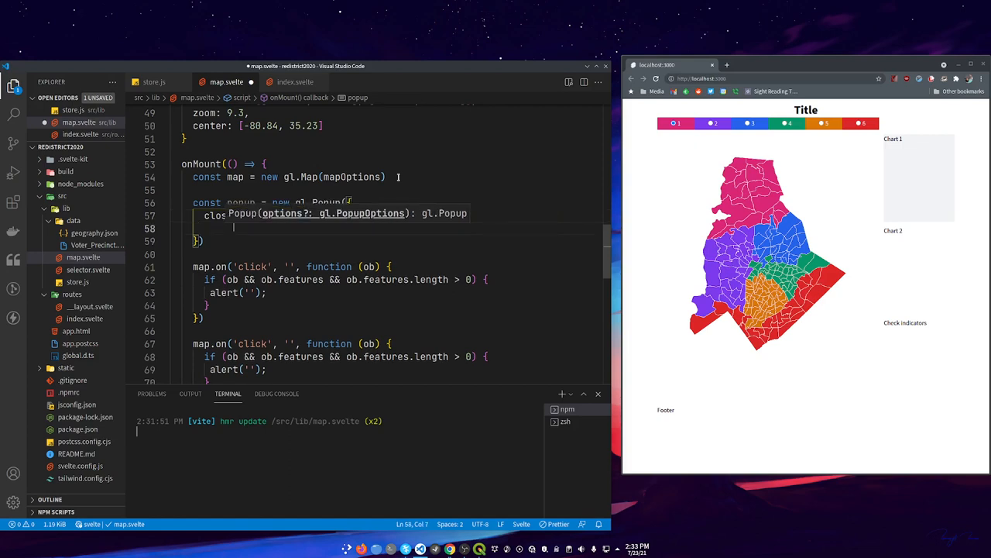
{"action": "type", "text": "closeOnClick:"}
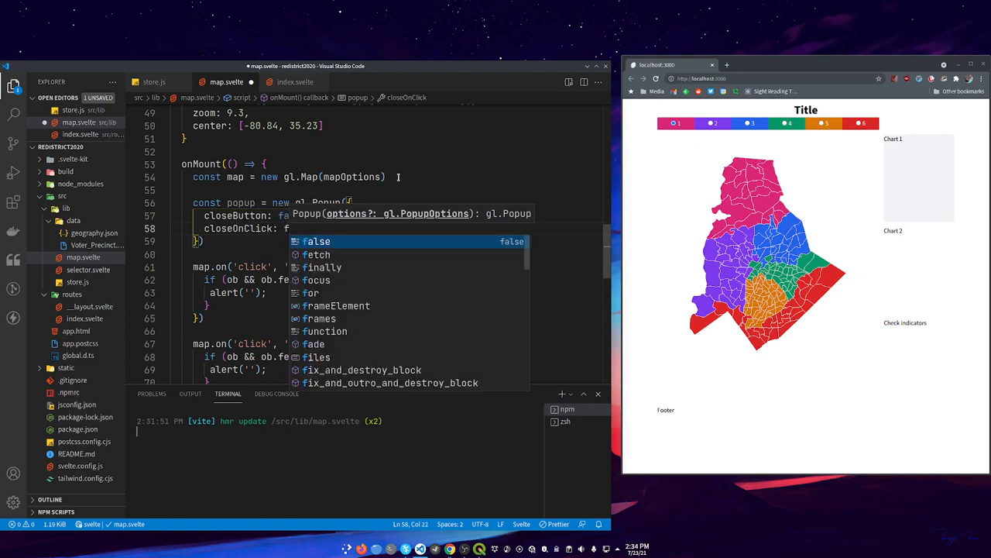
{"action": "type", "text": "false"}
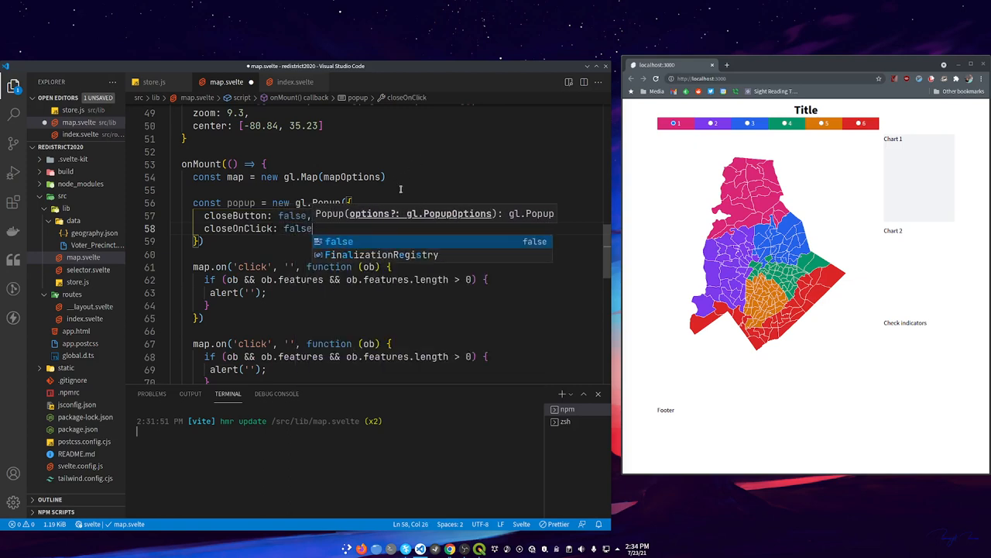
{"action": "key", "text": "Escape"}
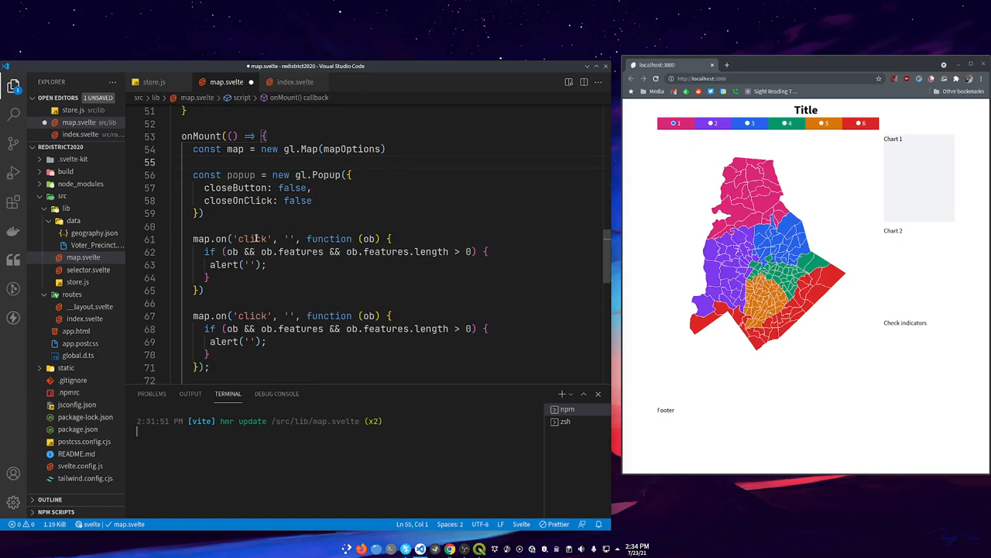
Change the first handler to 'mousemove' on the 'geography' layer and dismiss the browser alert.
{"action": "type", "text": "mousee"}
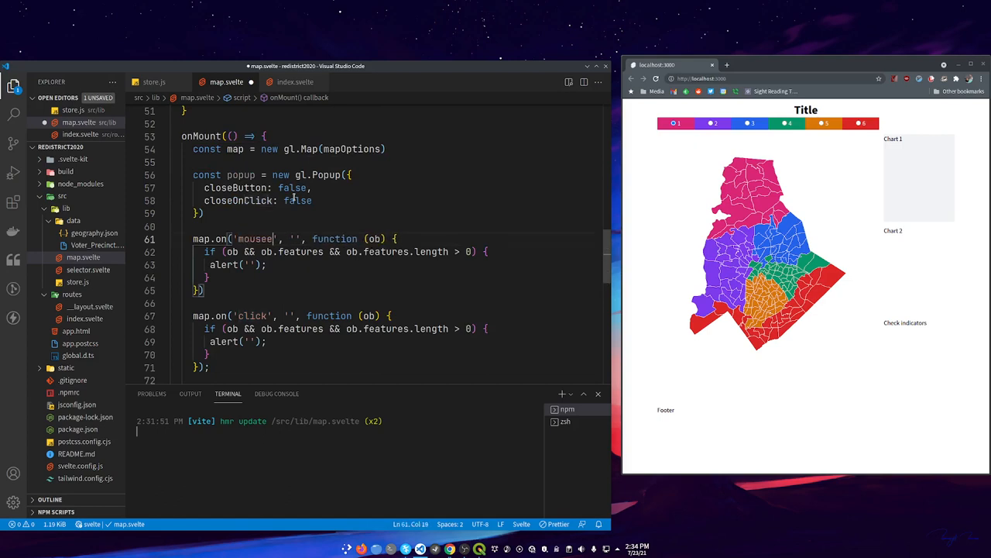
{"action": "type", "text": "nter"}
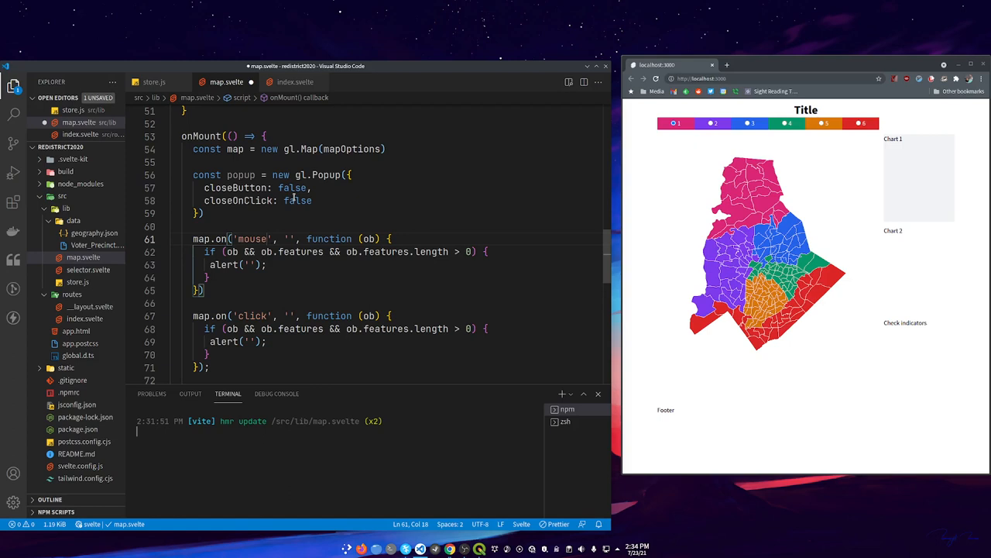
{"action": "type", "text": "move"}
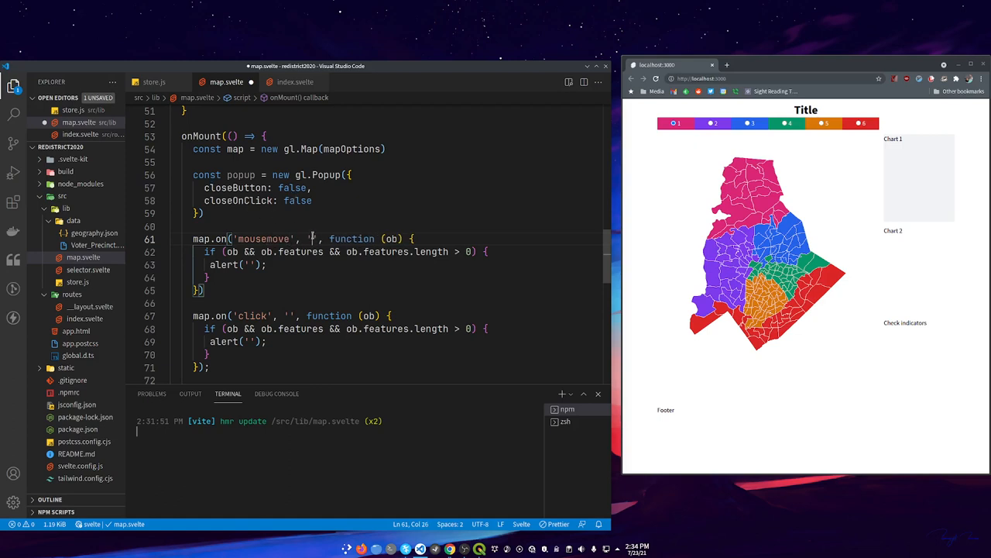
{"action": "type", "text": "geography"}
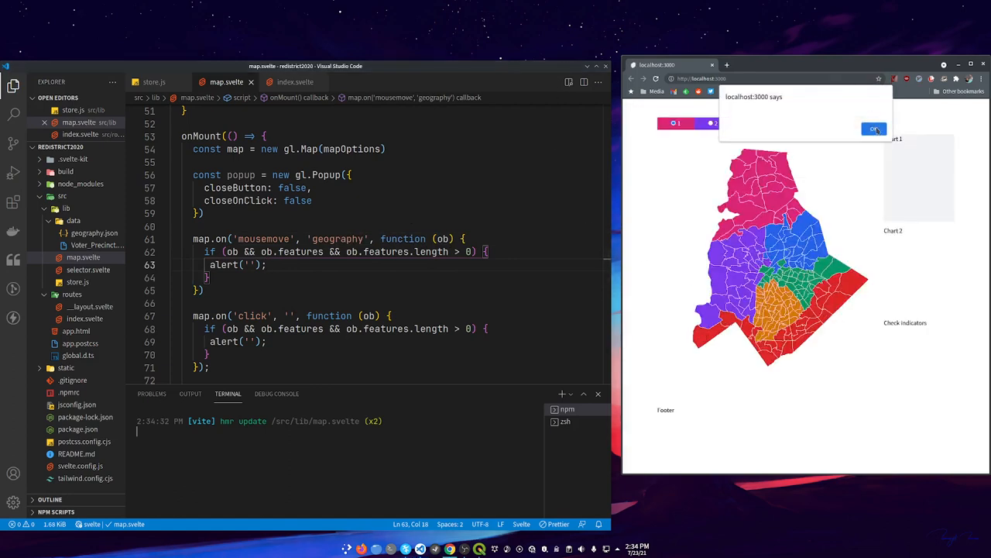
{"action": "left_click", "coordinate": [873, 128]}
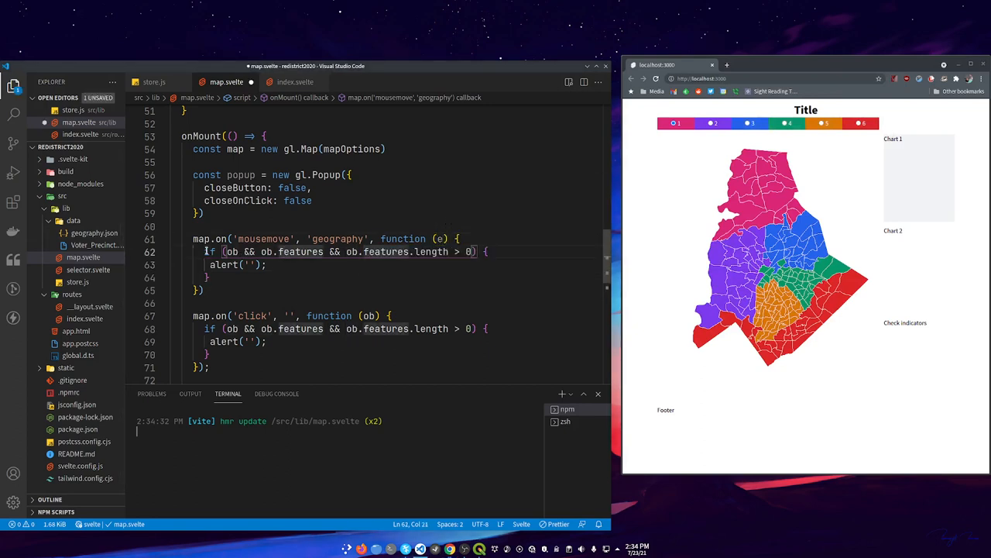
Delete the if/alert block and set the popup's location to e.lngLat.
{"action": "left_click_drag", "start_coordinate": [206, 251], "coordinate": [209, 277]}
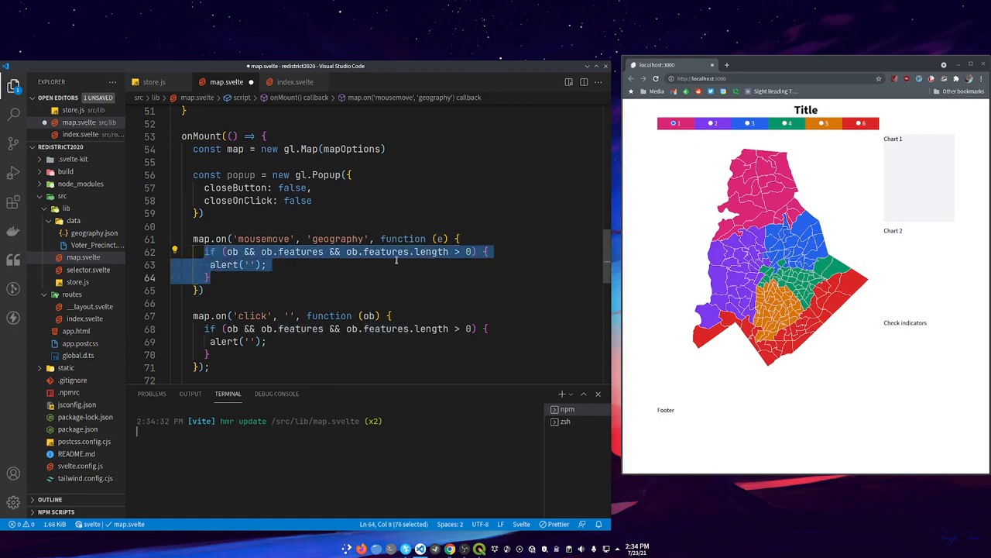
{"action": "key", "text": "Delete"}
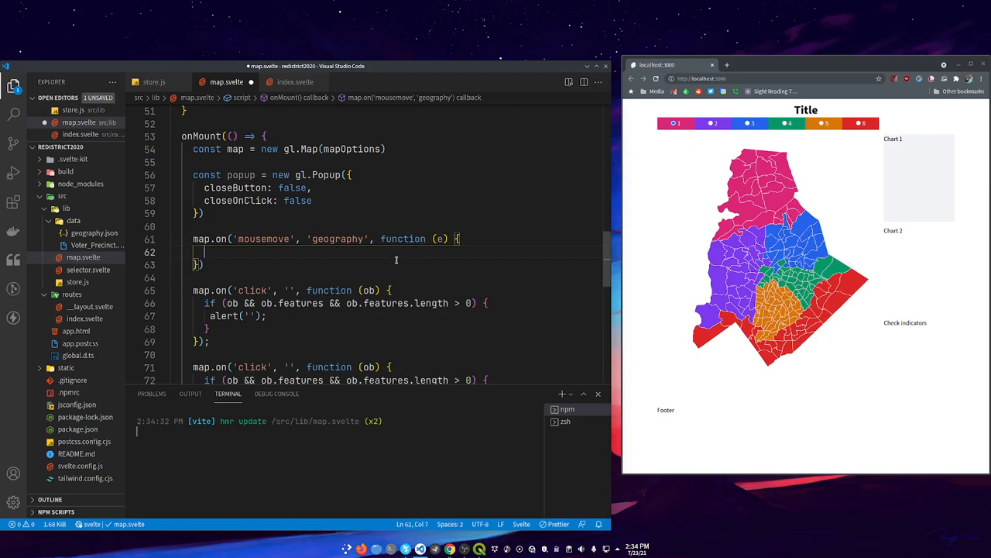
{"action": "type", "text": "popup"}
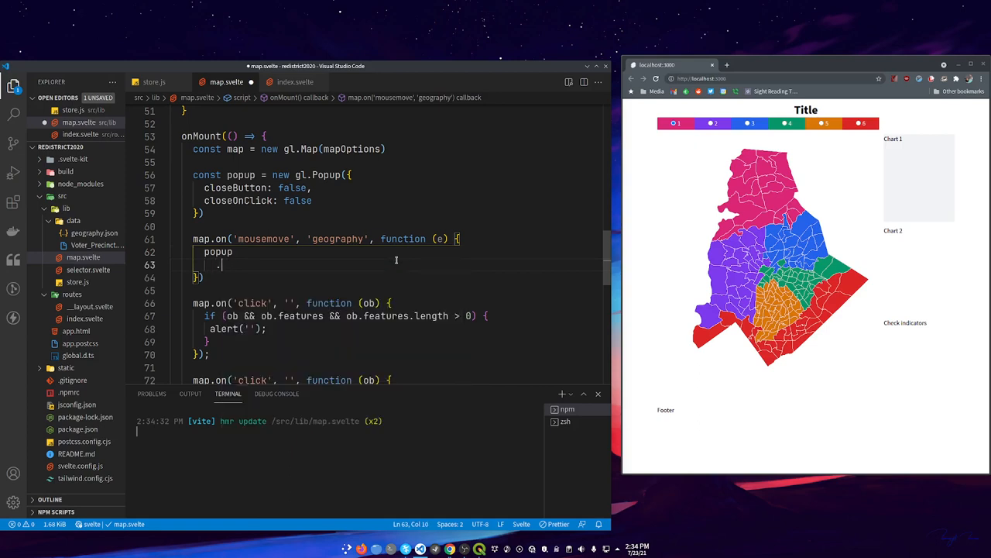
{"action": "type", "text": "."}
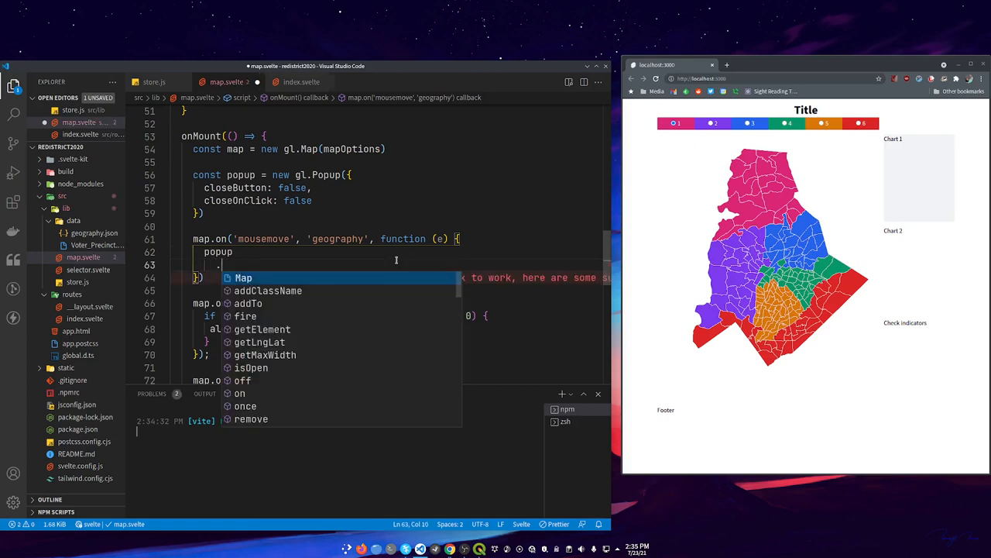
{"action": "type", "text": "."}
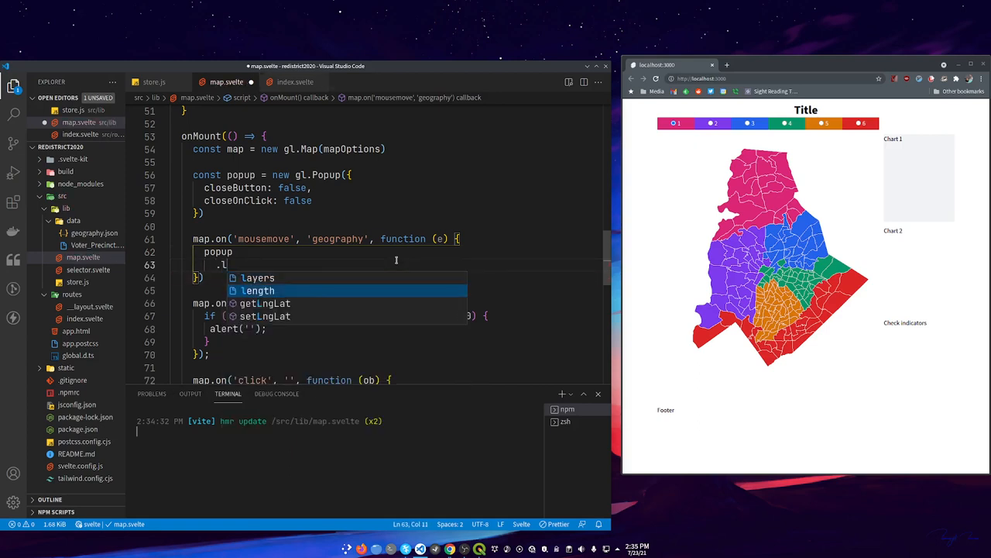
{"action": "type", "text": "setLngLat ="}
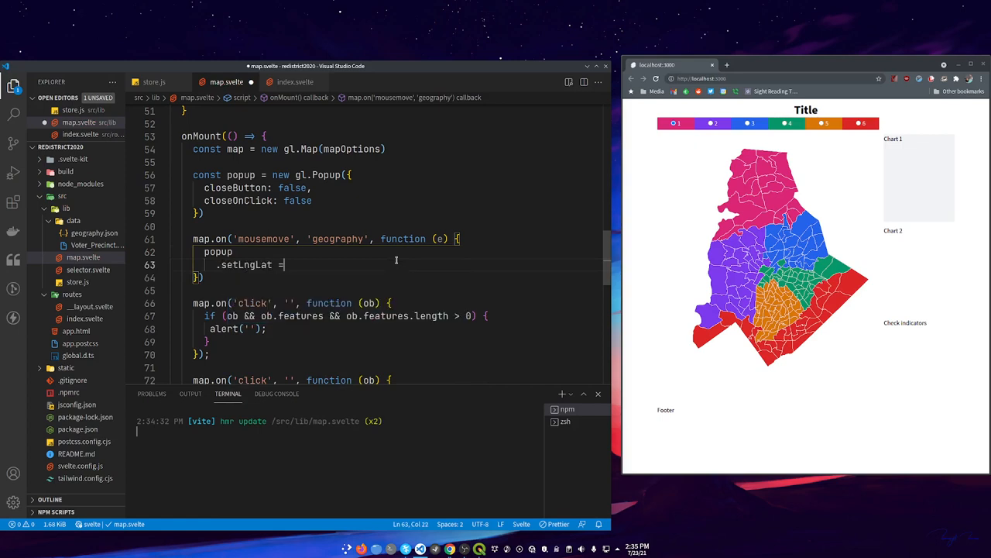
{"action": "type", "text": "e.lngLat,"}
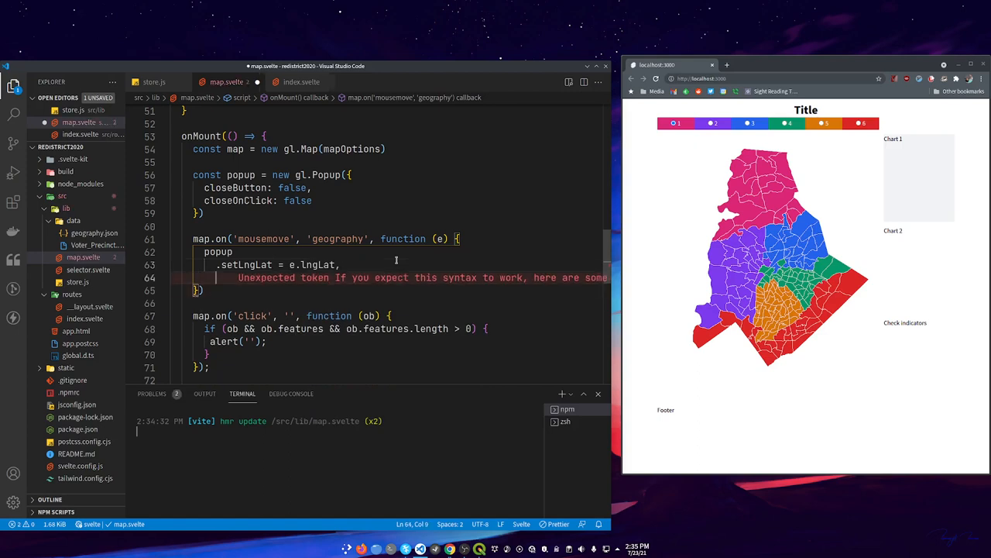
Chain .setHTML('hi') and .addTo(map) onto the popup in the mousemove handler.
{"action": "type", "text": "setH"}
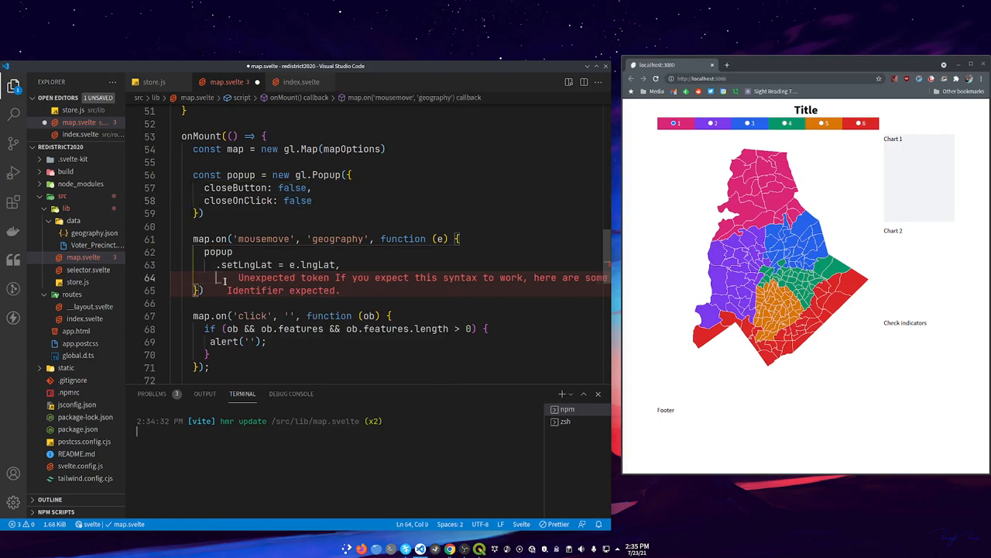
{"action": "type", "text": ".setHTML"}
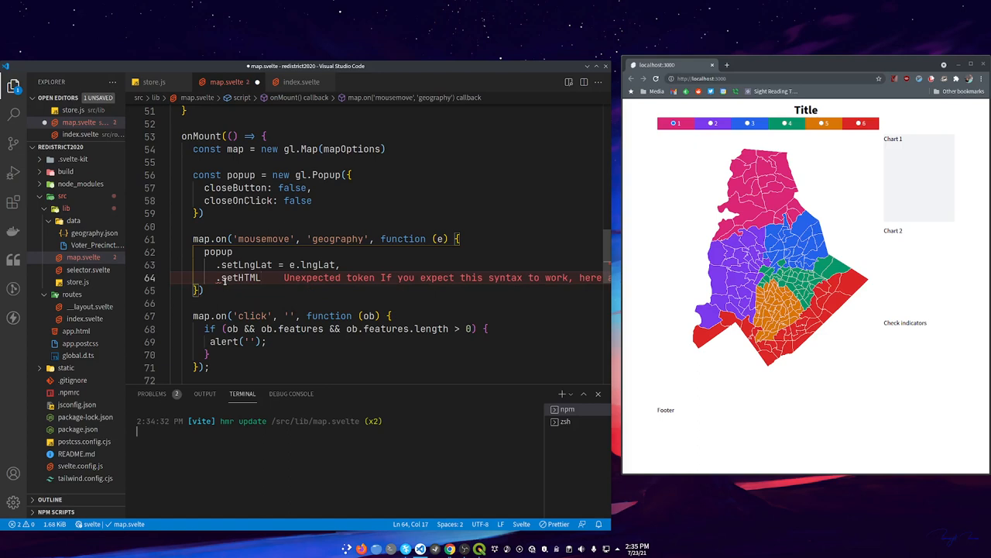
{"action": "type", "text": "()"}
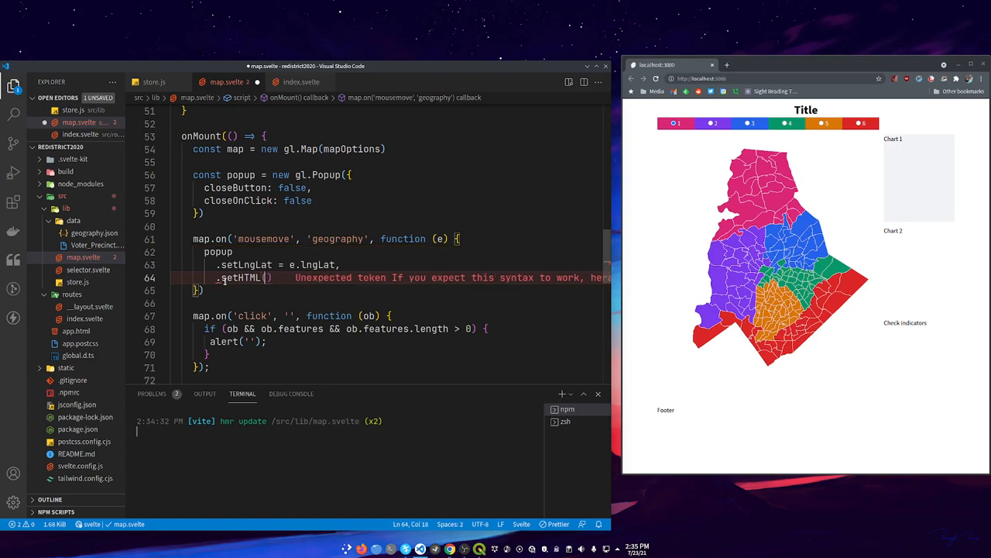
{"action": "type", "text": "'hi'"}
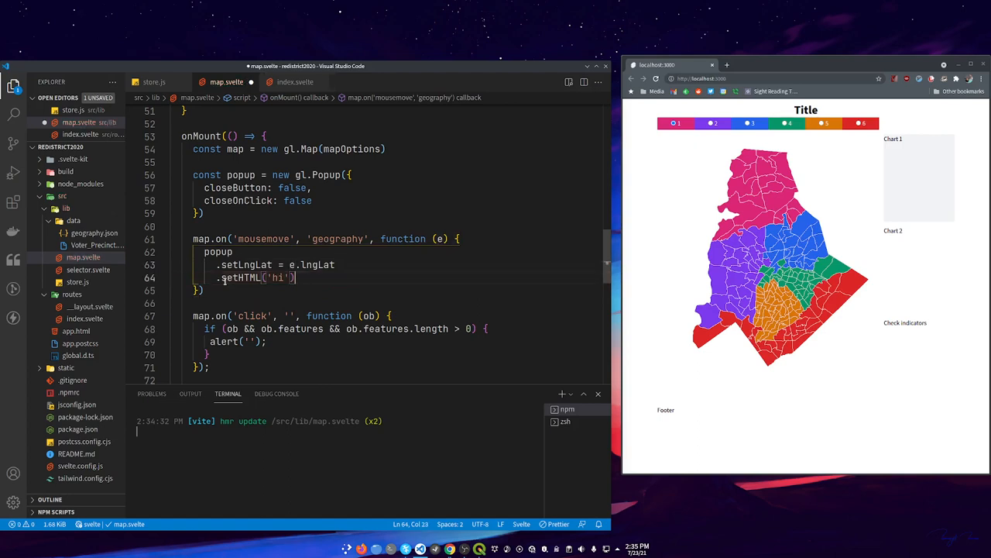
{"action": "type", "text": "."}
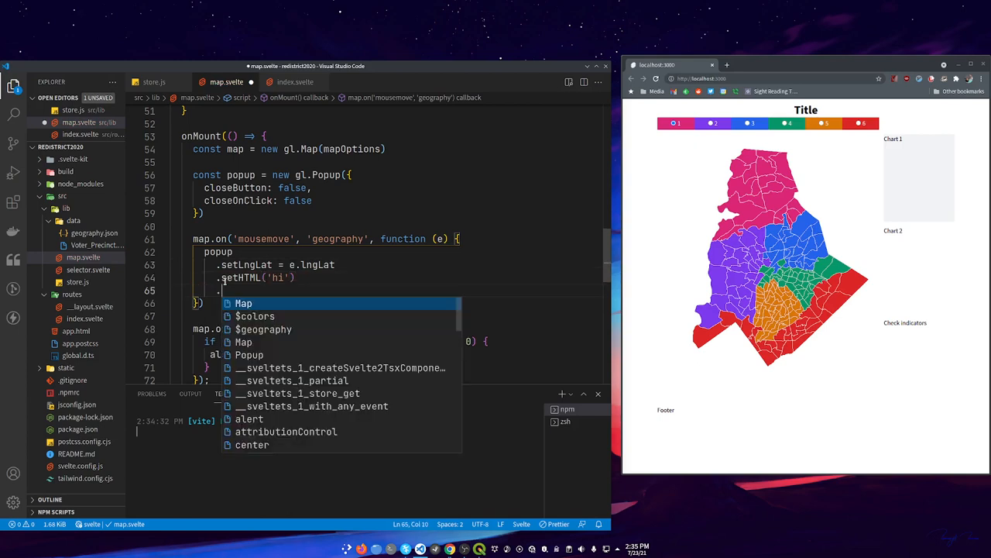
{"action": "type", "text": ".set"}
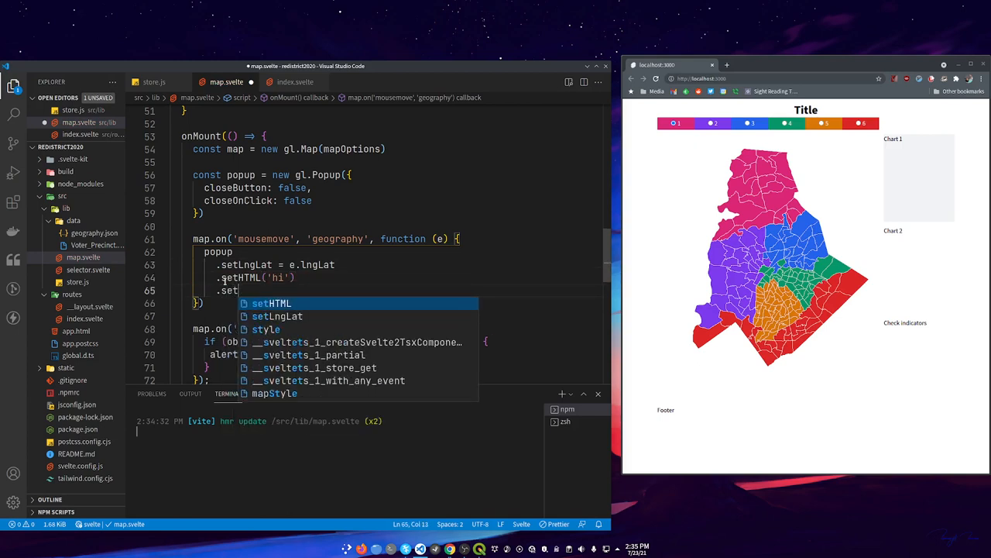
{"action": "type", "text": "add"}
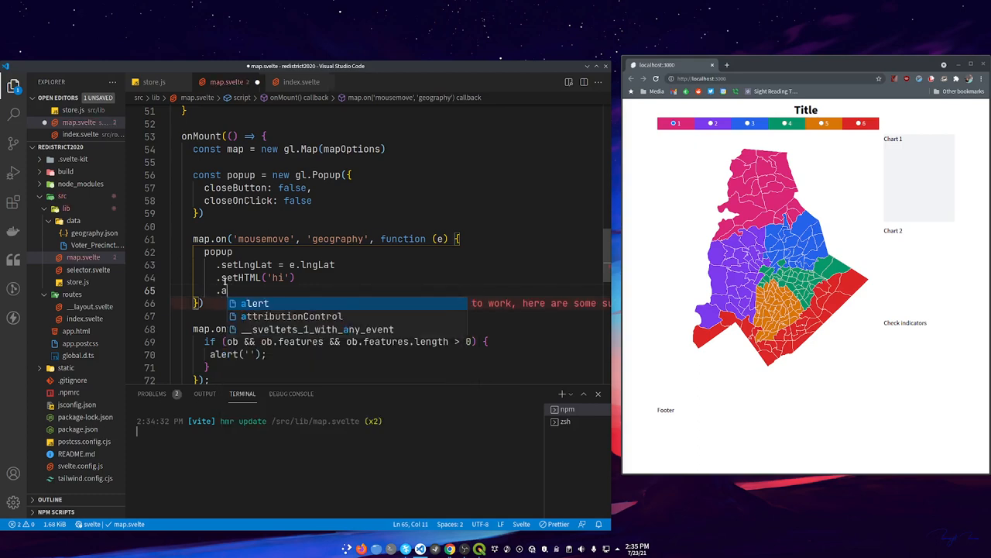
{"action": "type", "text": "dd"}
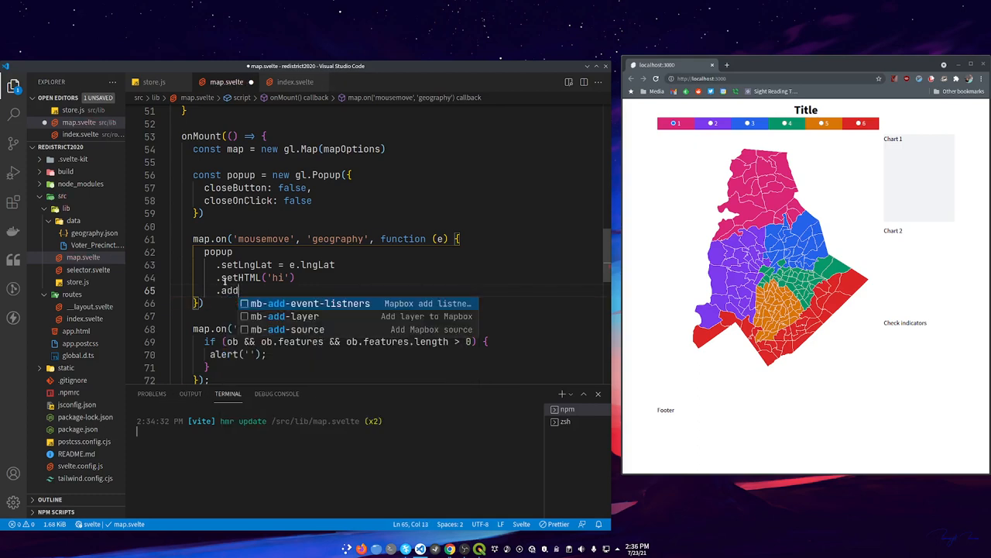
{"action": "type", "text": "To("}
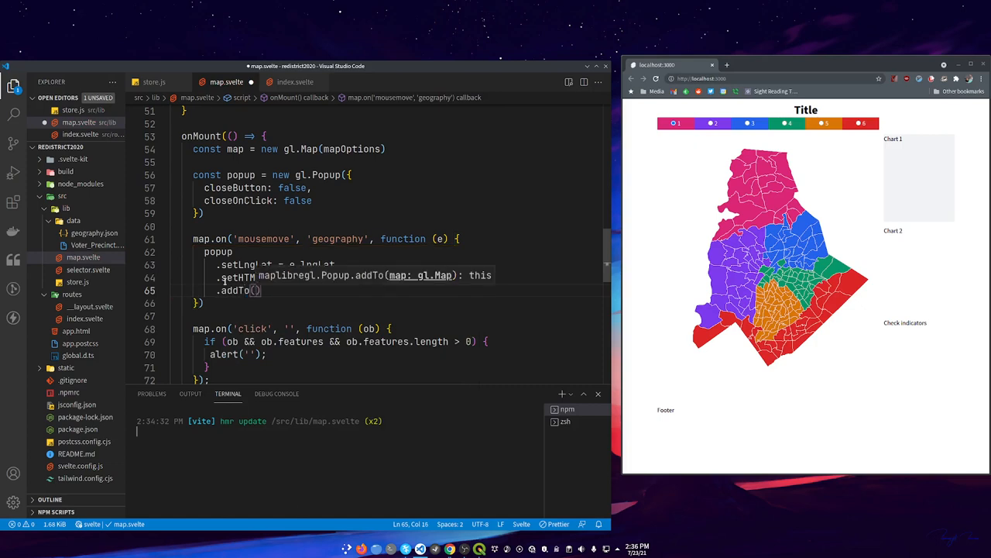
{"action": "type", "text": "map"}
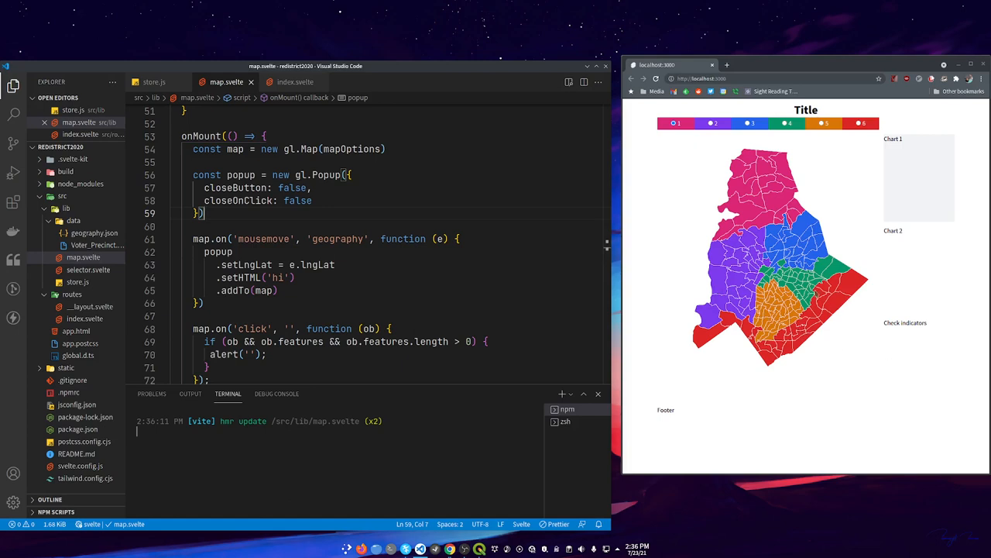
{"action": "mouse_move", "coordinate": [868, 427]}
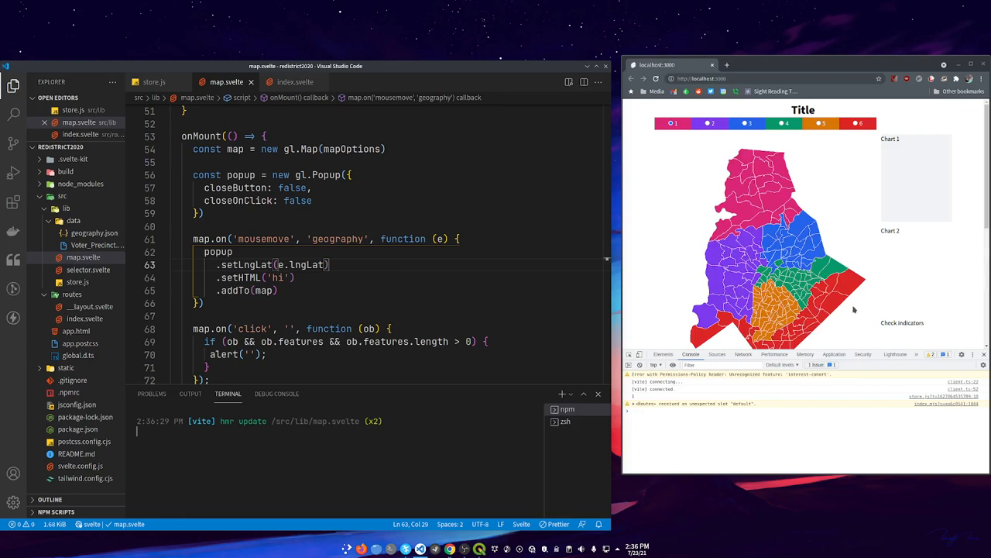
{"action": "mouse_move", "coordinate": [888, 309]}
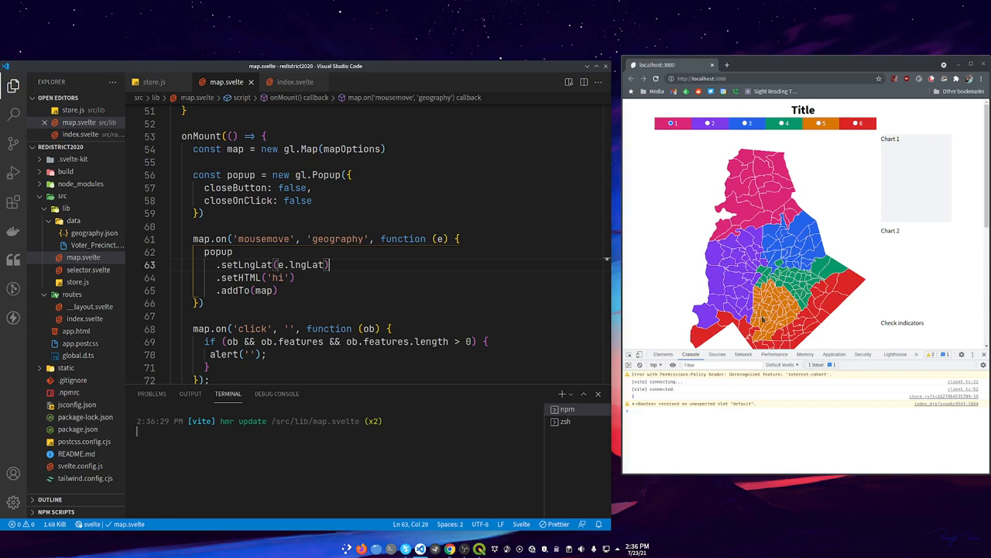
{"action": "mouse_move", "coordinate": [903, 288]}
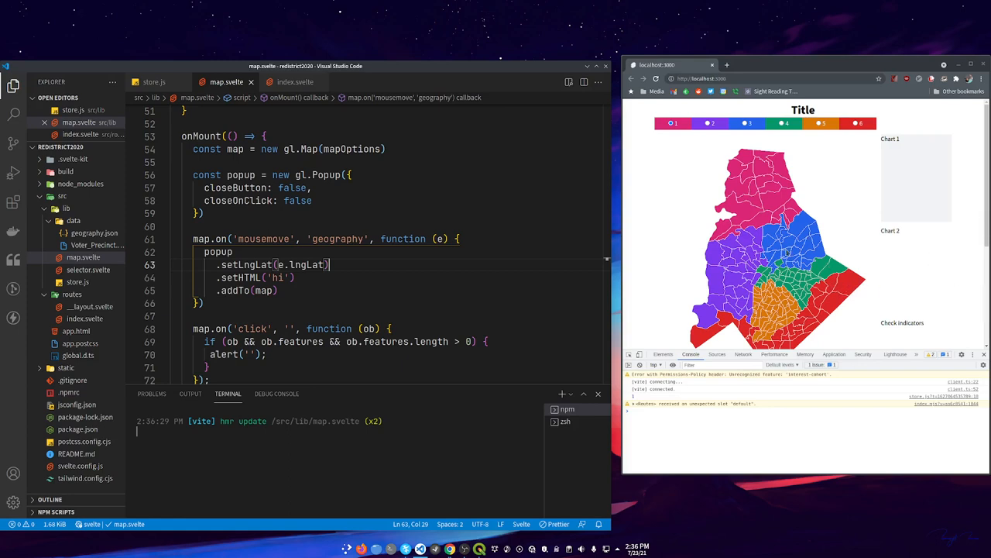
{"action": "mouse_move", "coordinate": [935, 283]}
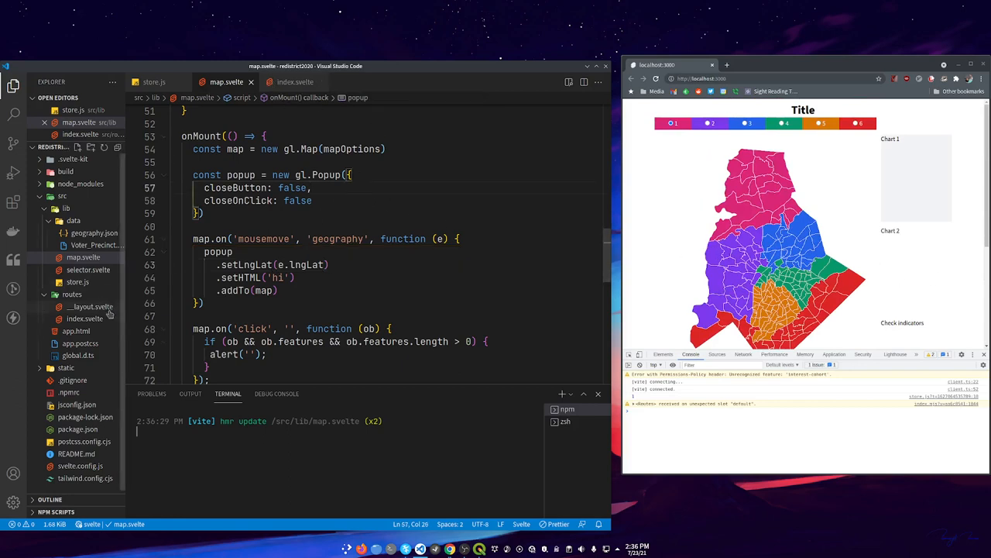
{"action": "mouse_move", "coordinate": [76, 343]}
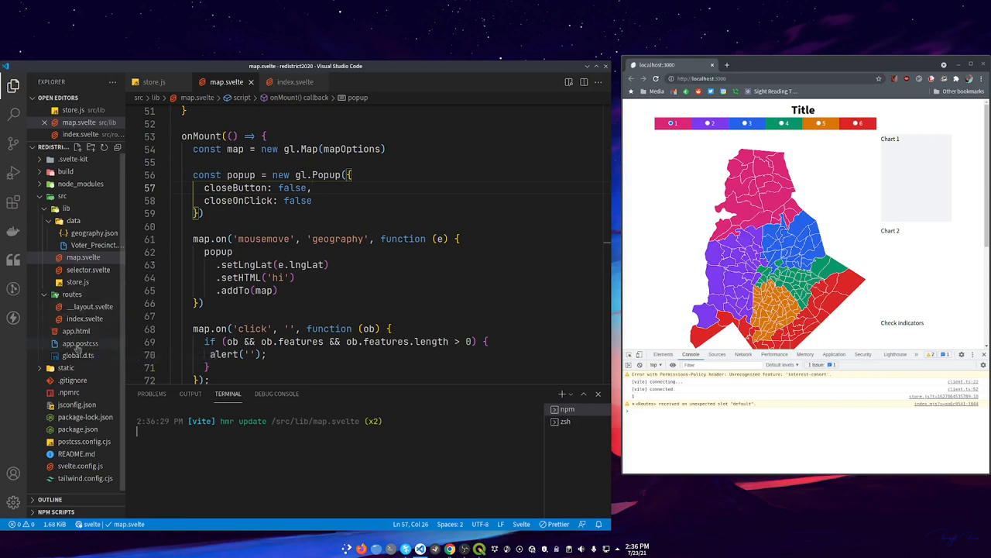
{"action": "left_click", "coordinate": [81, 355]}
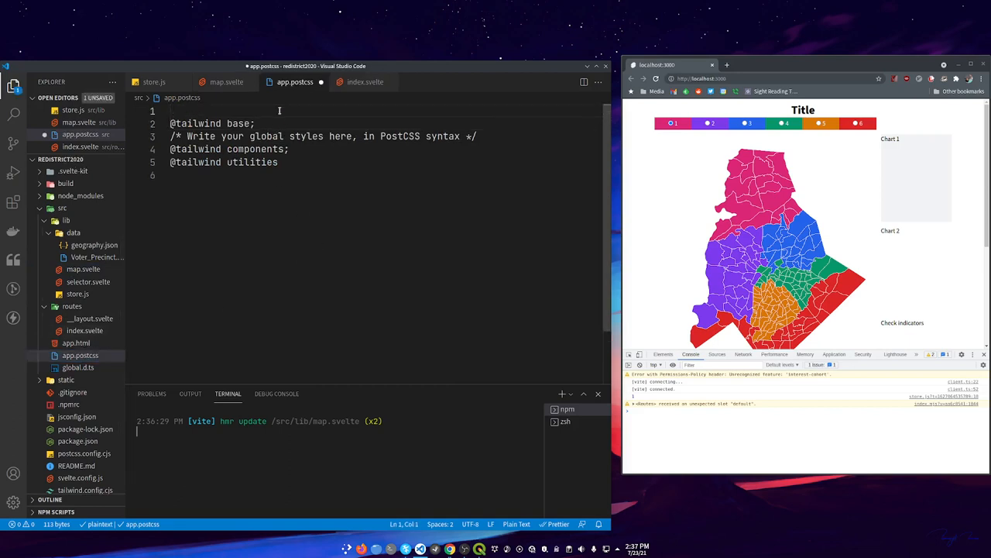
{"action": "type", "text": "@import"}
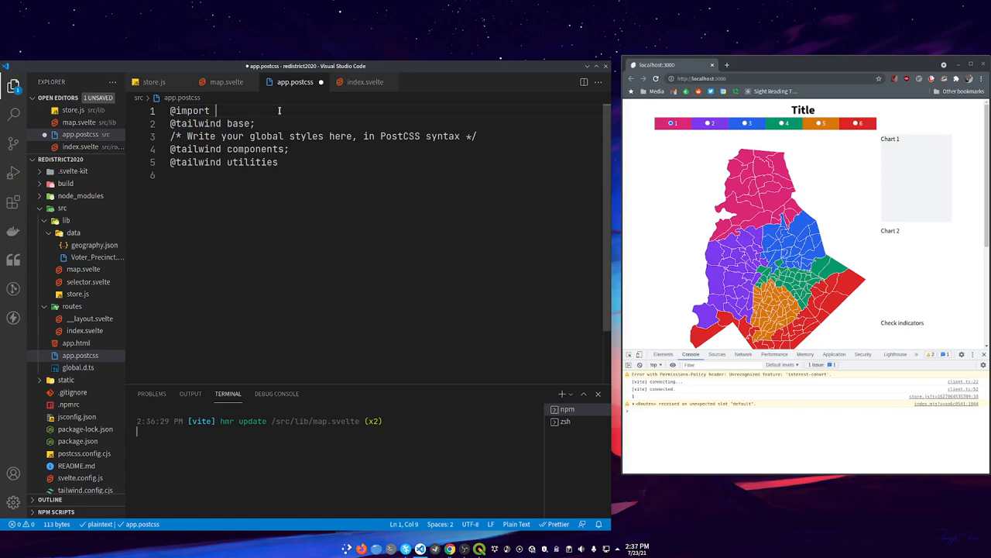
{"action": "type", "text": "''"}
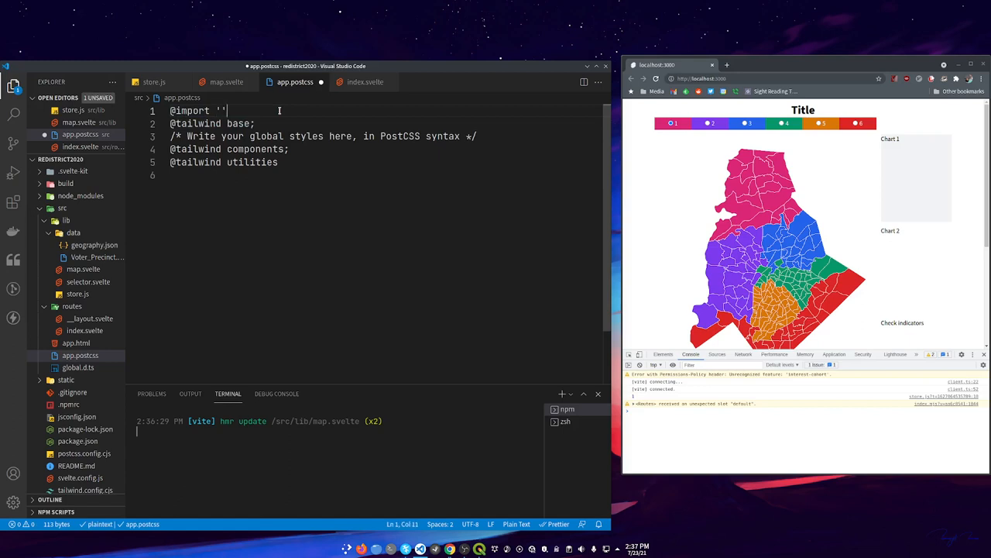
{"action": "type", "text": "../node_modules/mp"}
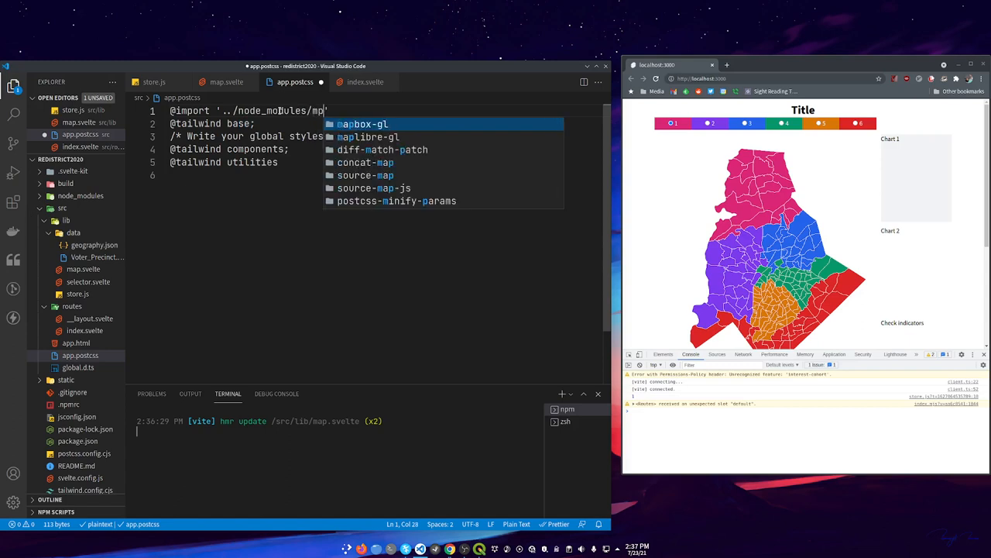
{"action": "type", "text": "aplibre-gl"}
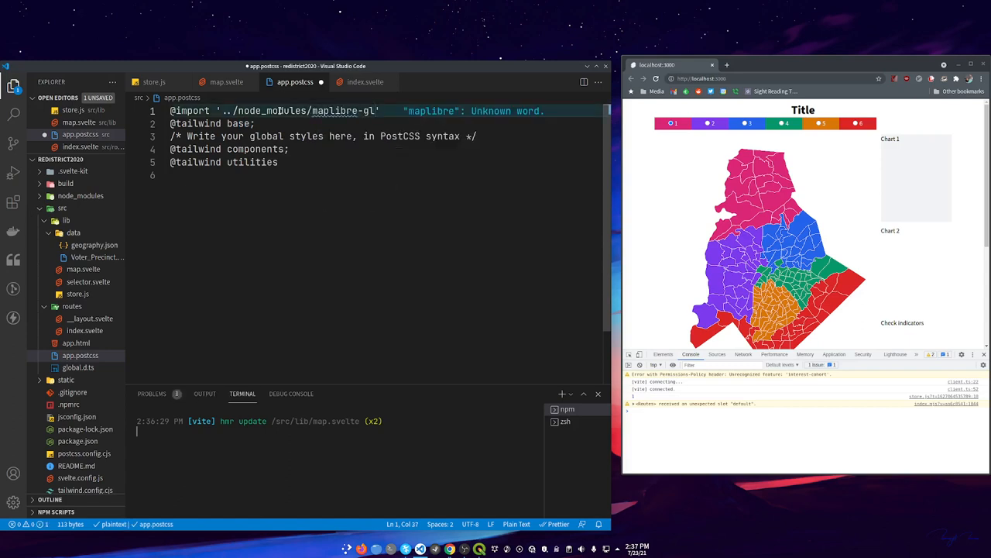
{"action": "key", "text": "Backspace"}
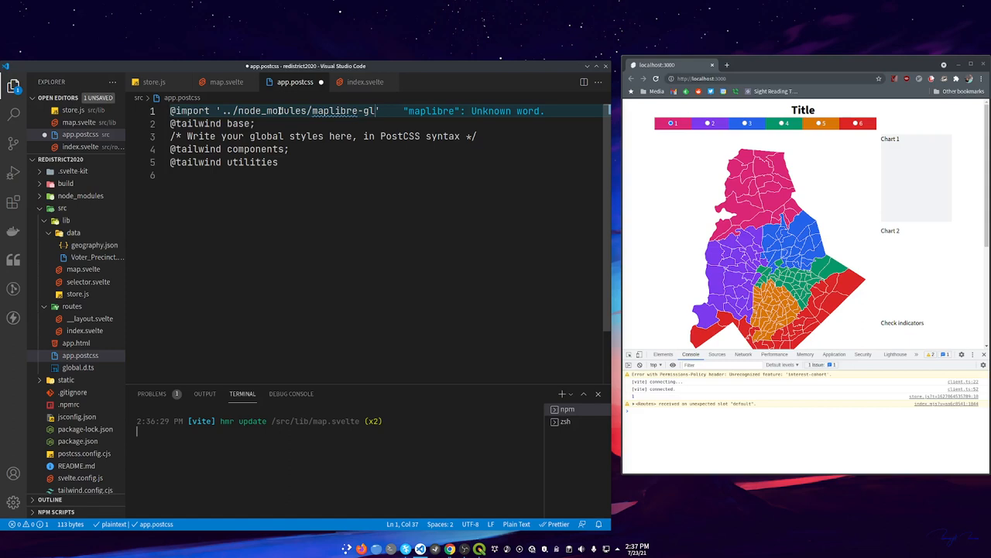
{"action": "type", "text": "/dist/"}
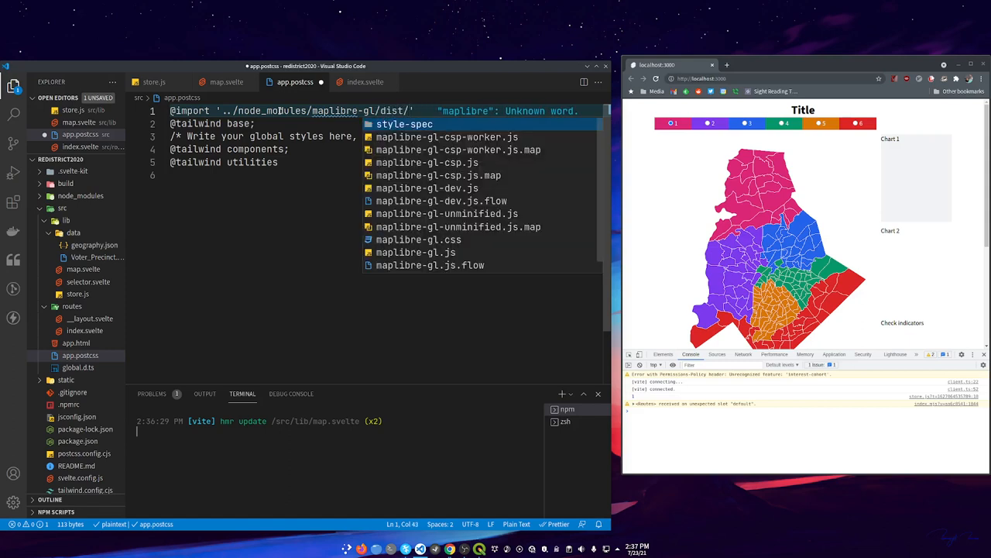
{"action": "left_click", "coordinate": [419, 239]}
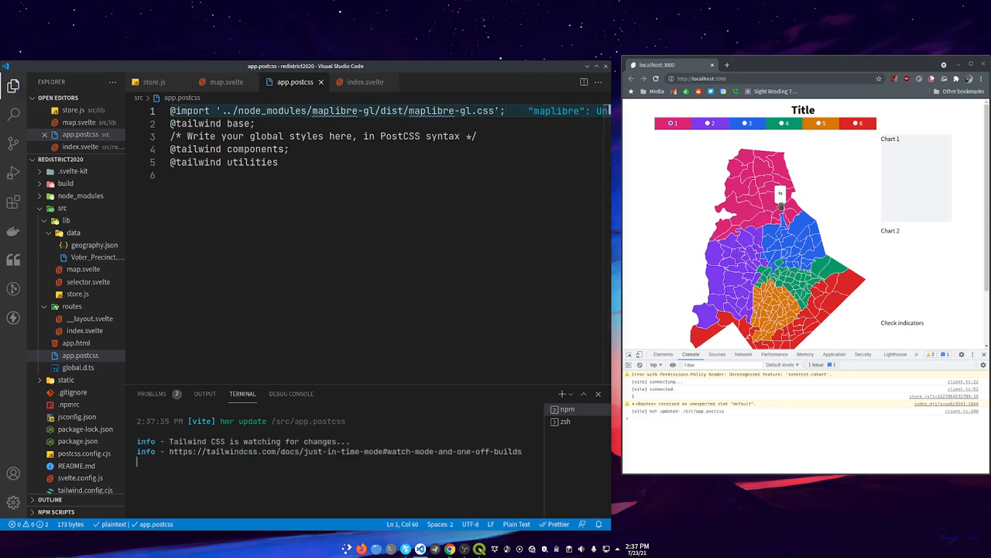
{"action": "mouse_move", "coordinate": [842, 276]}
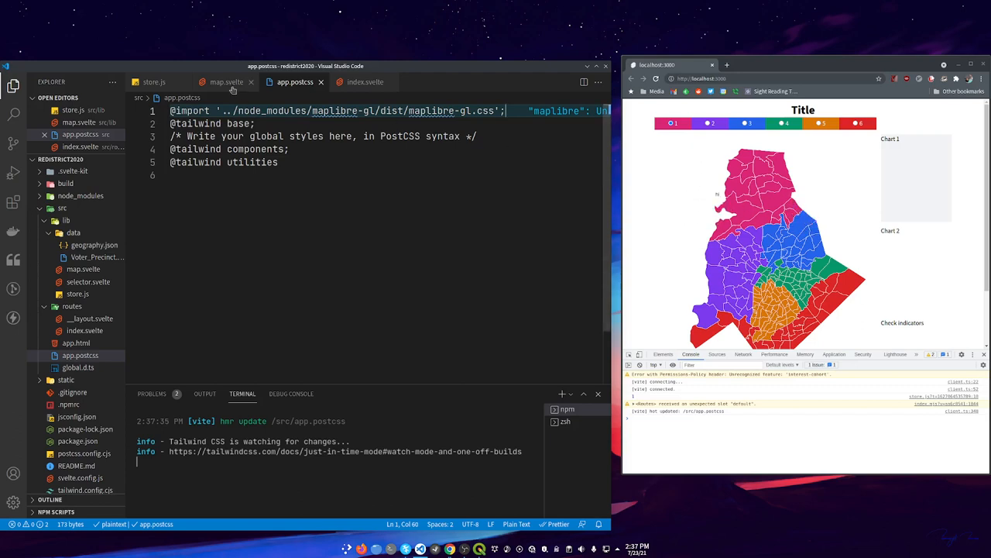
Turn map.svelte's click handler into a mouseleave on 'geography' calling popup.remove().
{"action": "left_click", "coordinate": [226, 81]}
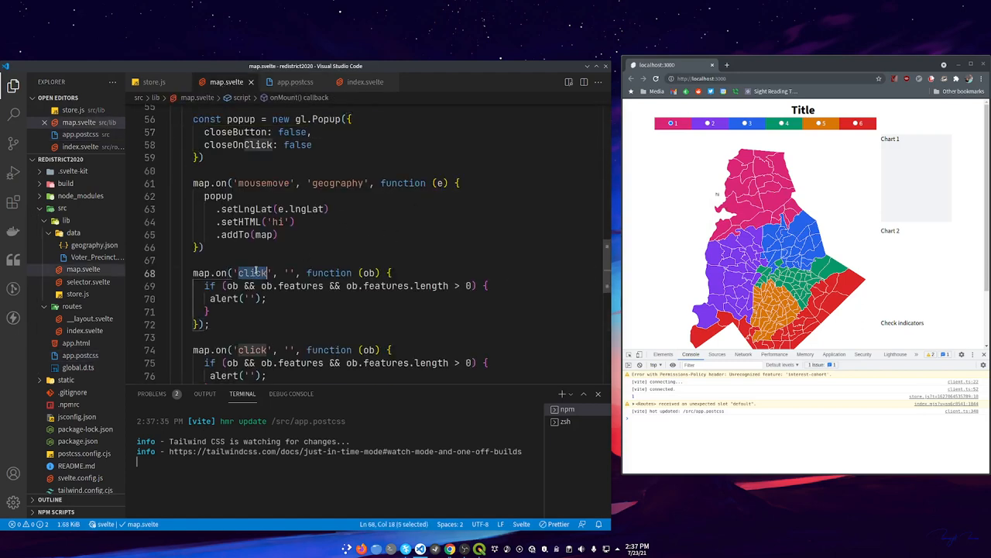
{"action": "type", "text": "mouseleave"}
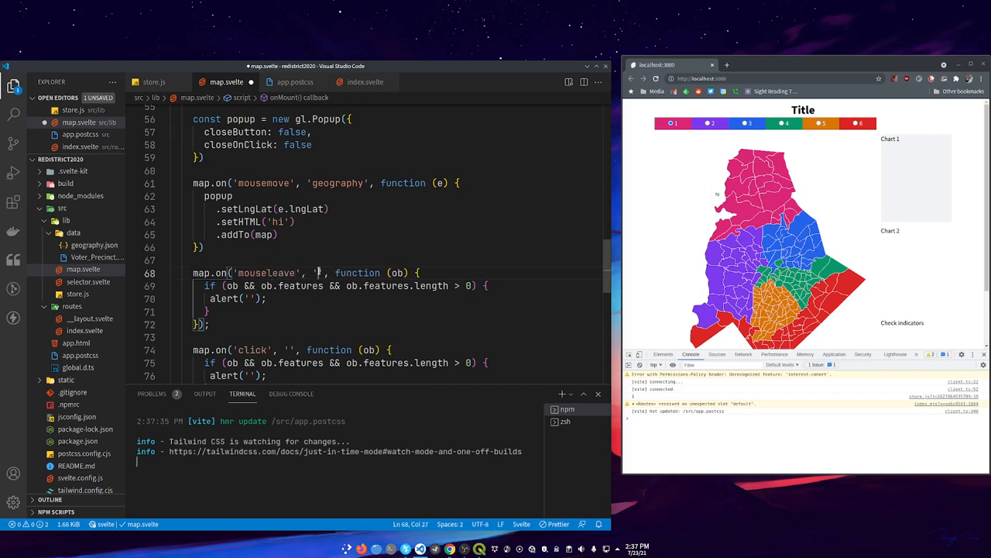
{"action": "type", "text": "geography"}
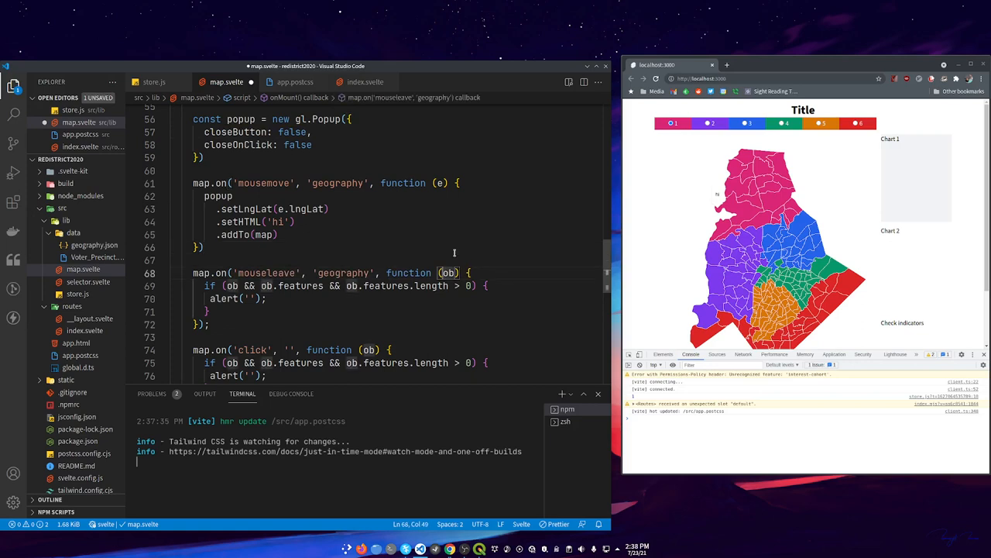
{"action": "type", "text": "e"}
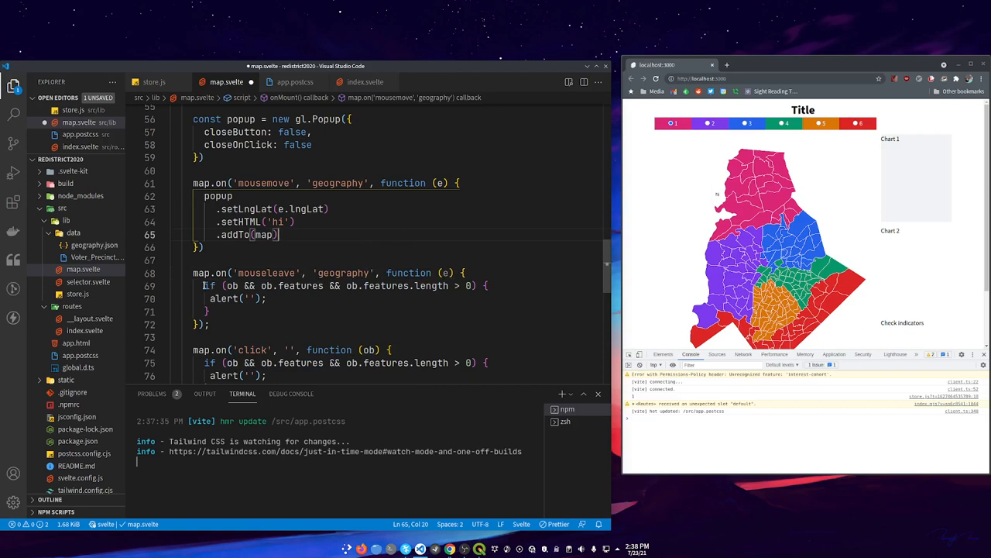
{"action": "left_click_drag", "start_coordinate": [208, 286], "coordinate": [209, 311]}
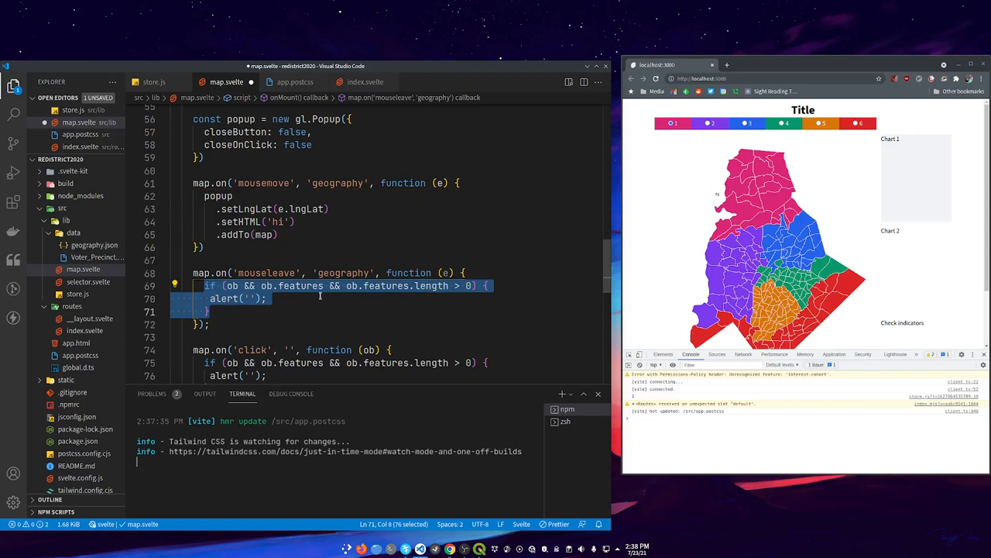
{"action": "type", "text": "pop"}
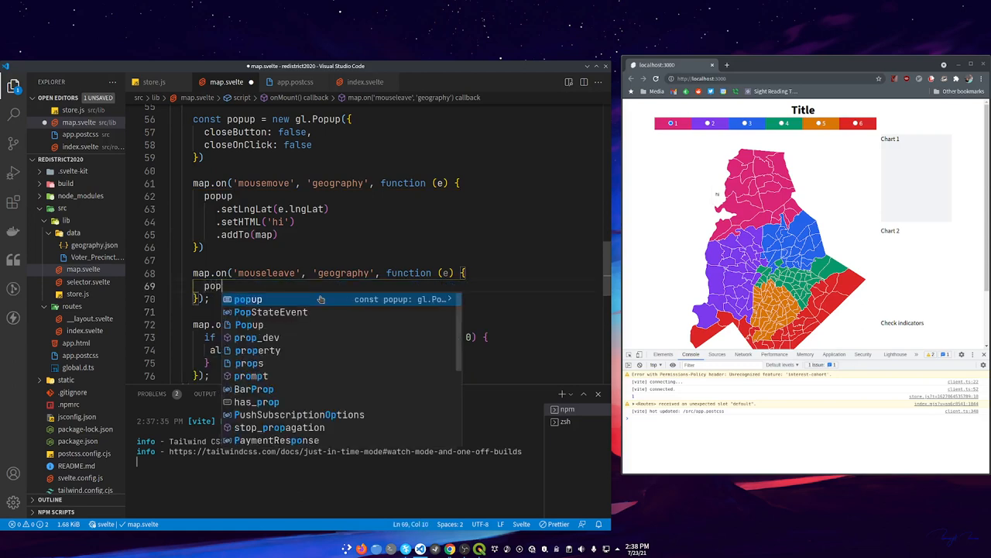
{"action": "type", "text": ".remove("}
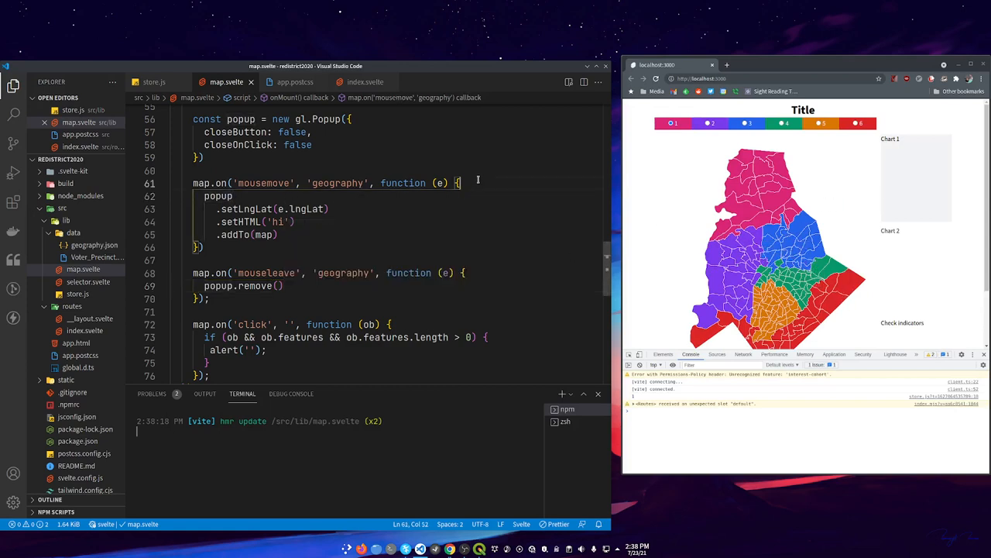
Start a const msg template containing an h3 heading with the text-center class.
{"action": "type", "text": "c"}
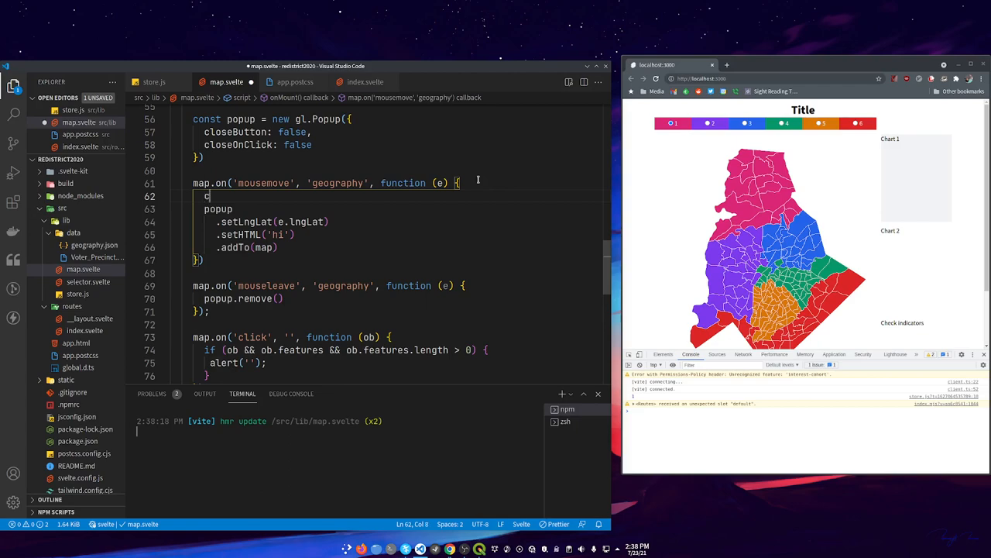
{"action": "type", "text": "onst msg = `"}
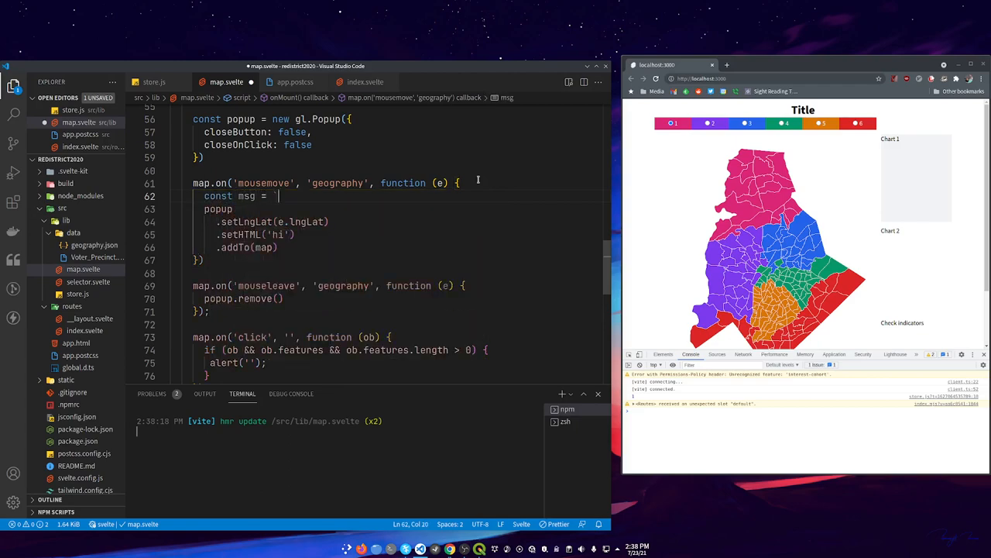
{"action": "key", "text": "Enter"}
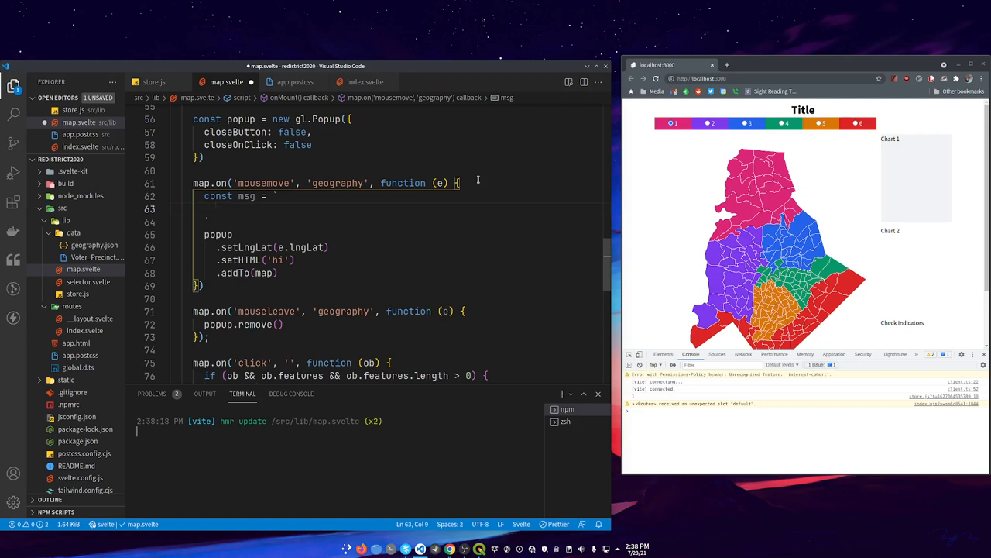
{"action": "type", "text": "<h3></h"}
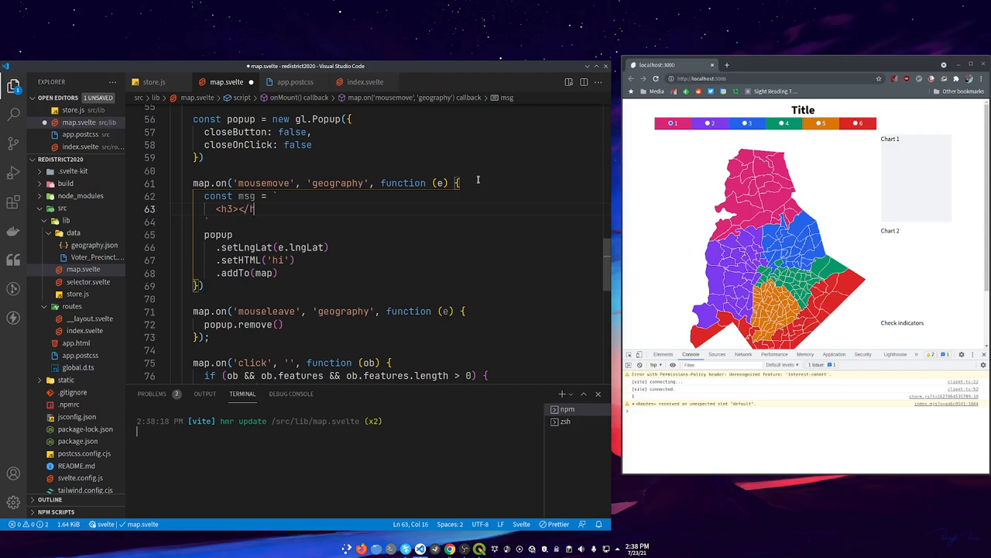
{"action": "type", "text": "3>"}
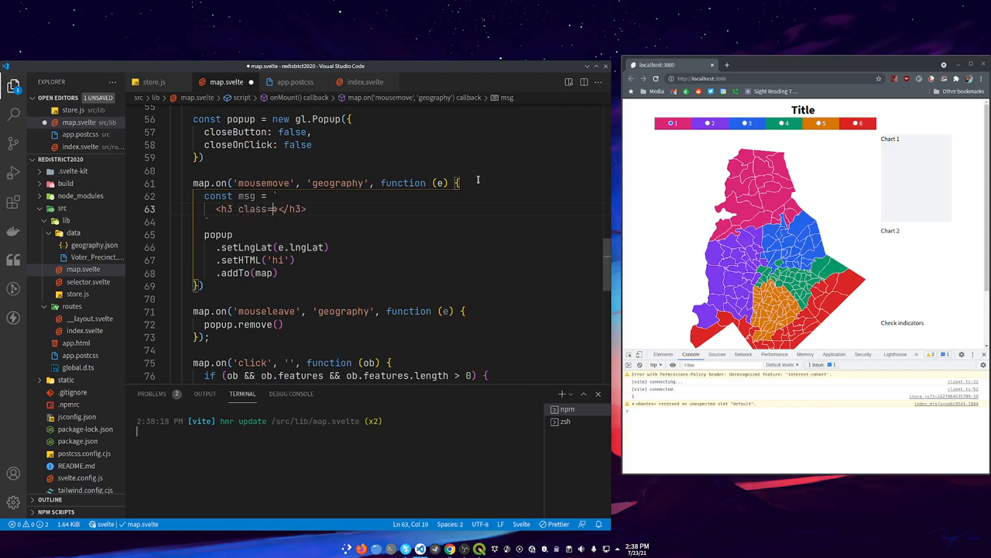
{"action": "type", "text": "\"text-xl\">"}
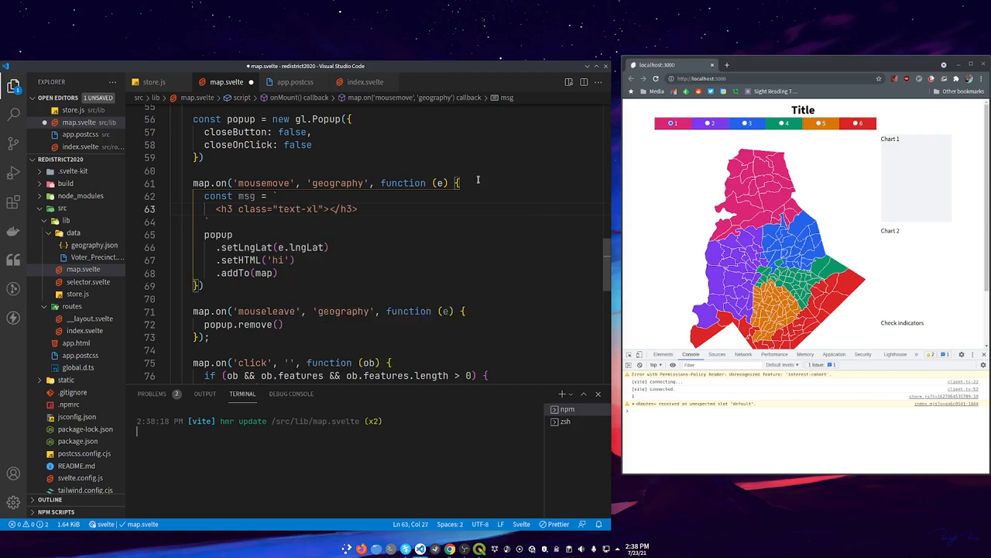
{"action": "type", "text": "font-bold"}
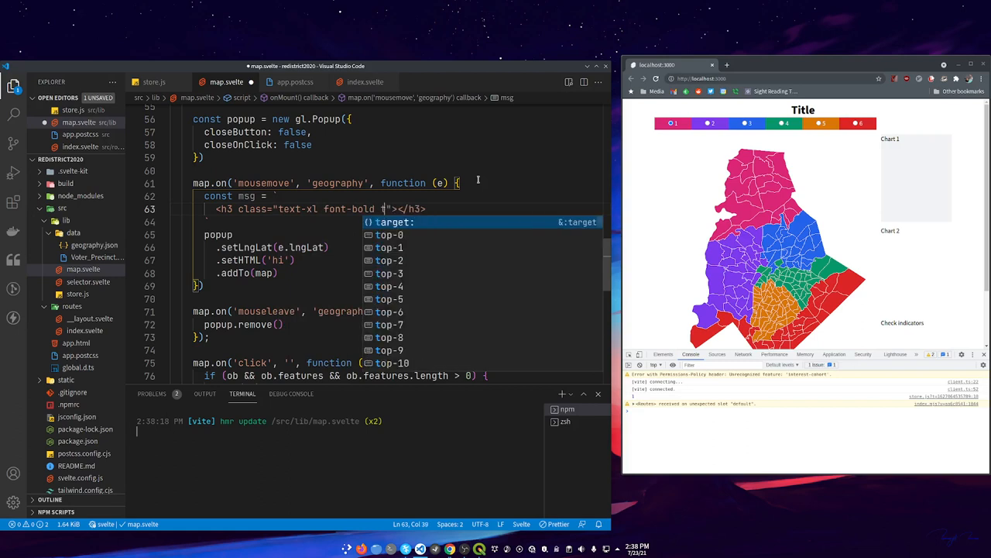
{"action": "type", "text": "text-c"}
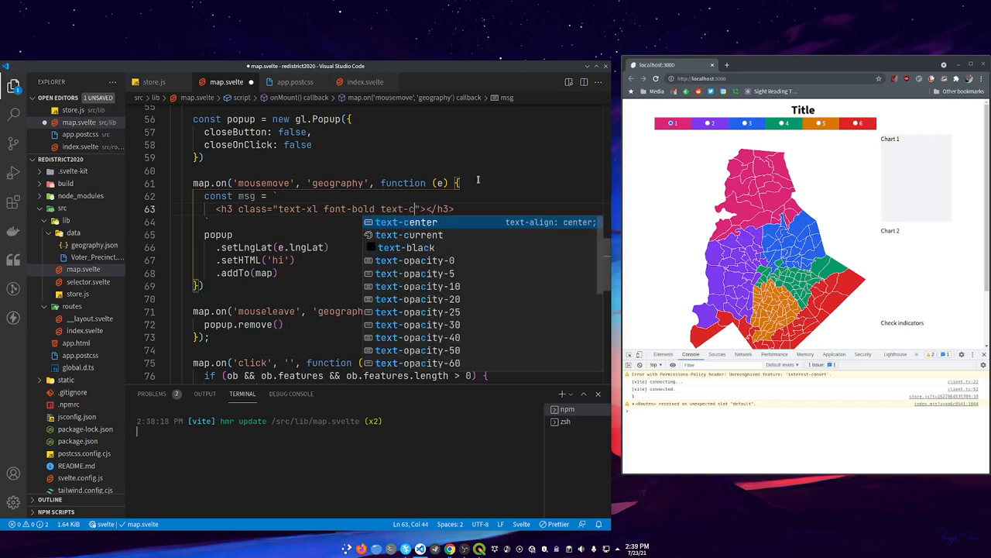
{"action": "key", "text": "Tab"}
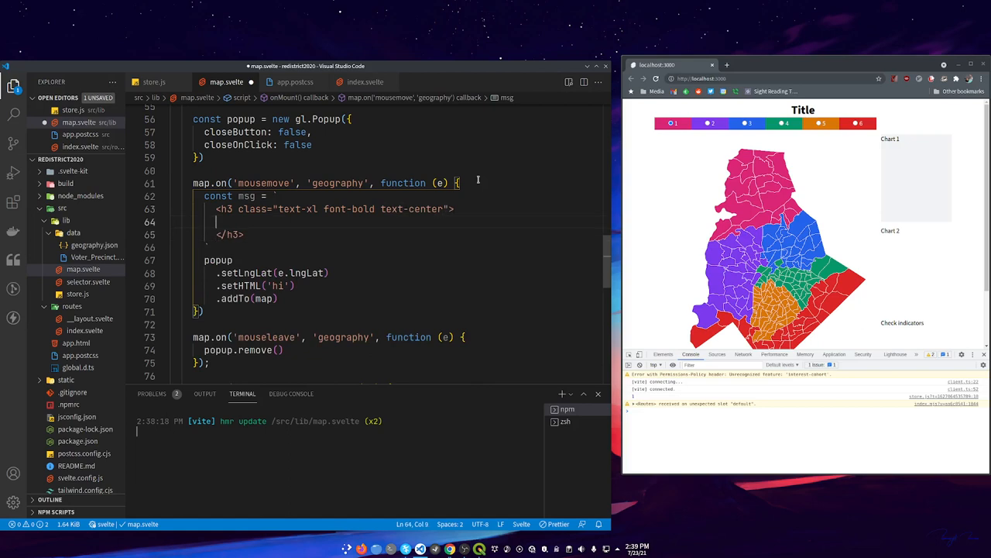
Show ${e.features[0].properties.precinct} in the heading and pass msg to popup.setHTML.
{"action": "type", "text": "$"}
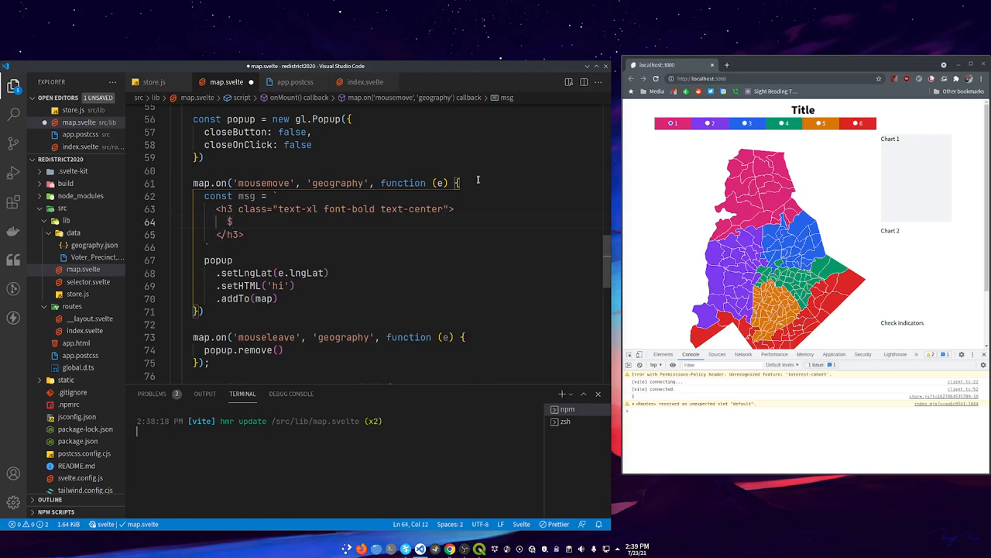
{"action": "type", "text": "{}"}
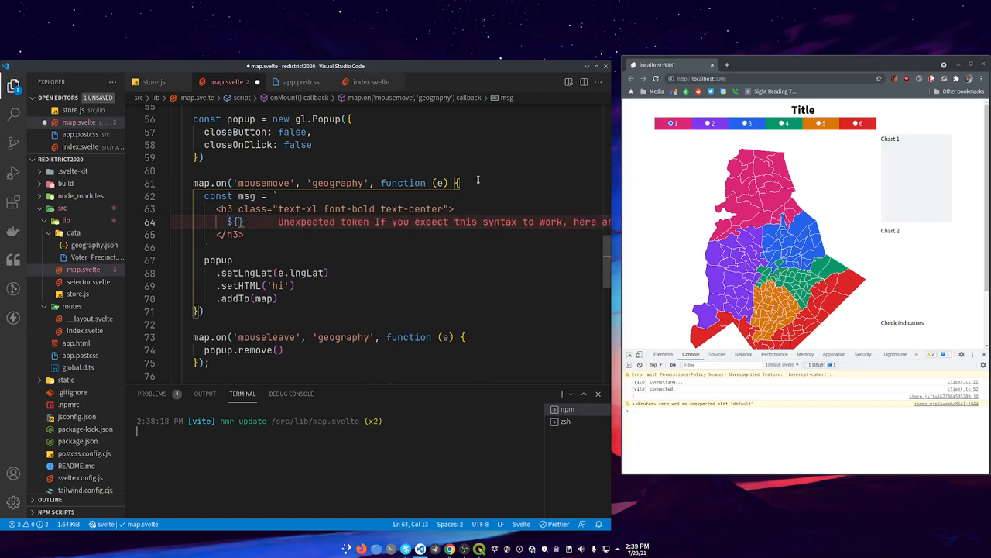
{"action": "type", "text": "e"}
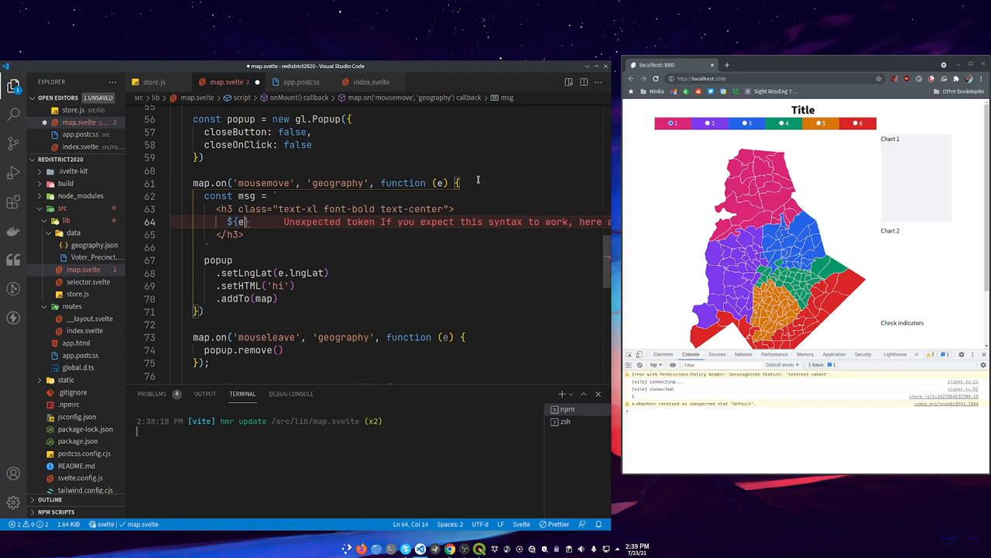
{"action": "type", "text": ".features"}
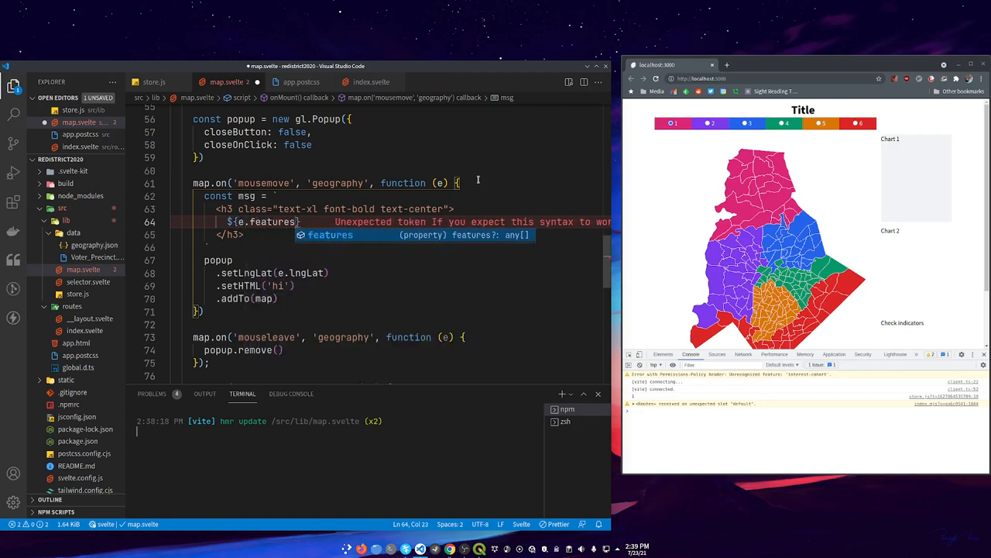
{"action": "type", "text": "[0]"}
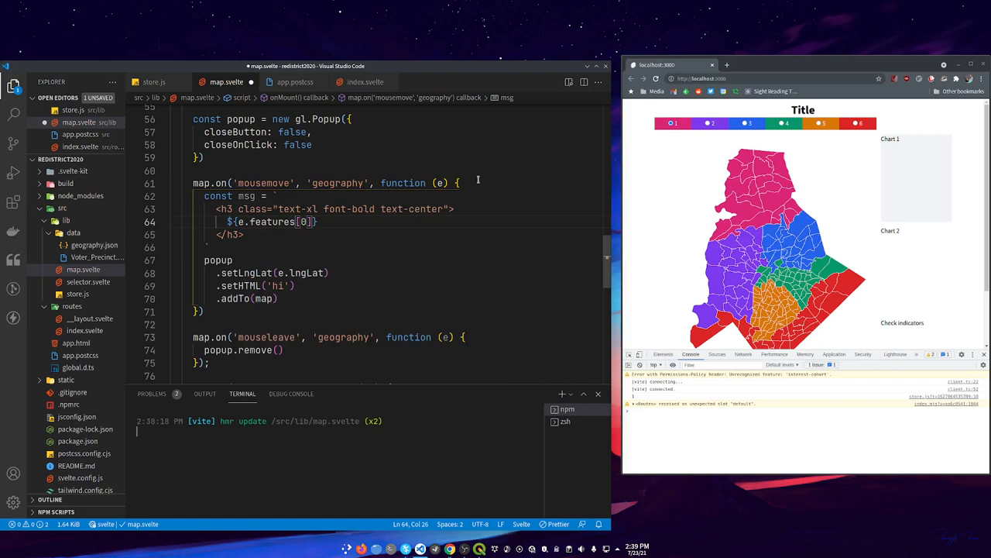
{"action": "type", "text": "."}
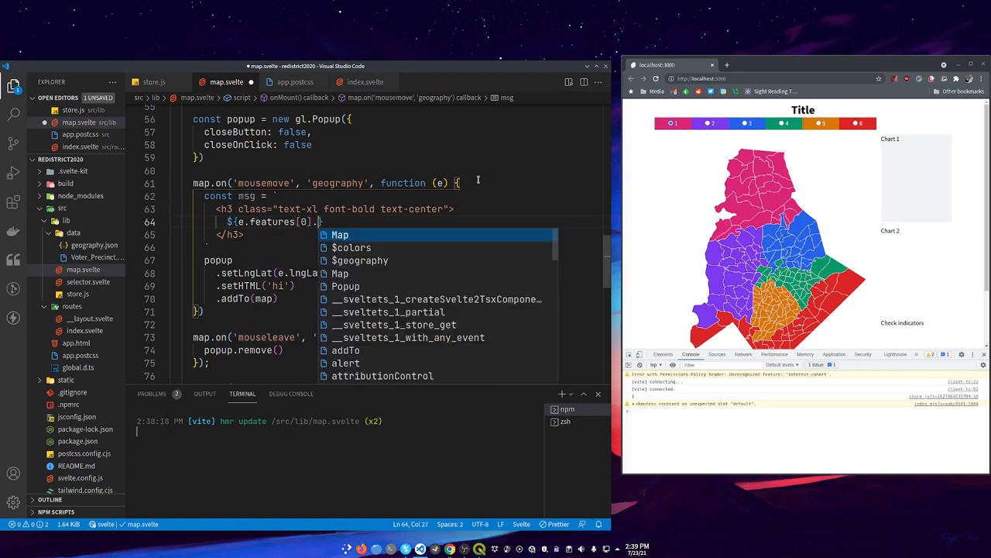
{"action": "type", "text": "properties"}
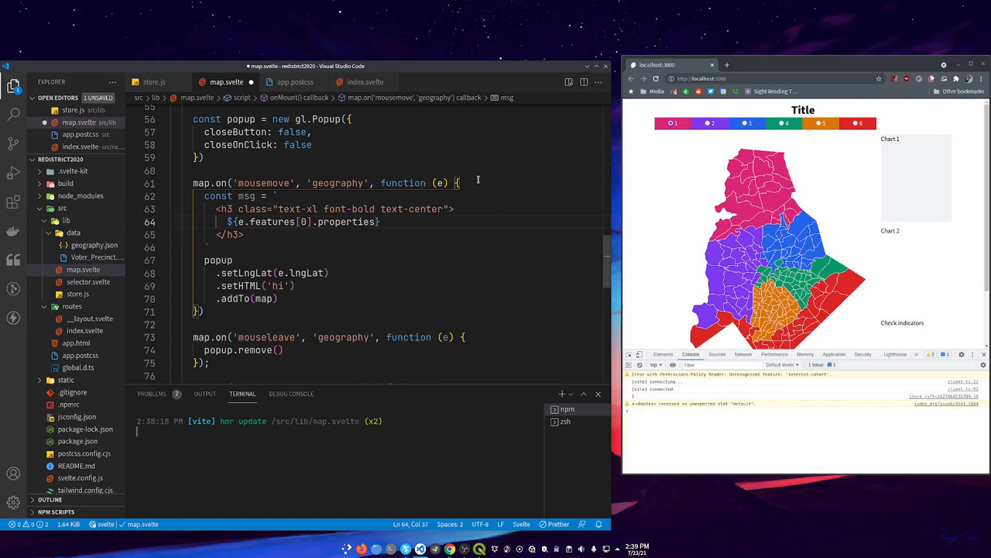
{"action": "type", "text": "."}
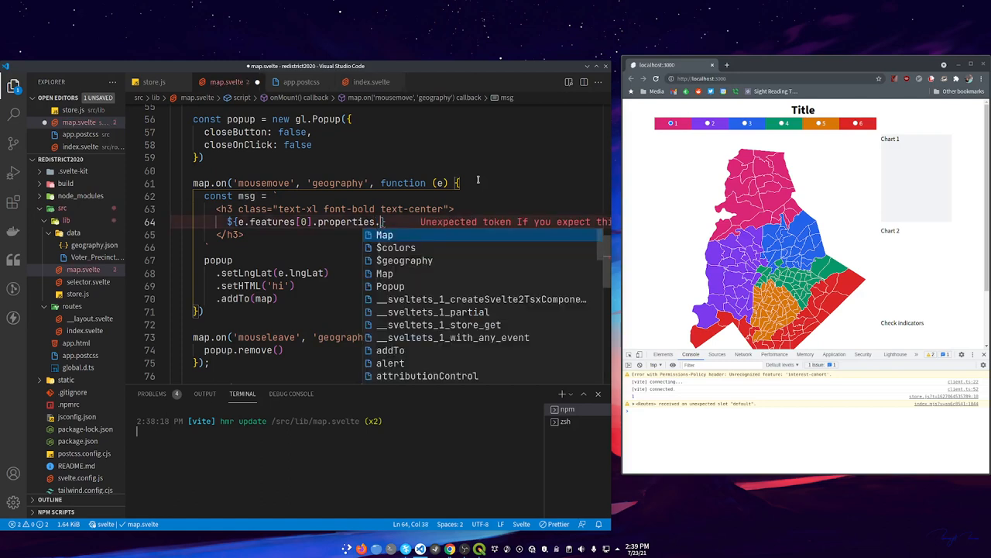
{"action": "type", "text": "precinct }"}
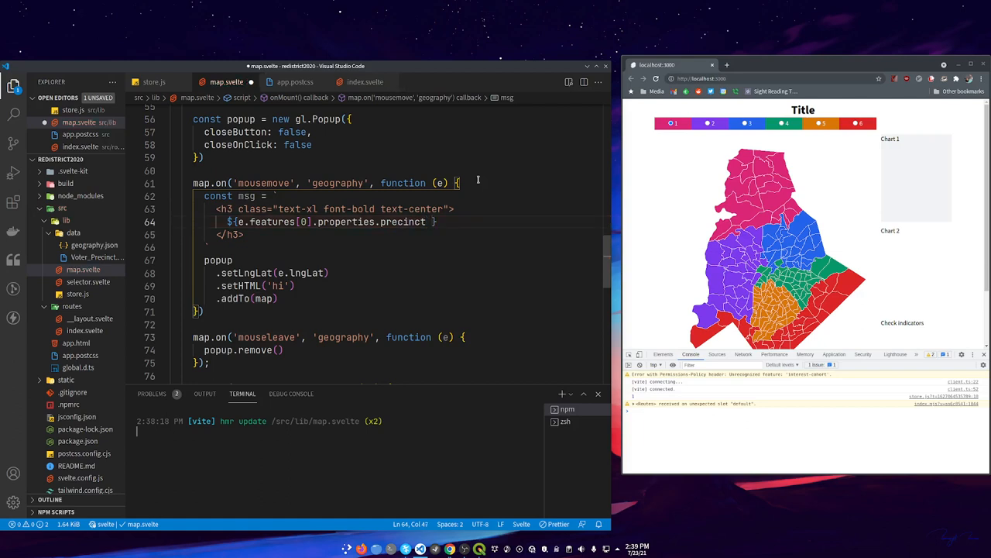
{"action": "key", "text": "Backspace"}
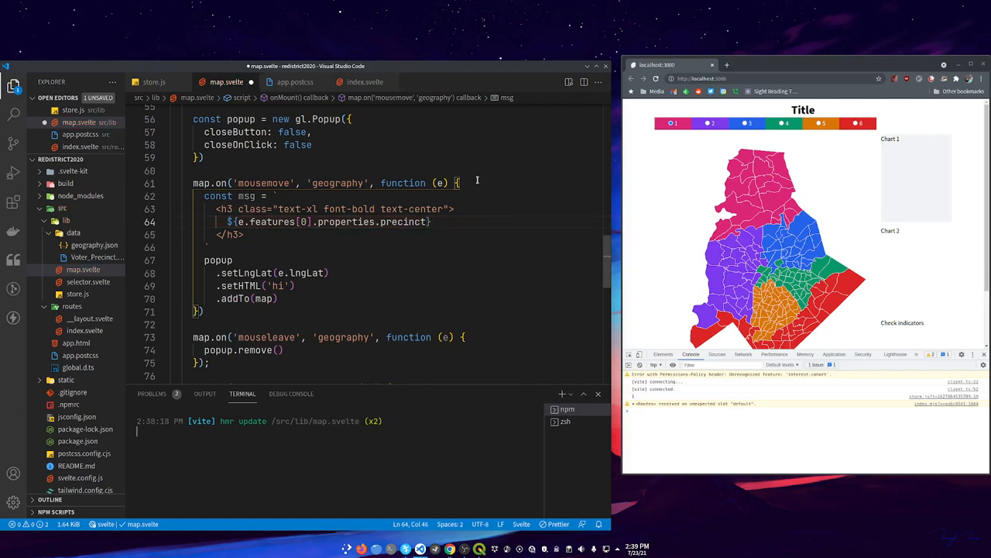
{"action": "double_click", "coordinate": [279, 286]}
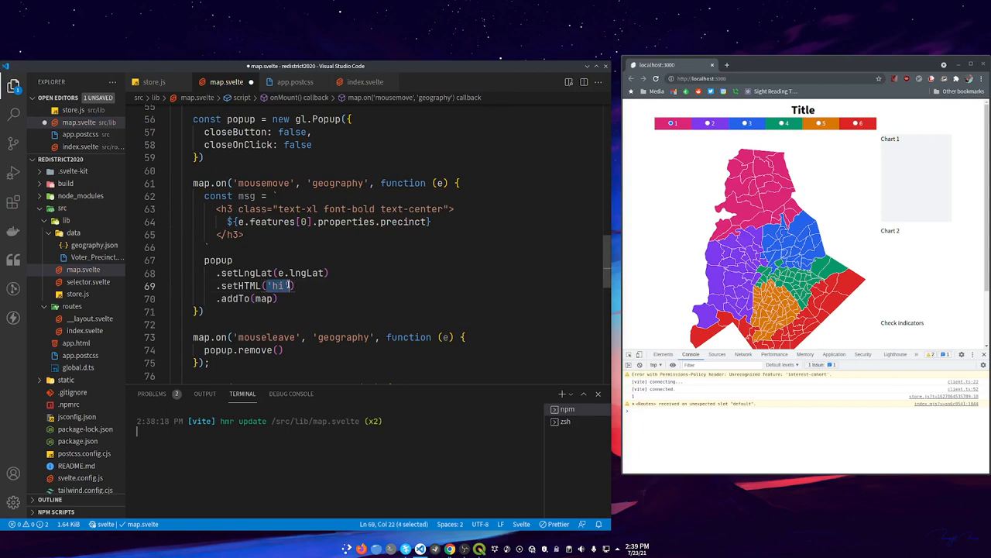
{"action": "type", "text": "msg"}
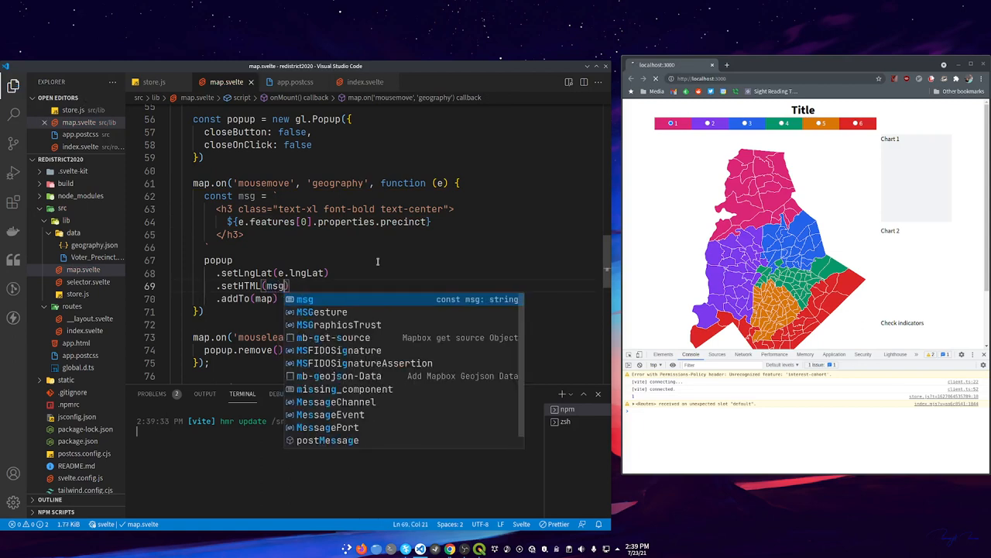
{"action": "mouse_move", "coordinate": [844, 271]}
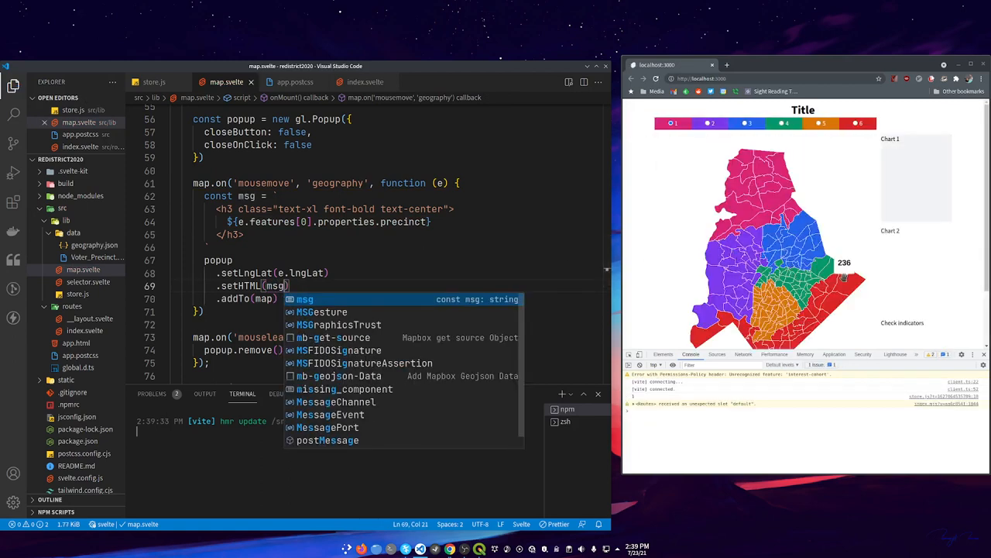
{"action": "mouse_move", "coordinate": [771, 252]}
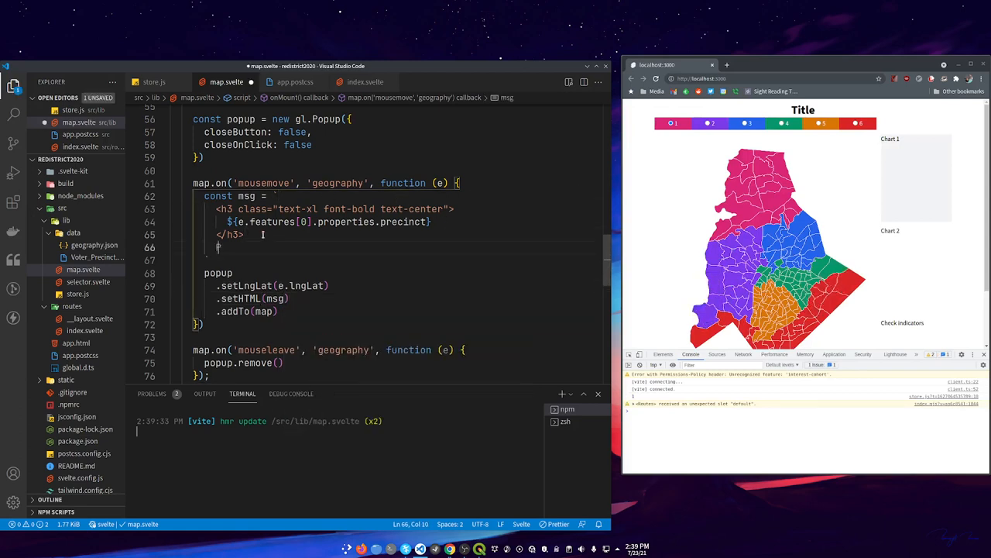
Add a 'Population: ${e.features[0].properties.population}' line under the precinct heading.
{"action": "type", "text": "Population"}
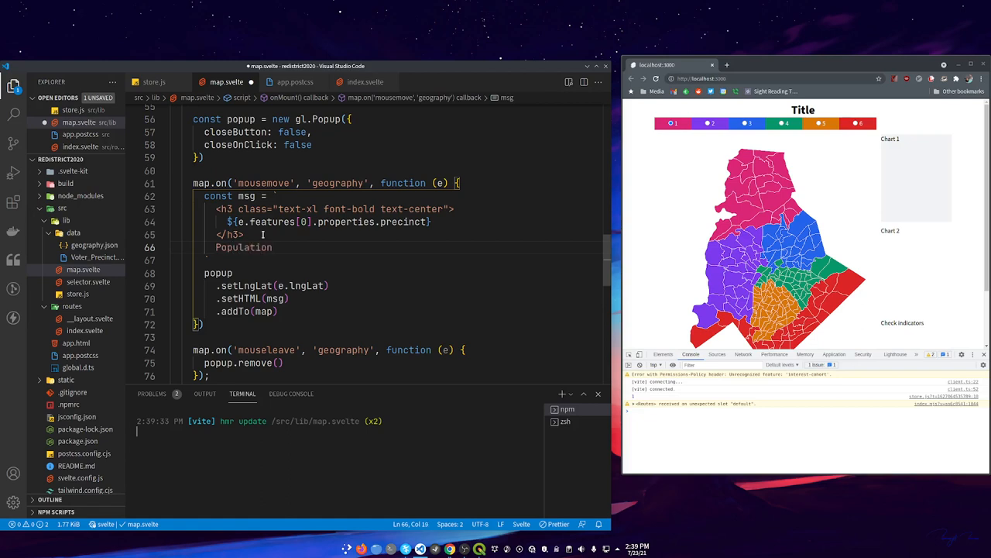
{"action": "type", "text": ":"}
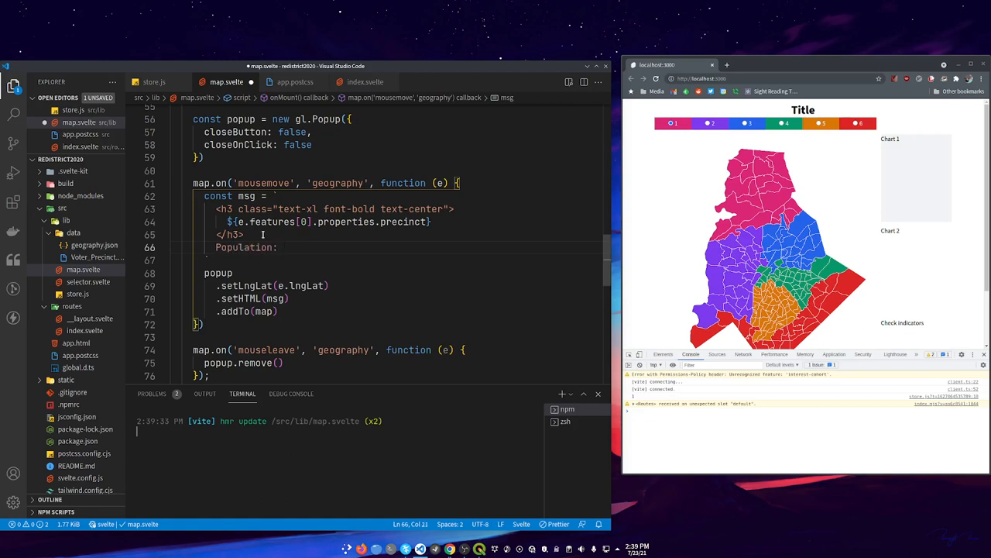
{"action": "type", "text": "$"}
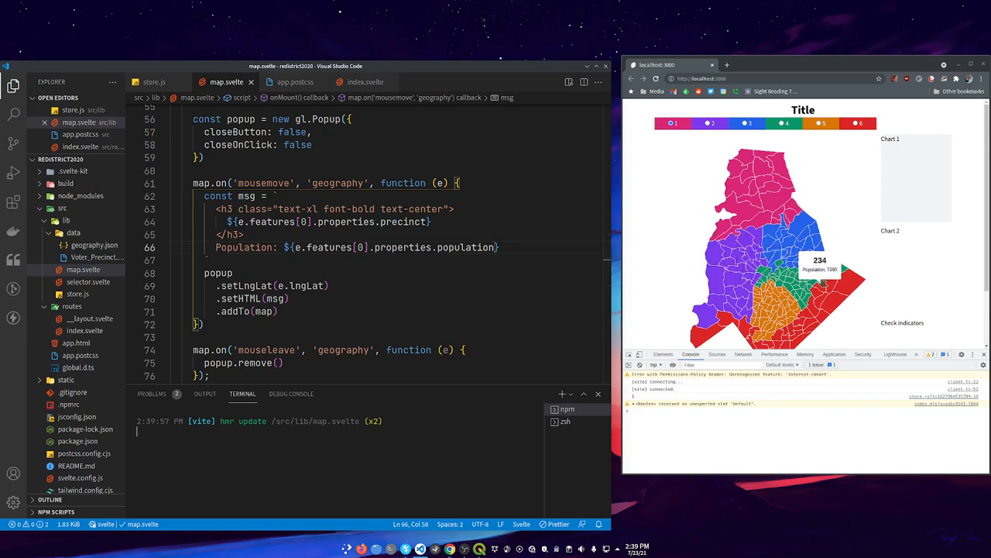
{"action": "mouse_move", "coordinate": [724, 221]}
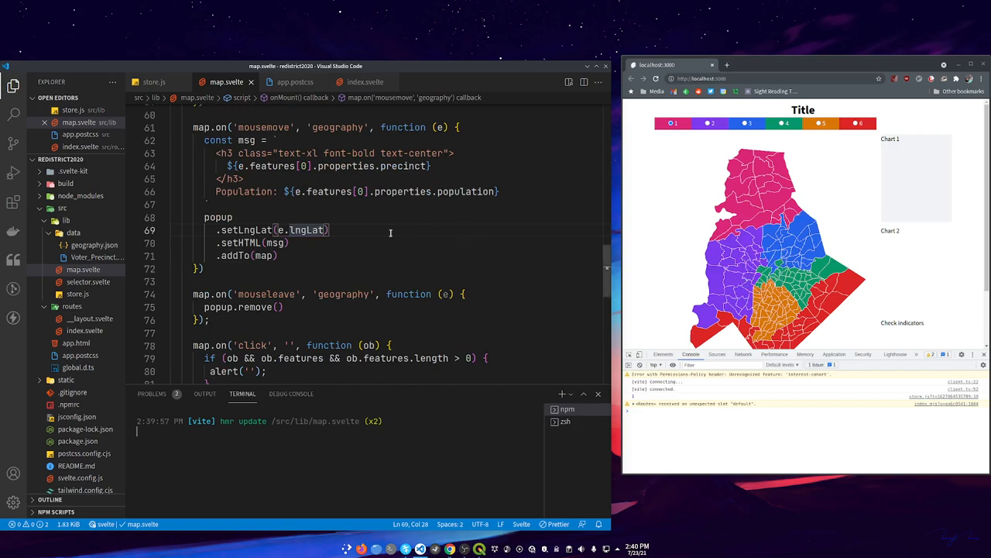
{"action": "mouse_move", "coordinate": [751, 224]}
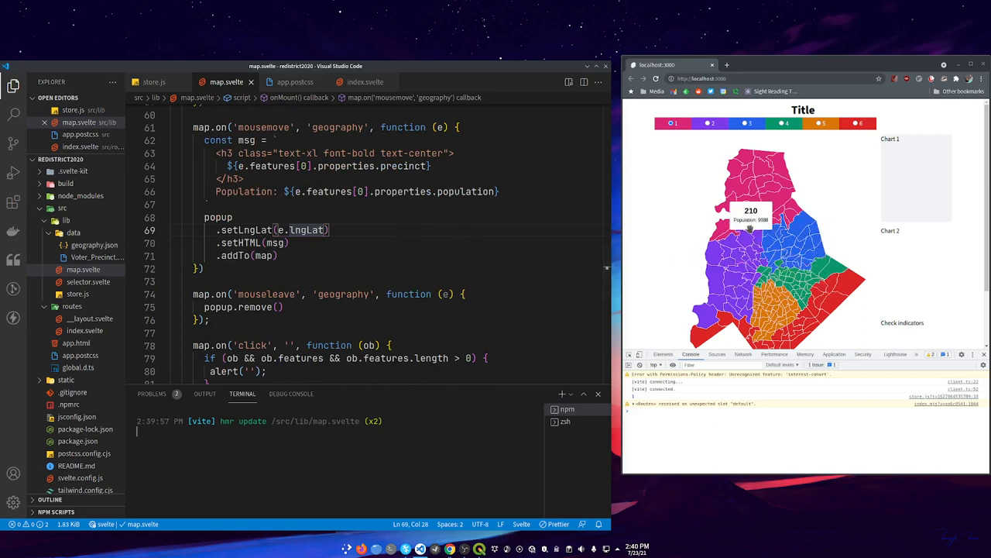
{"action": "mouse_move", "coordinate": [755, 232]}
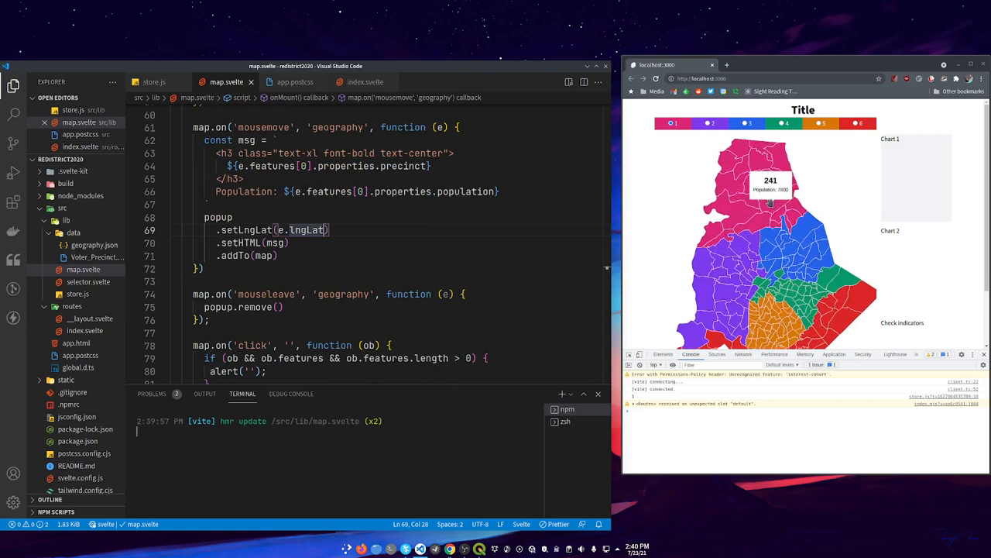
{"action": "mouse_move", "coordinate": [765, 209]}
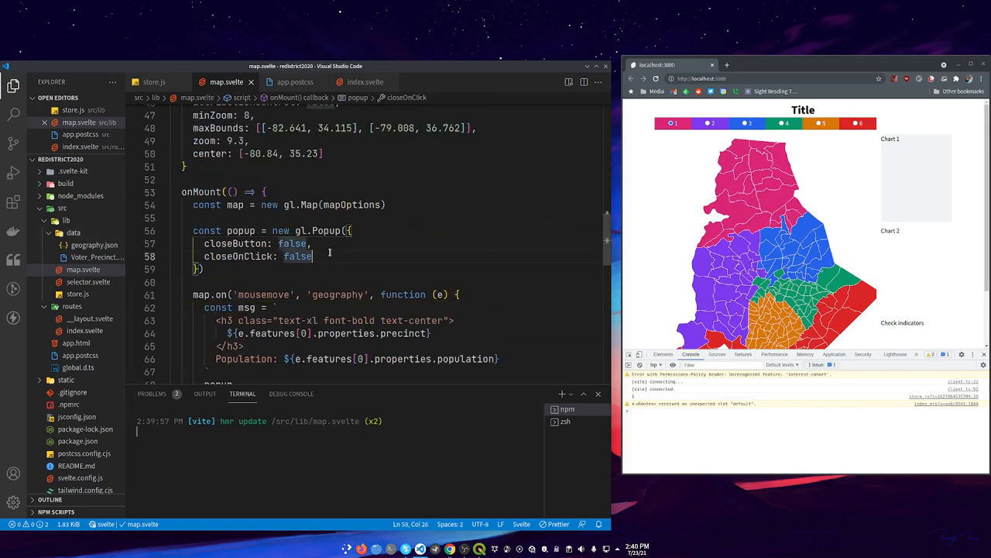
Add offset: 25 to the gl.Popup options, correcting the misspelled 'offet' property.
{"action": "type", "text": "offet"}
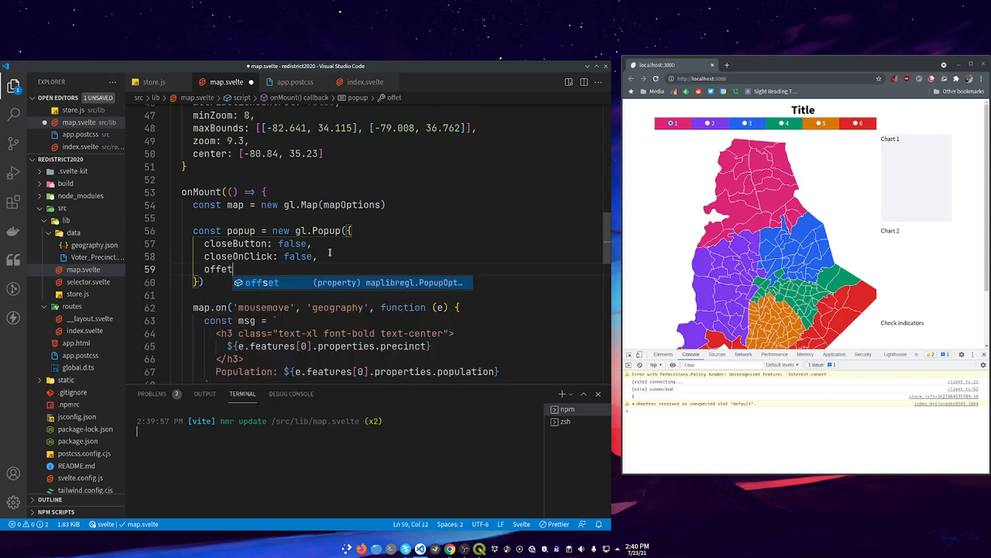
{"action": "type", "text": ": 50"}
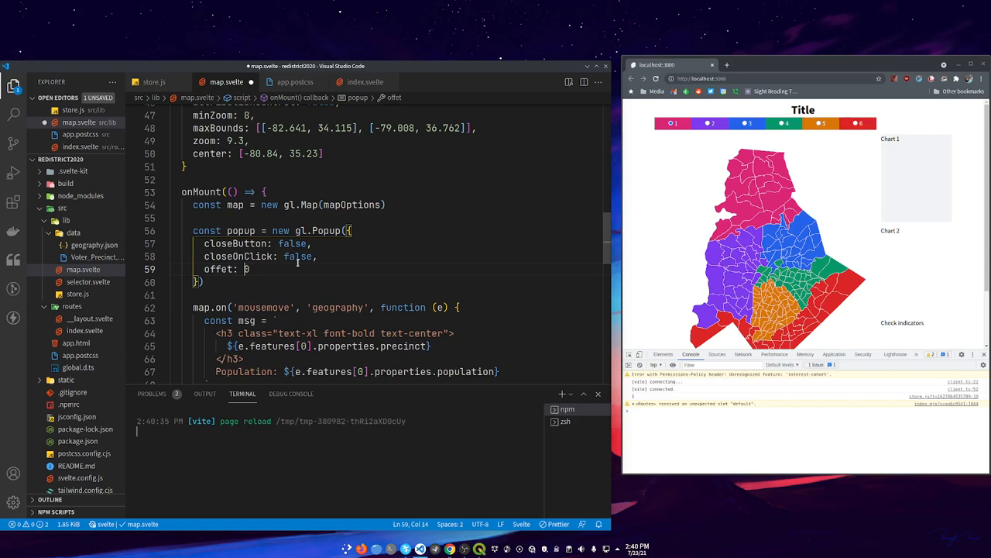
{"action": "type", "text": "25"}
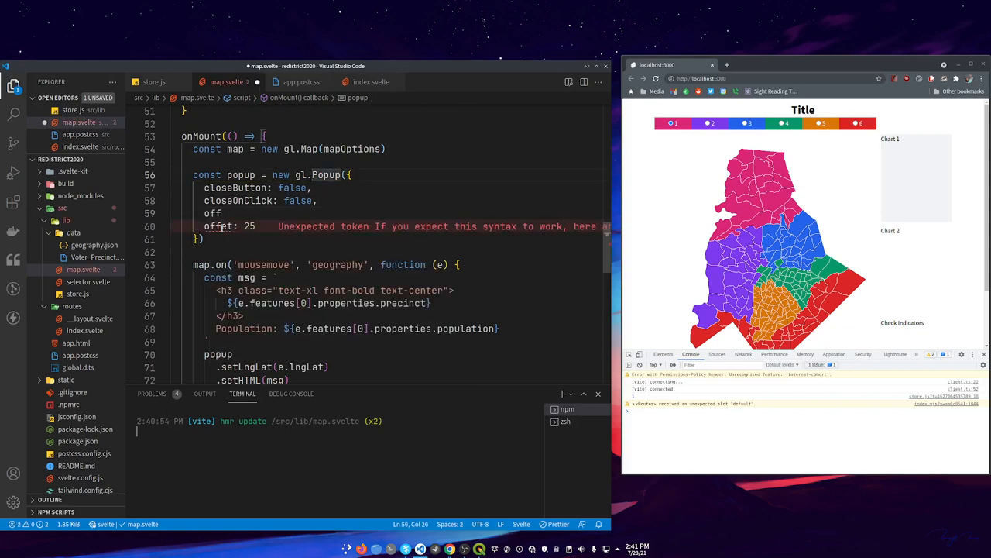
{"action": "double_click", "coordinate": [213, 213]}
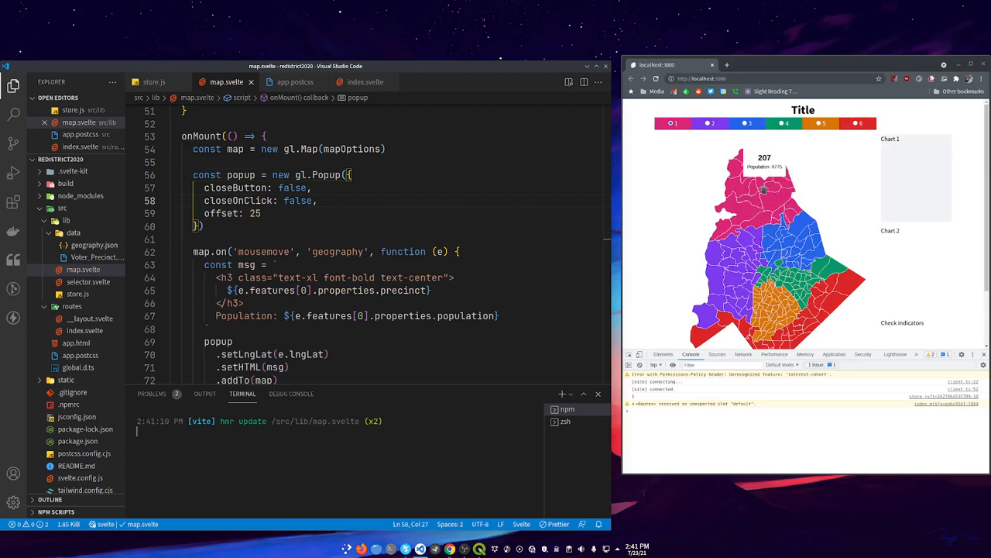
{"action": "mouse_move", "coordinate": [763, 244]}
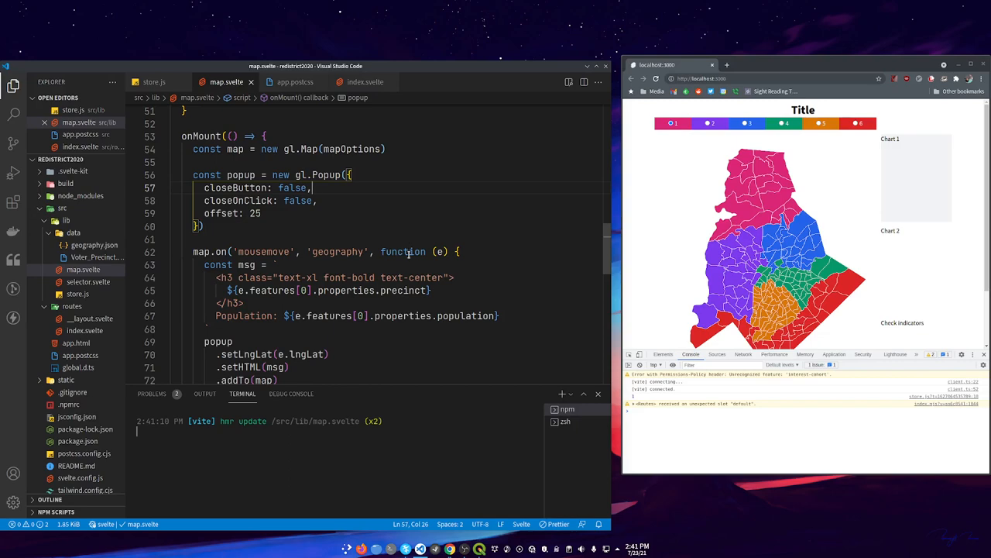
{"action": "scroll", "scroll_direction": "down", "scroll_amount": 3}
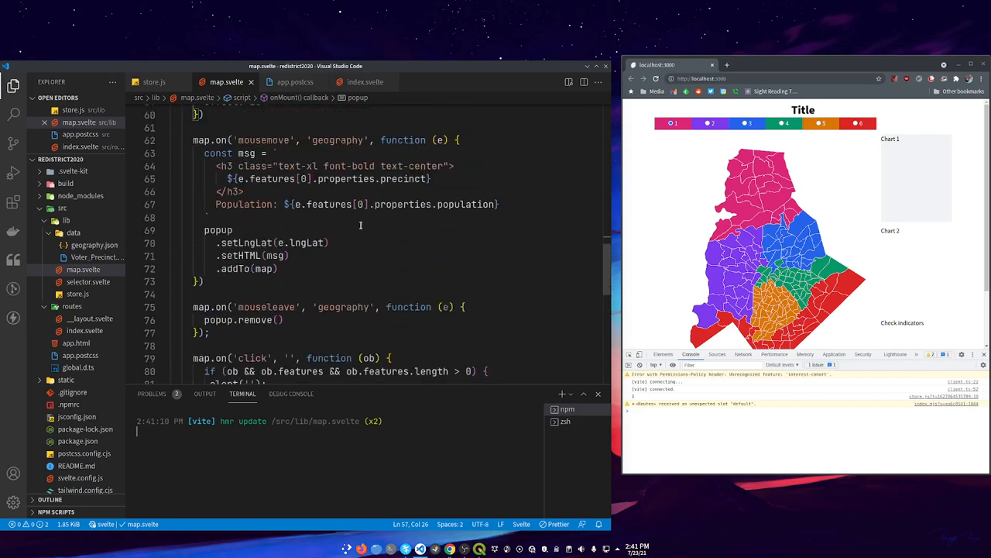
{"action": "scroll", "scroll_direction": "down", "scroll_amount": 3}
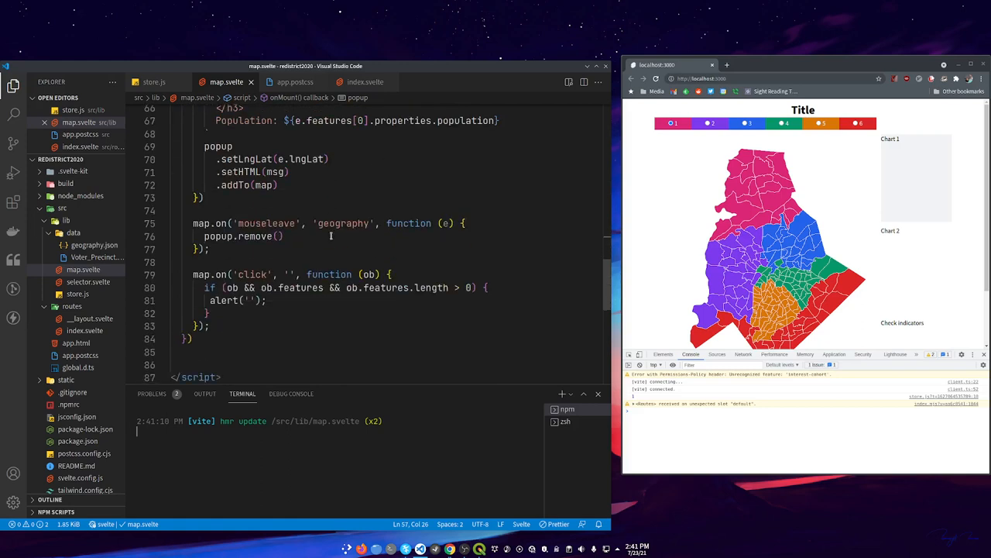
Attach the click handler to the 'geography' layer and begin $geography.features.findIndex.
{"action": "double_click", "coordinate": [252, 275]}
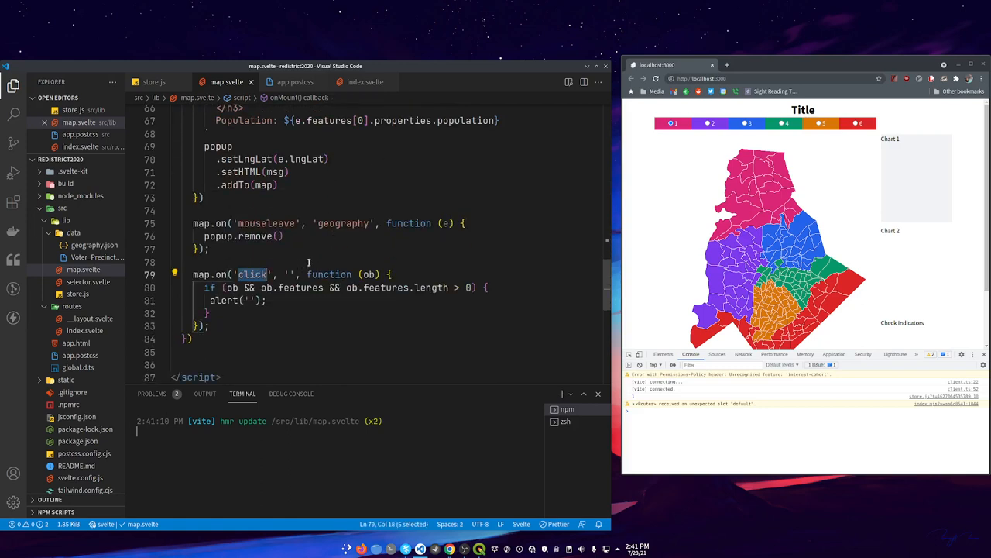
{"action": "type", "text": "geography"}
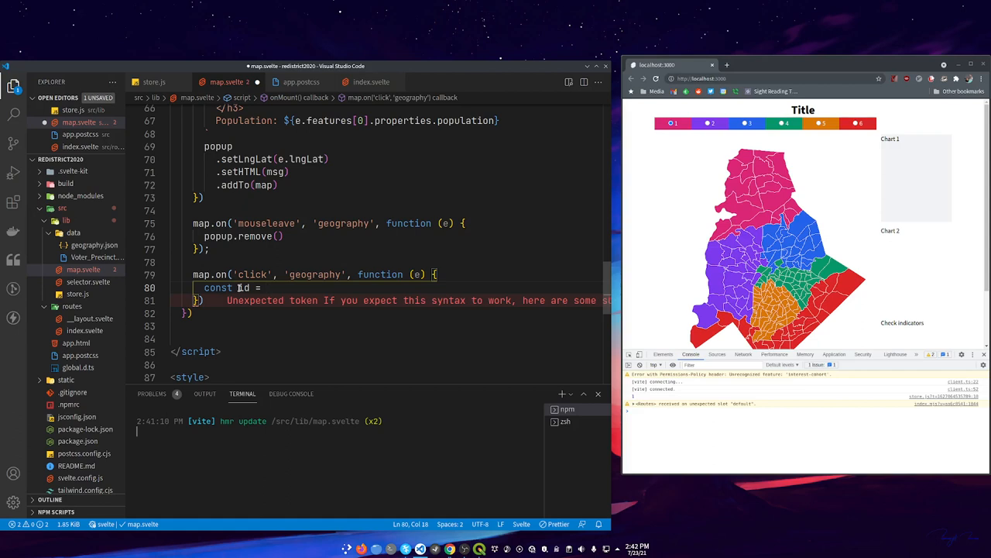
{"action": "type", "text": "$"}
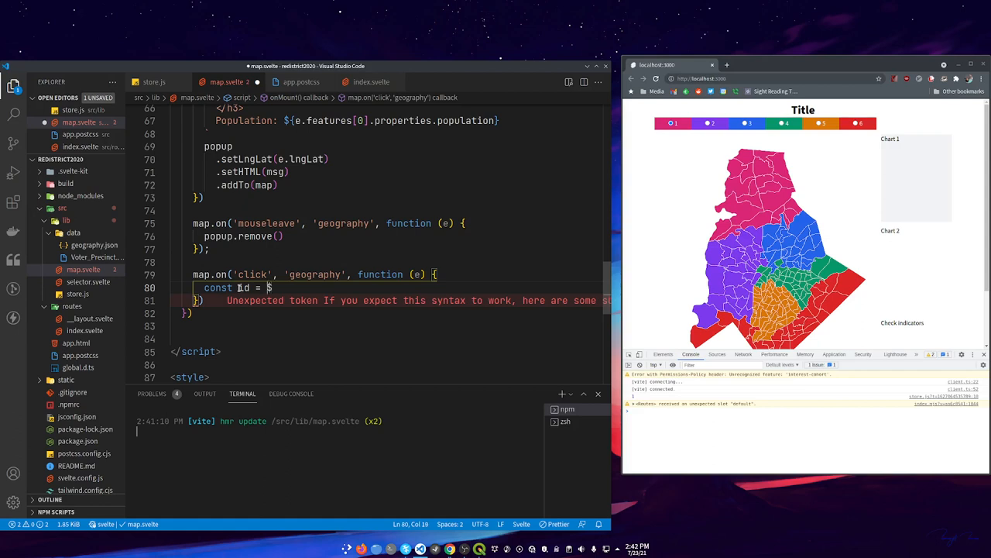
{"action": "type", "text": "$geography"}
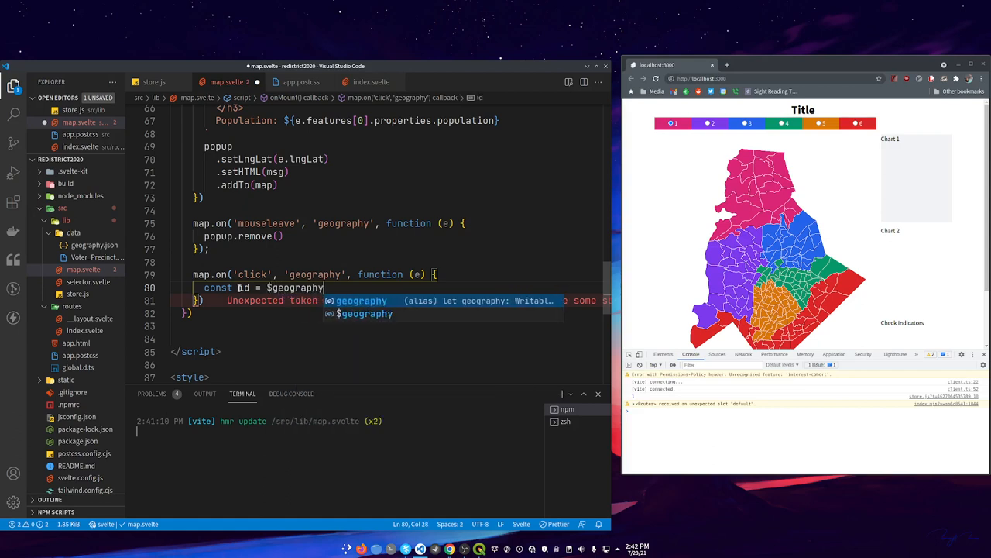
{"action": "type", "text": "."}
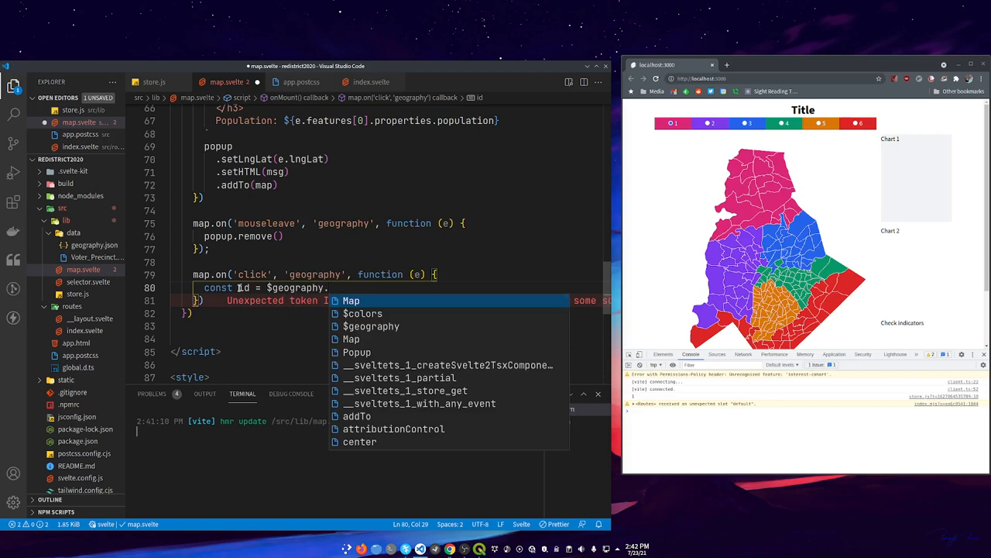
{"action": "type", "text": "featur"}
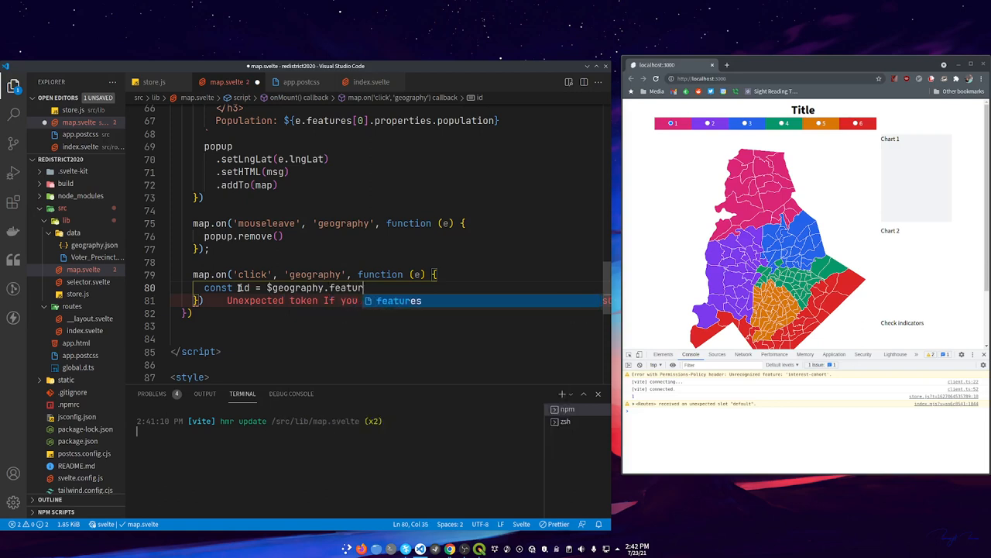
{"action": "type", "text": "es"}
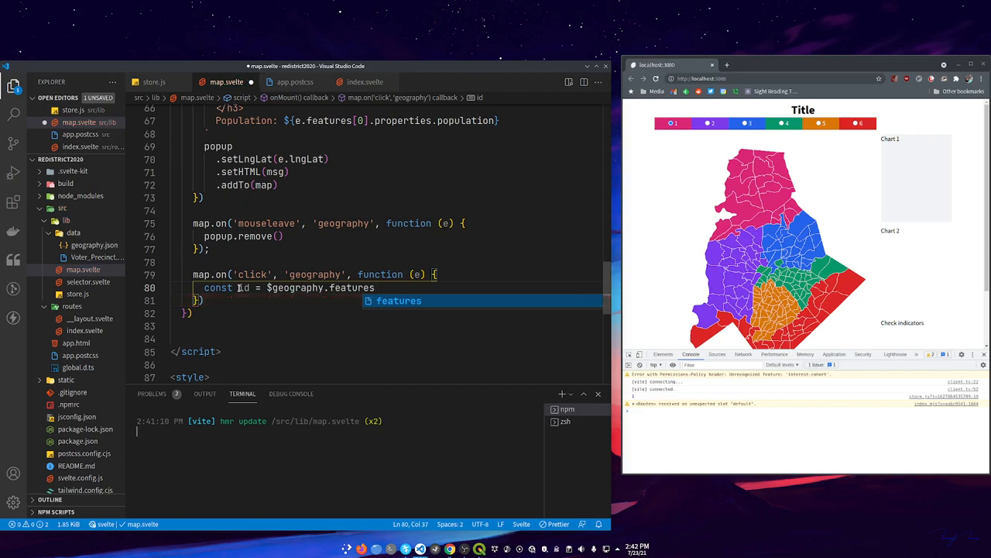
{"action": "type", "text": ".find"}
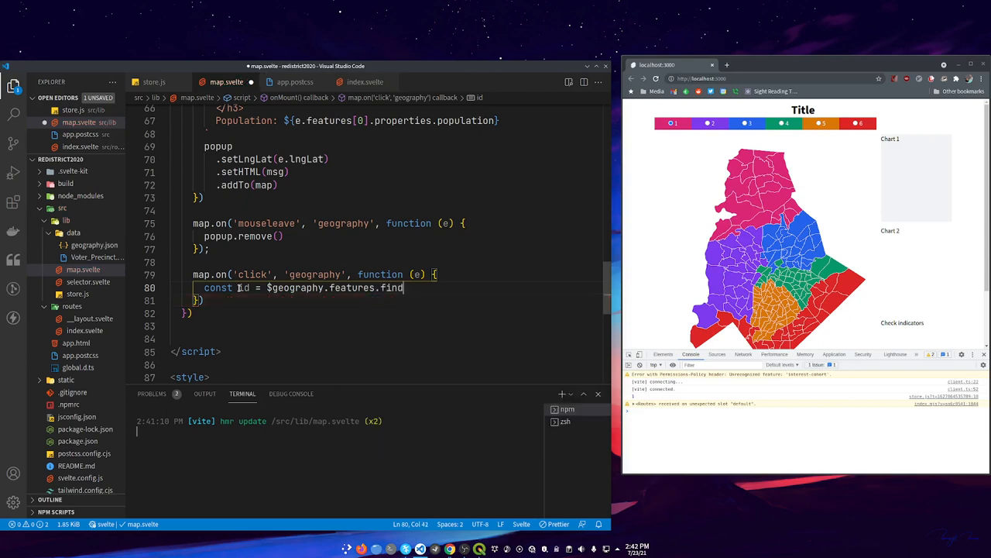
{"action": "type", "text": "Ind"}
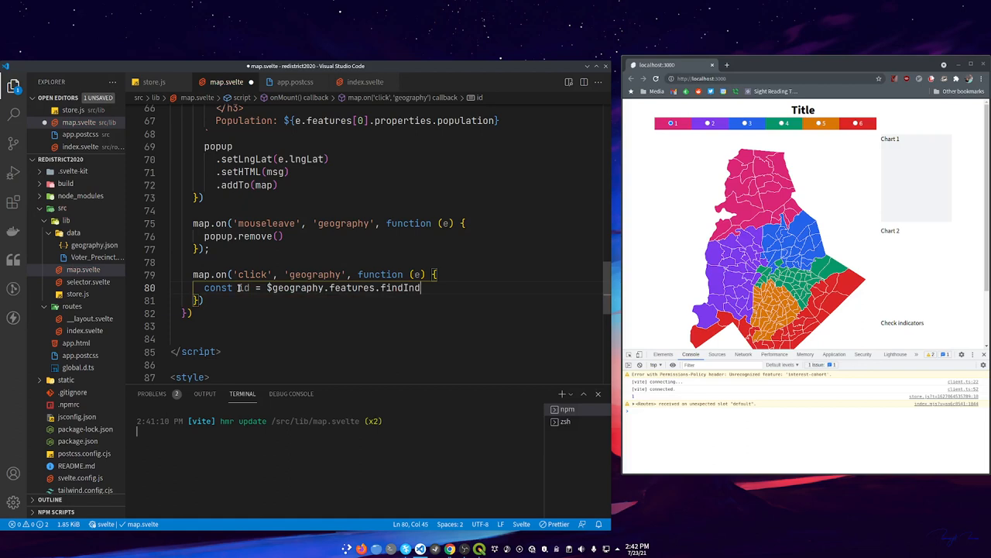
{"action": "type", "text": "ex"}
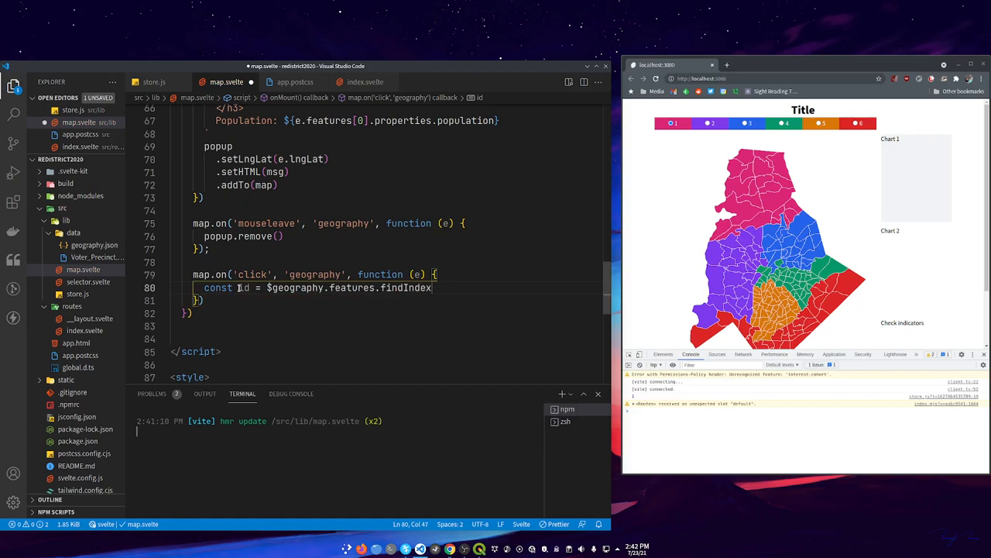
Match f.properties.precinct against the clicked feature's precinct inside findIndex.
{"action": "type", "text": "("}
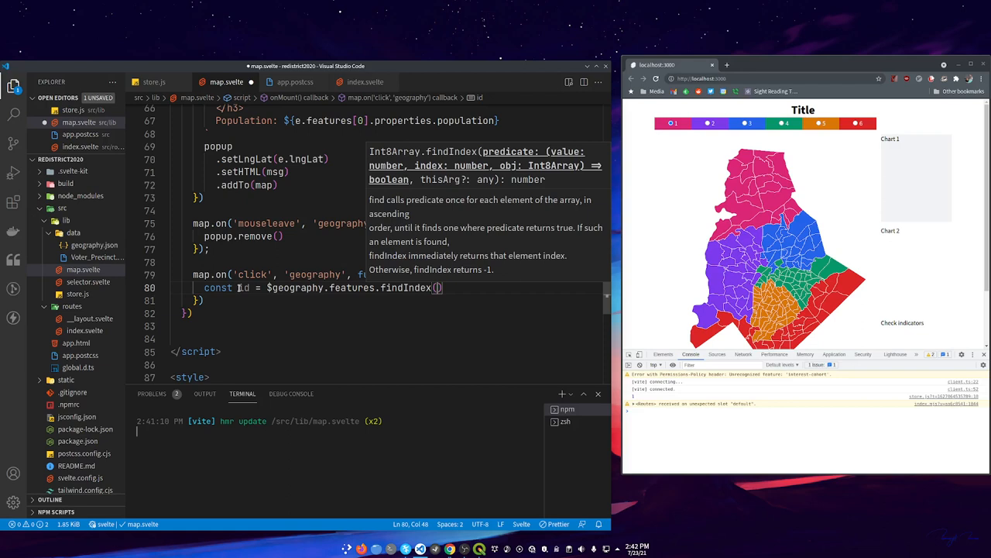
{"action": "type", "text": "f =>"}
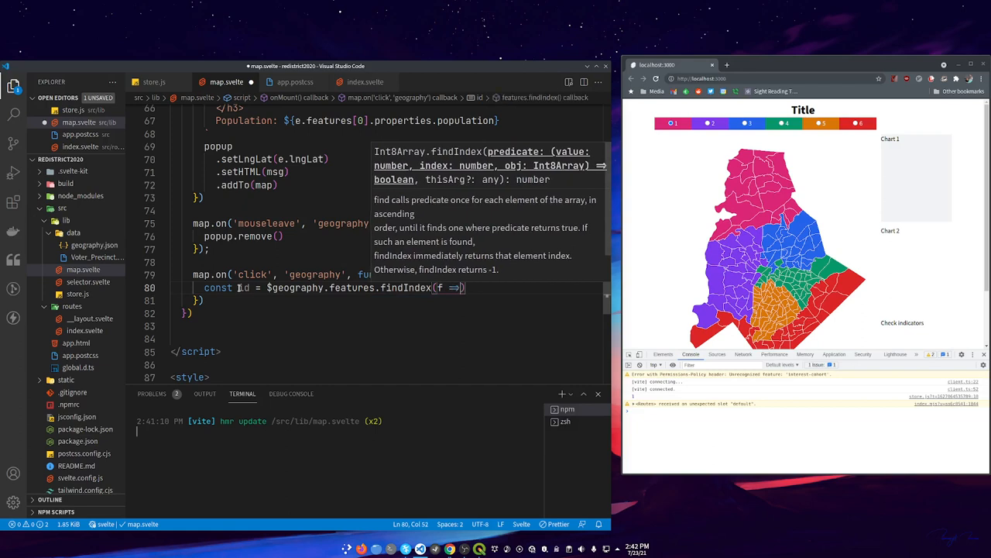
{"action": "type", "text": "."}
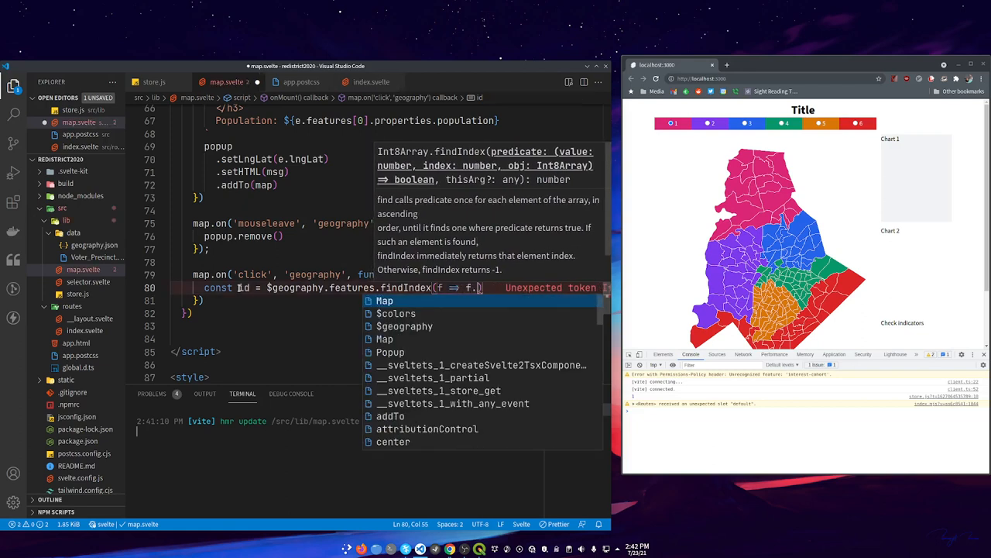
{"action": "type", "text": "properties."}
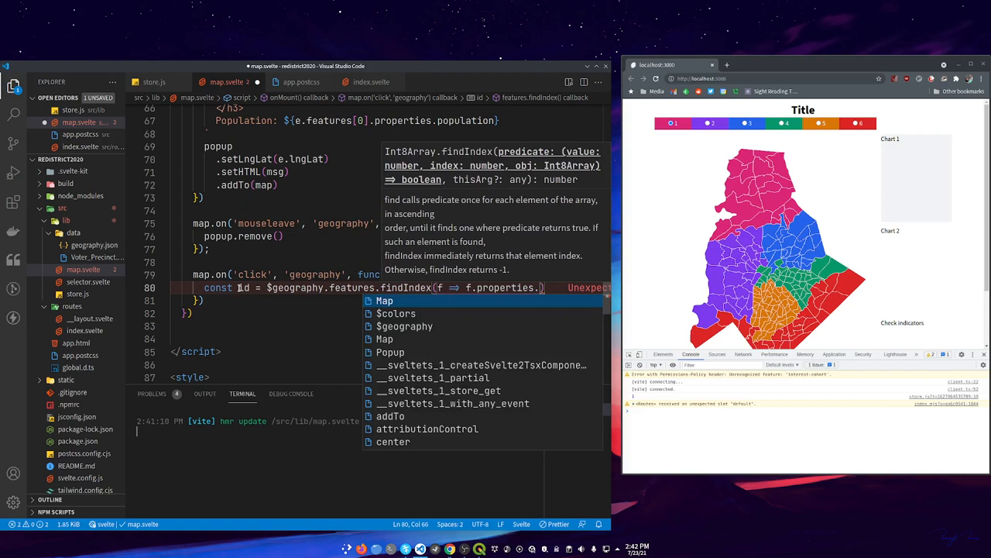
{"action": "type", "text": "precinct == e.features[0"}
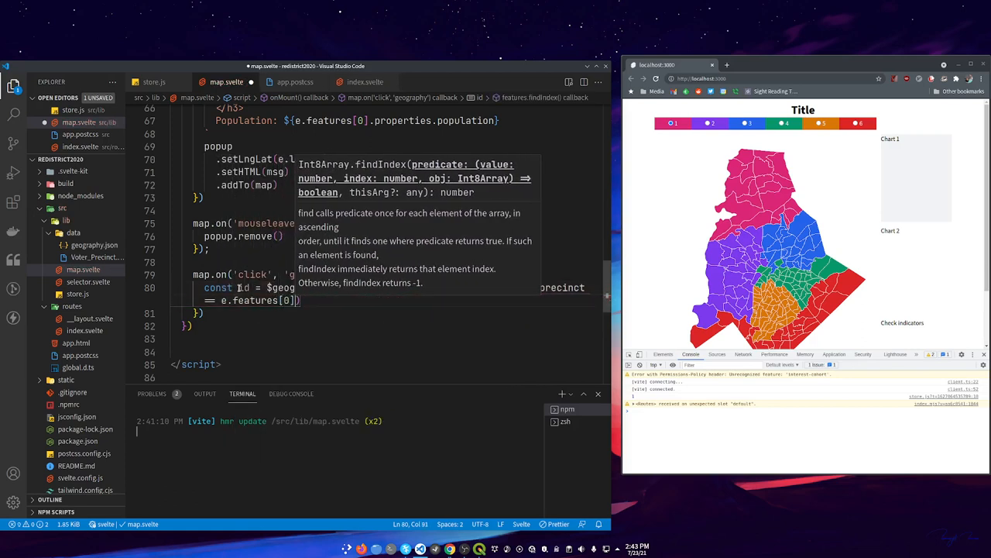
{"action": "type", "text": "properties.precinct"}
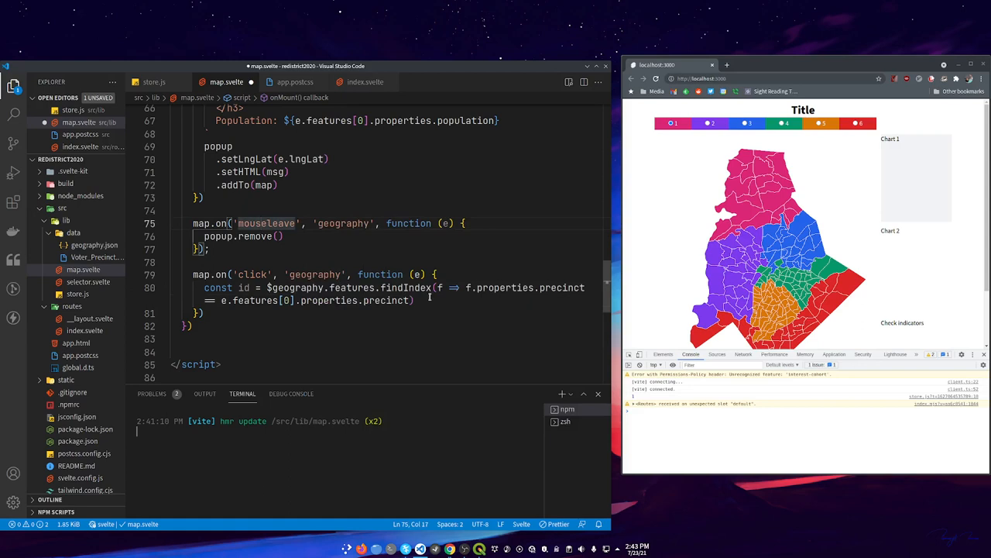
Rename id to index and log index to the console in the click handler.
{"action": "left_click", "coordinate": [413, 300]}
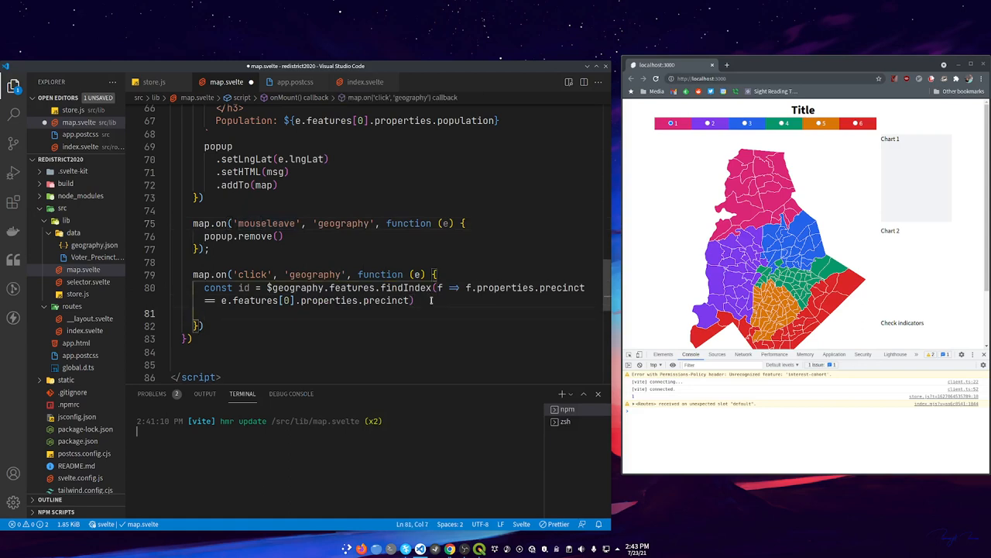
{"action": "type", "text": "const."}
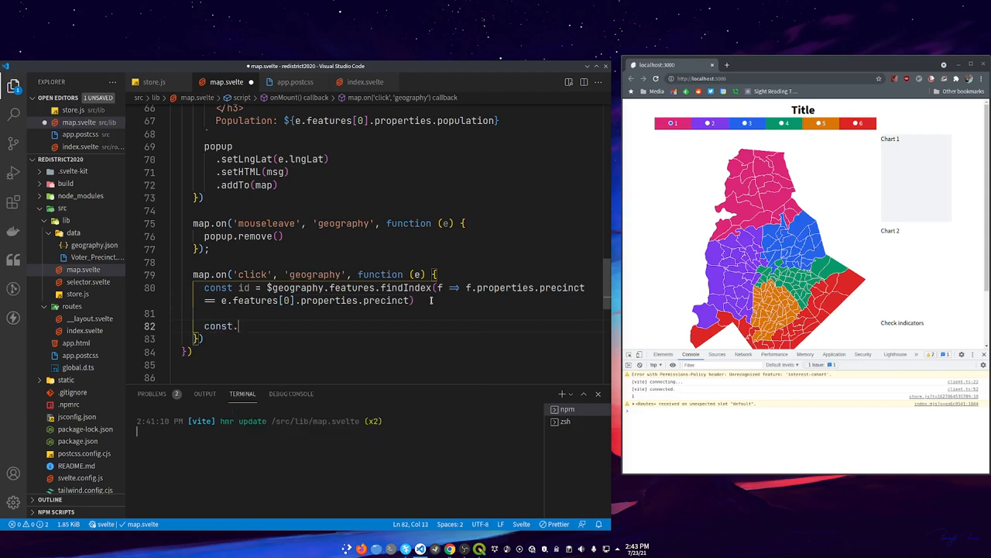
{"action": "type", "text": "onsole"}
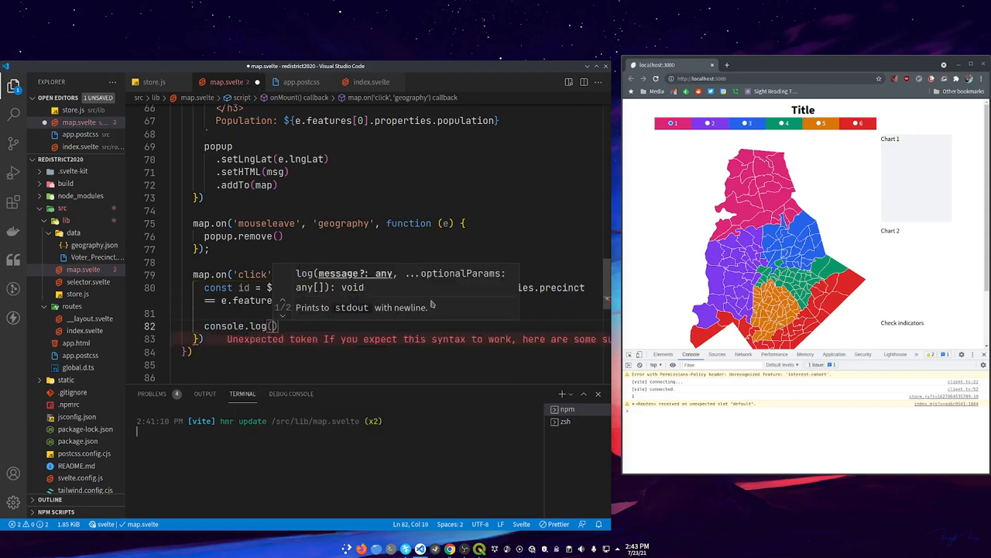
{"action": "type", "text": "index"}
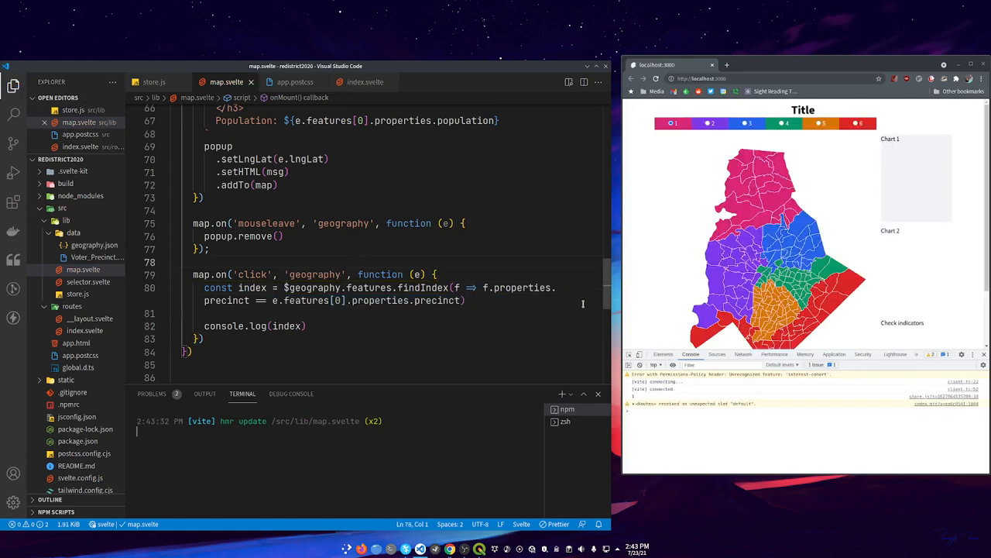
{"action": "left_click", "coordinate": [704, 310]}
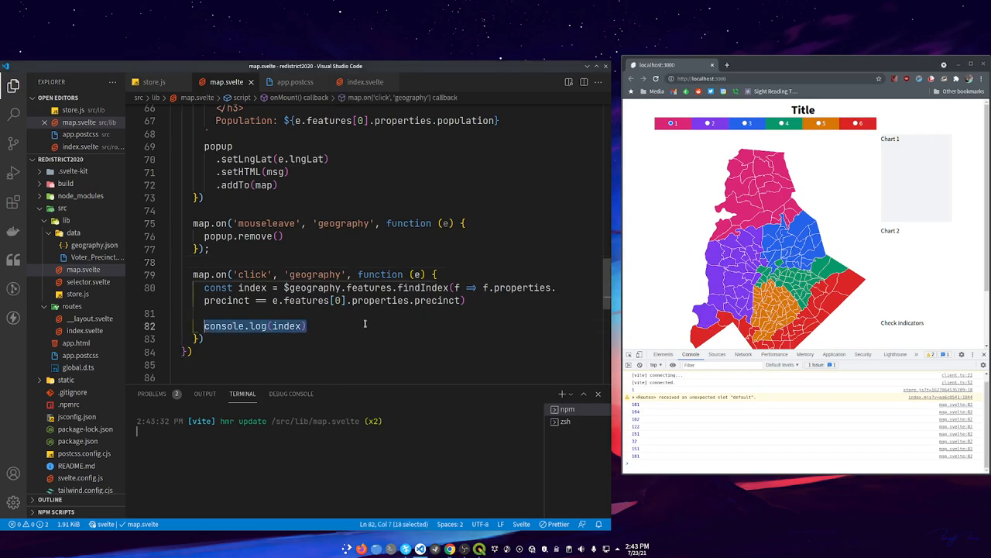
Set $geography.features[index].properties.district to $district in the click handler.
{"action": "type", "text": "$geo"}
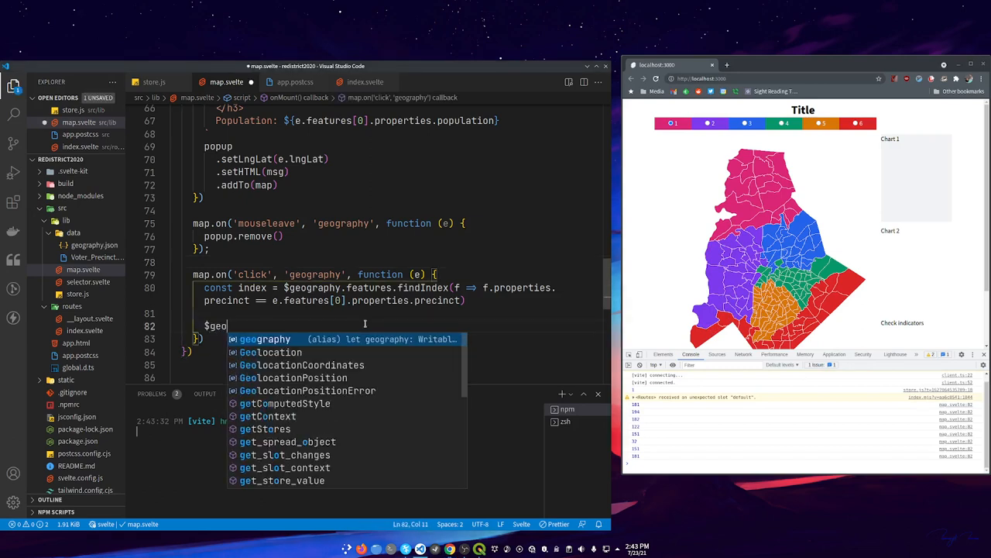
{"action": "type", "text": "graphy.fe"}
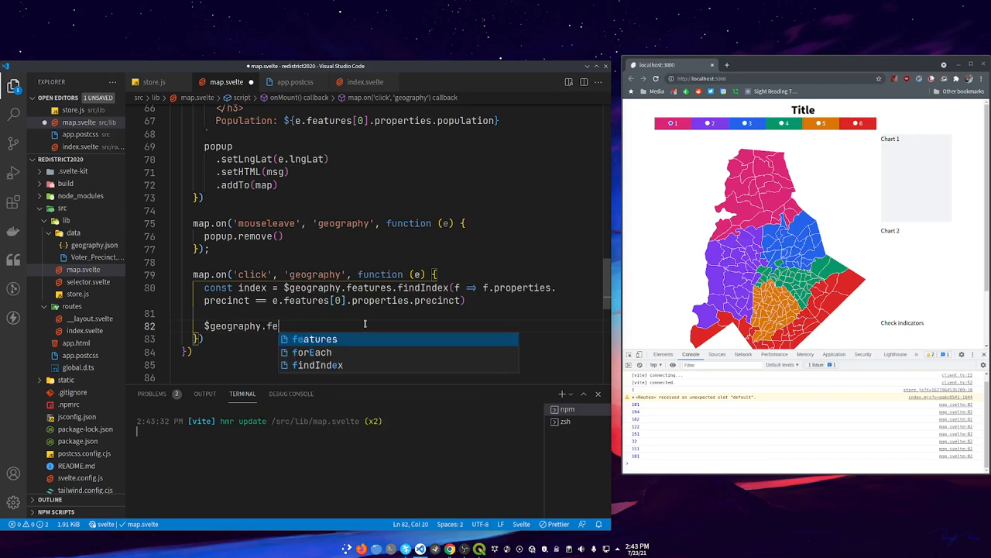
{"action": "type", "text": "atures[index].properties."}
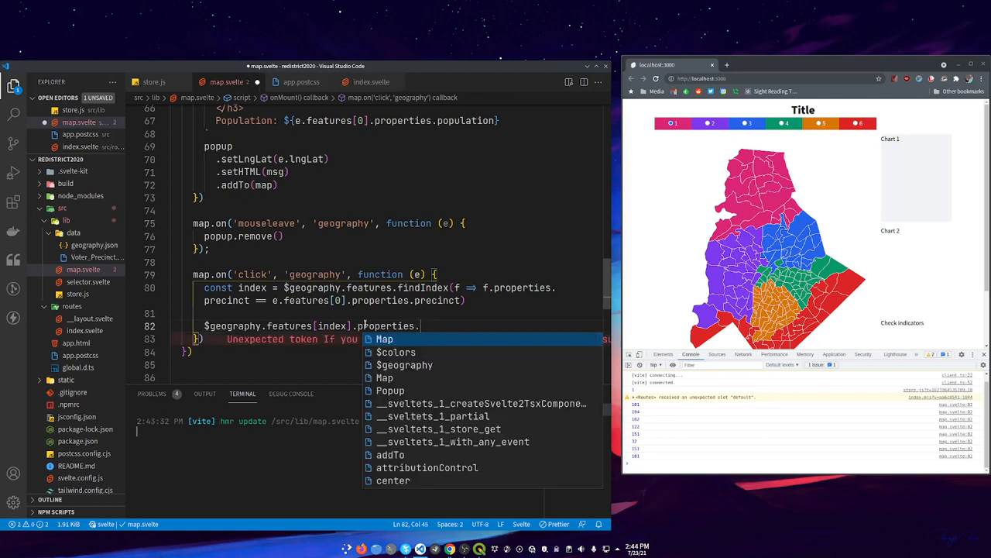
{"action": "type", "text": "district ="}
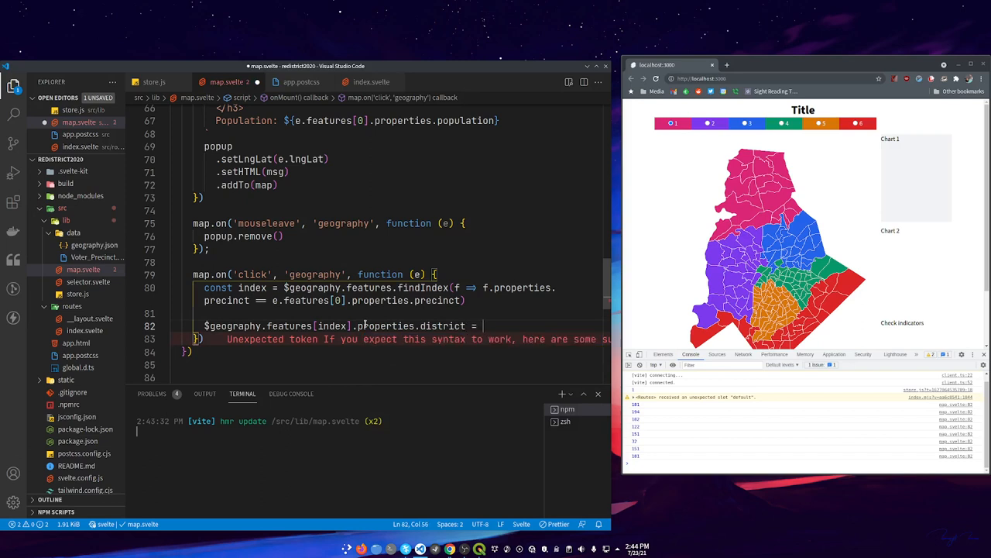
{"action": "type", "text": "$direc"}
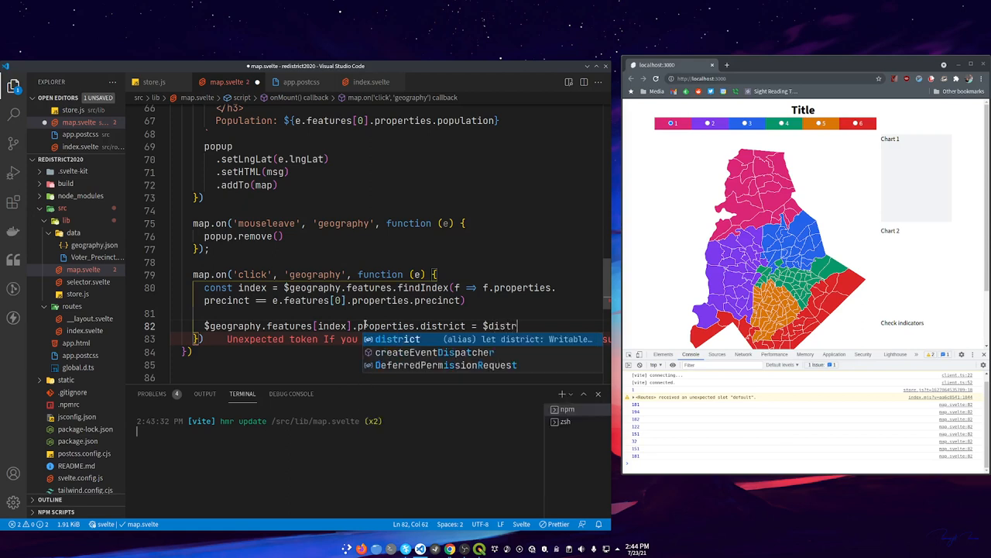
{"action": "type", "text": "ict"}
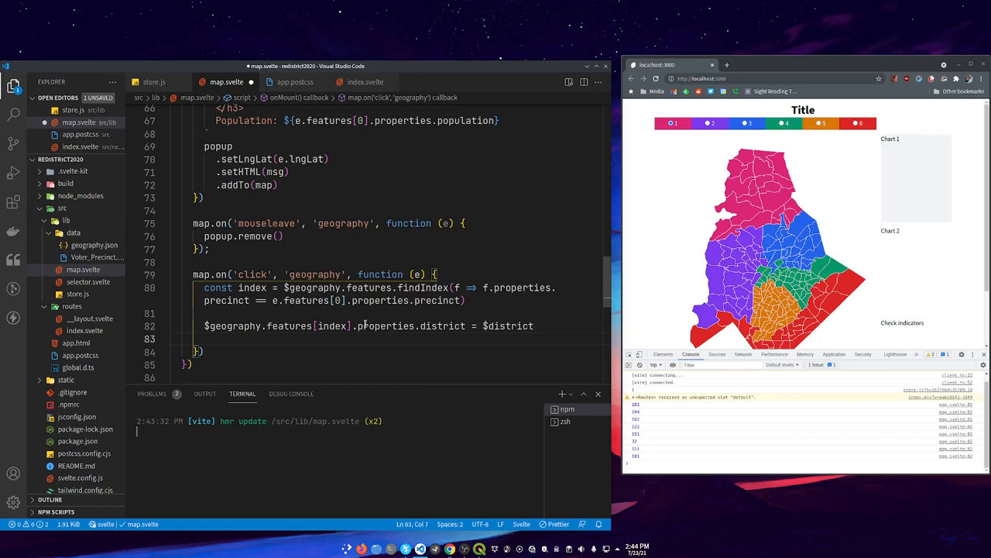
Refresh the map with map.getSource('geography').setData($geography).
{"action": "type", "text": "map."}
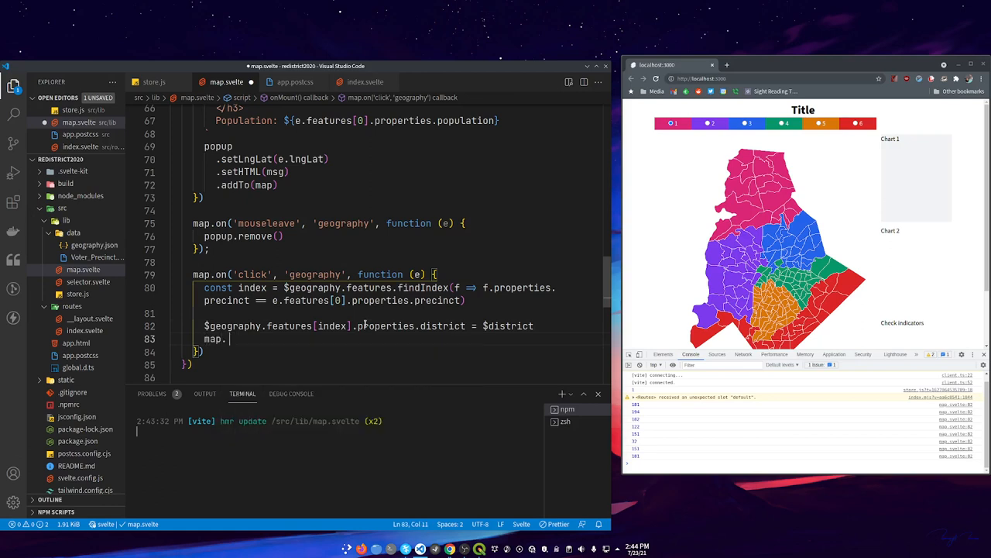
{"action": "type", "text": "getSource"}
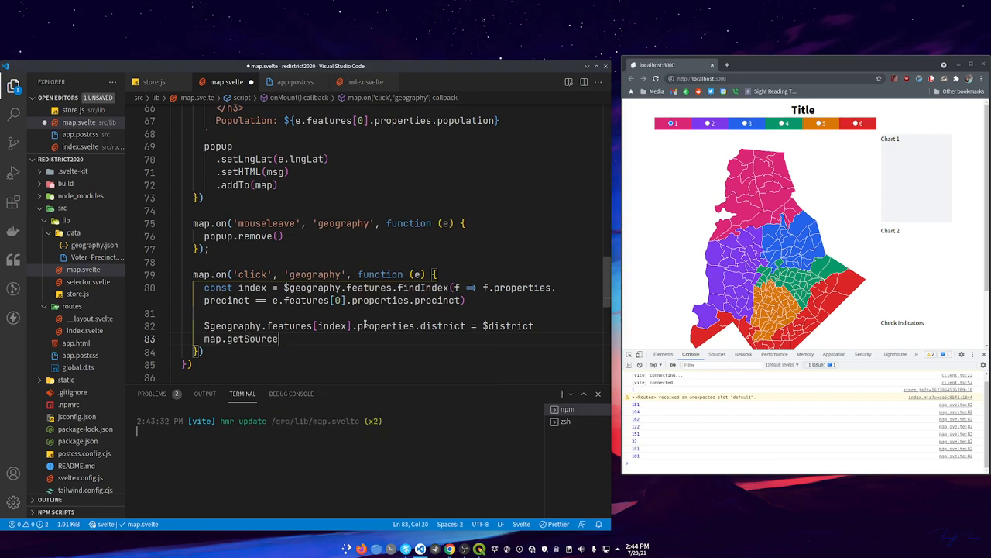
{"action": "type", "text": "('geography"}
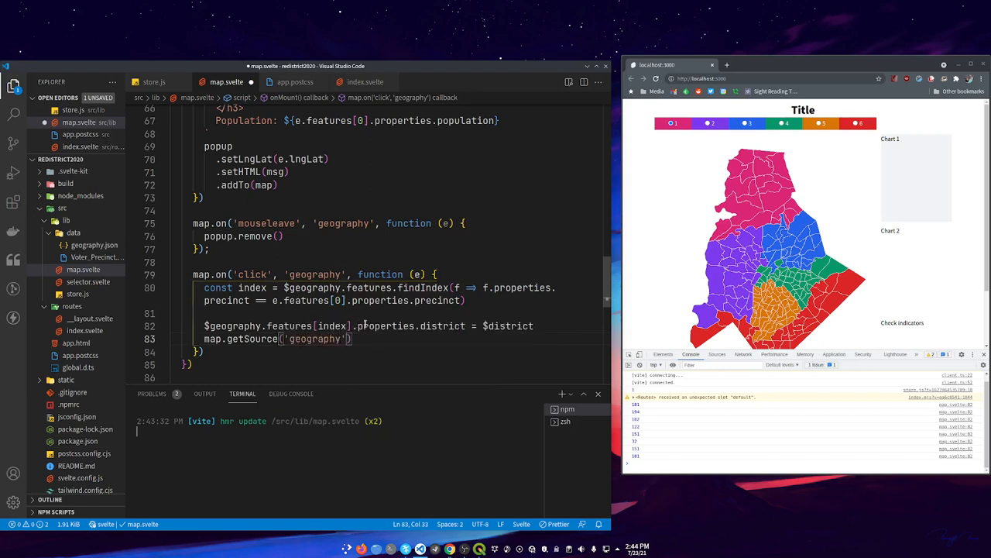
{"action": "type", "text": ".setData("}
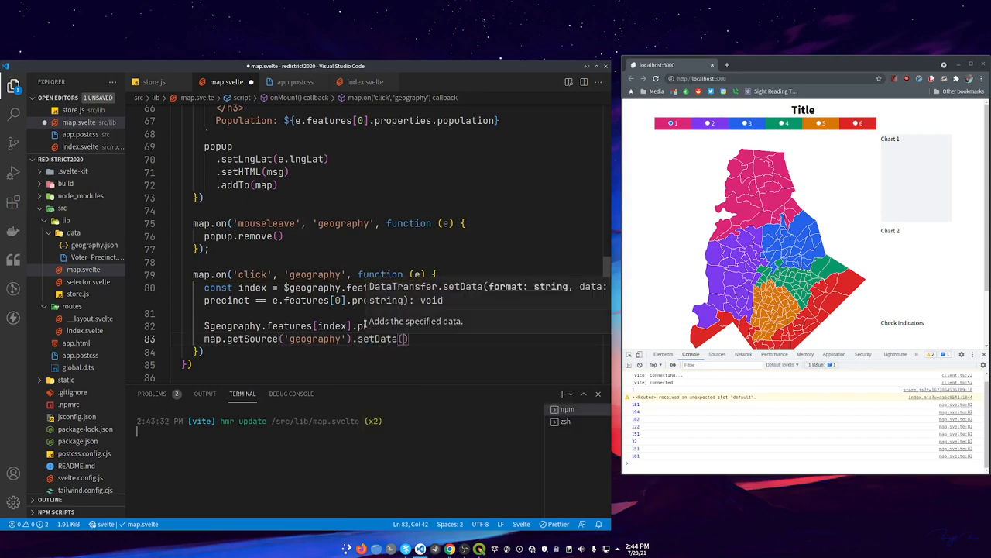
{"action": "type", "text": "gr"}
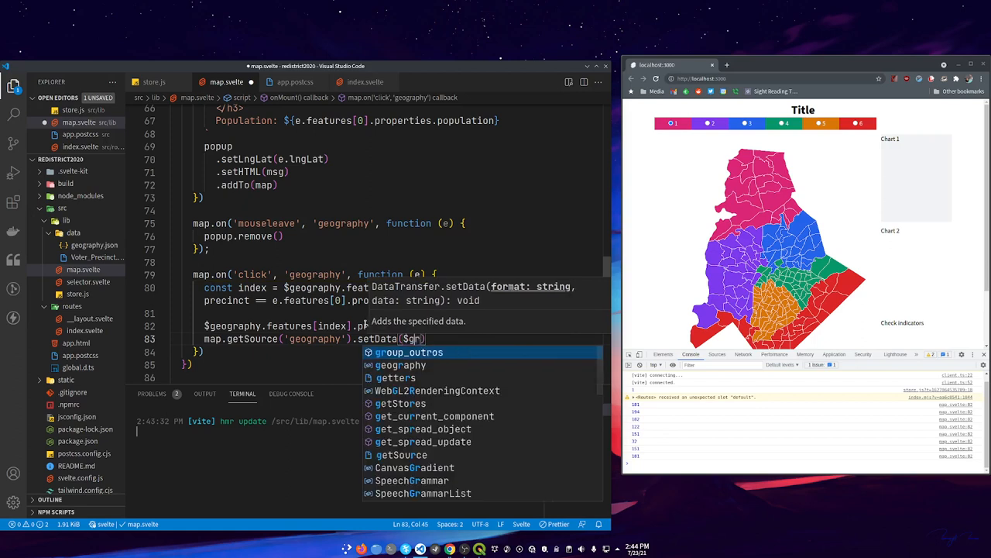
{"action": "type", "text": "eography"}
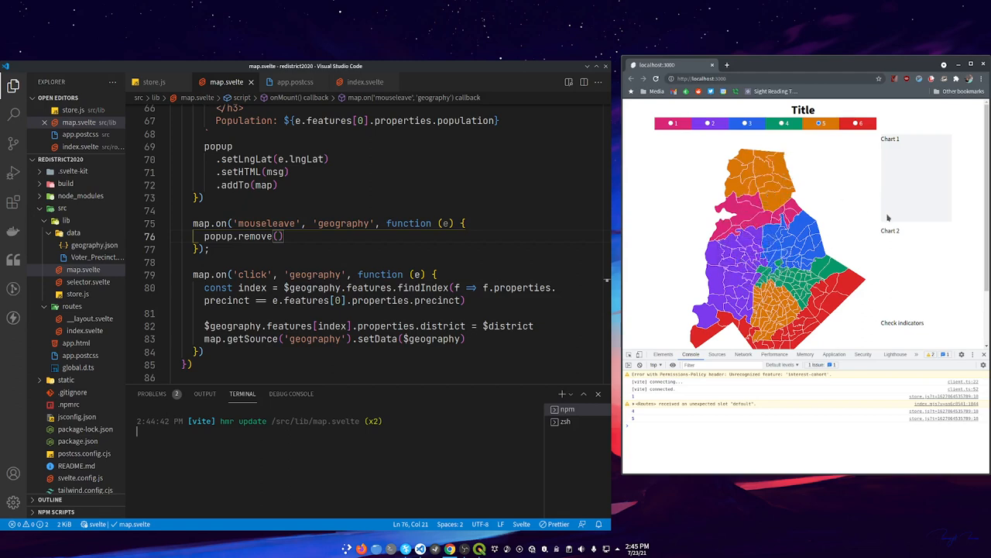
{"action": "mouse_move", "coordinate": [837, 210]}
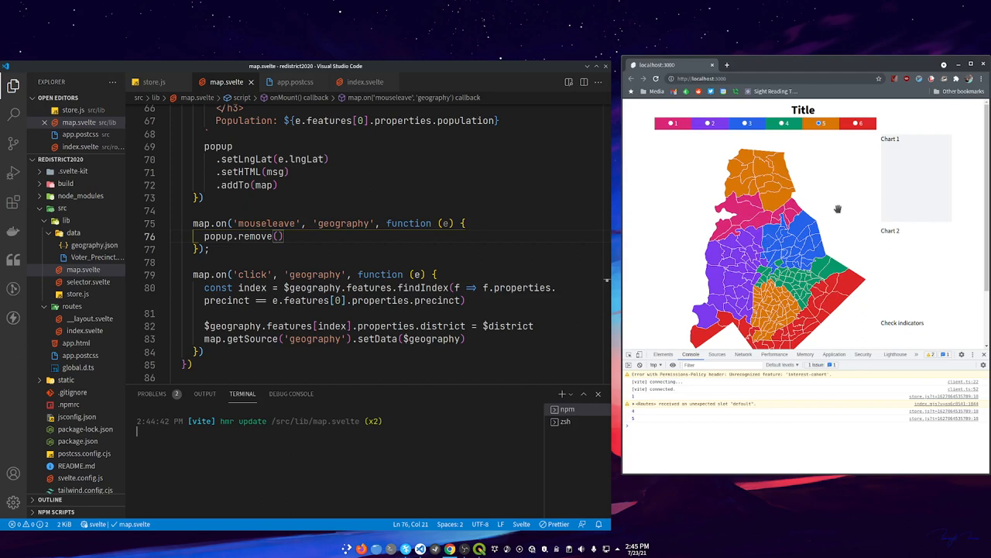
{"action": "mouse_move", "coordinate": [777, 137]}
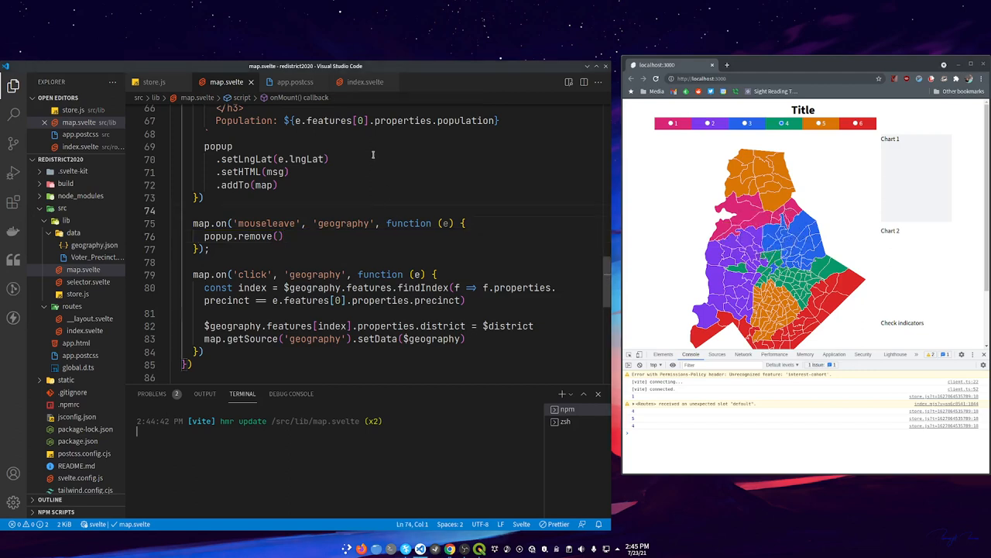
{"action": "left_click", "coordinate": [298, 82]}
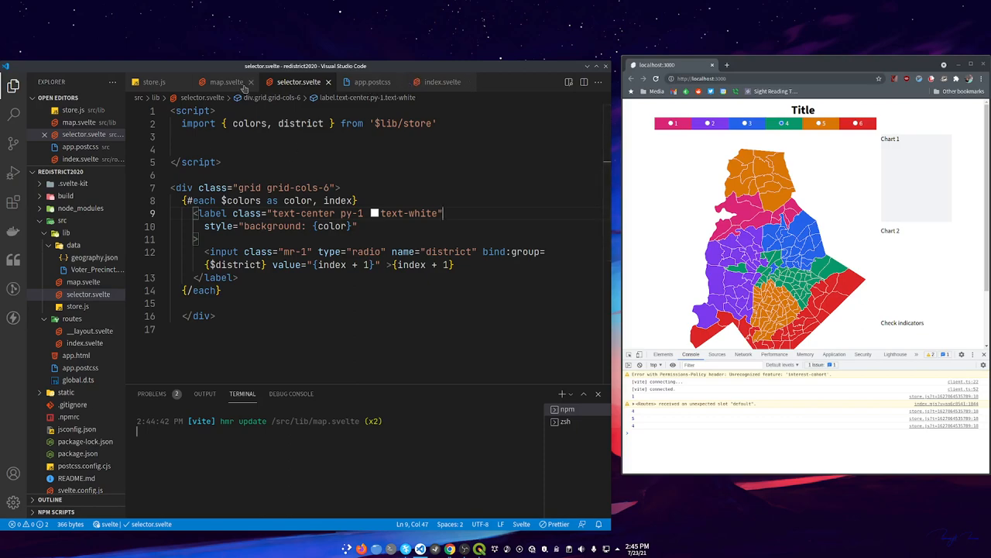
{"action": "left_click", "coordinate": [226, 81]}
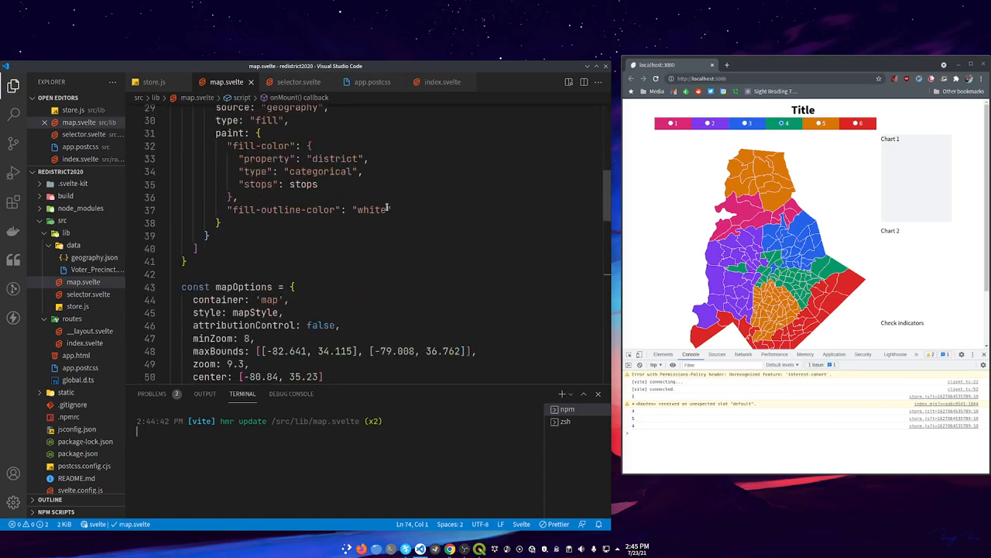
{"action": "scroll", "scroll_direction": "down", "scroll_amount": 3}
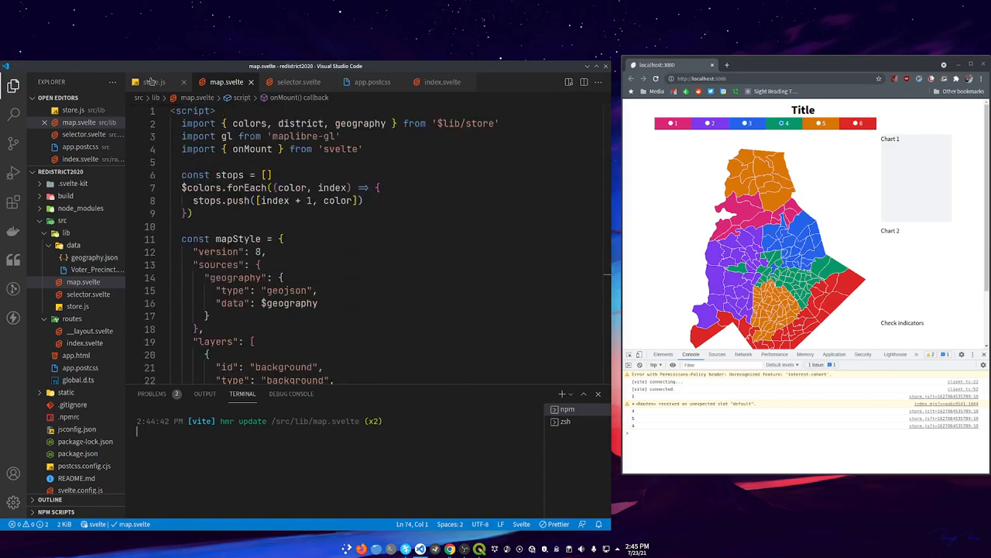
Switch to store.js to view the district, colors and geography stores.
{"action": "left_click", "coordinate": [154, 82]}
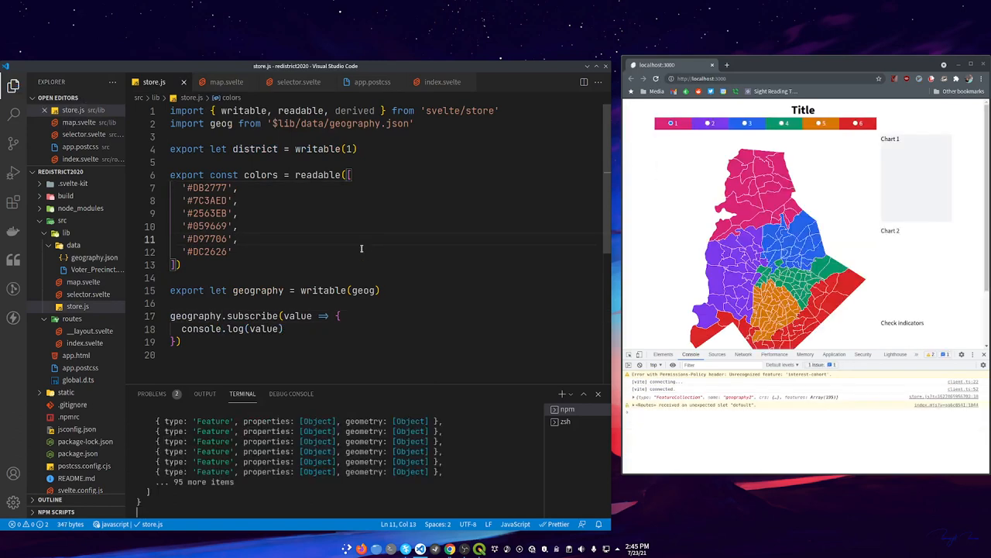
{"action": "mouse_move", "coordinate": [724, 313]}
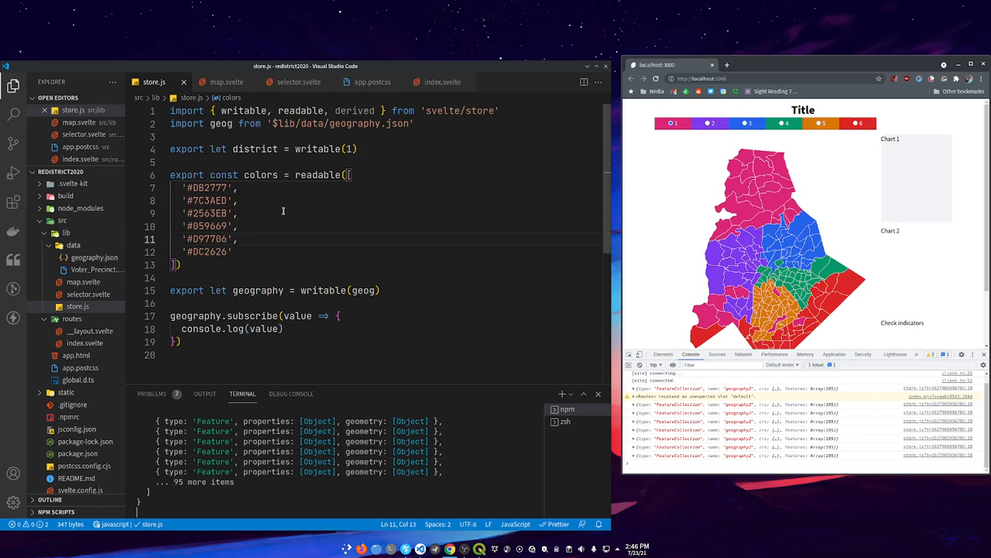
{"action": "mouse_move", "coordinate": [805, 248]}
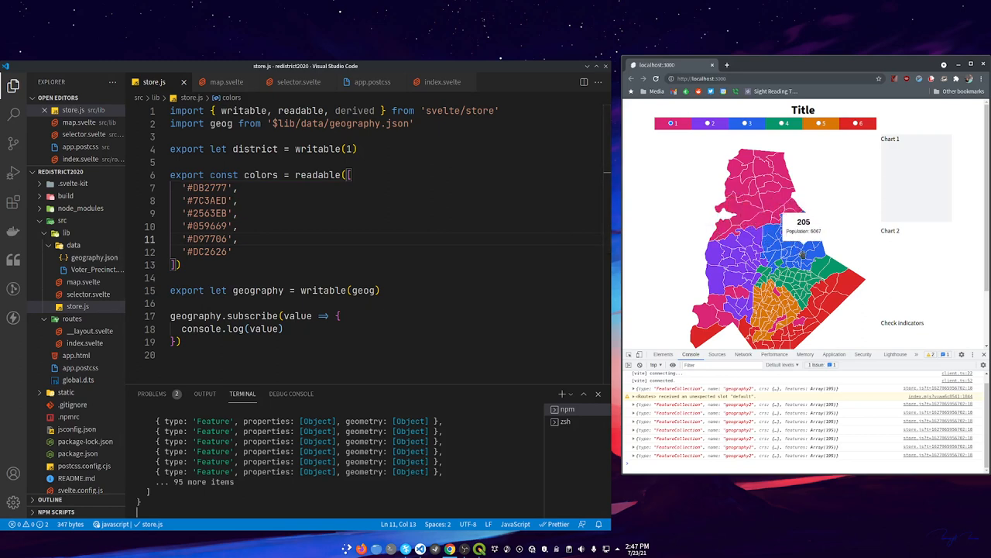
{"action": "mouse_move", "coordinate": [934, 245]}
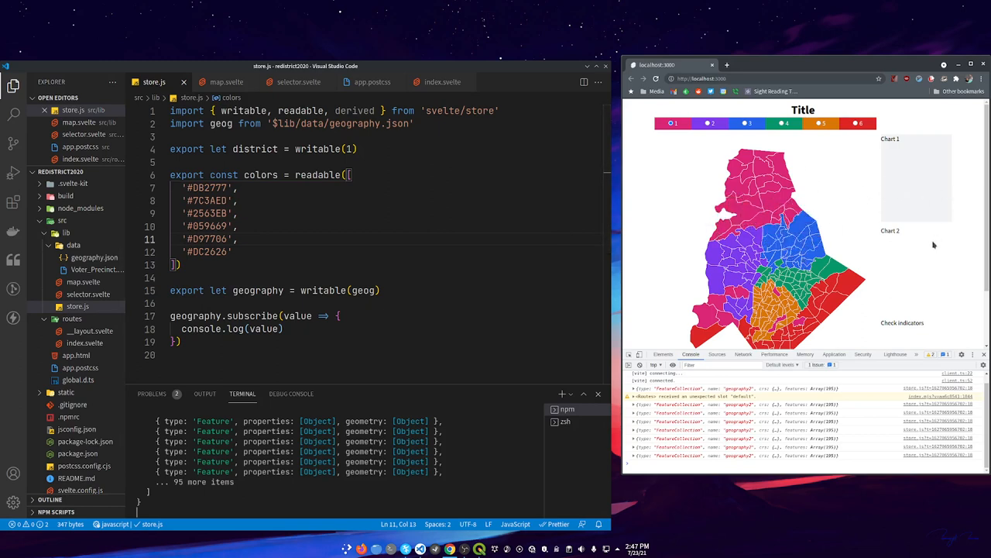
{"action": "mouse_move", "coordinate": [968, 253]}
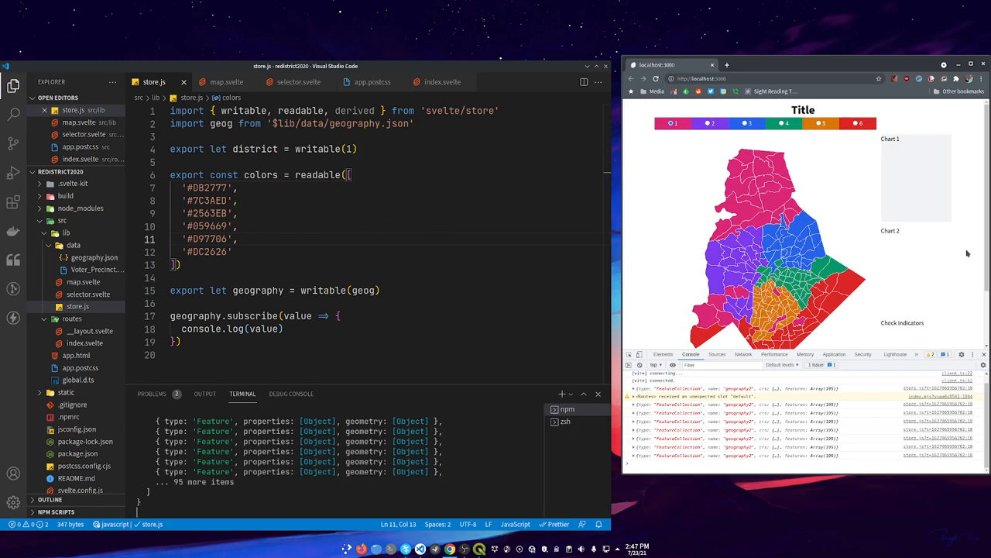
{"action": "mouse_move", "coordinate": [964, 253]}
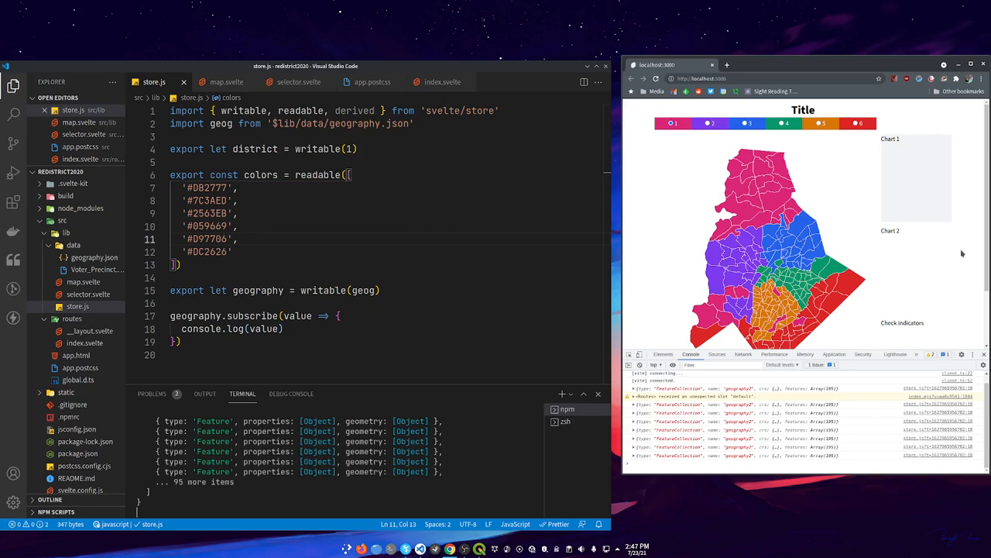